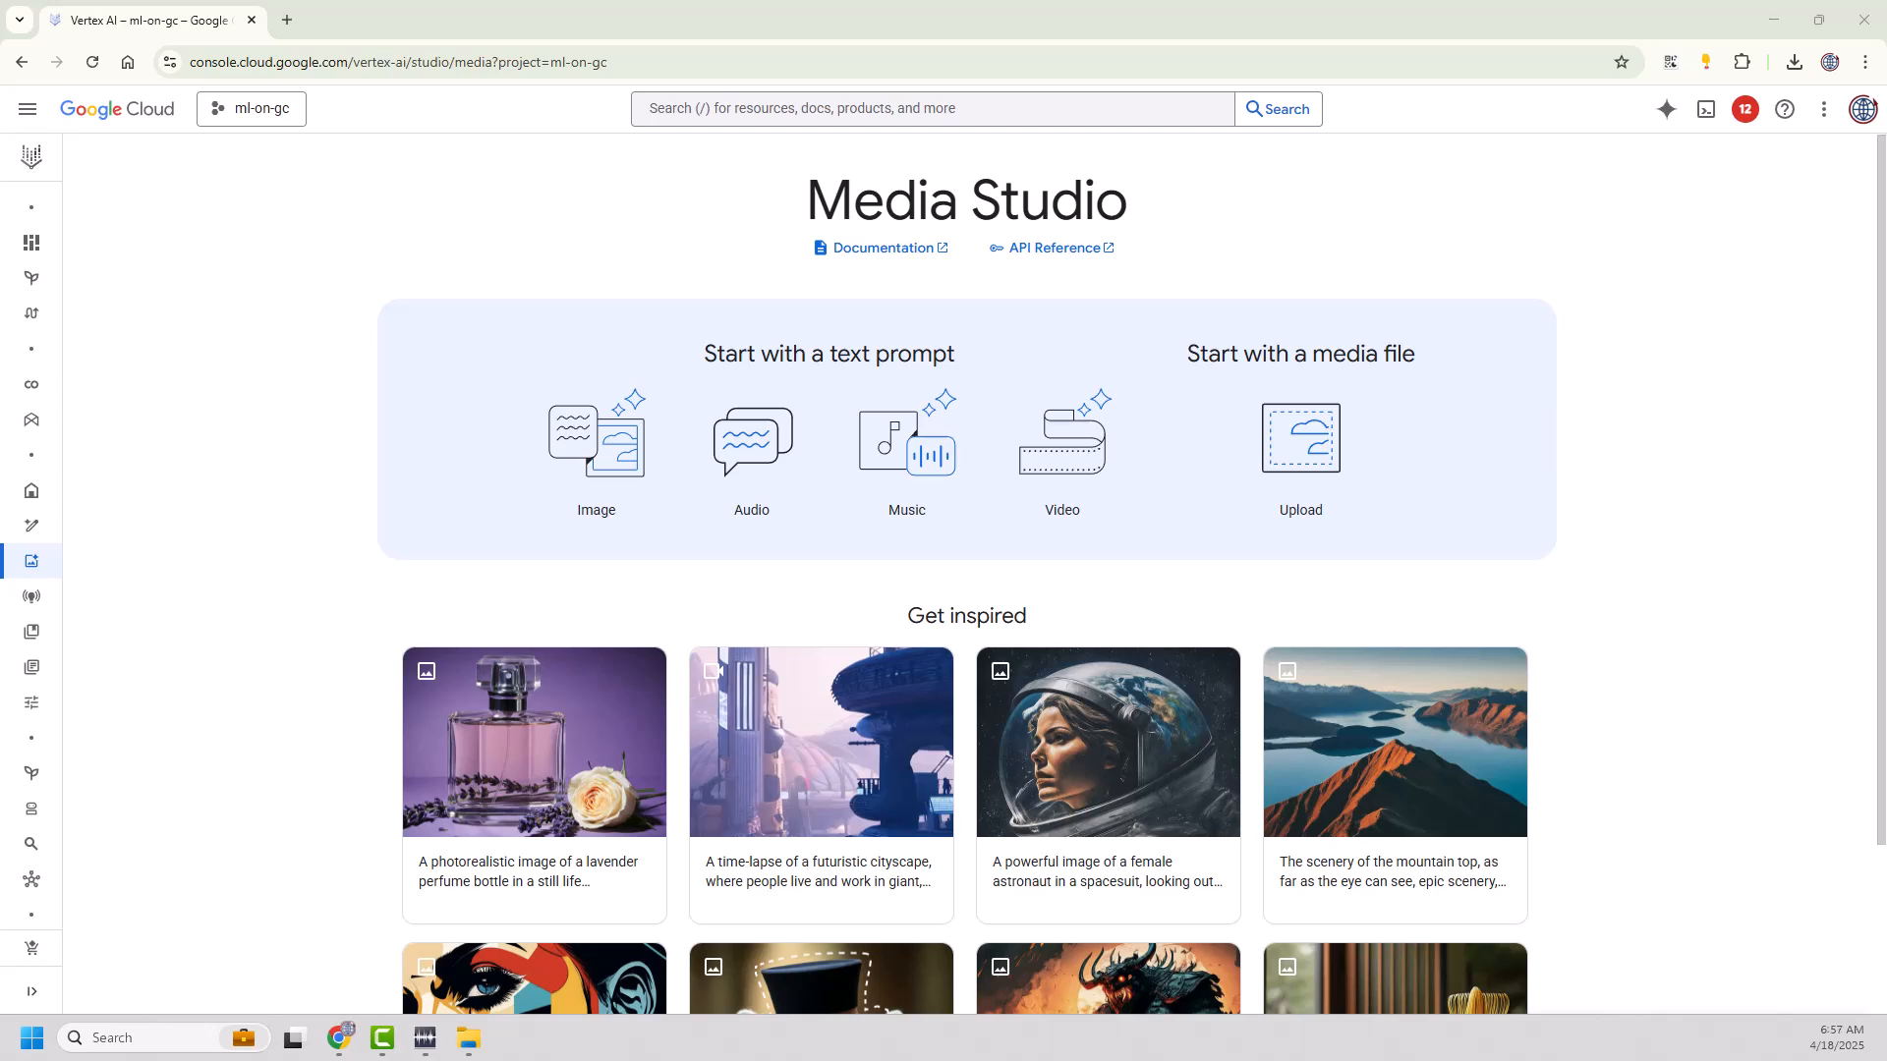
{"action": "mouse_move", "coordinate": [1173, 307]}
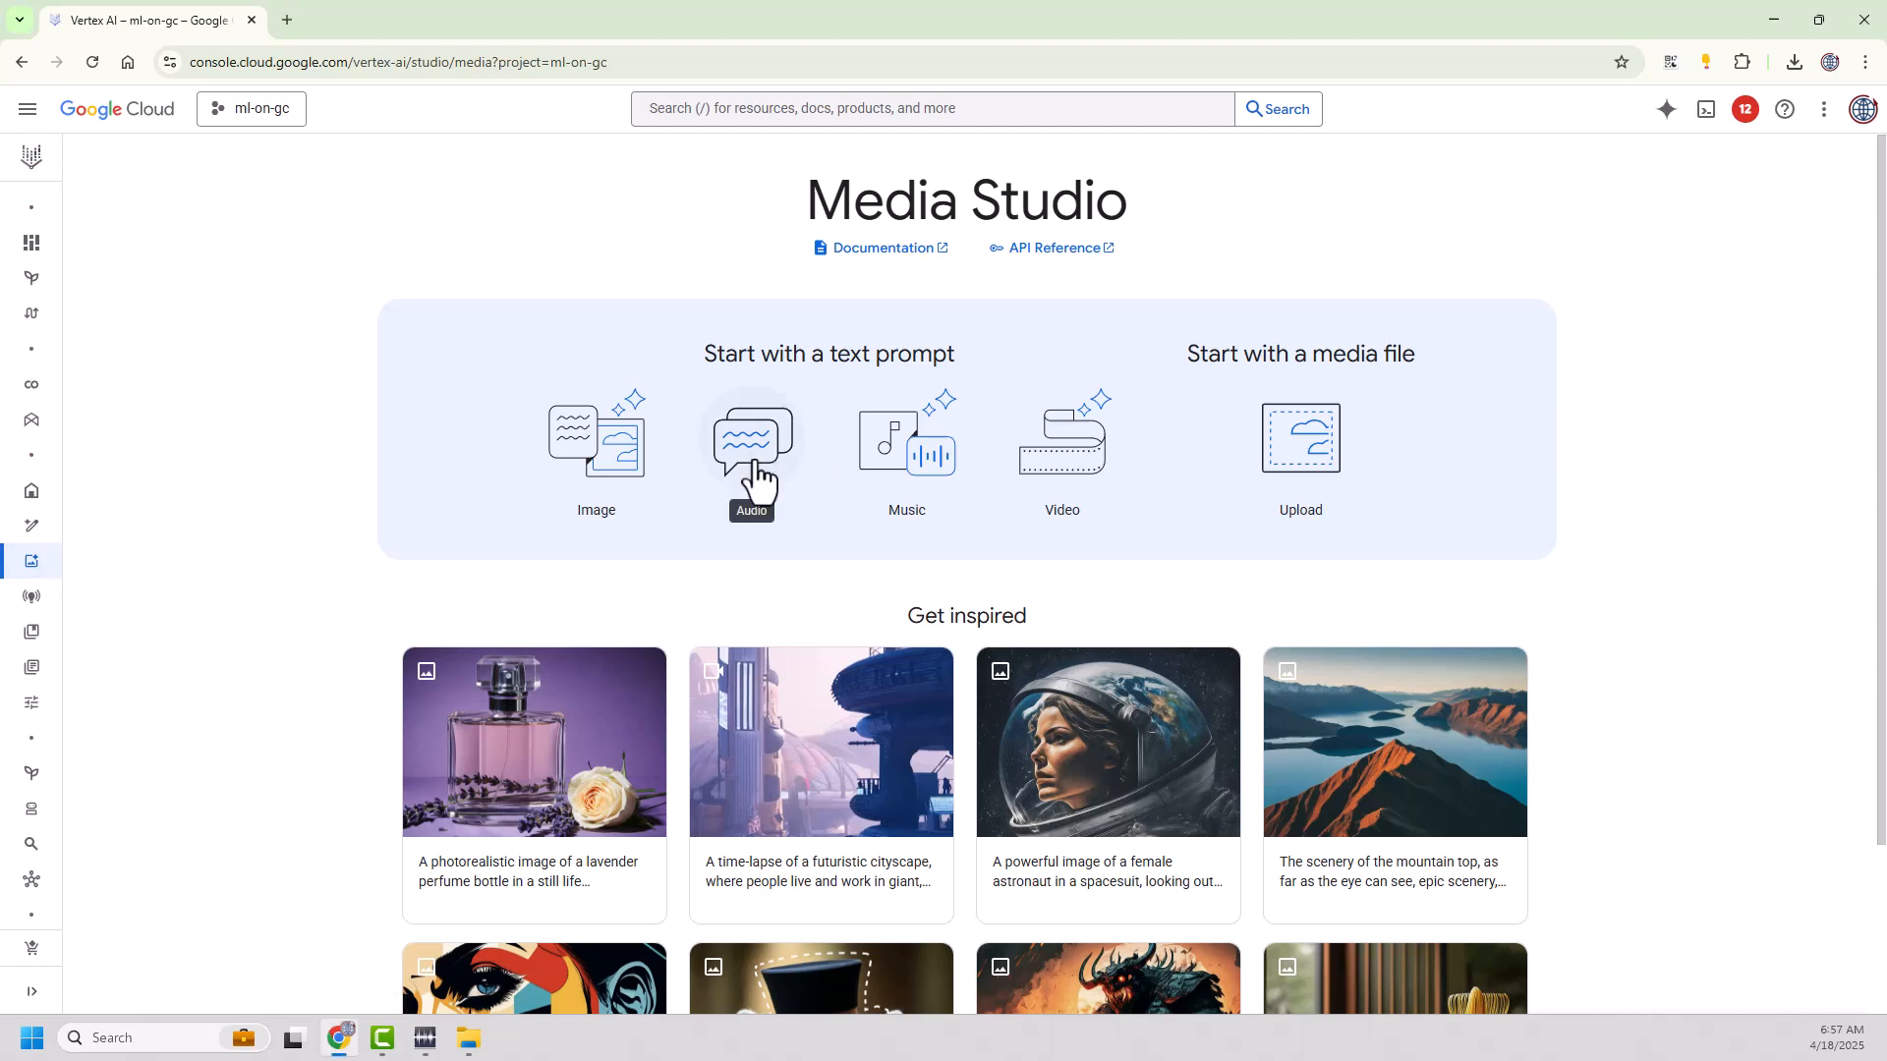
- Open the Audio text-to-speech workspace and scroll the Voice list to its end
{"action": "left_click", "coordinate": [751, 435]}
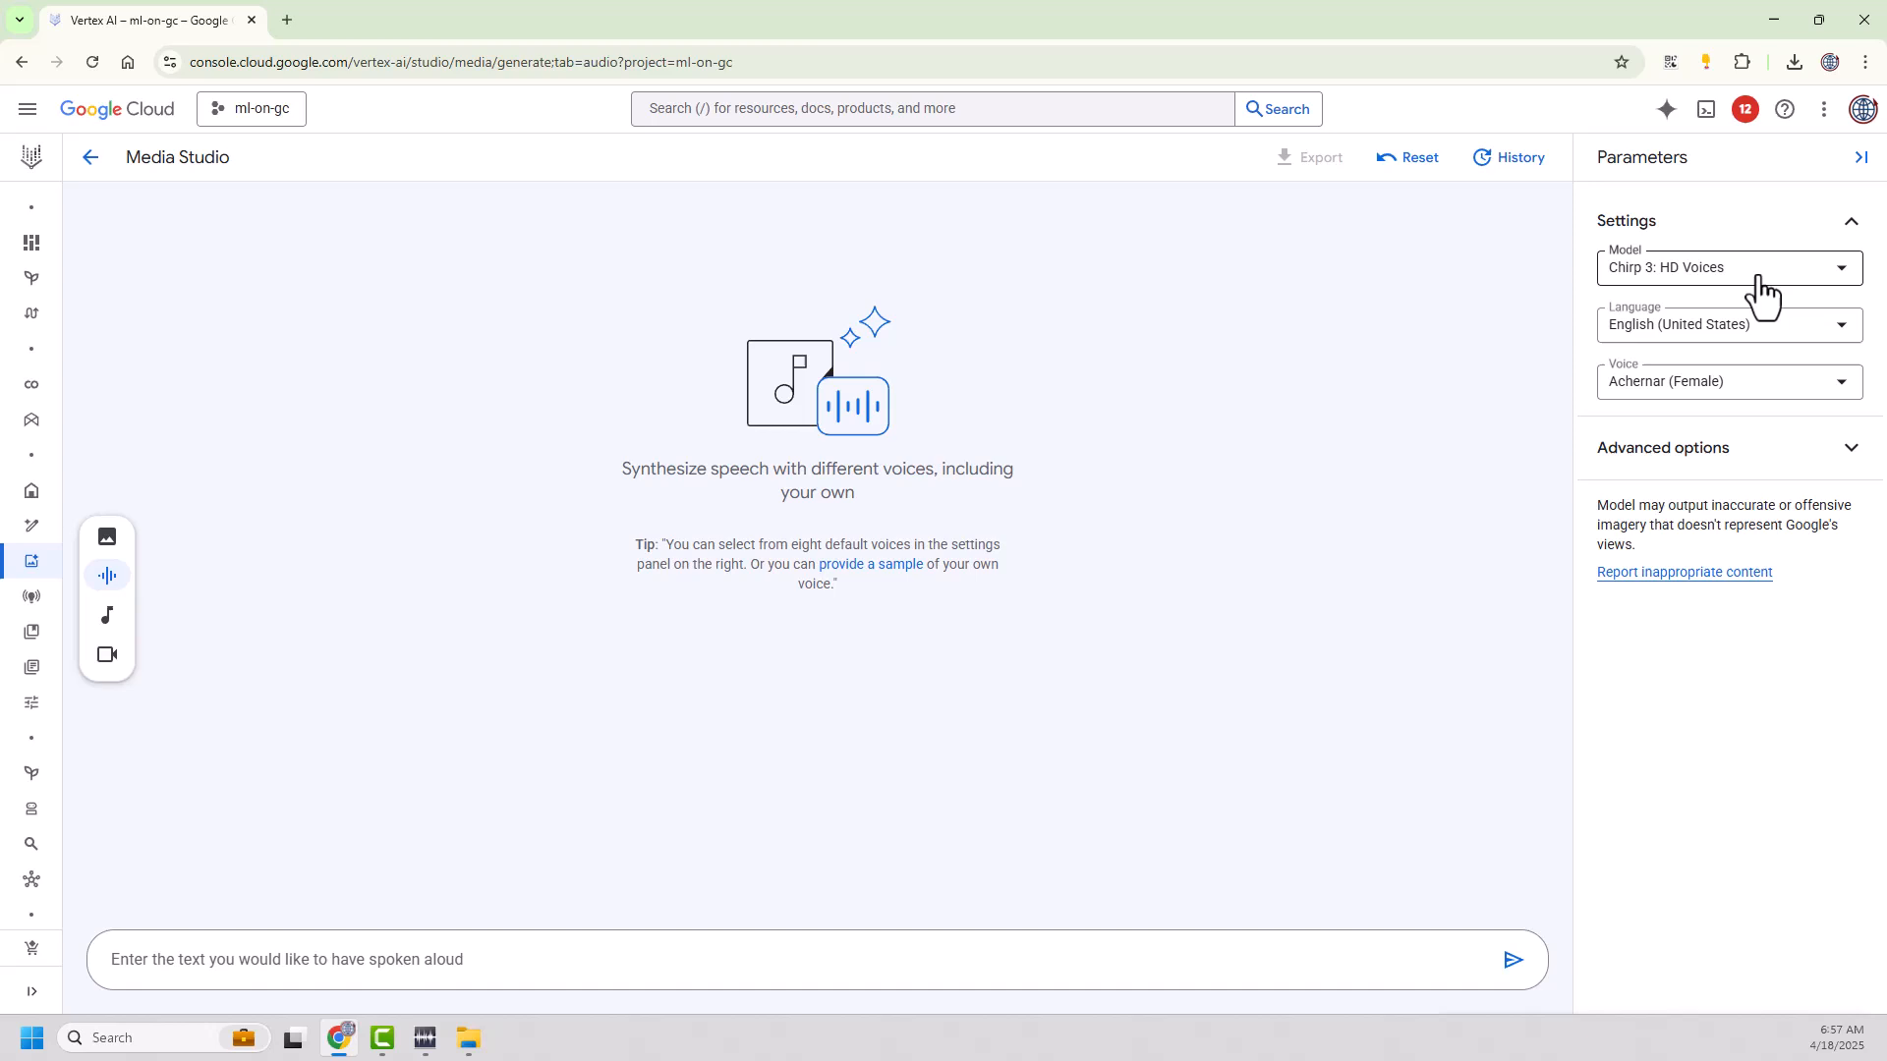
{"action": "left_click", "coordinate": [1727, 381]}
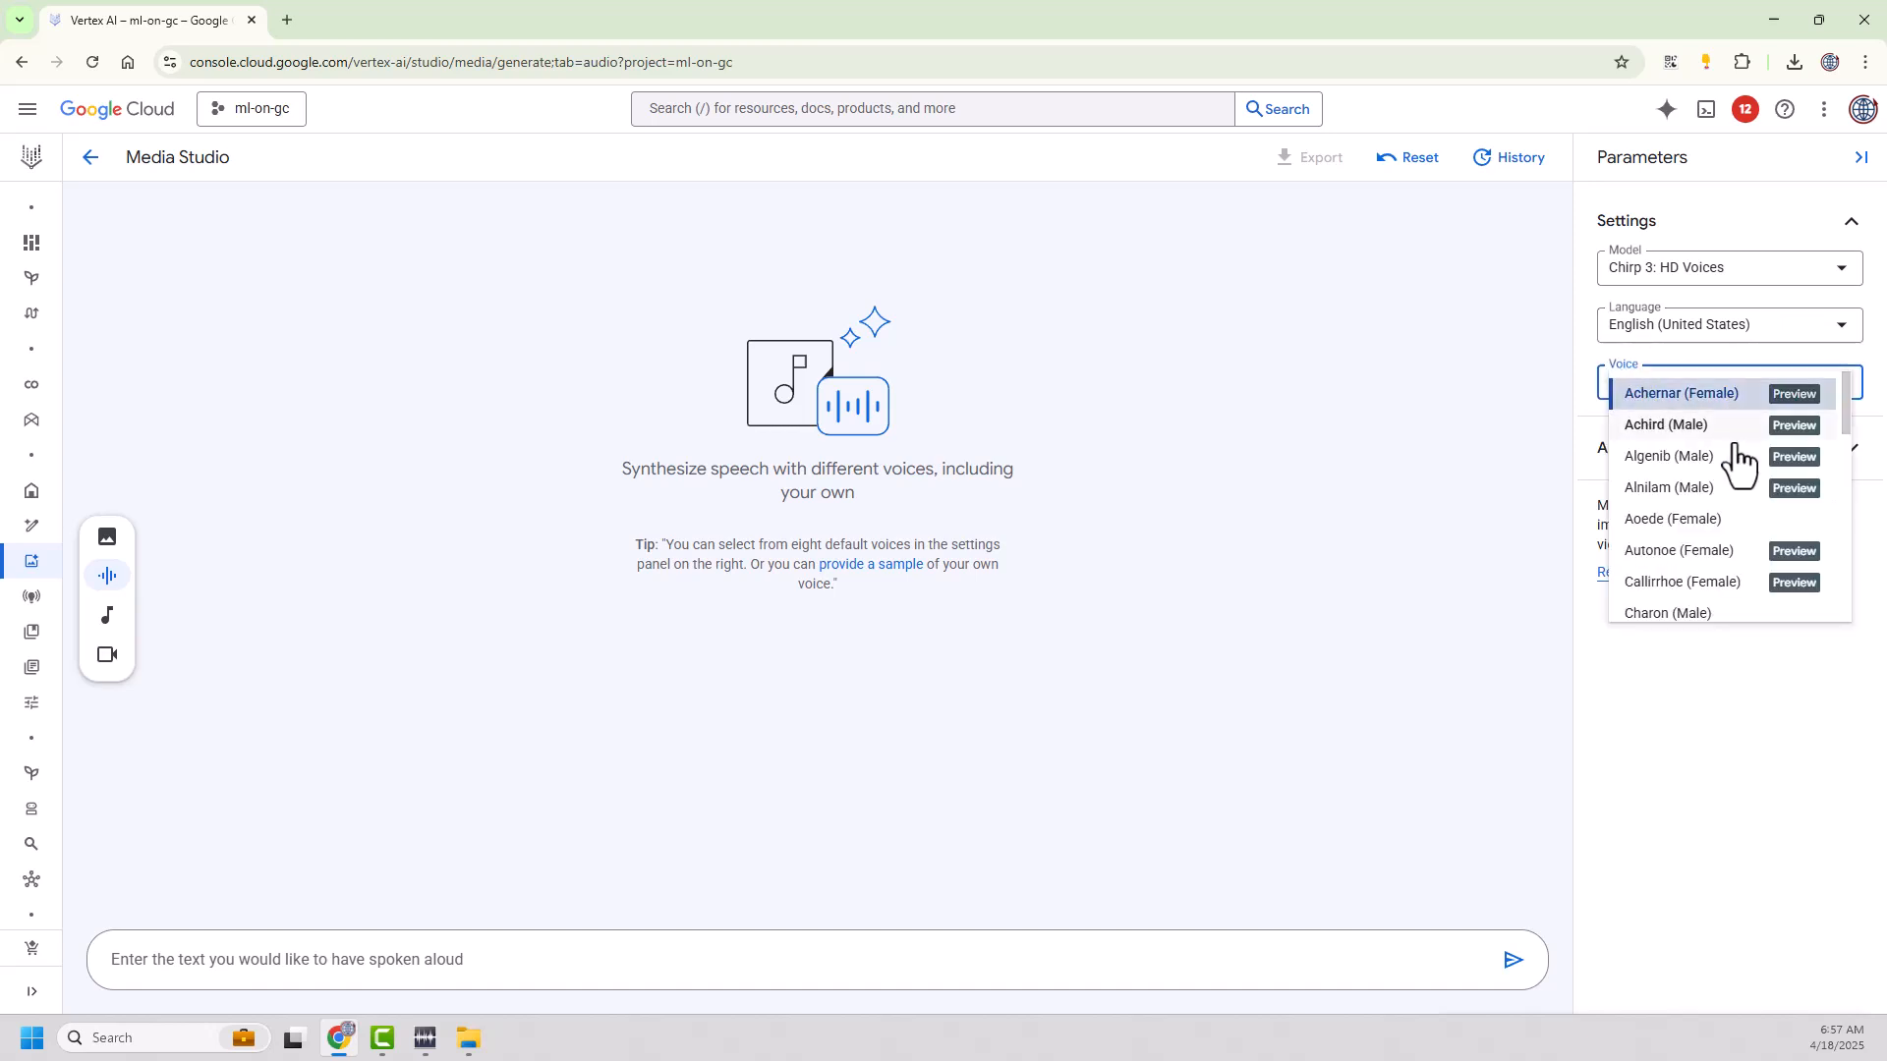
{"action": "scroll", "scroll_direction": "down", "scroll_amount": 3}
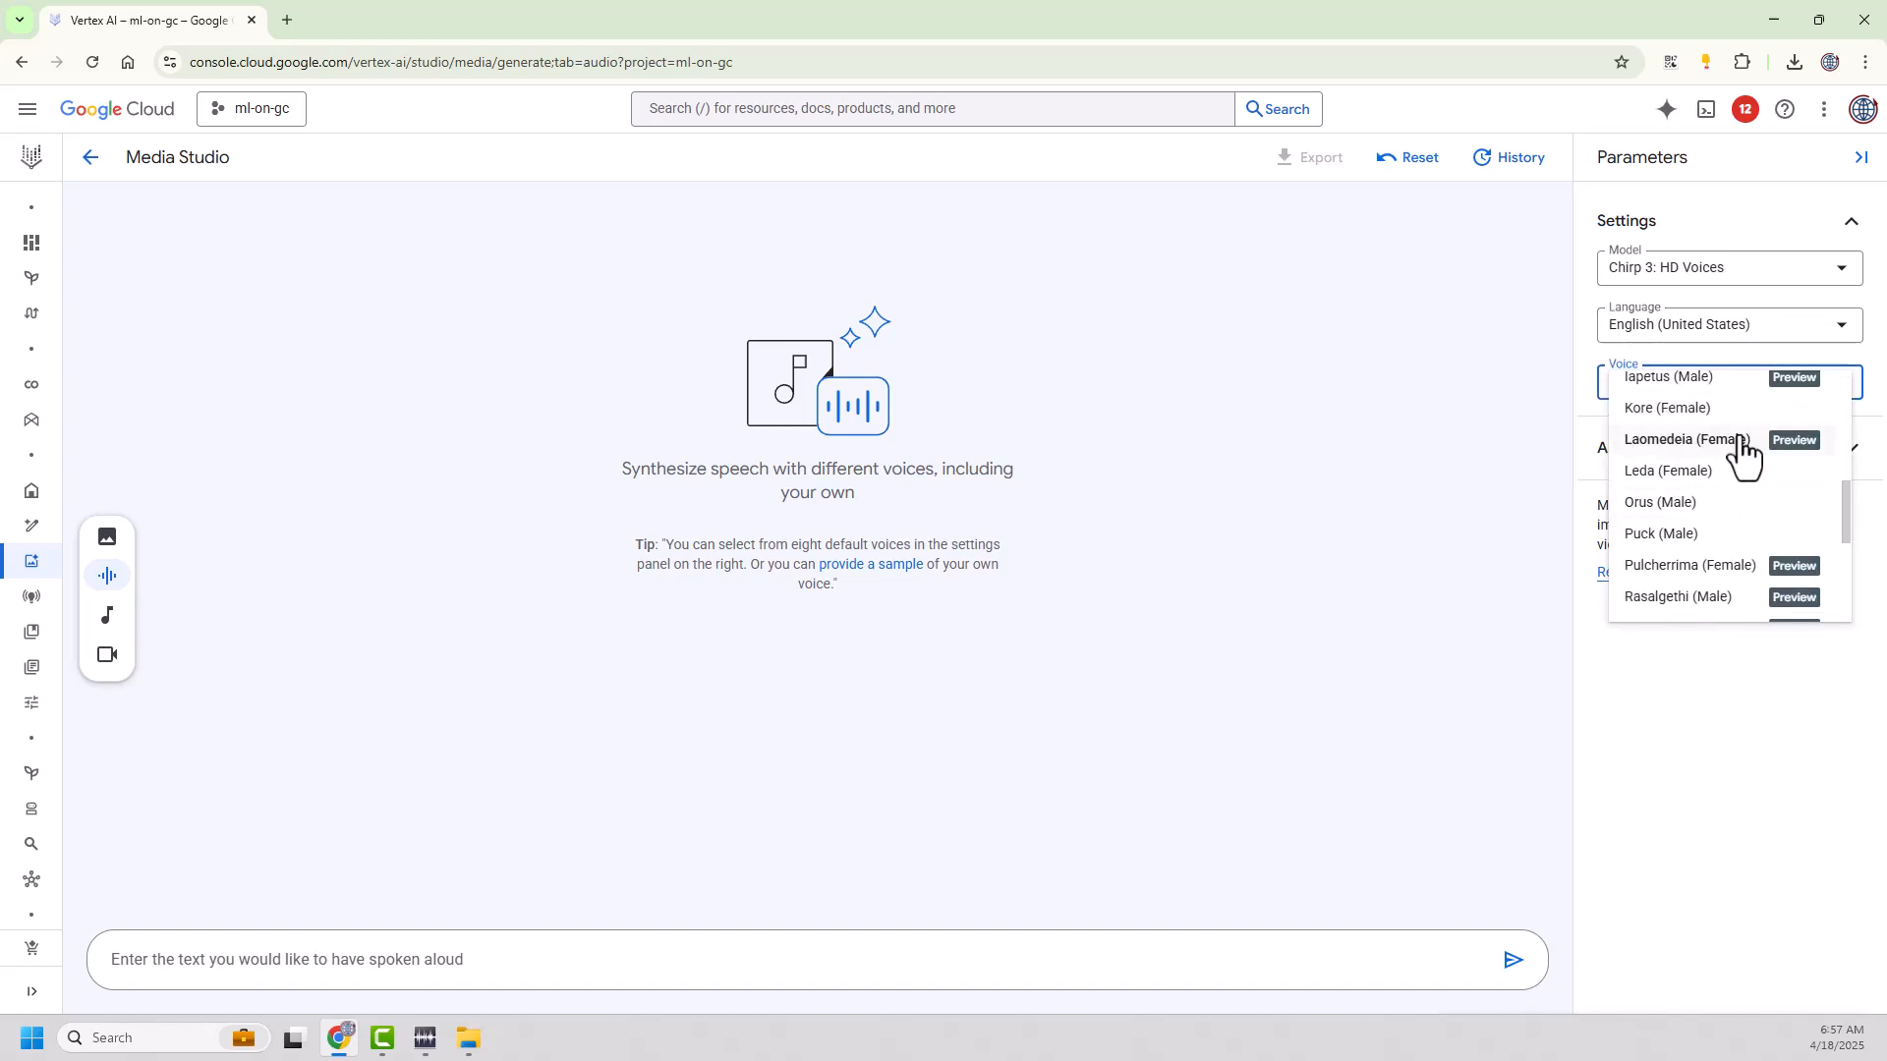
{"action": "scroll", "scroll_direction": "down", "scroll_amount": 3}
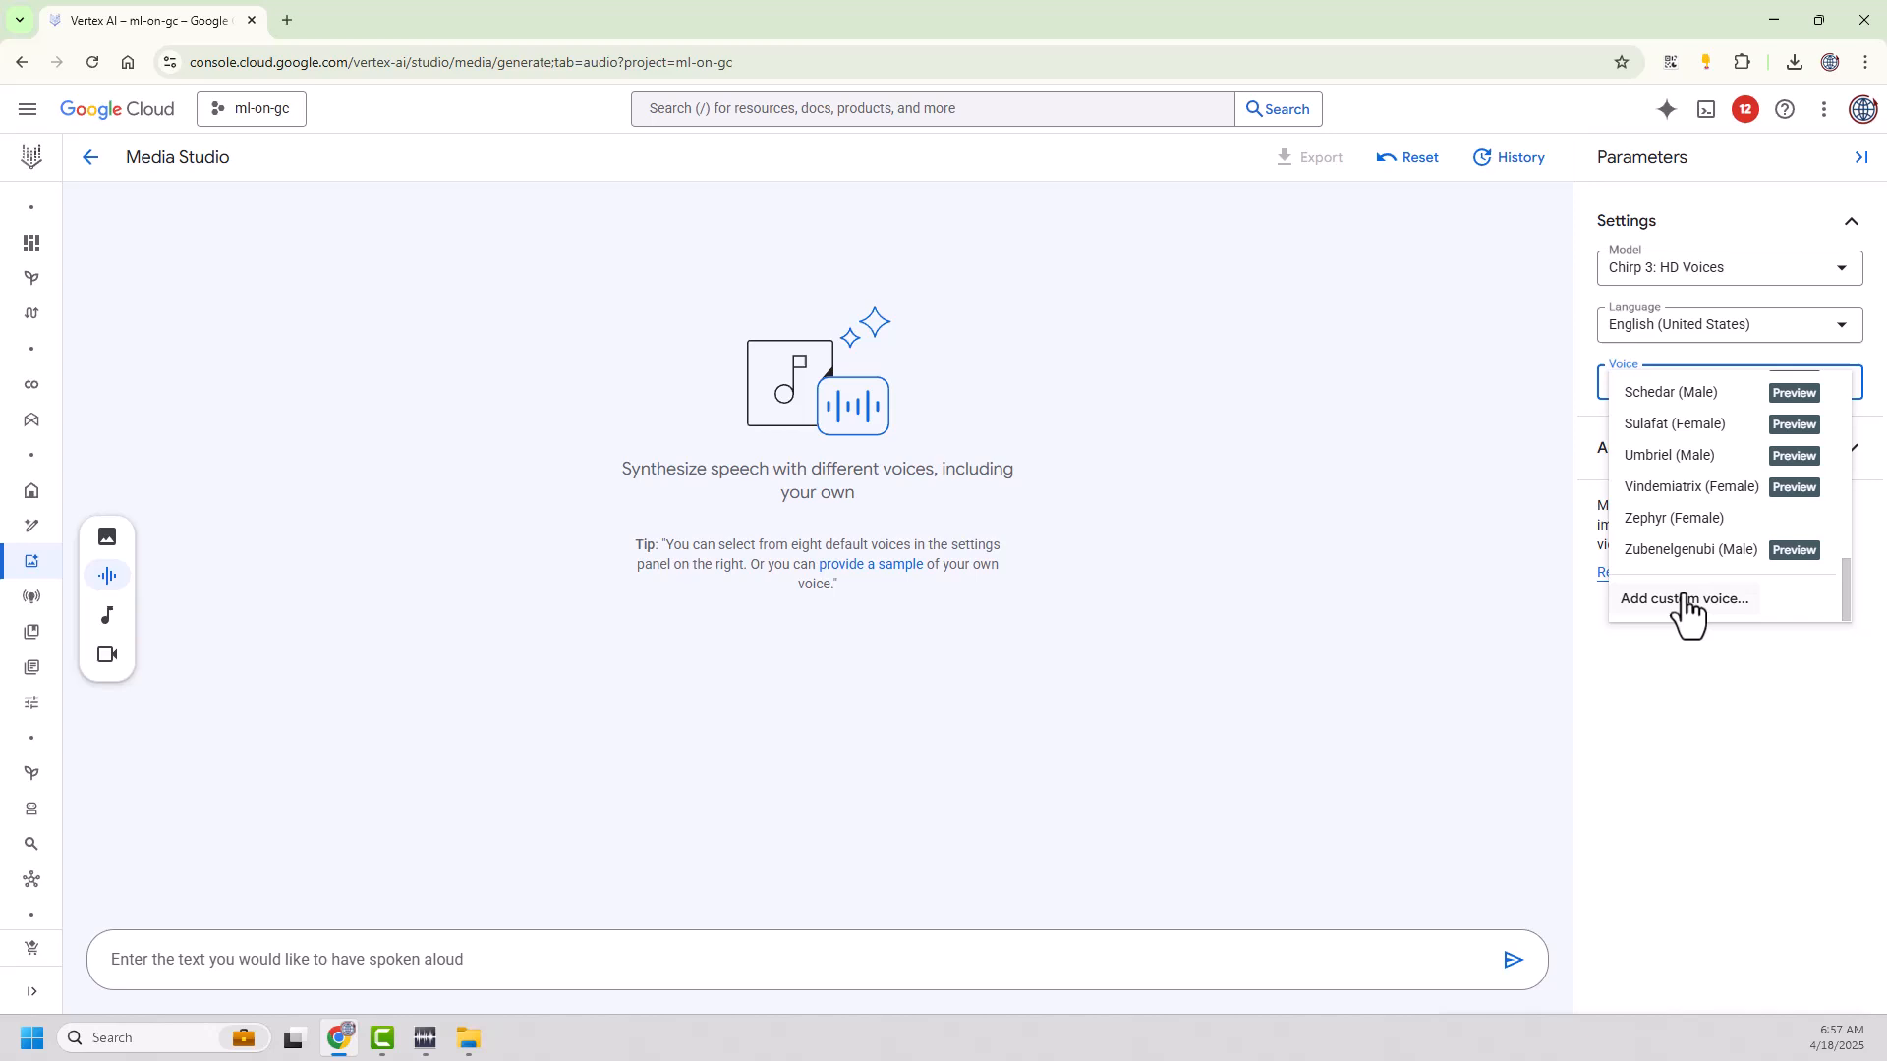
{"action": "mouse_move", "coordinate": [1694, 617]}
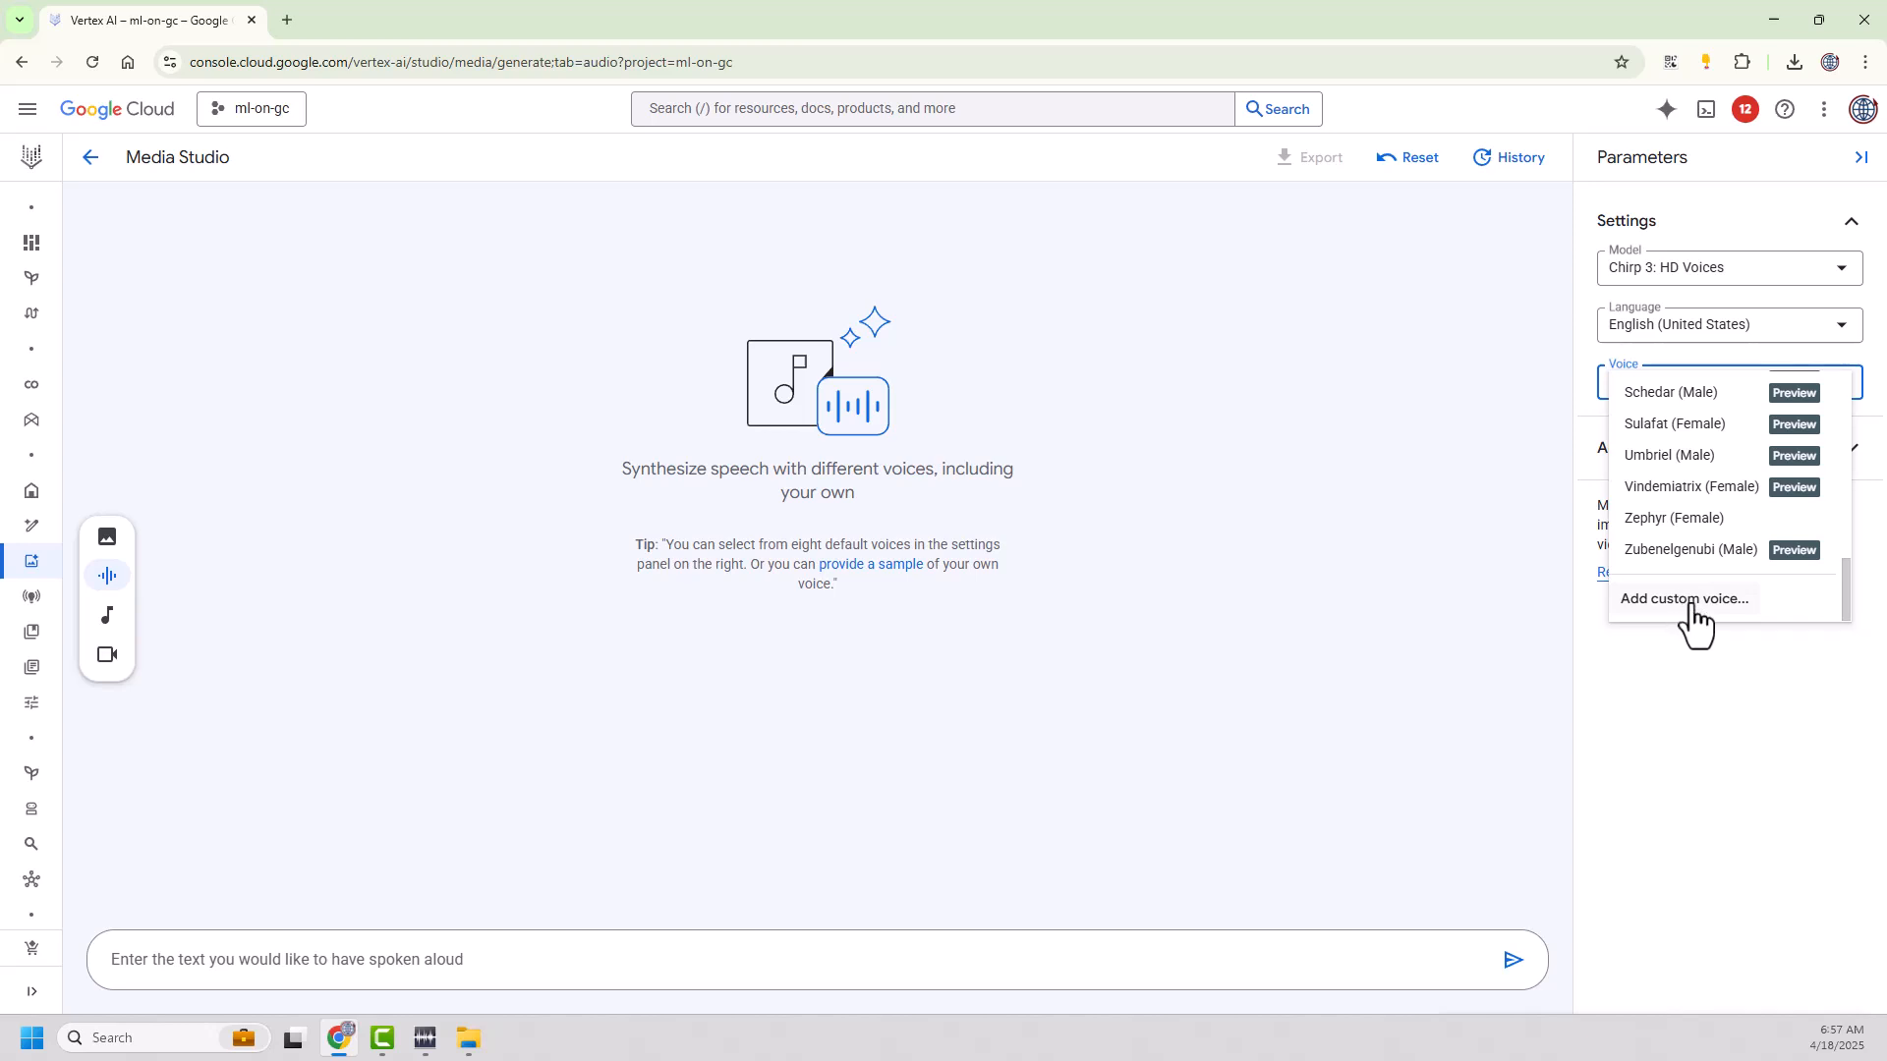
{"action": "mouse_move", "coordinate": [1703, 636]}
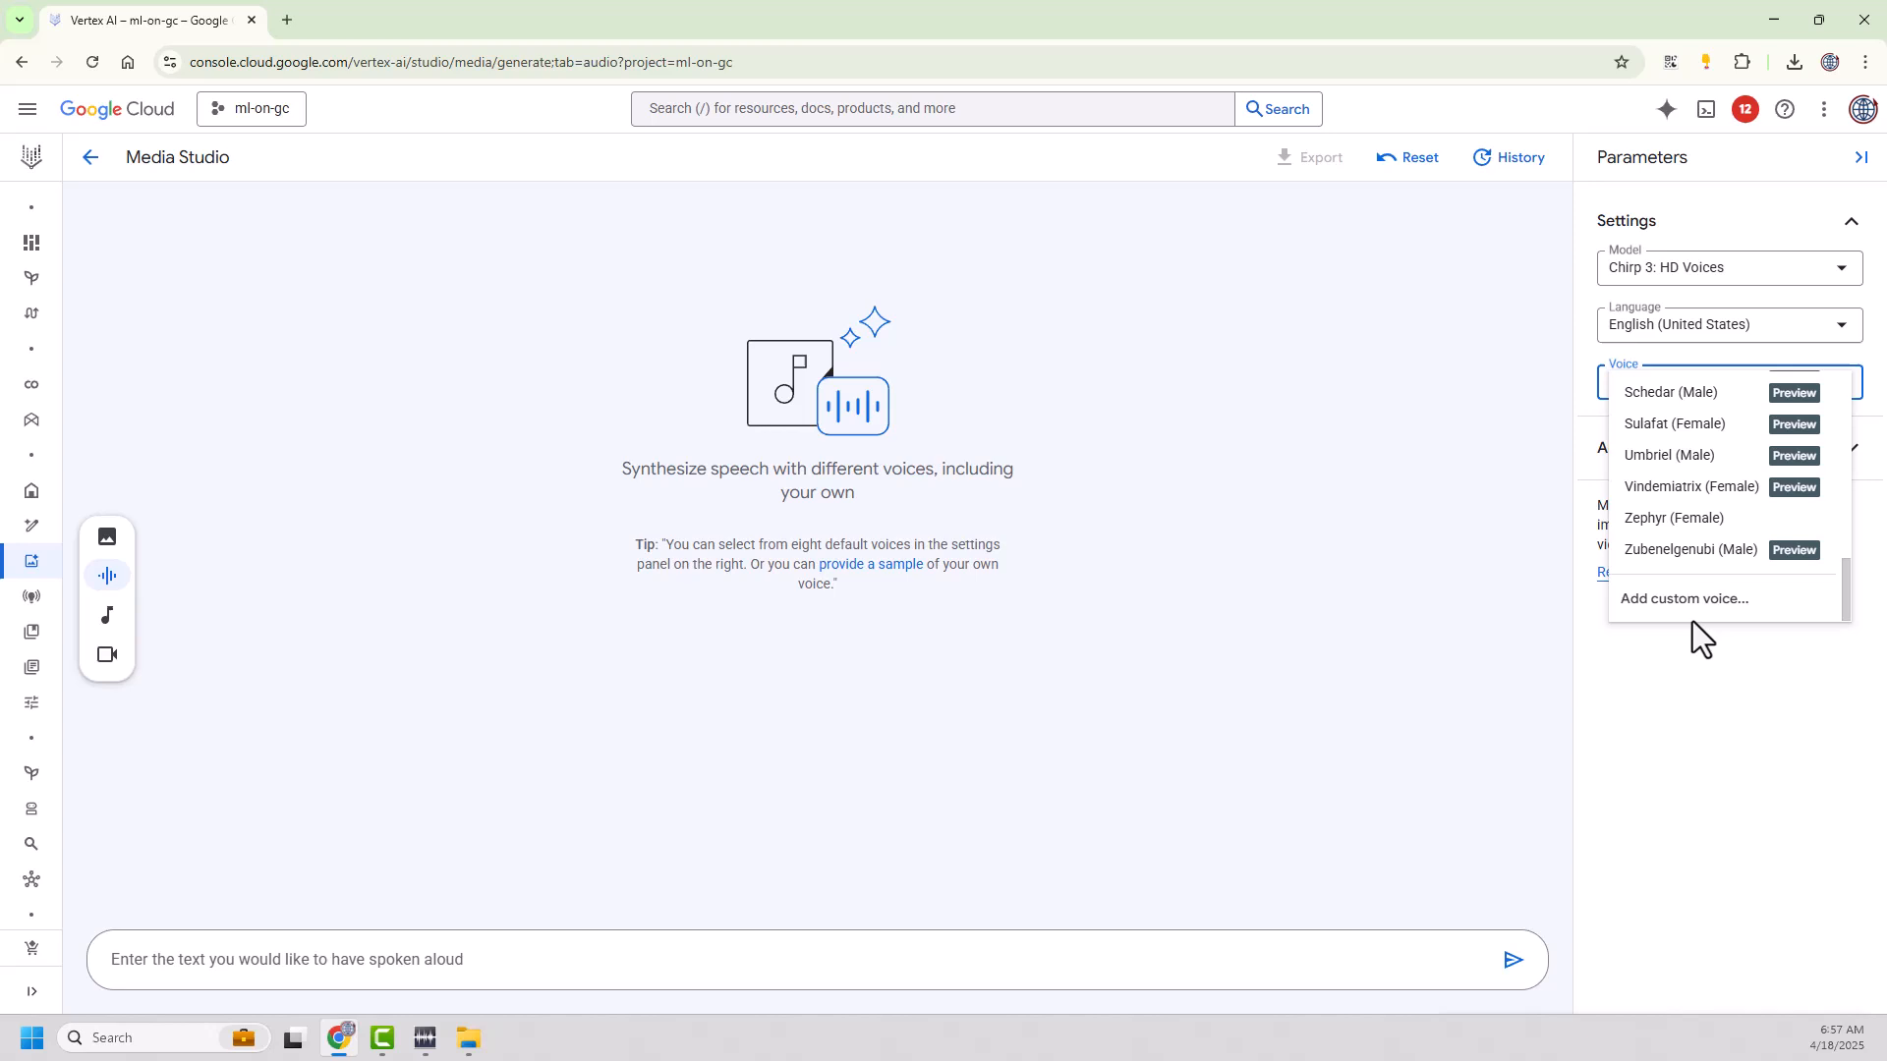
{"action": "mouse_move", "coordinate": [1684, 598]}
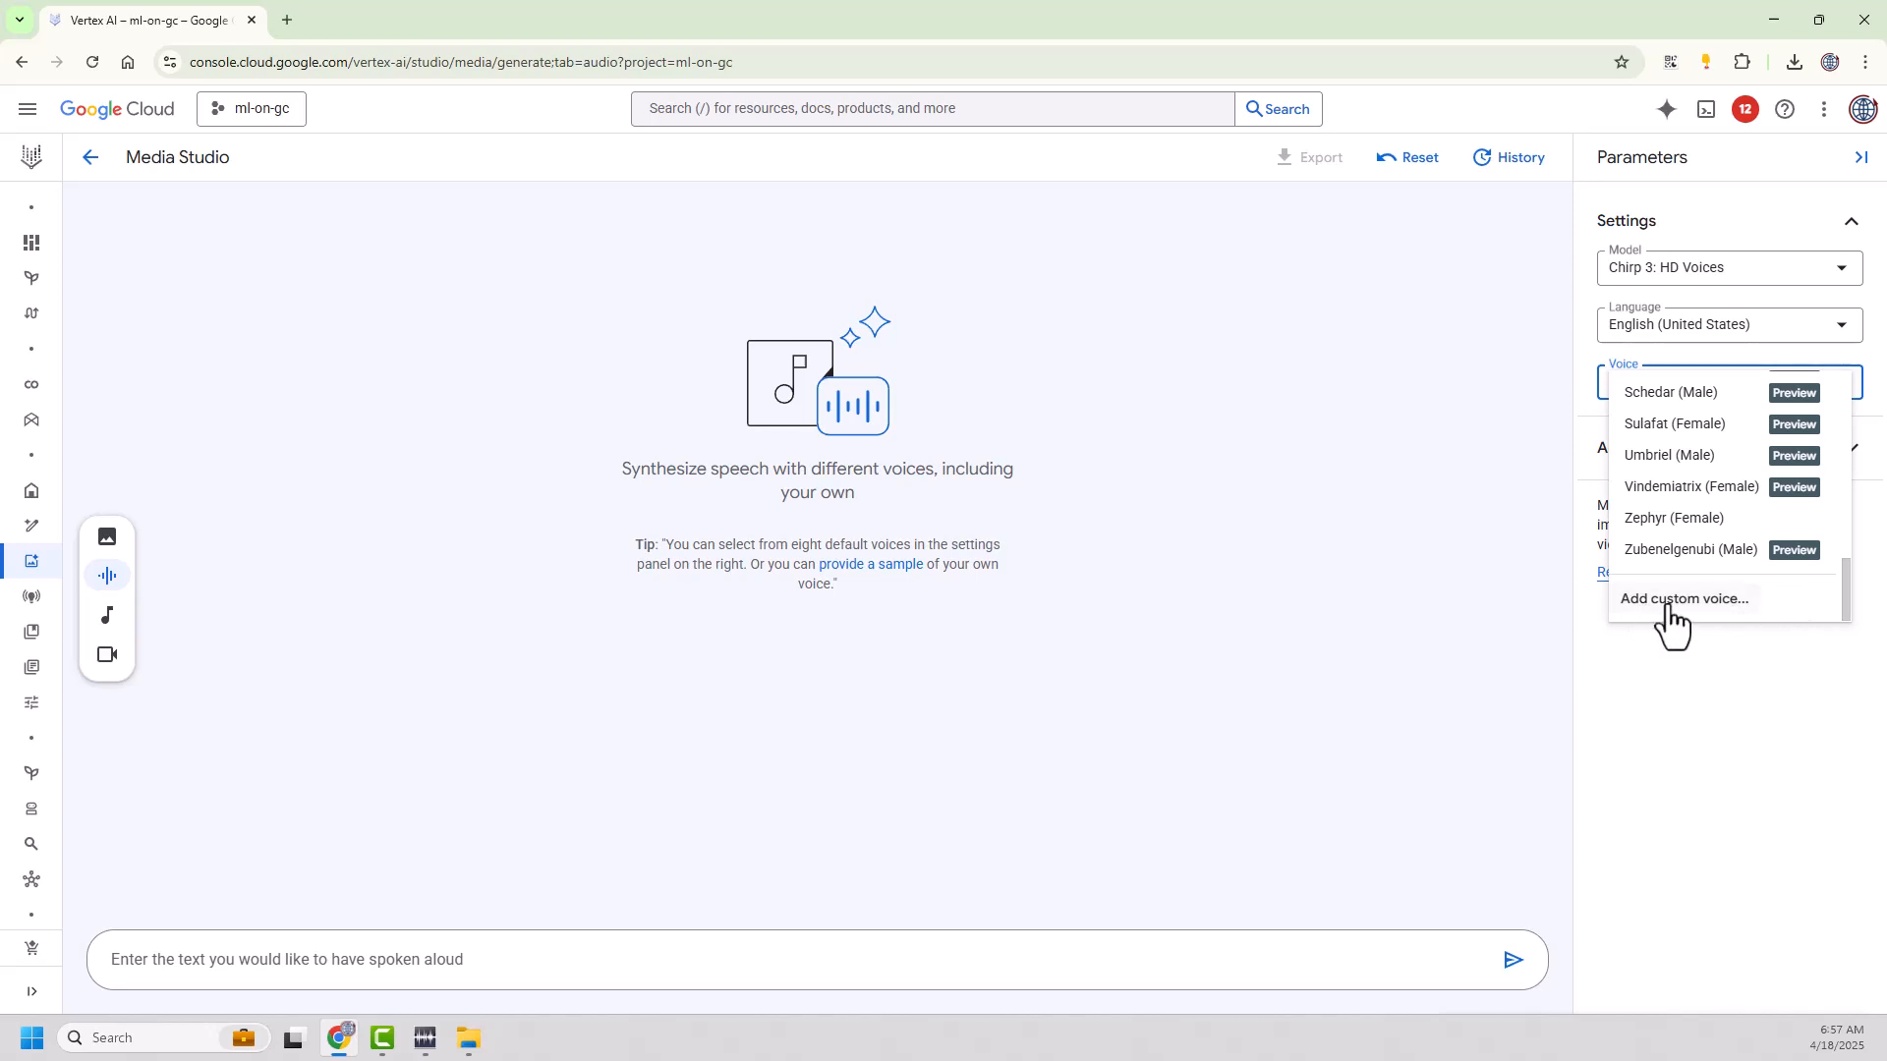
- Add custom voice 'Grantv1' with Grant30SecondSample.wav conversation sample and GrantConsent.wav consent
{"action": "left_click", "coordinate": [1683, 598]}
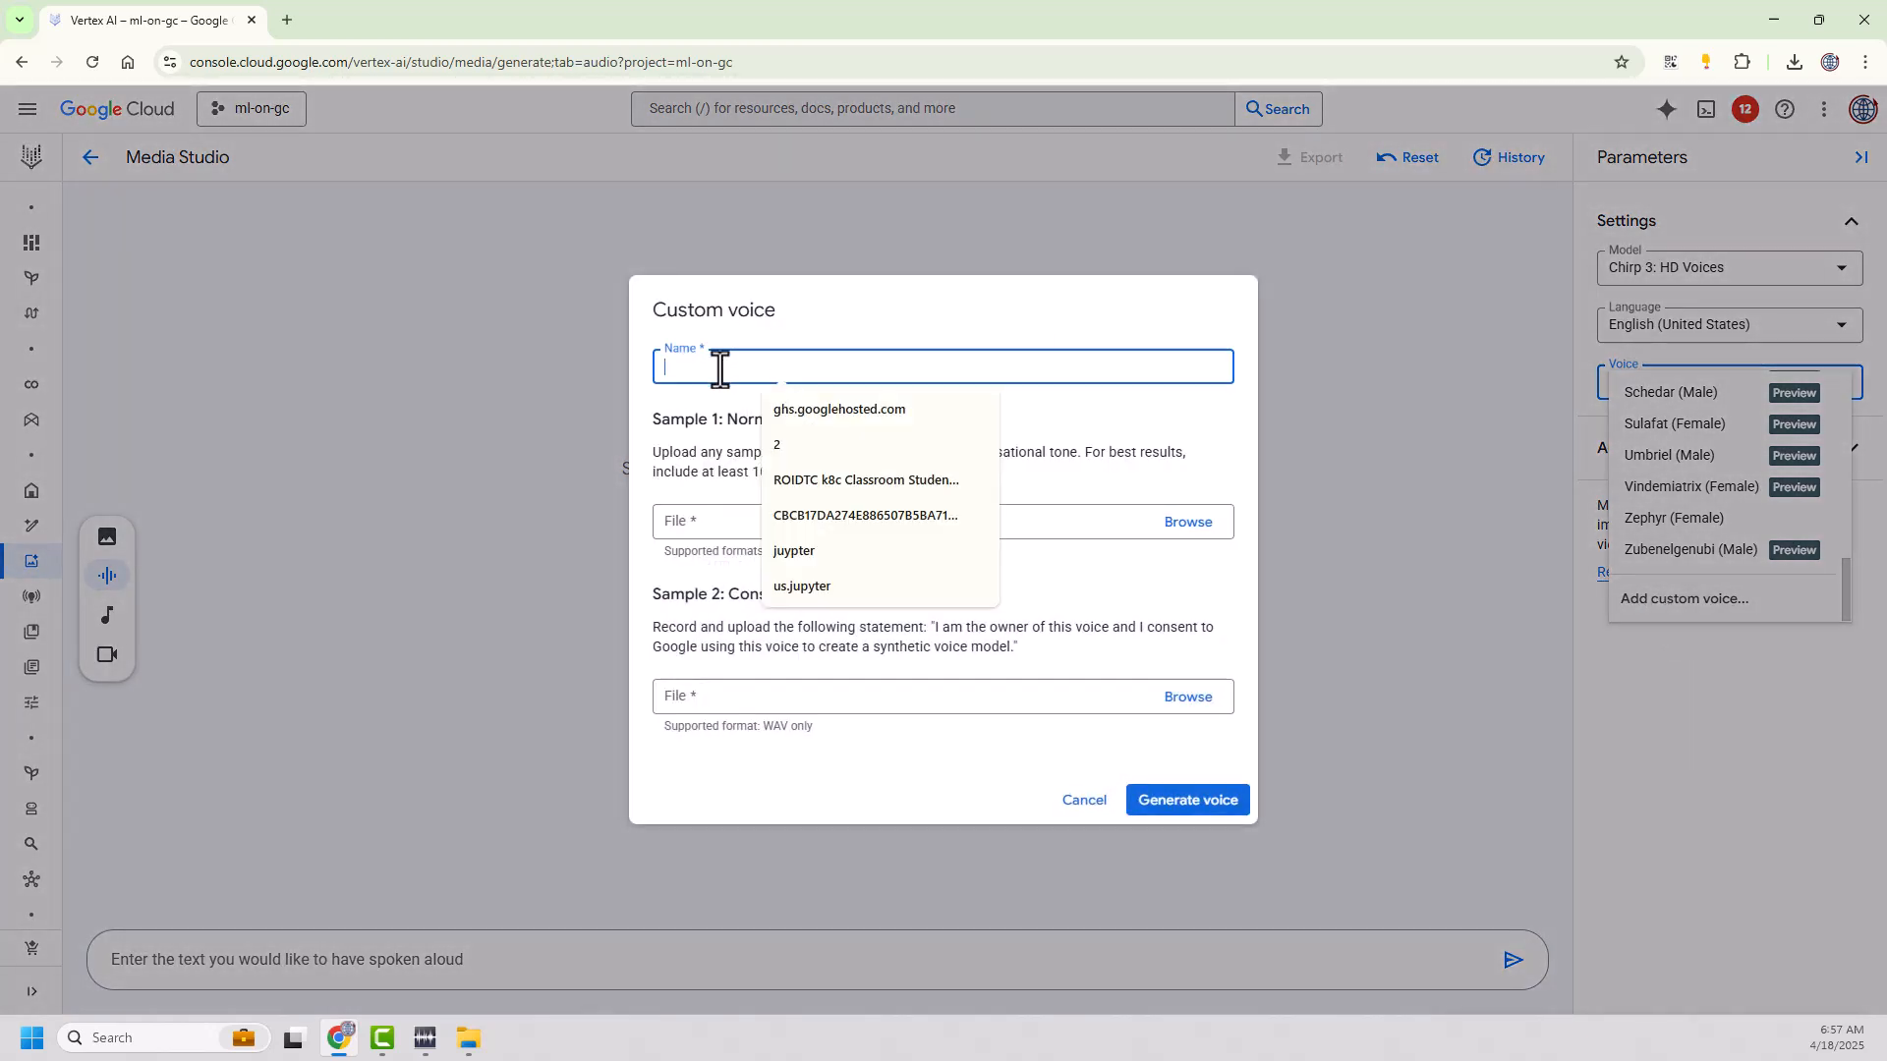
{"action": "type", "text": "Grantv1"}
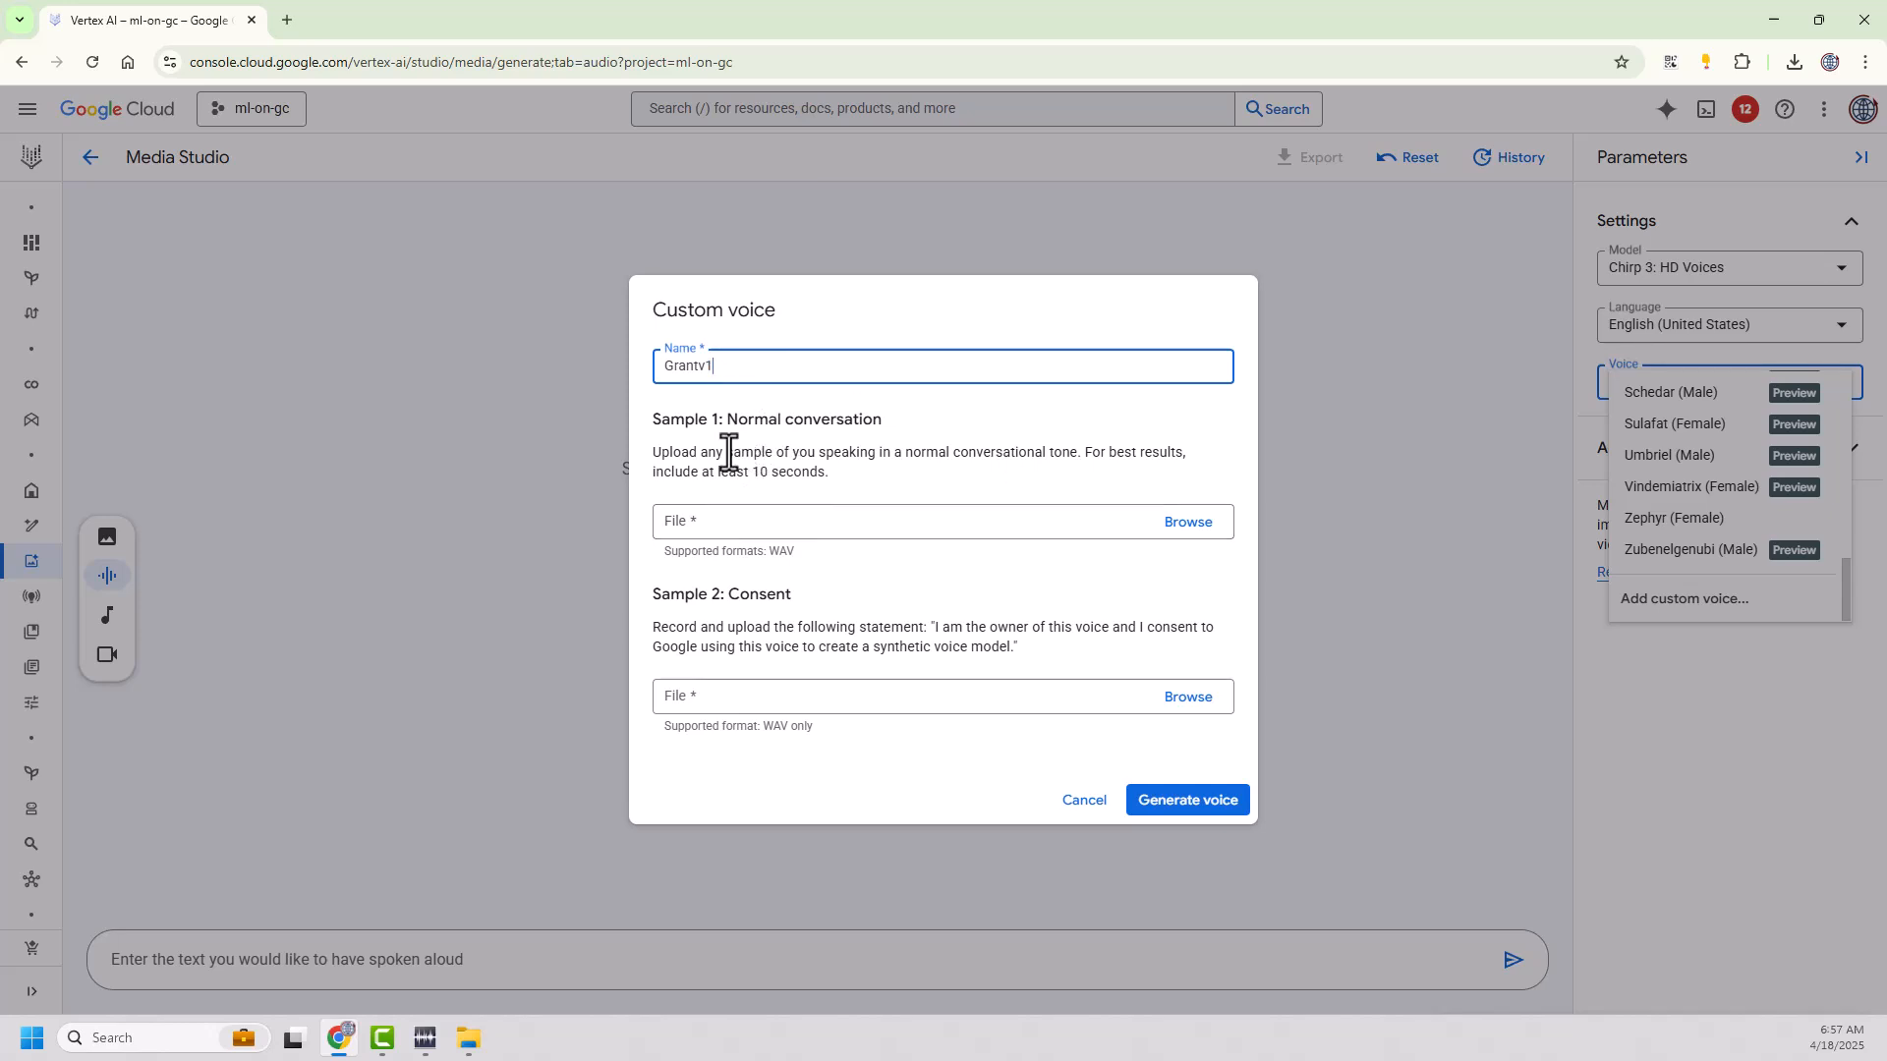
{"action": "mouse_move", "coordinate": [1022, 481]}
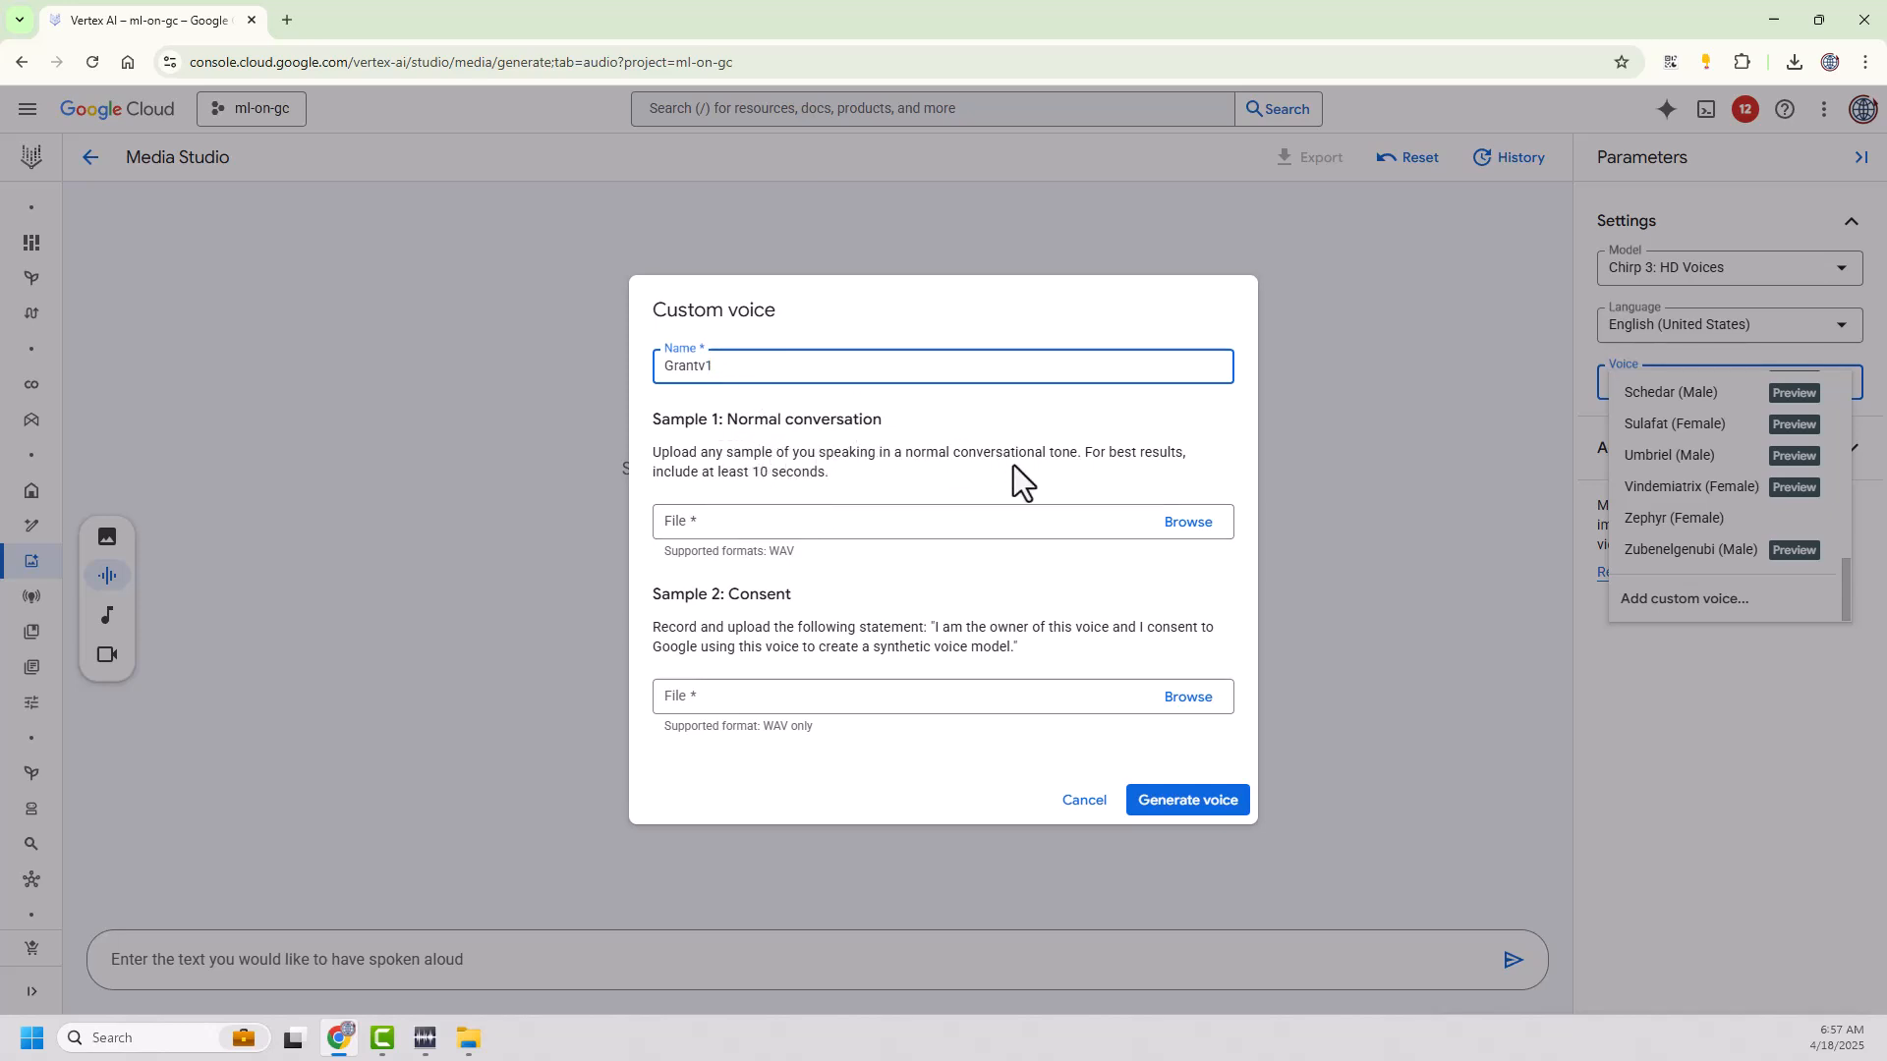
{"action": "mouse_move", "coordinate": [1103, 451]}
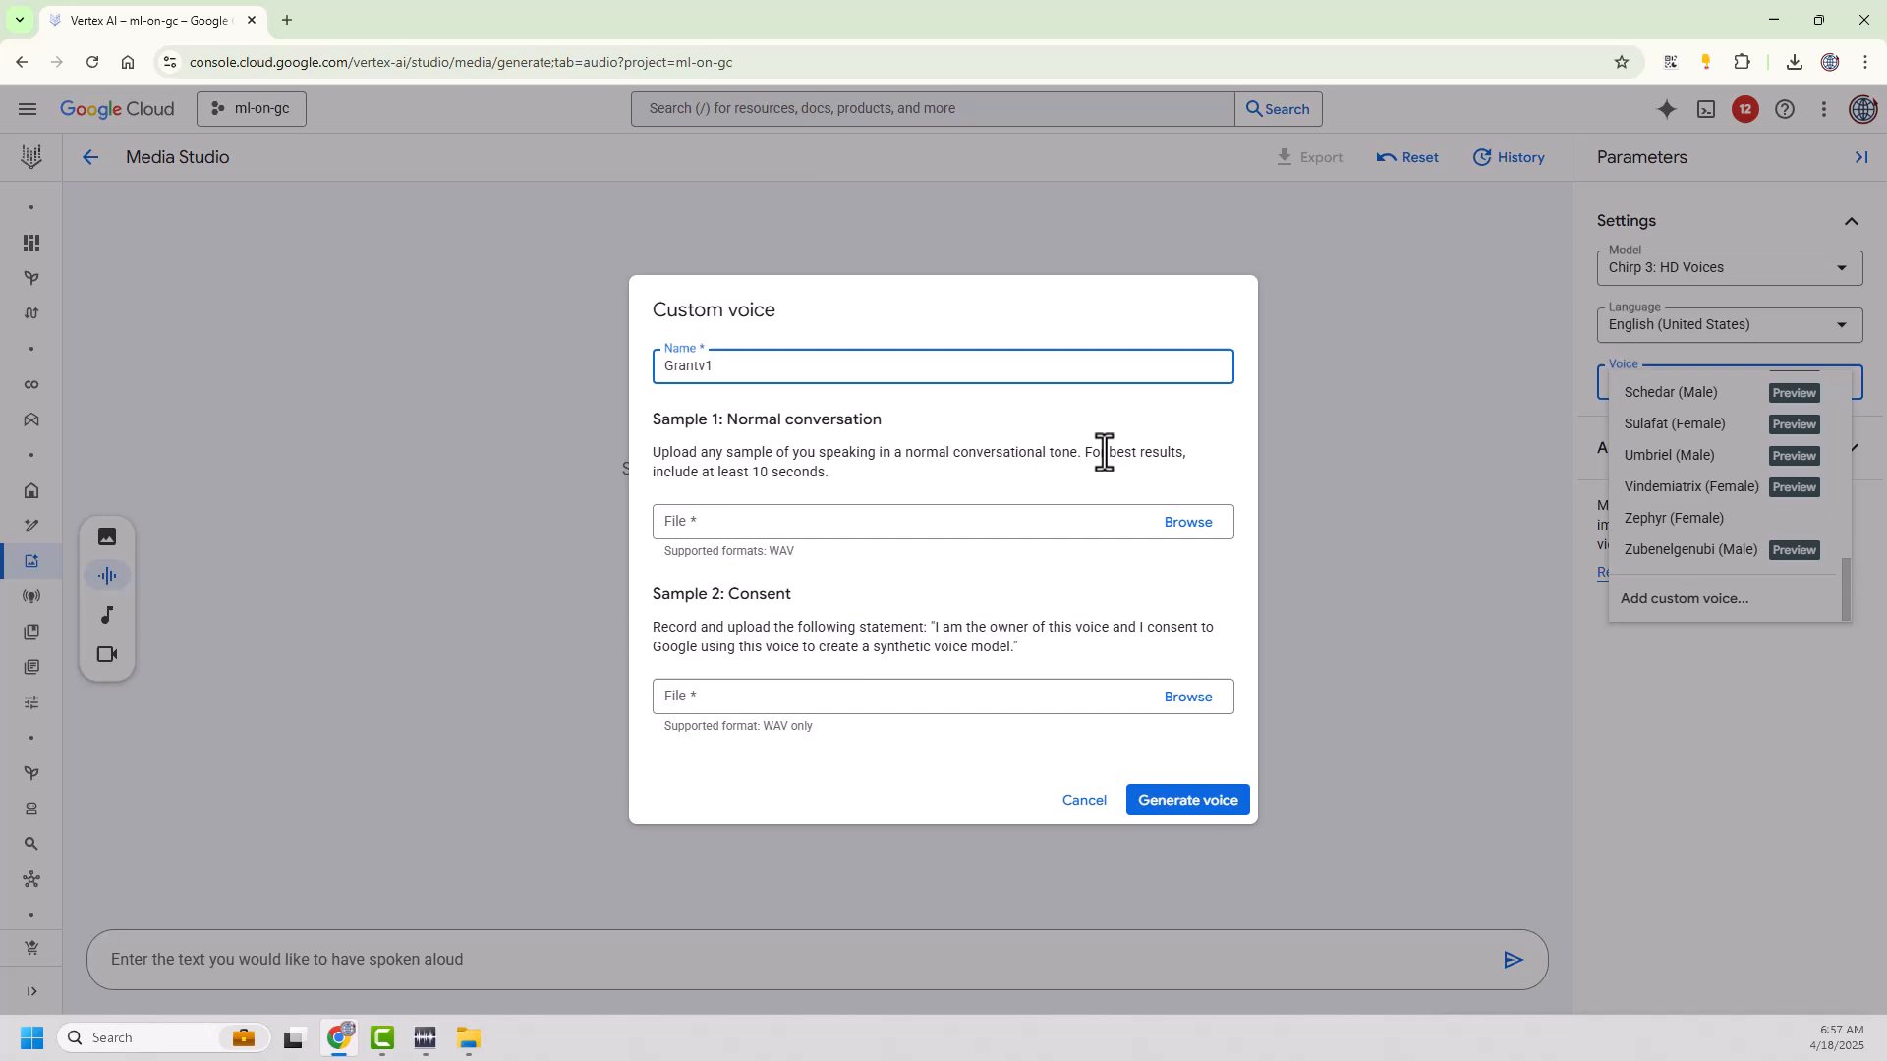
{"action": "mouse_move", "coordinate": [835, 497]}
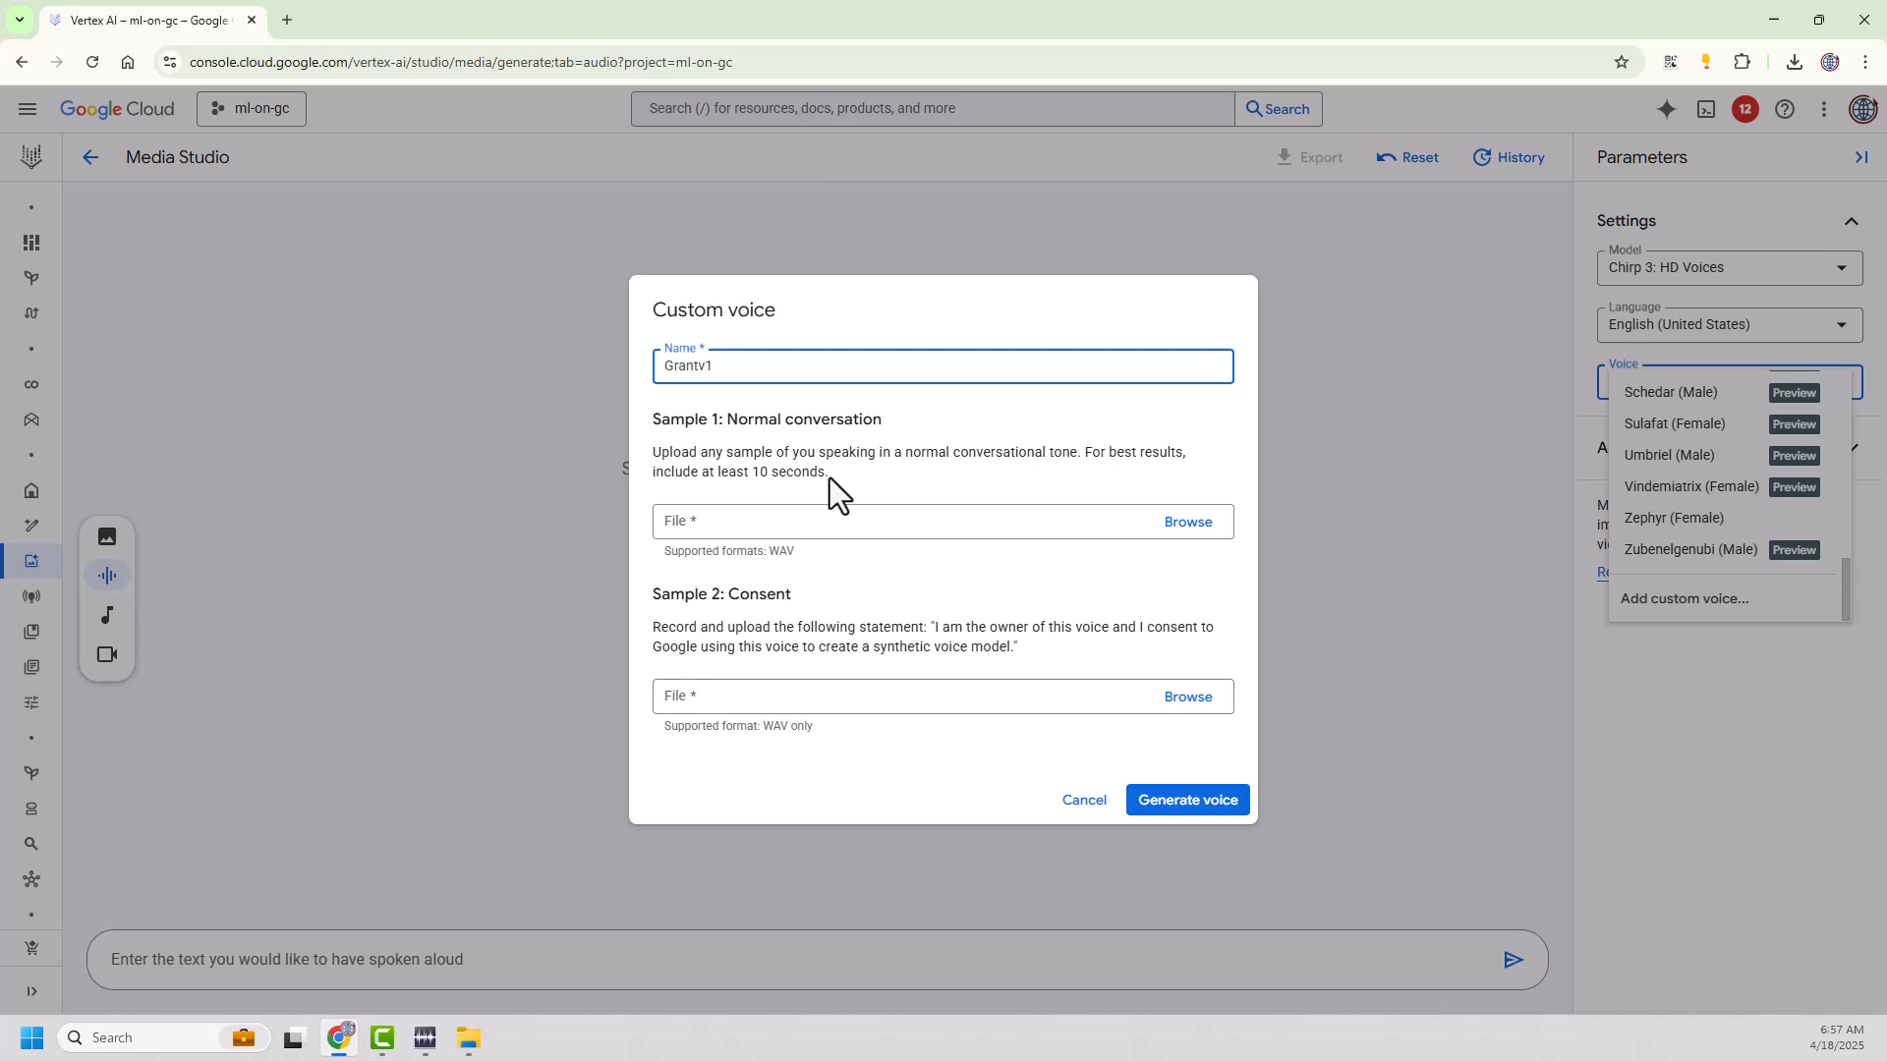
{"action": "left_click", "coordinate": [1186, 521]}
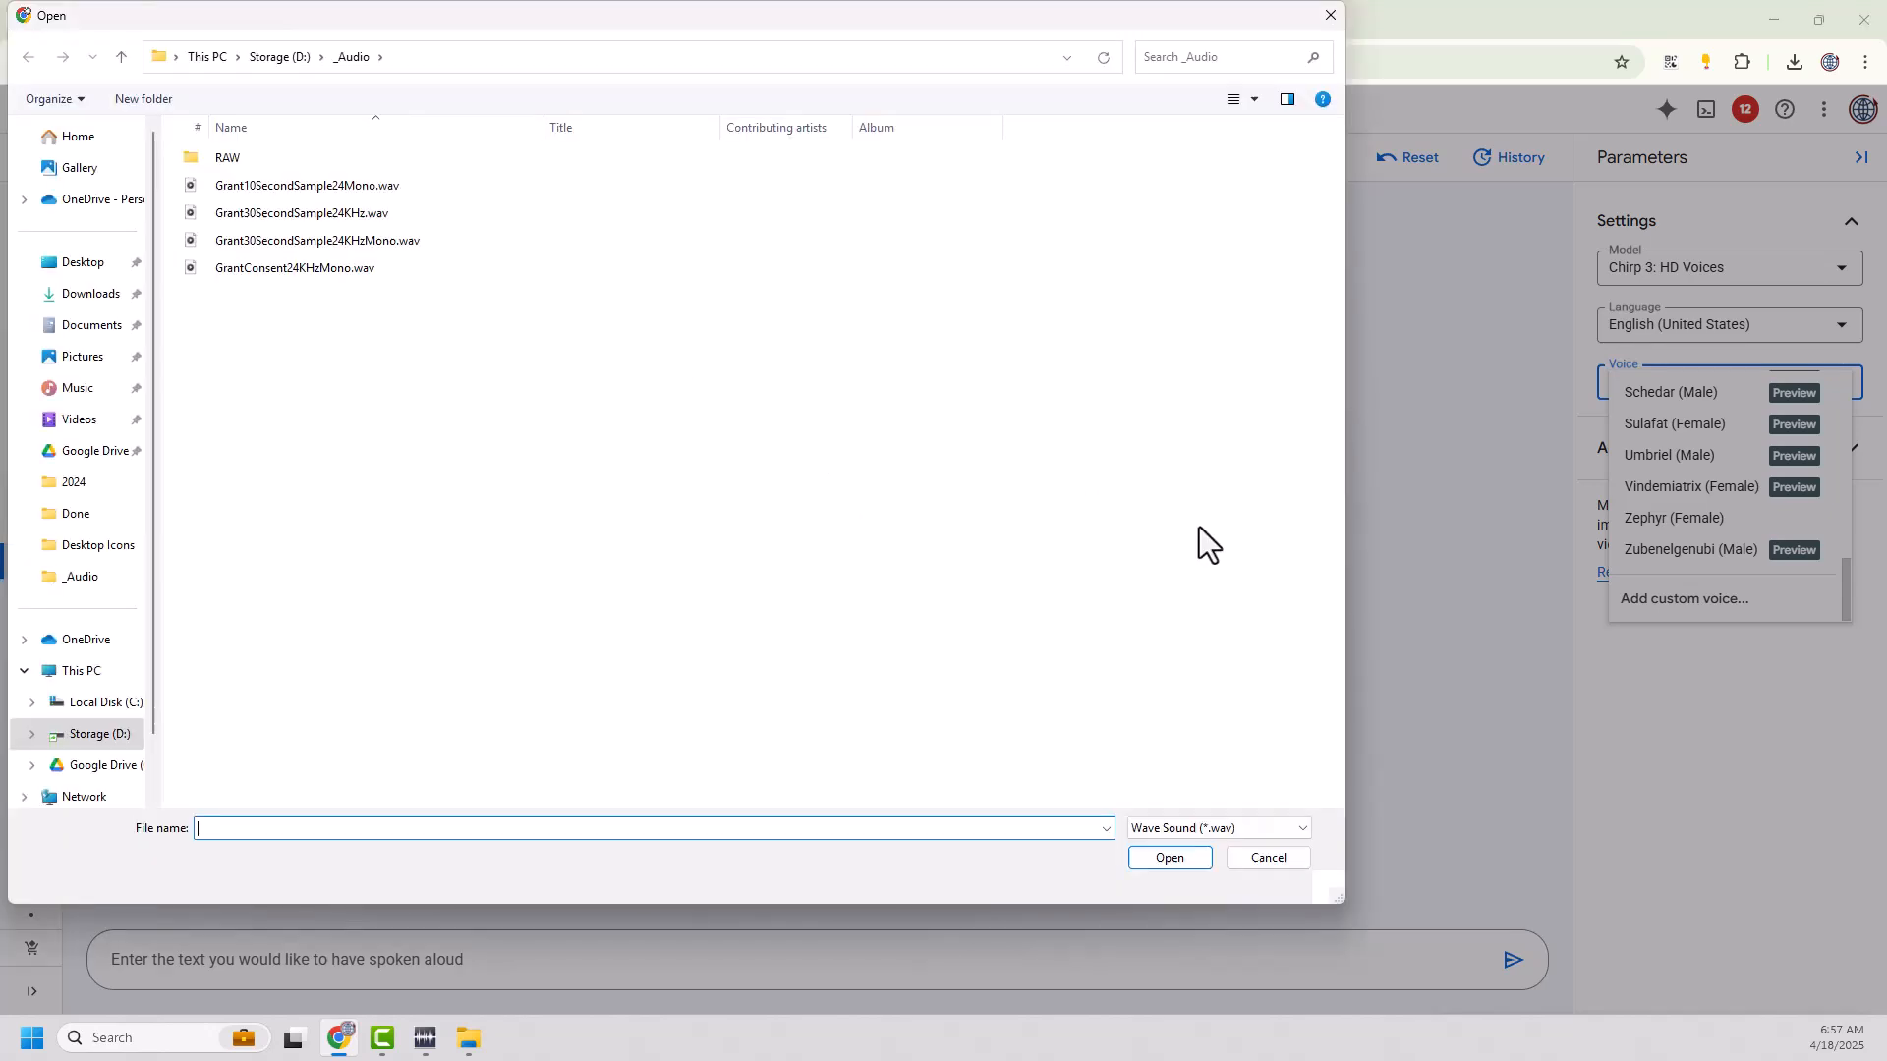
{"action": "left_click", "coordinate": [227, 156]}
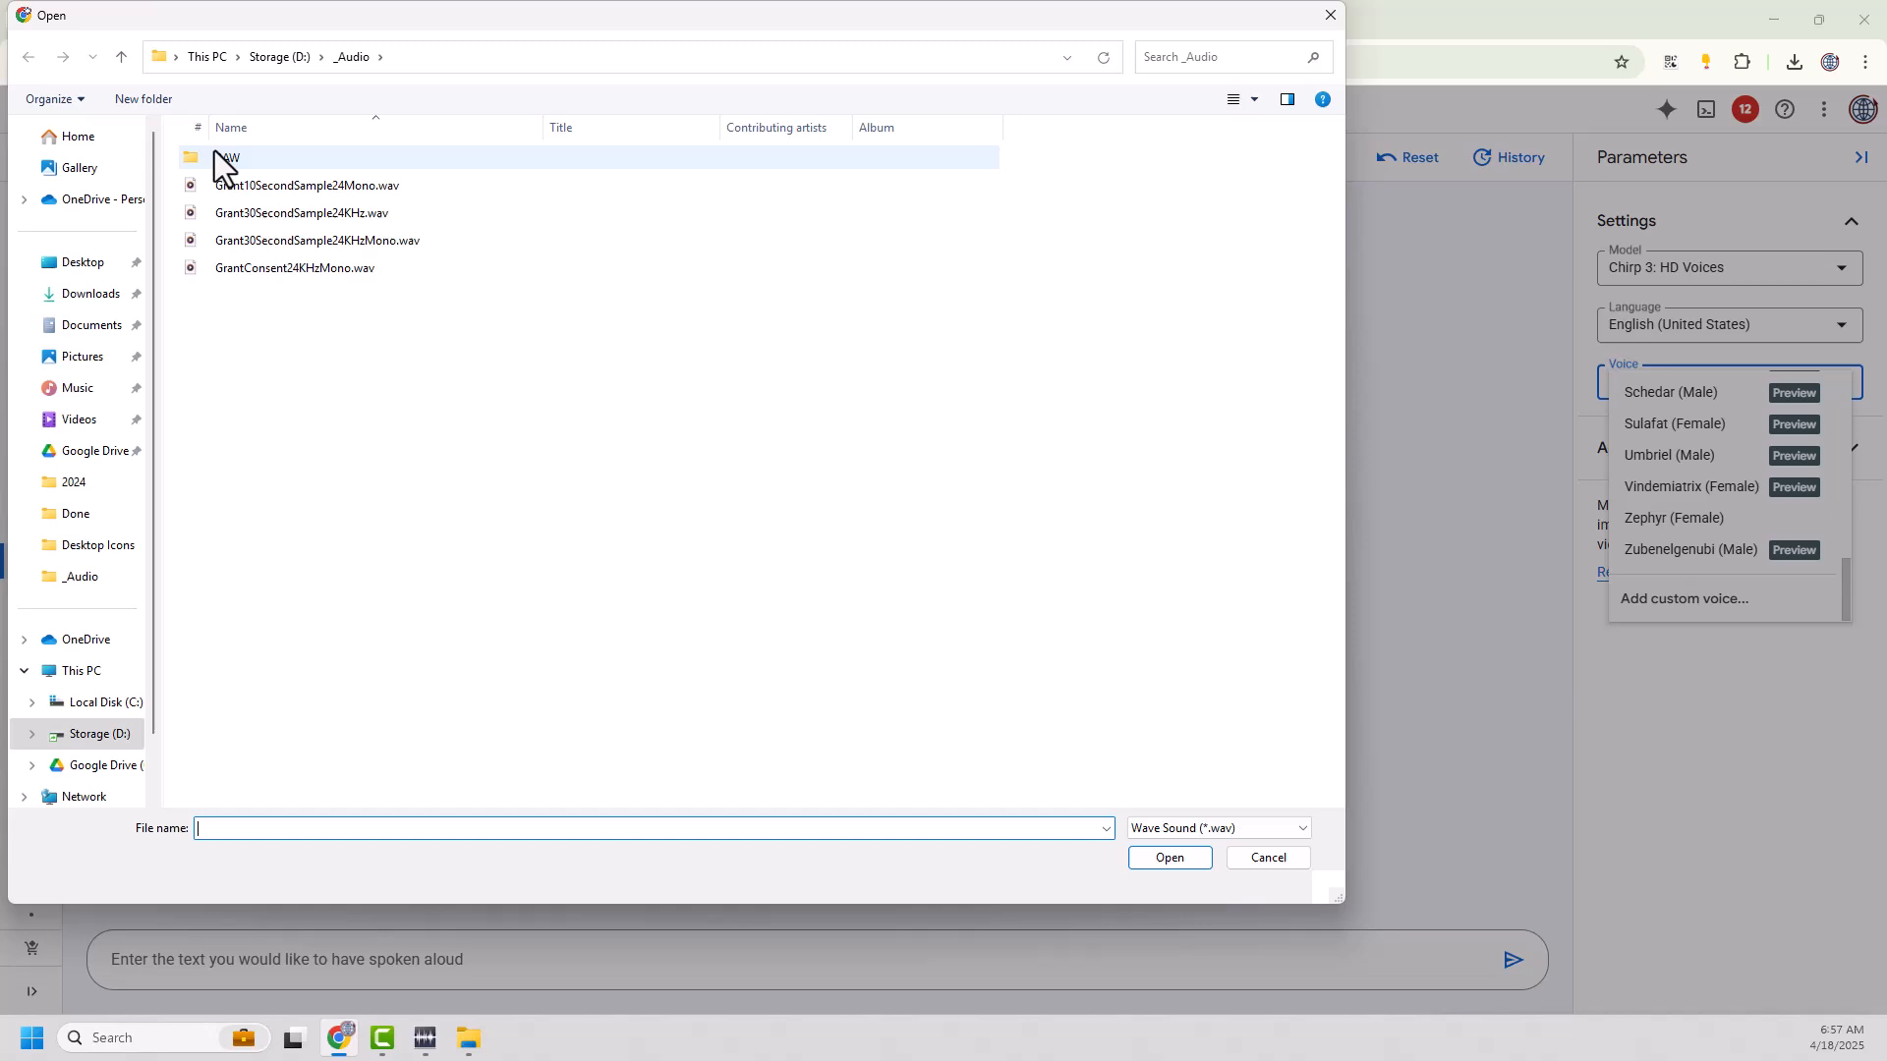
{"action": "double_click", "coordinate": [224, 157]}
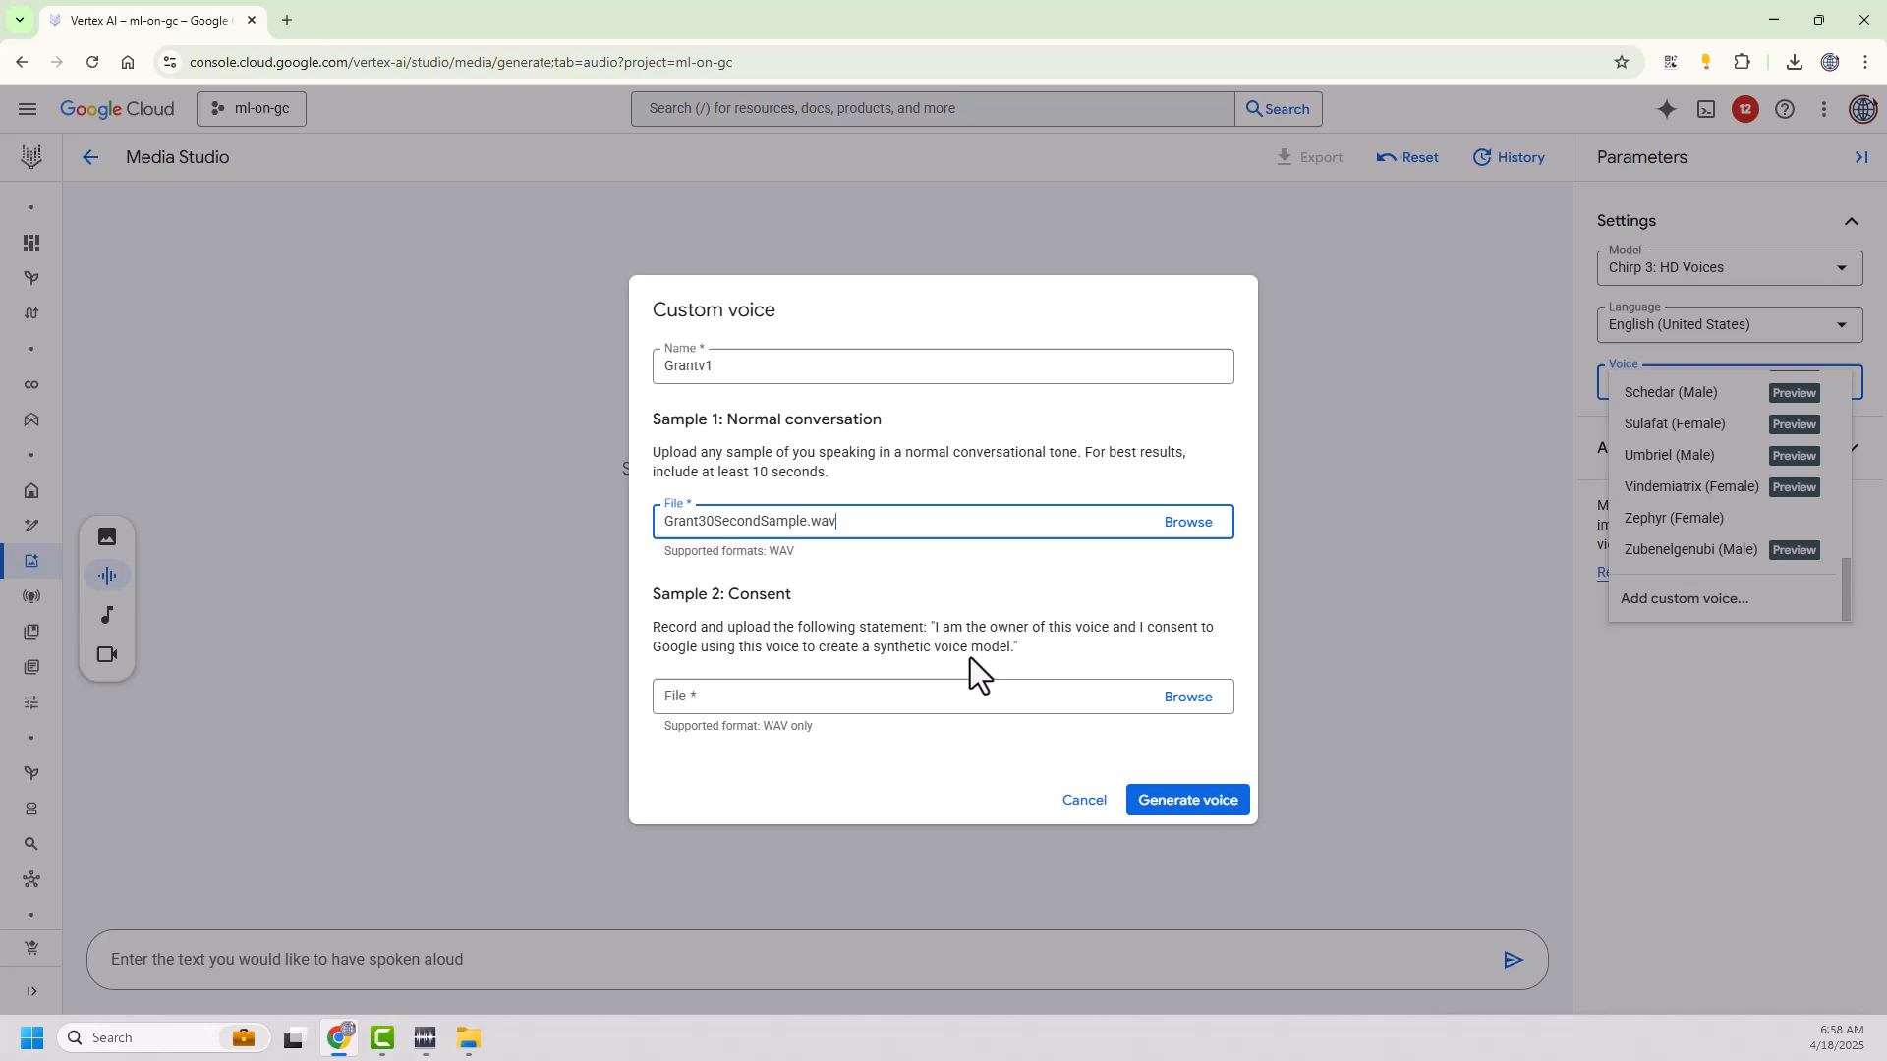
{"action": "mouse_move", "coordinate": [1045, 632]}
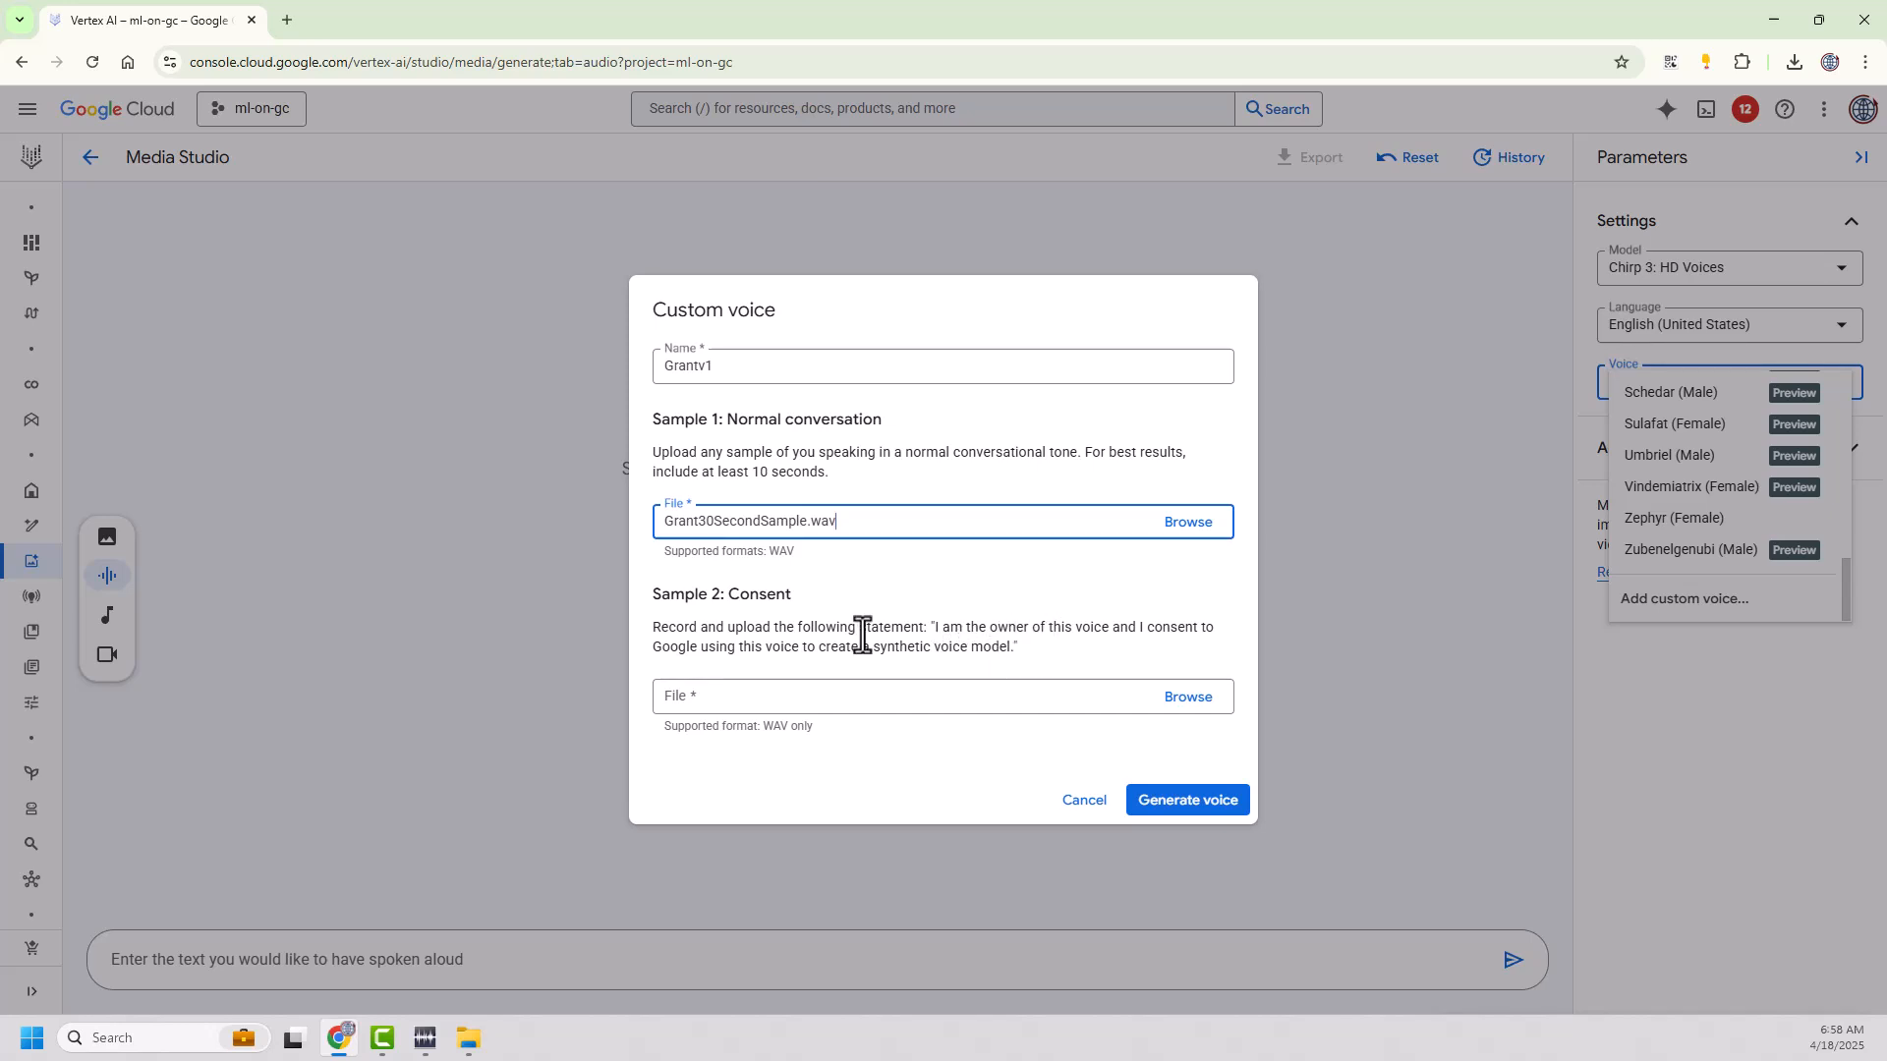
{"action": "left_click", "coordinate": [1185, 696]}
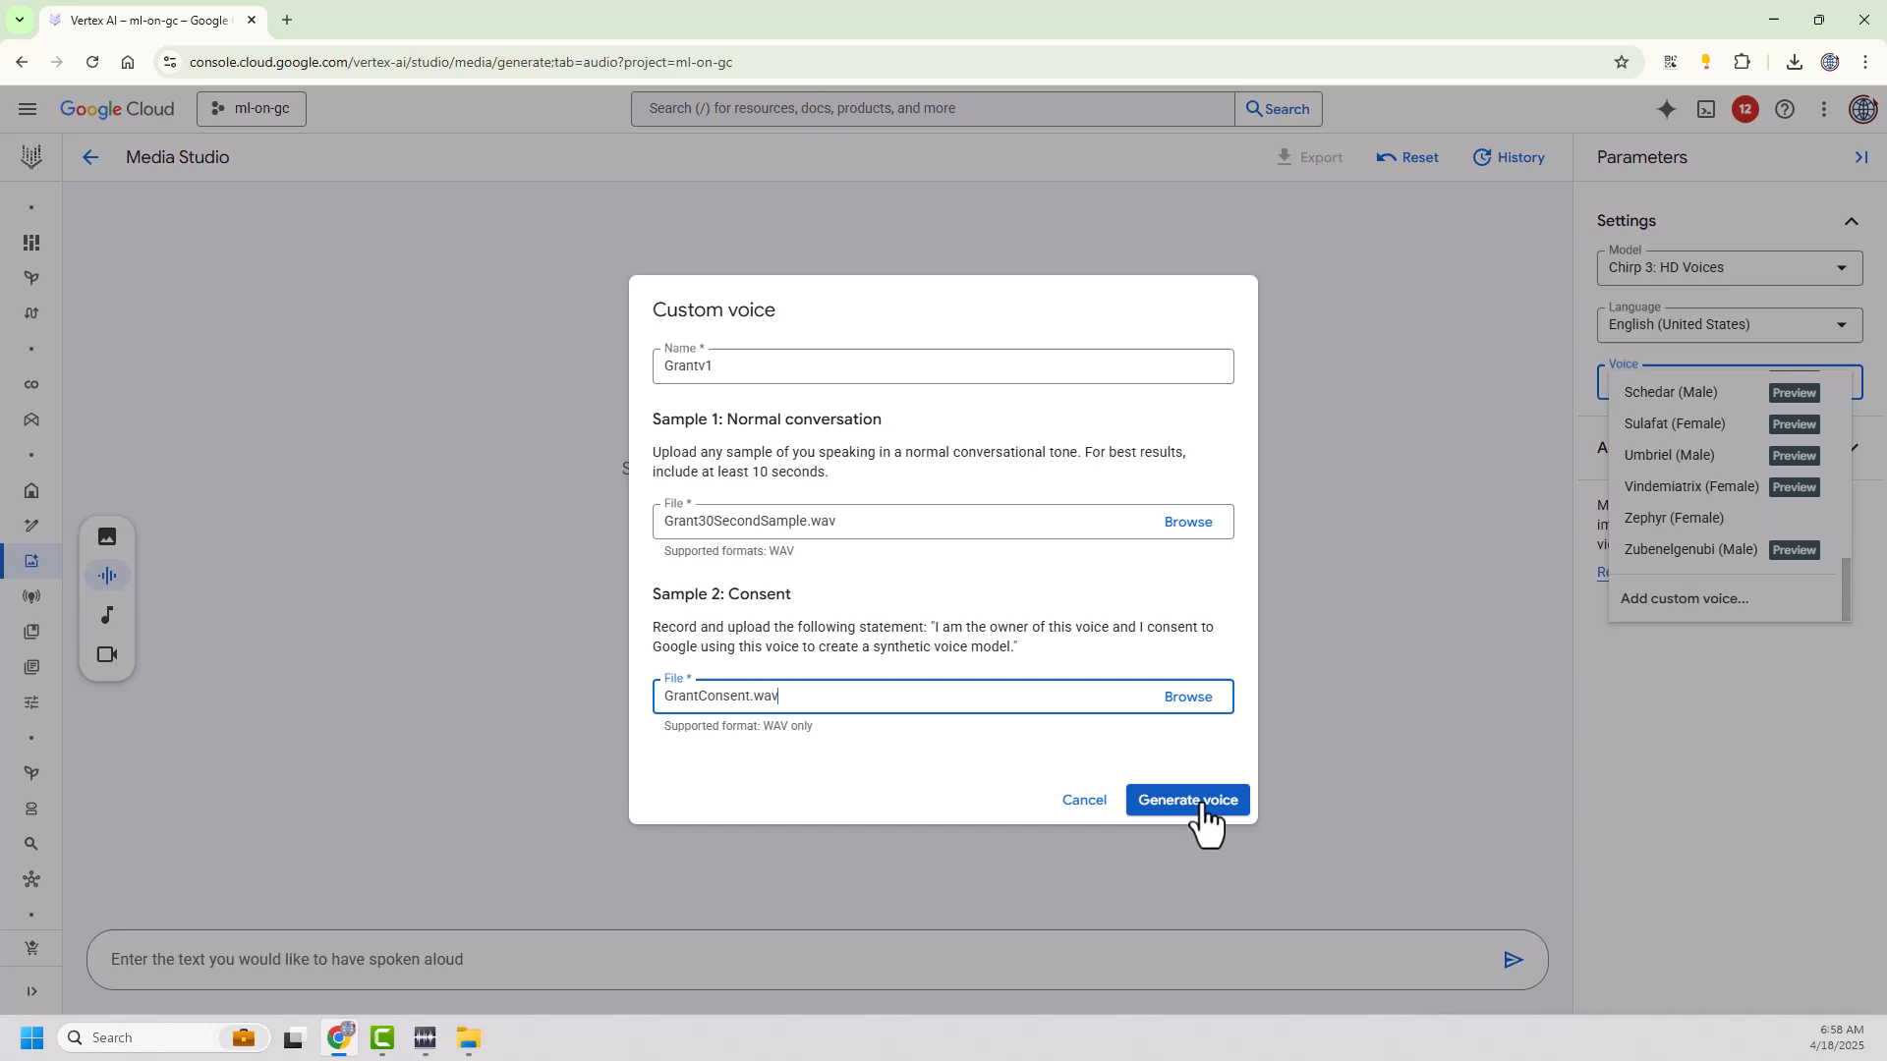
{"action": "left_click", "coordinate": [1186, 799]}
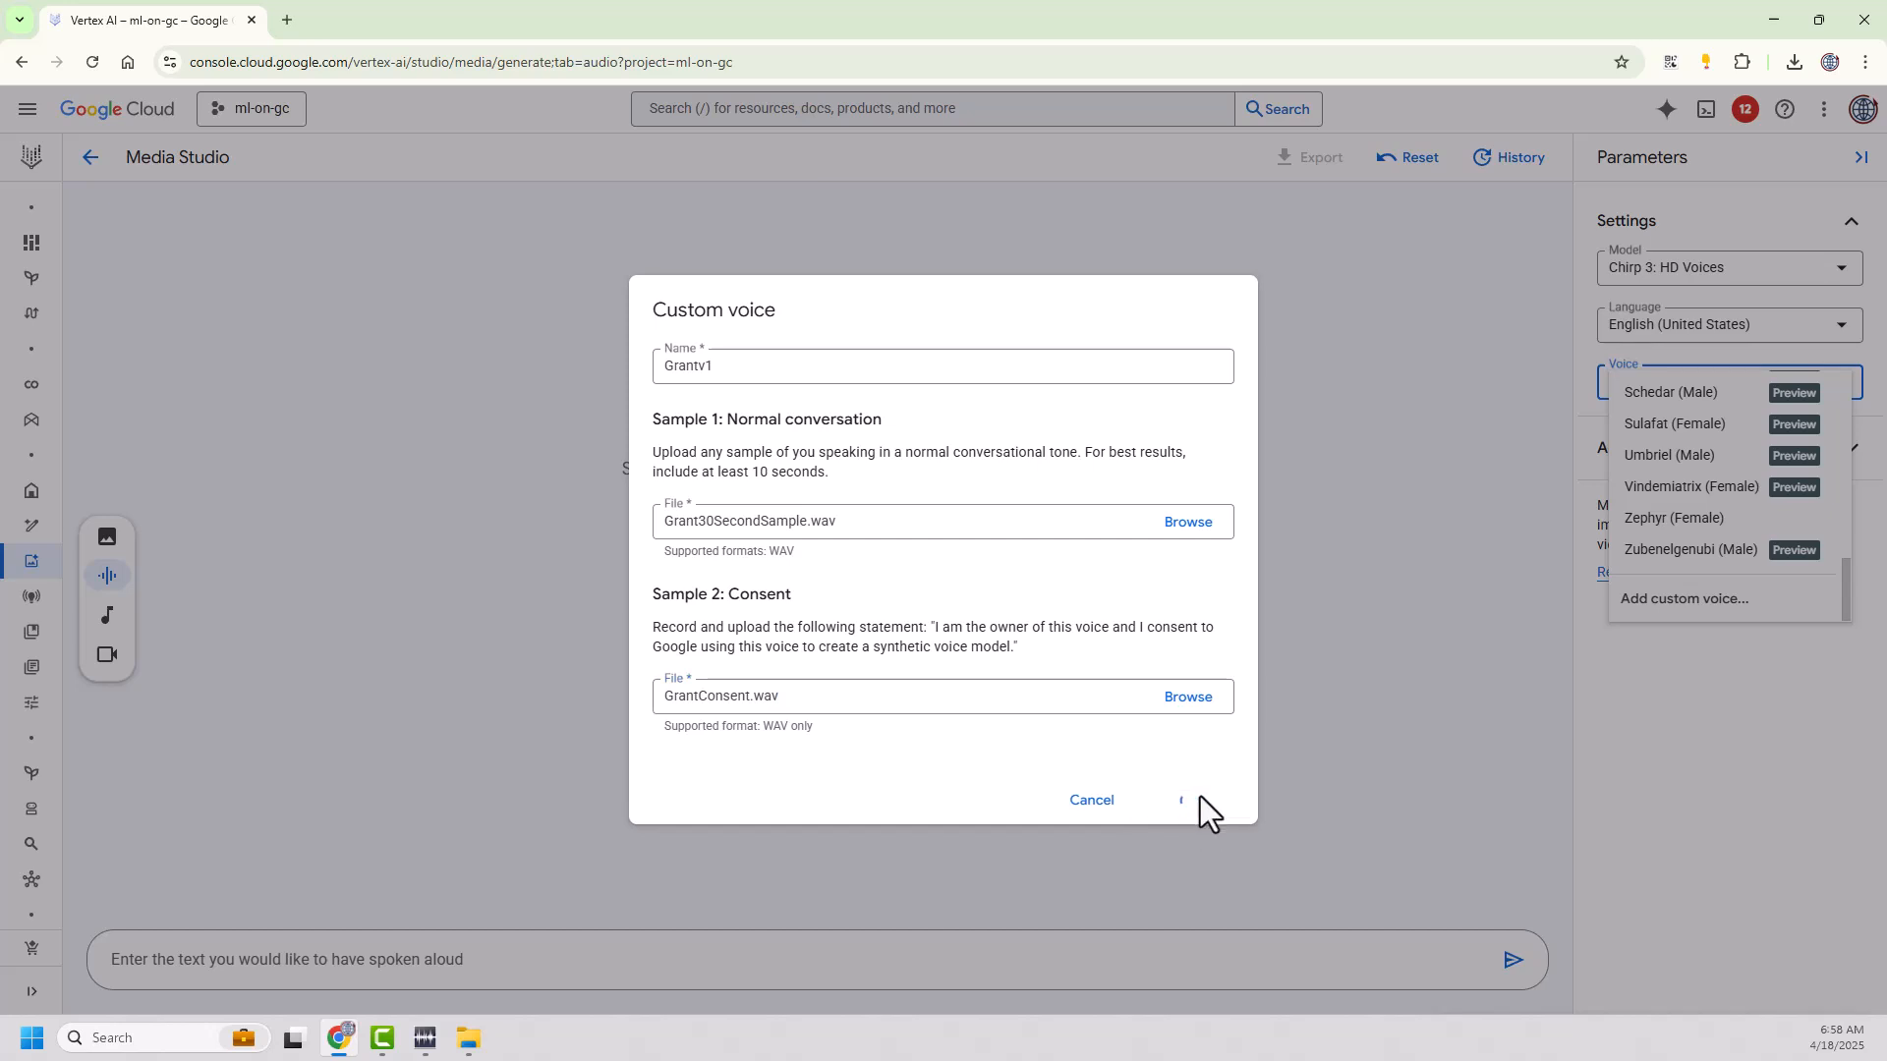
{"action": "left_click", "coordinate": [1185, 800]}
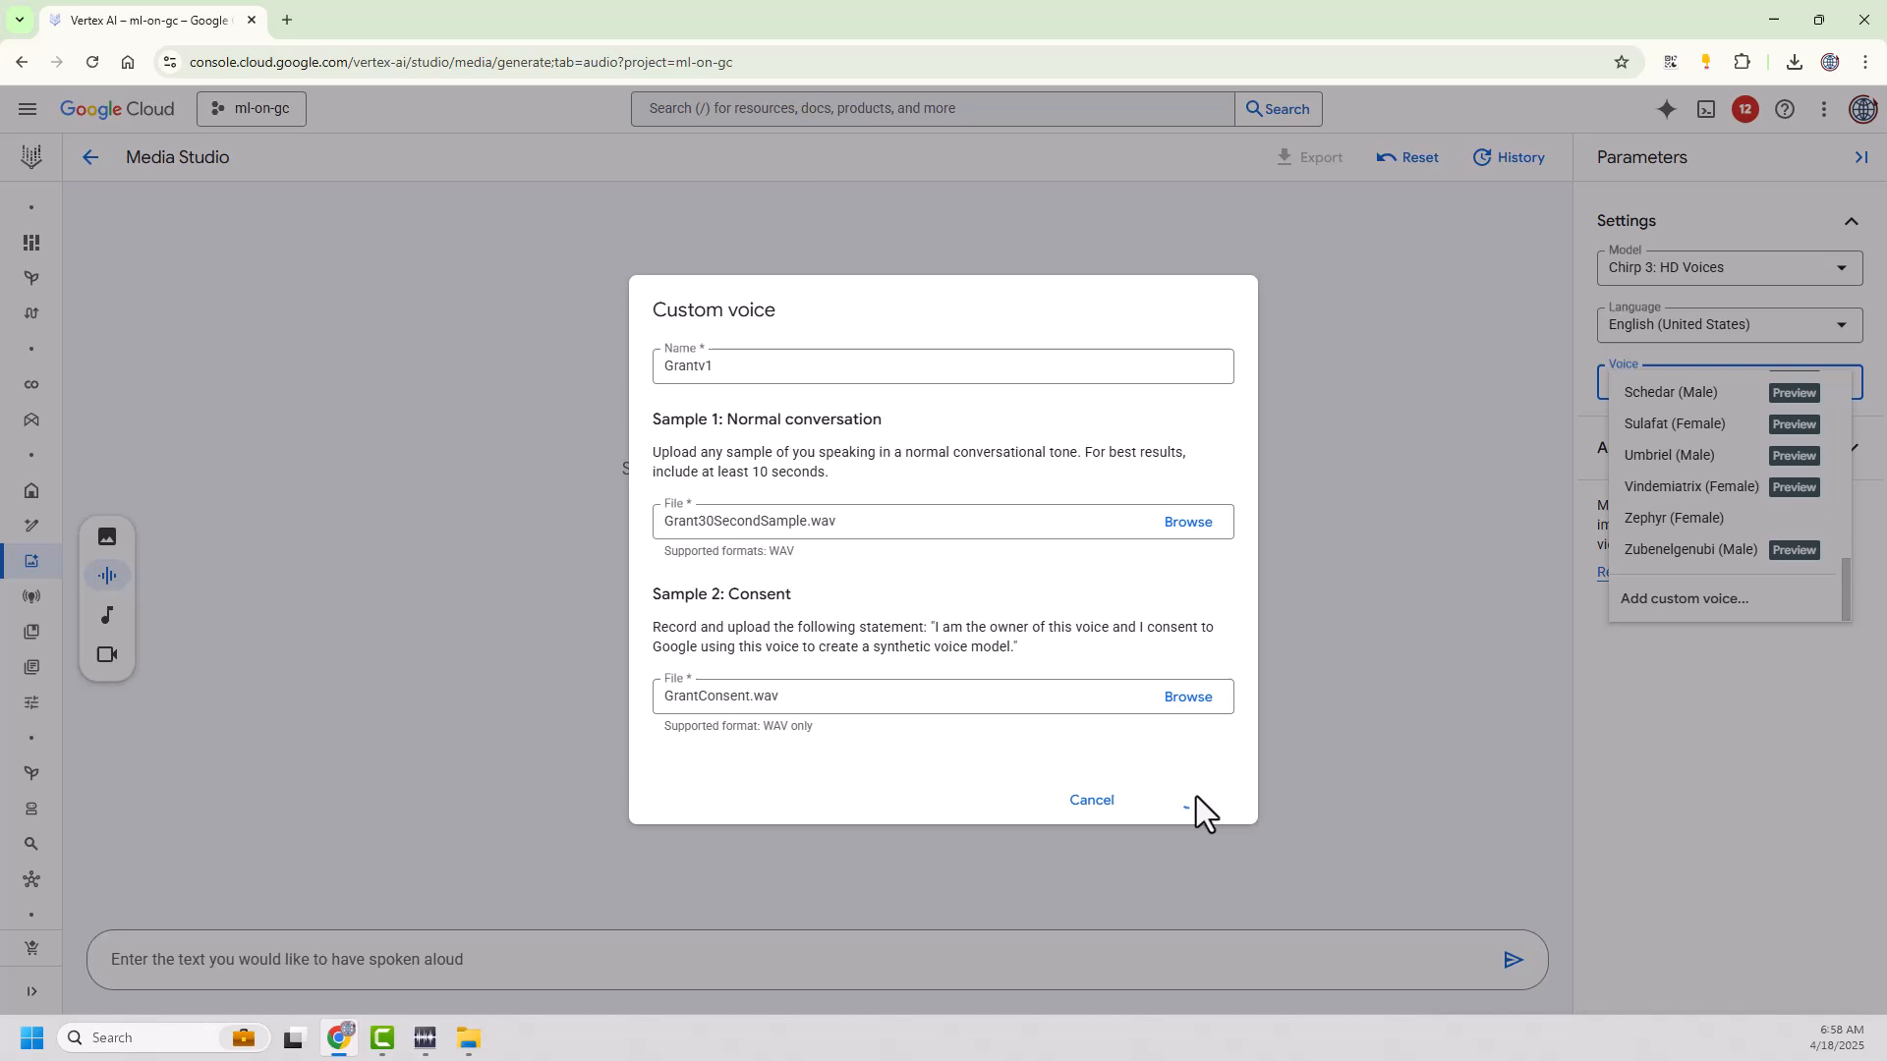
{"action": "left_click", "coordinate": [1186, 800]}
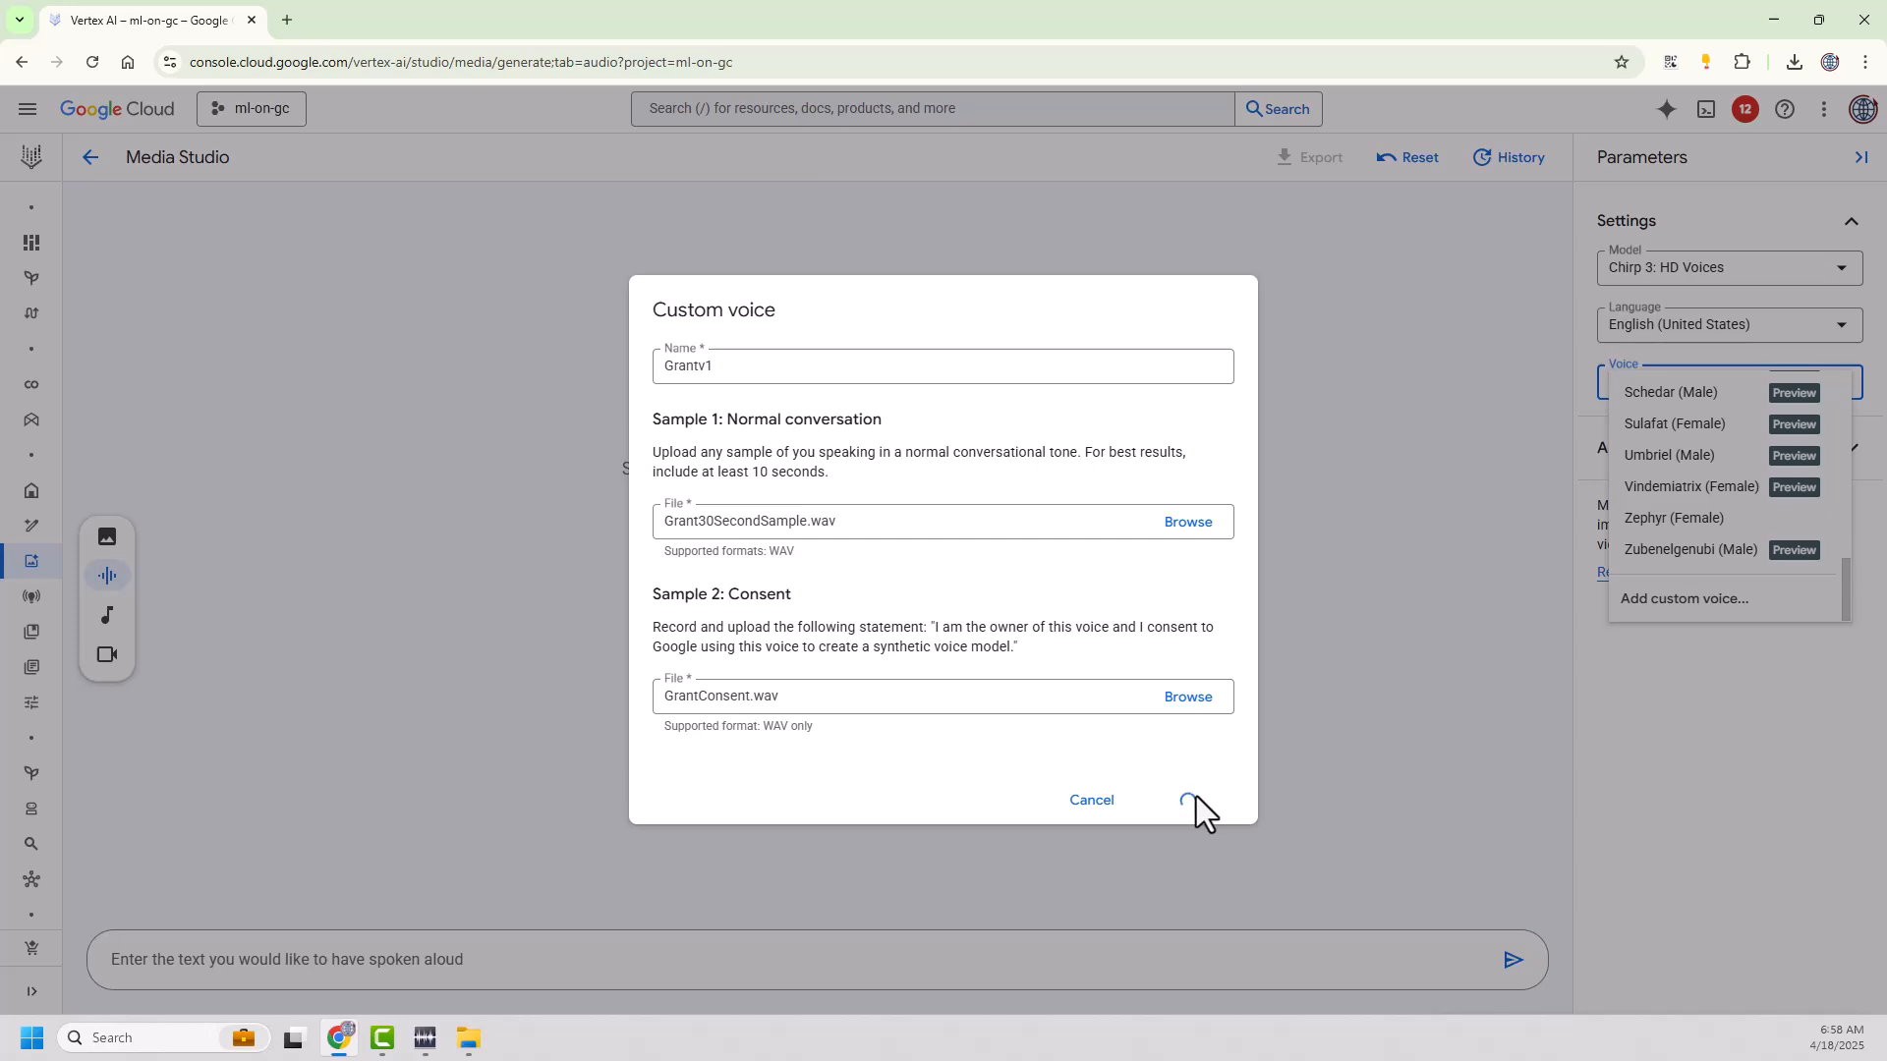
{"action": "left_click", "coordinate": [1185, 799]}
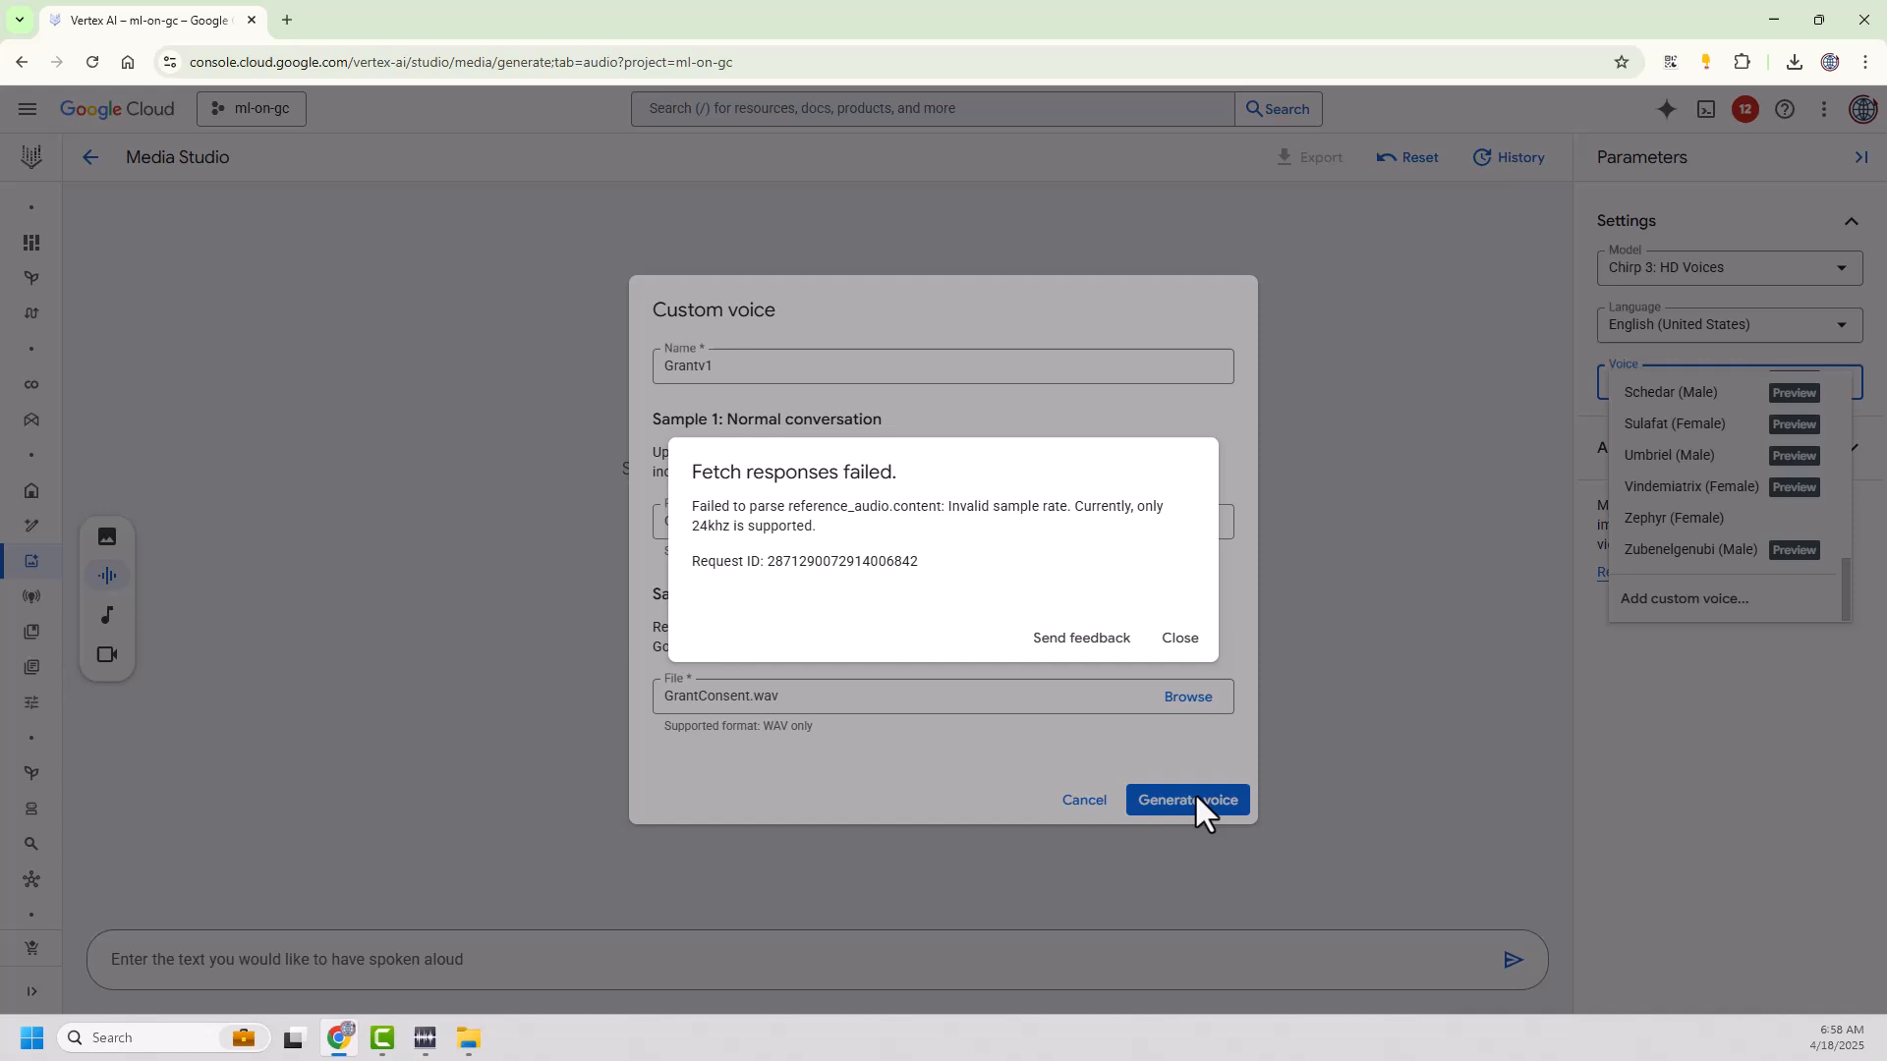
{"action": "mouse_move", "coordinate": [1190, 728]}
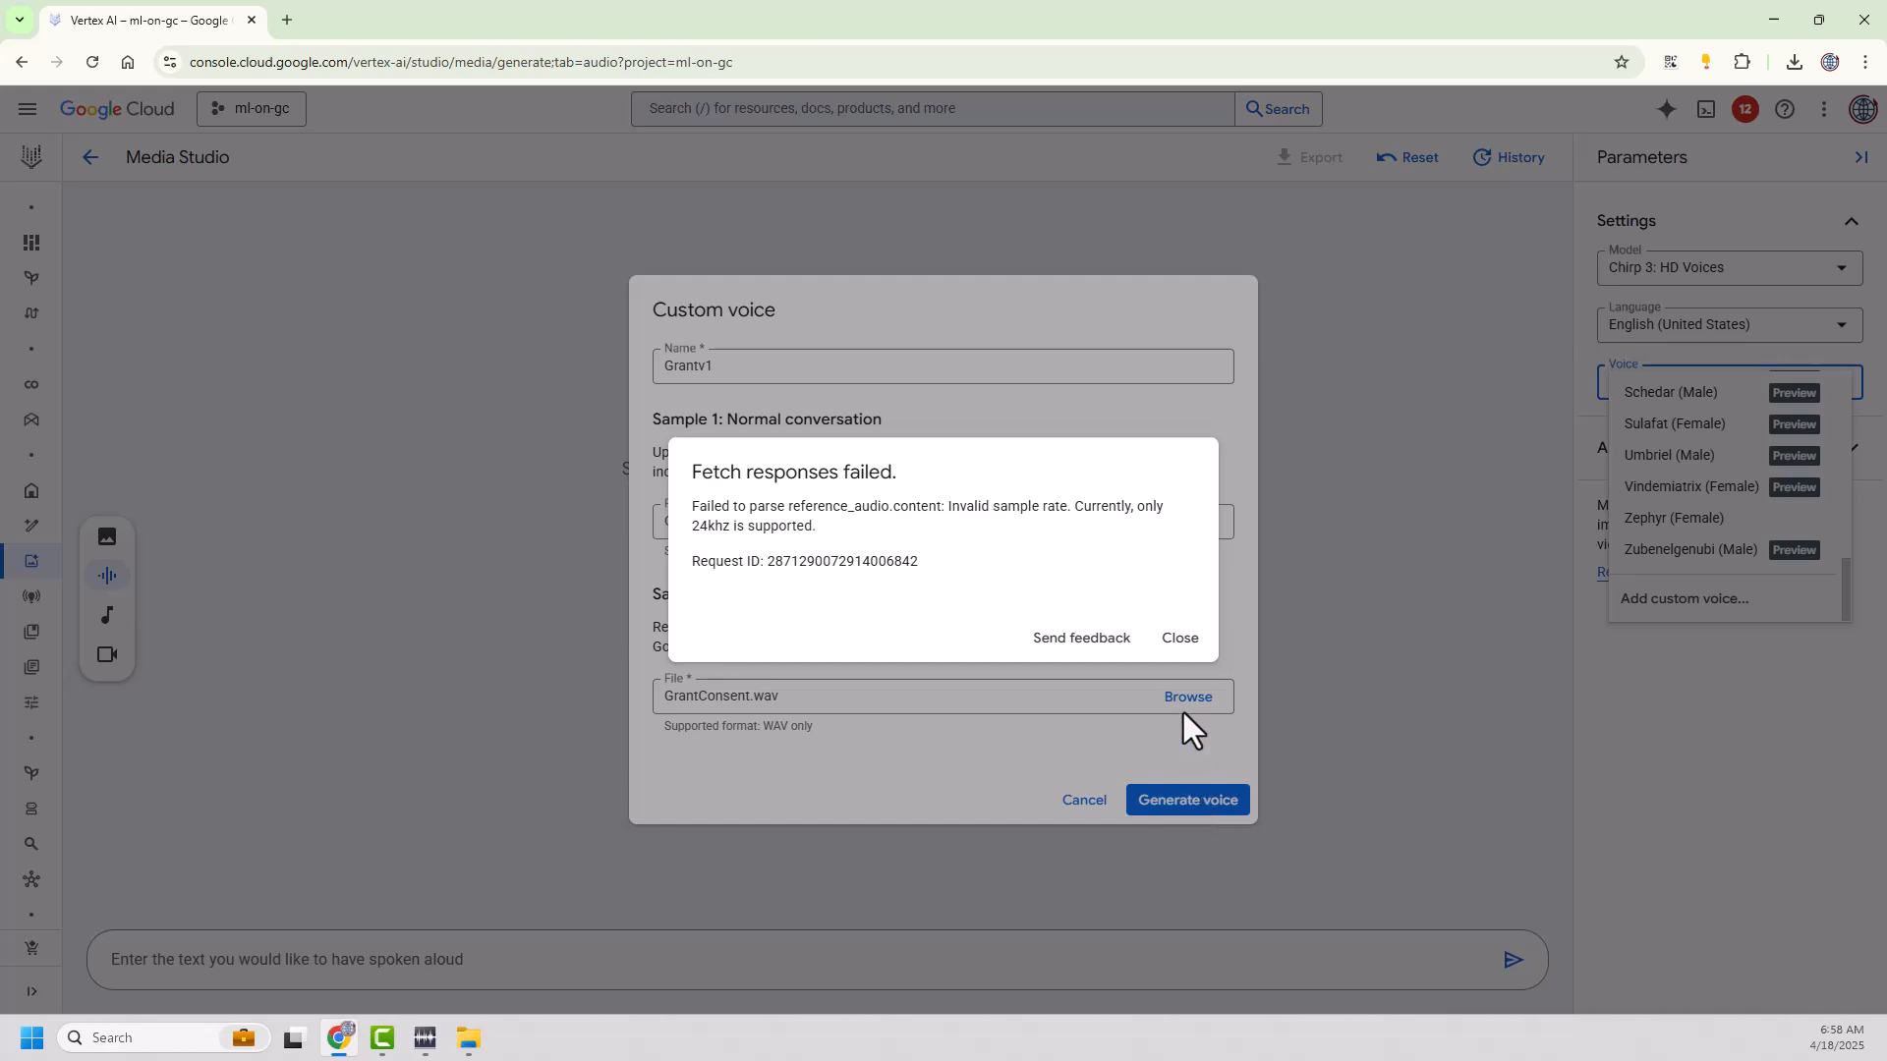
{"action": "left_click", "coordinate": [1177, 637]}
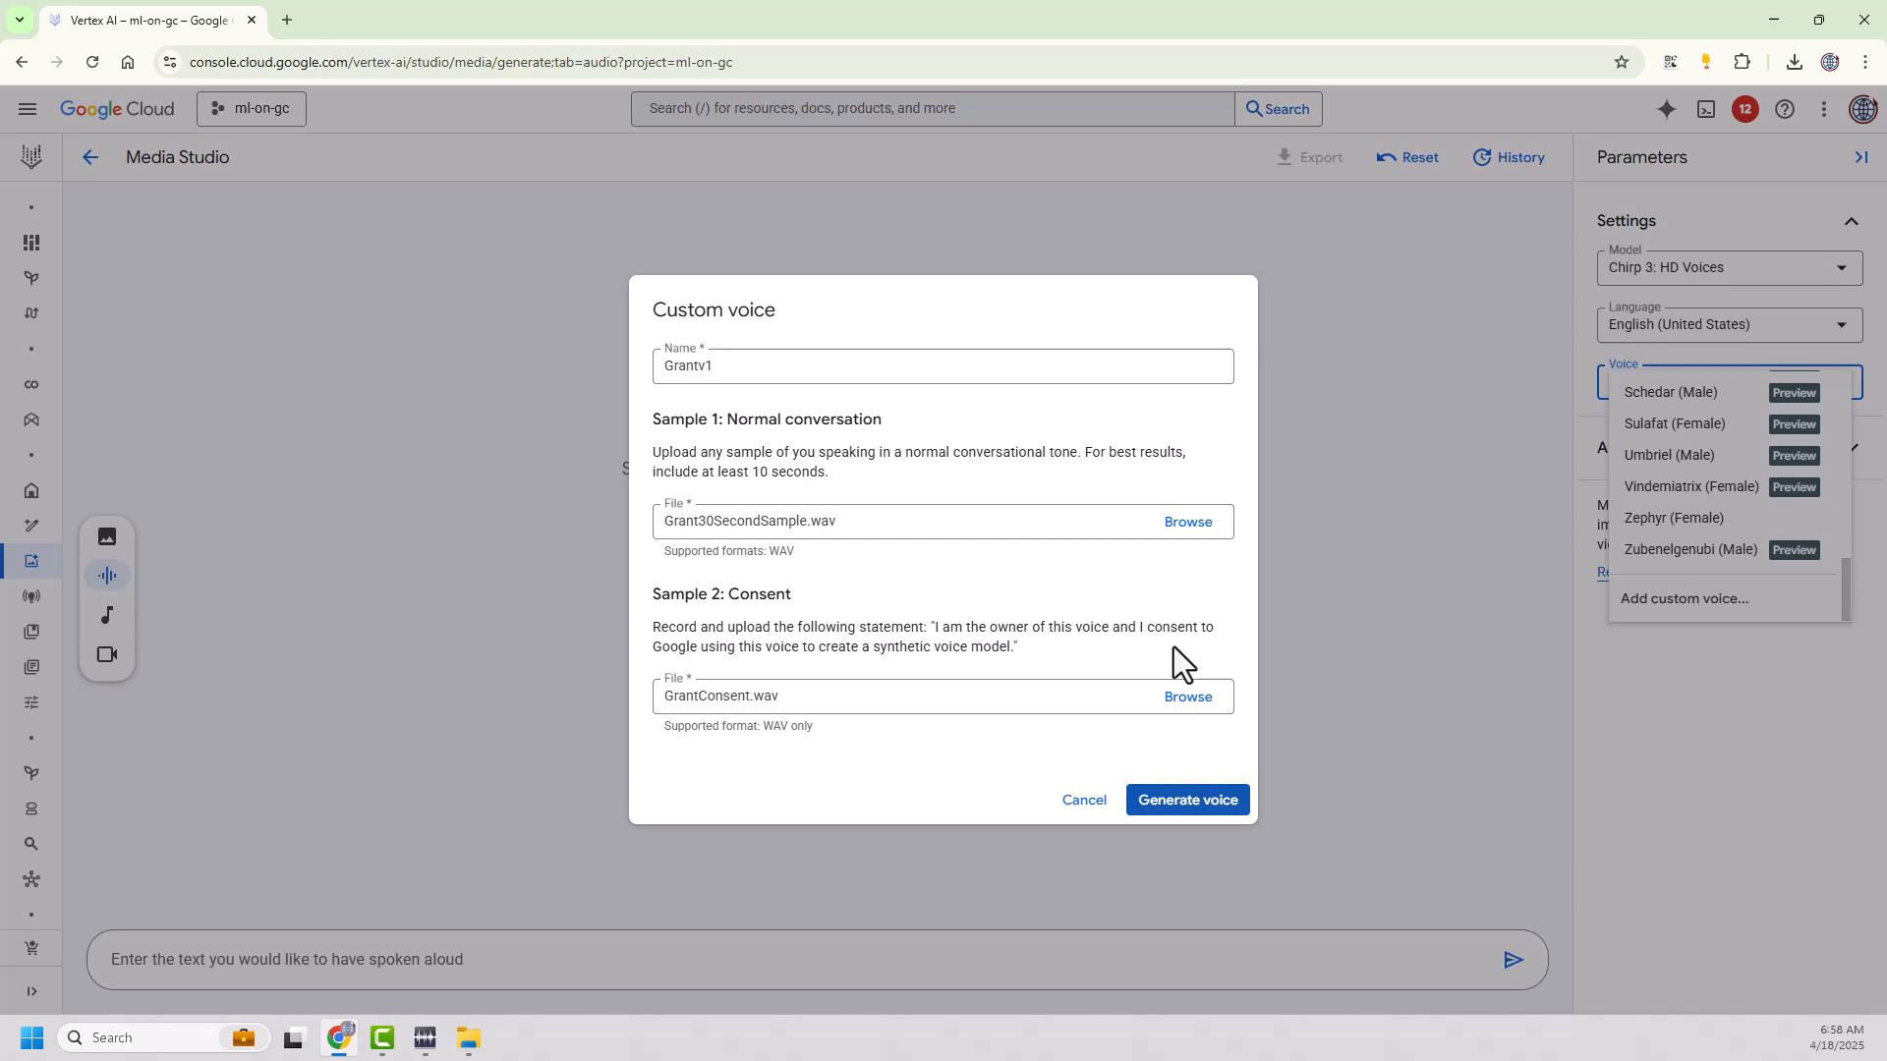
{"action": "left_click", "coordinate": [423, 1038]}
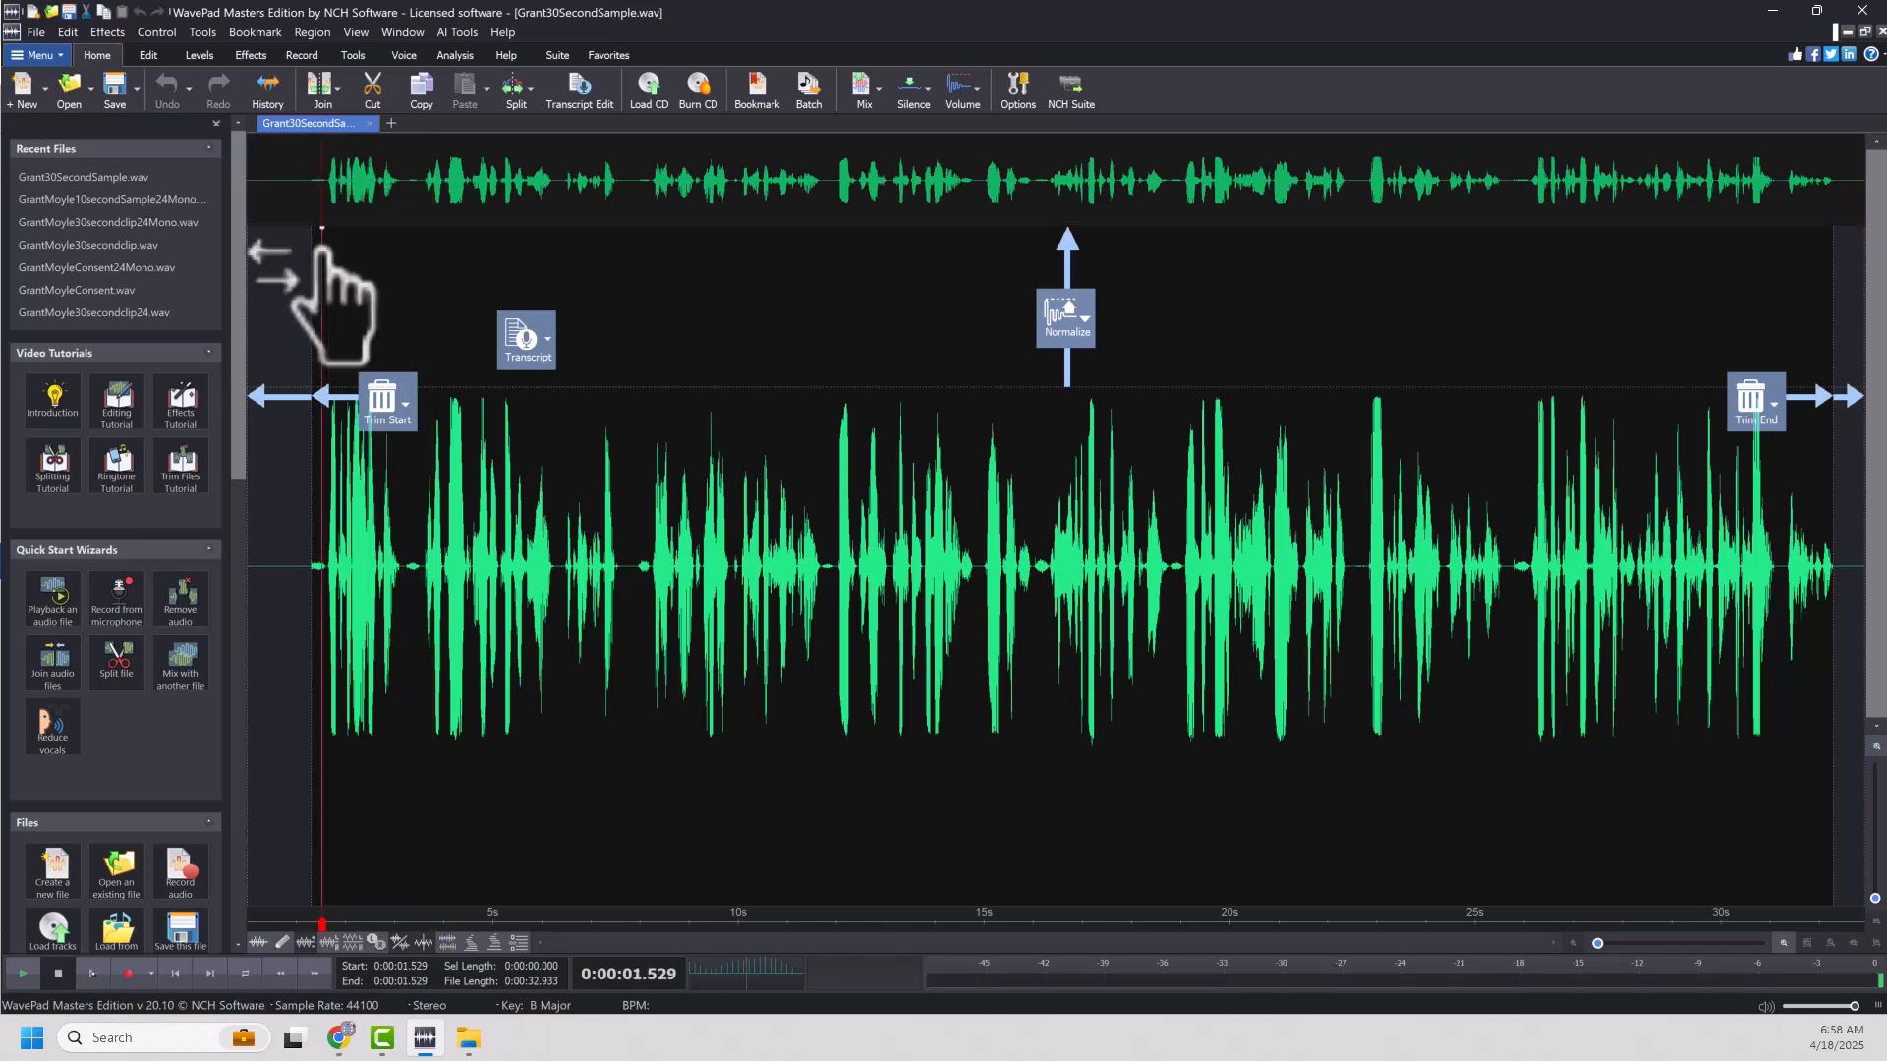
- Play Grant30SecondSample.wav in WavePad, stopping playback around ten seconds in
{"action": "left_click", "coordinate": [18, 971]}
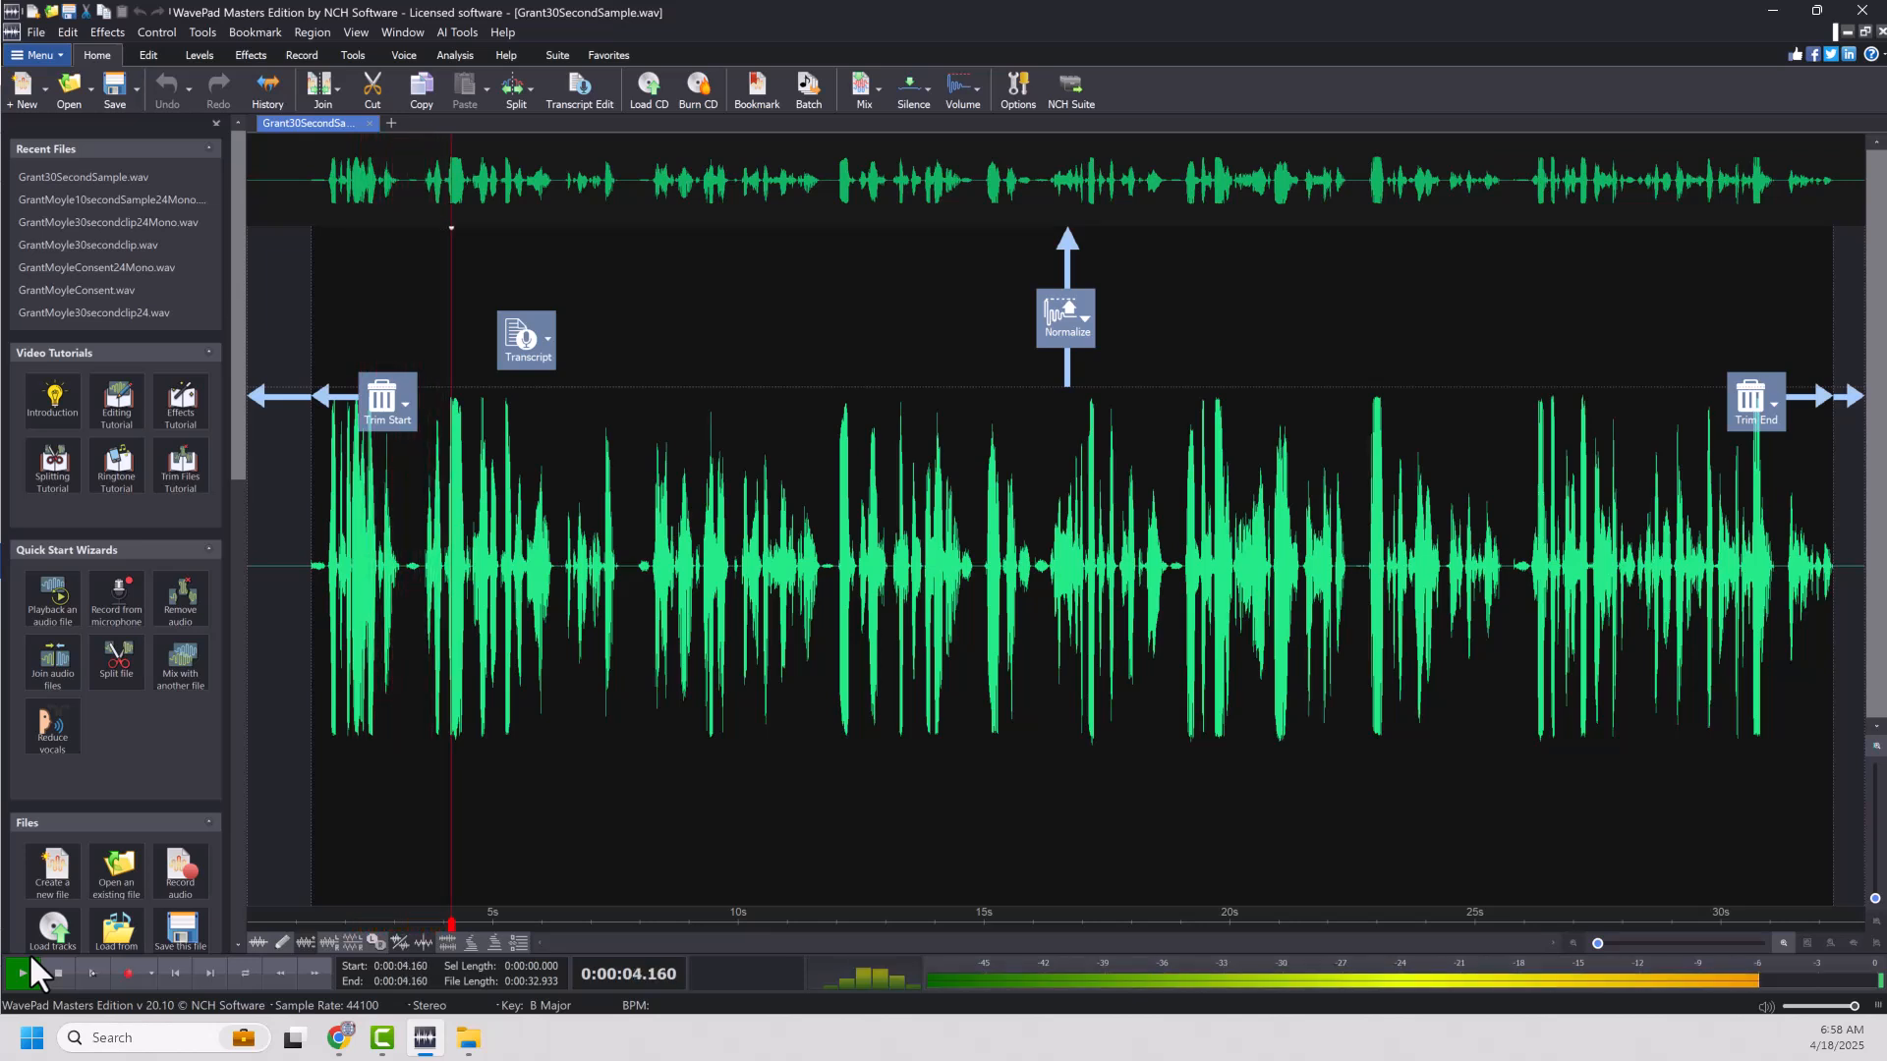
{"action": "left_click", "coordinate": [20, 972]}
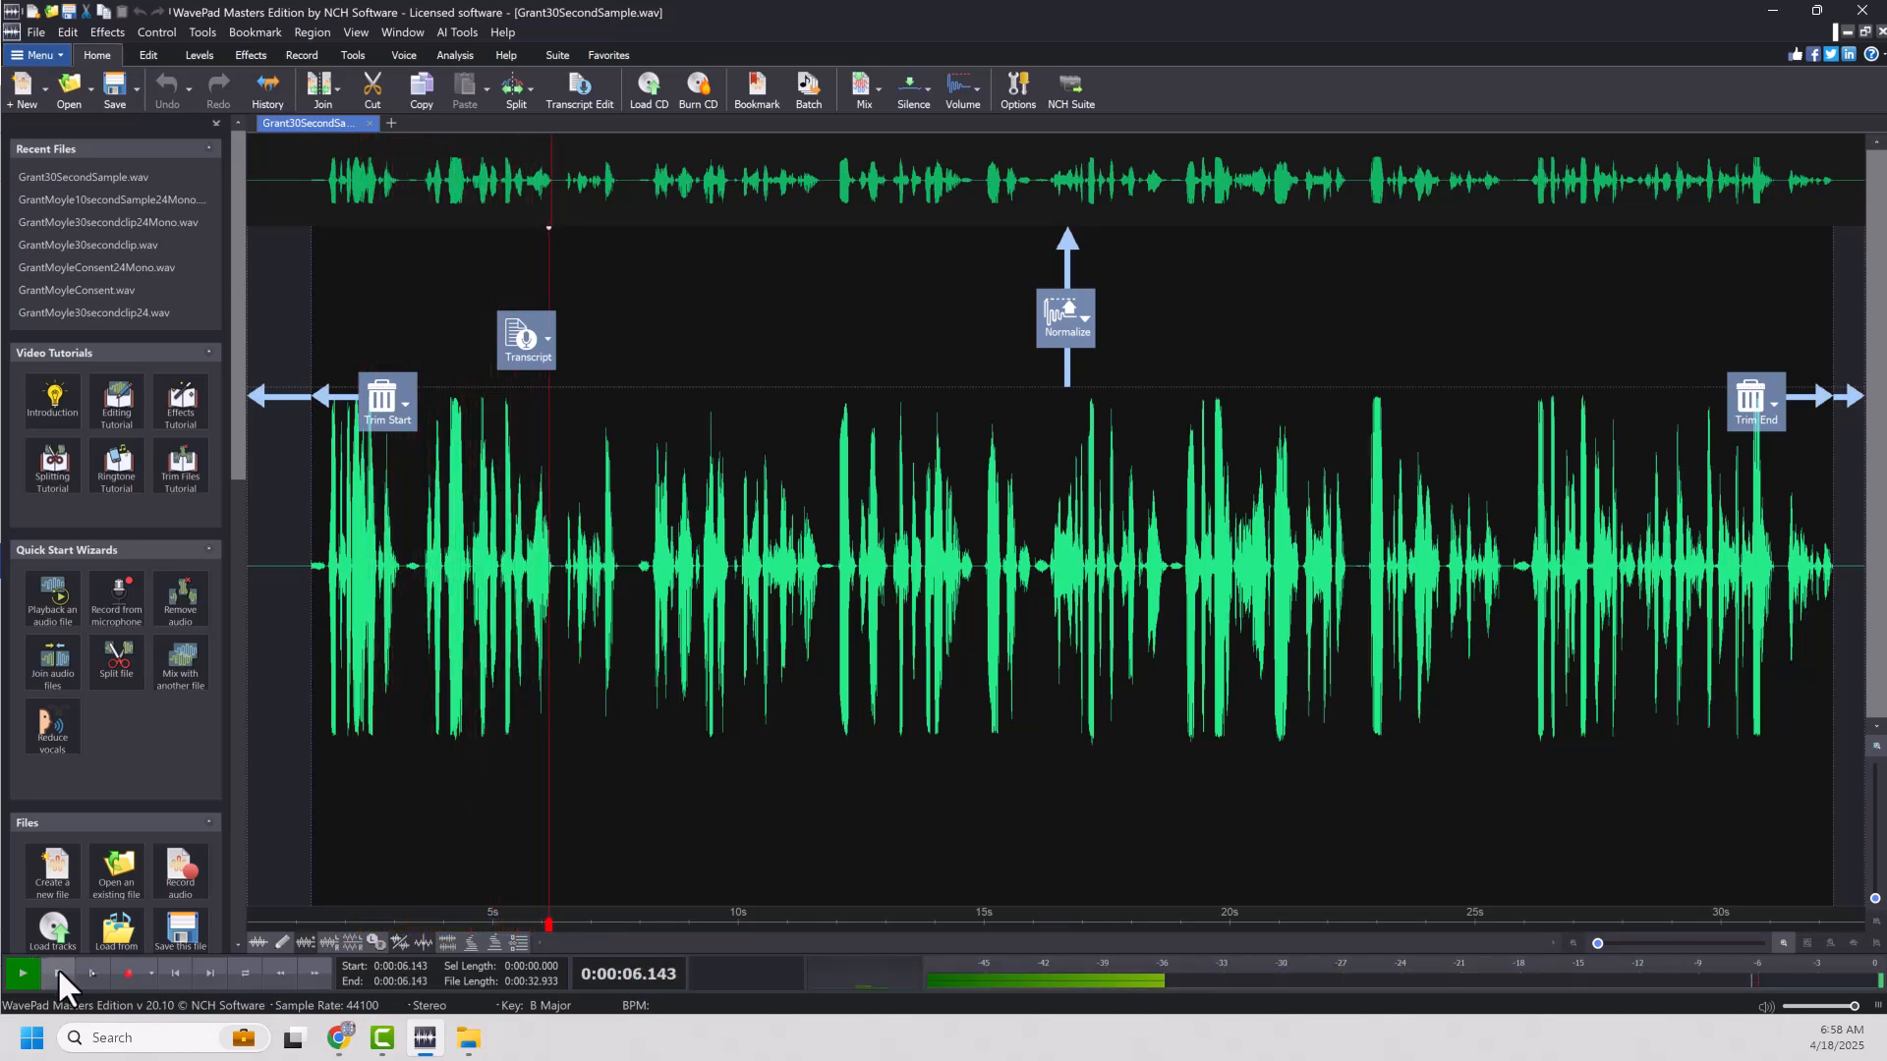
{"action": "left_click", "coordinate": [21, 975]}
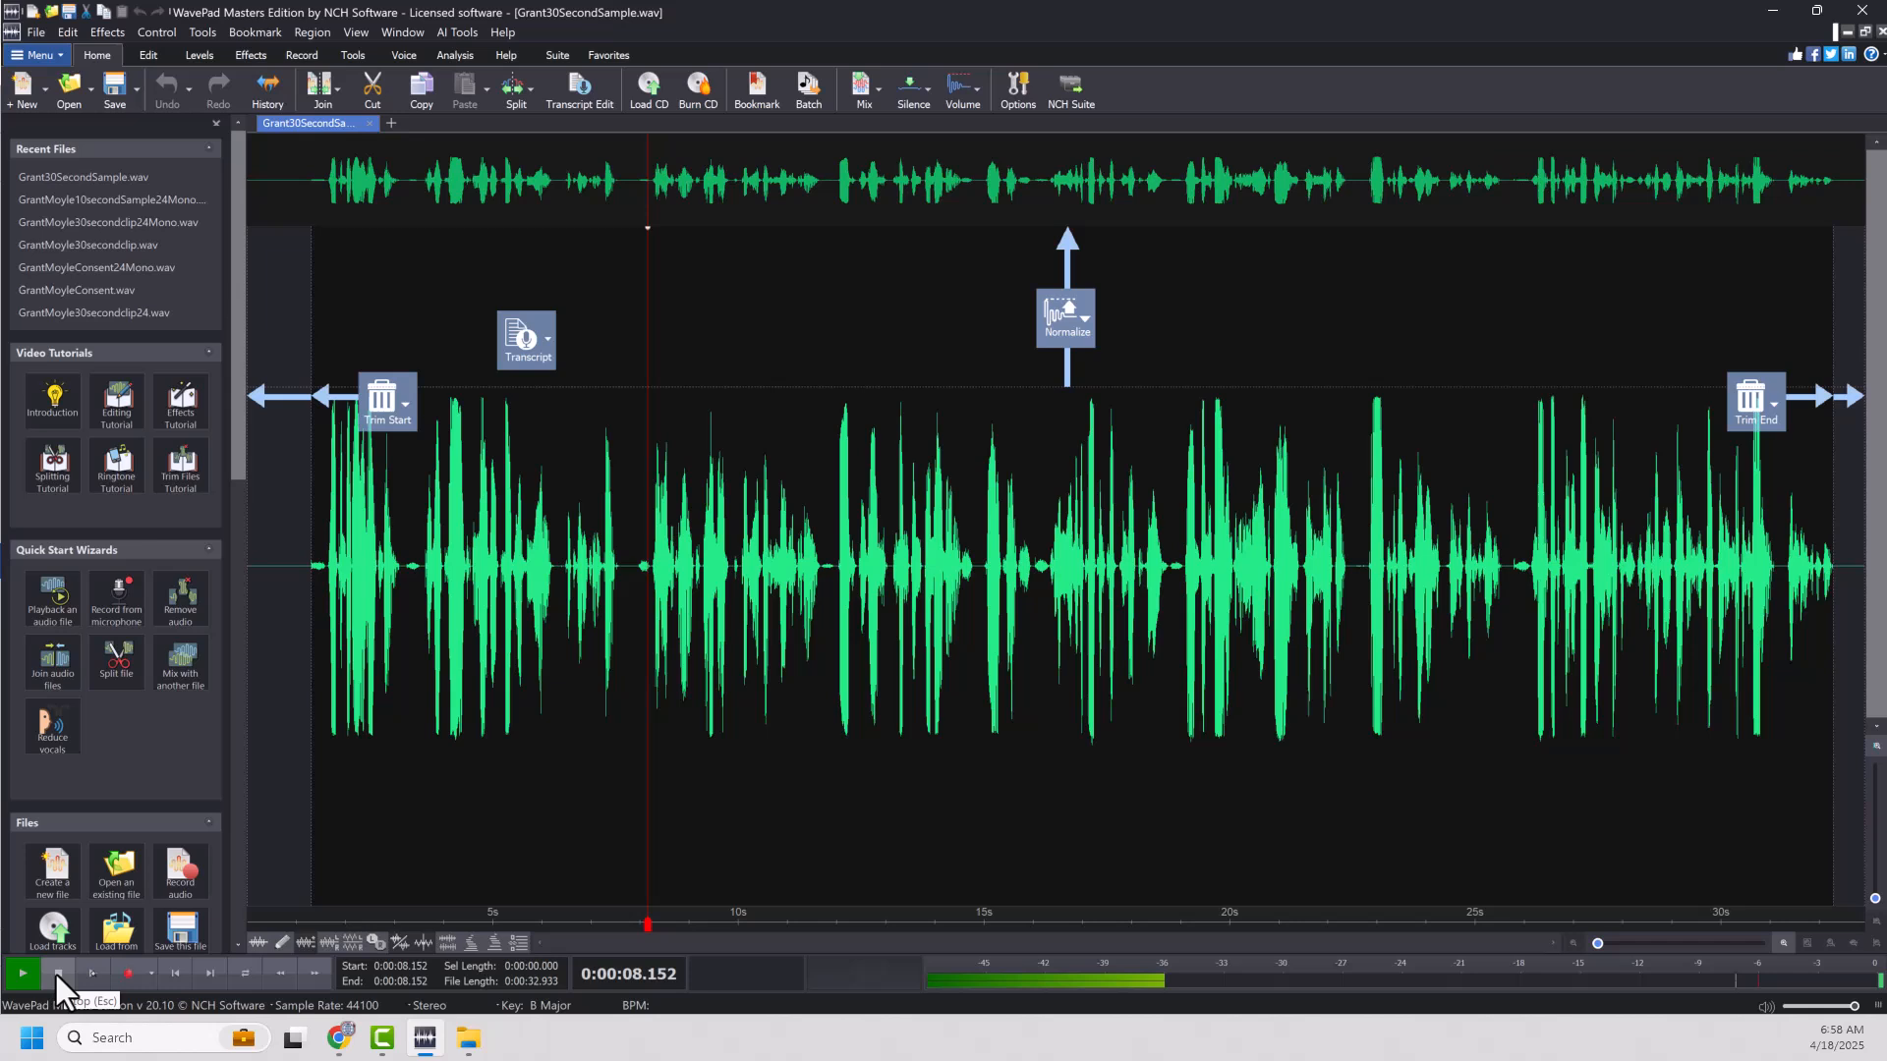
{"action": "left_click", "coordinate": [21, 975]}
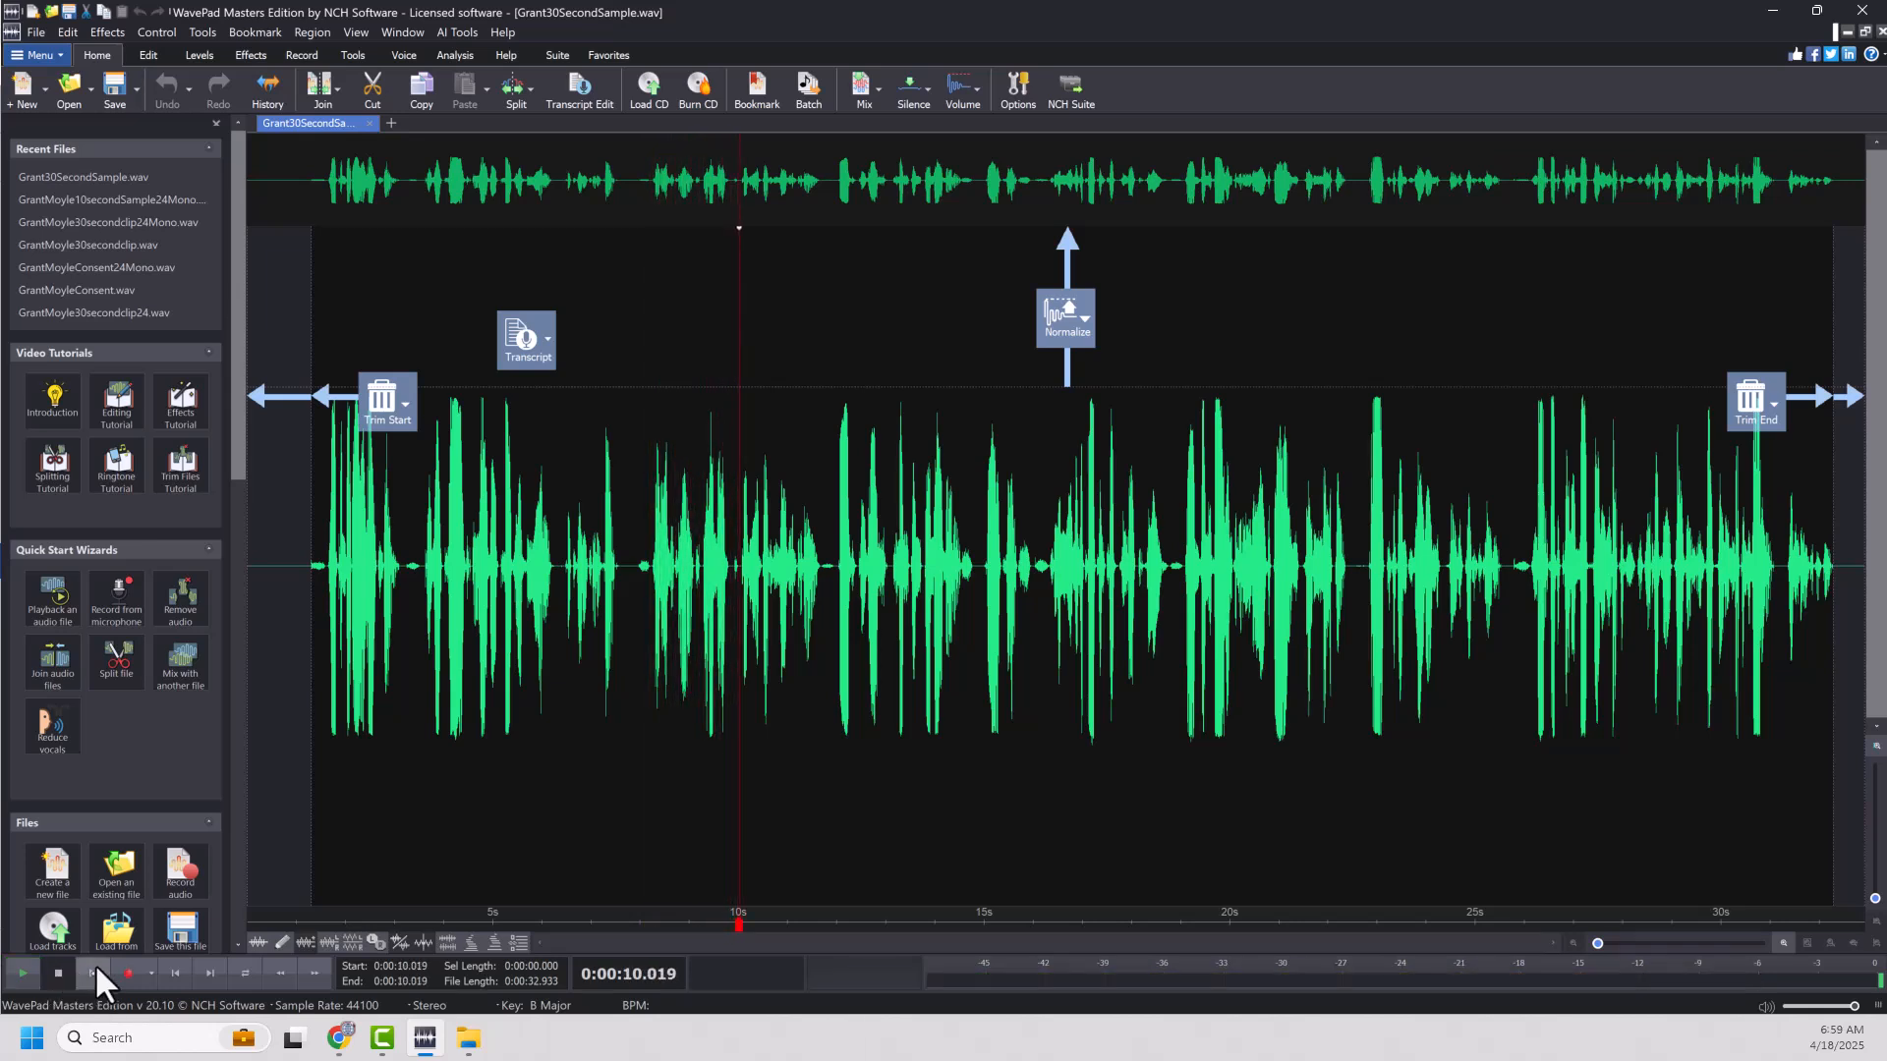
{"action": "mouse_move", "coordinate": [499, 939]}
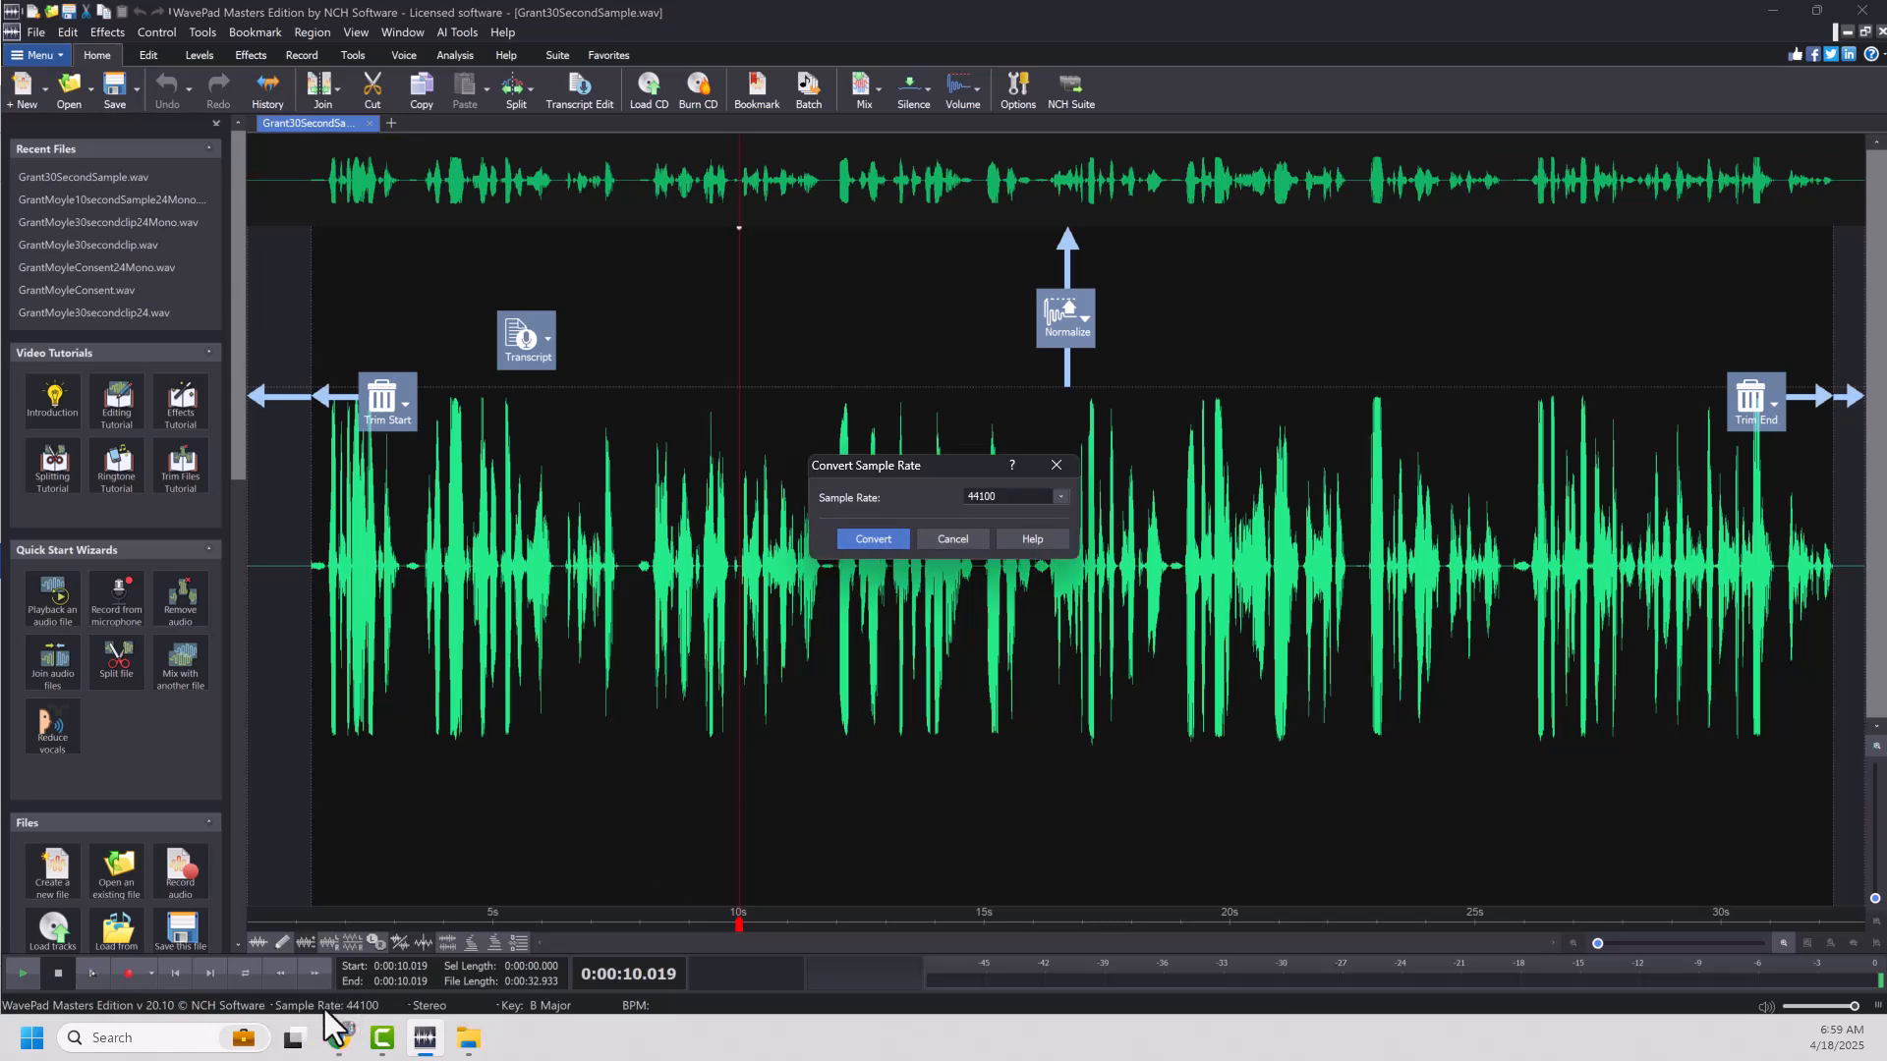
{"action": "mouse_move", "coordinate": [1068, 517]}
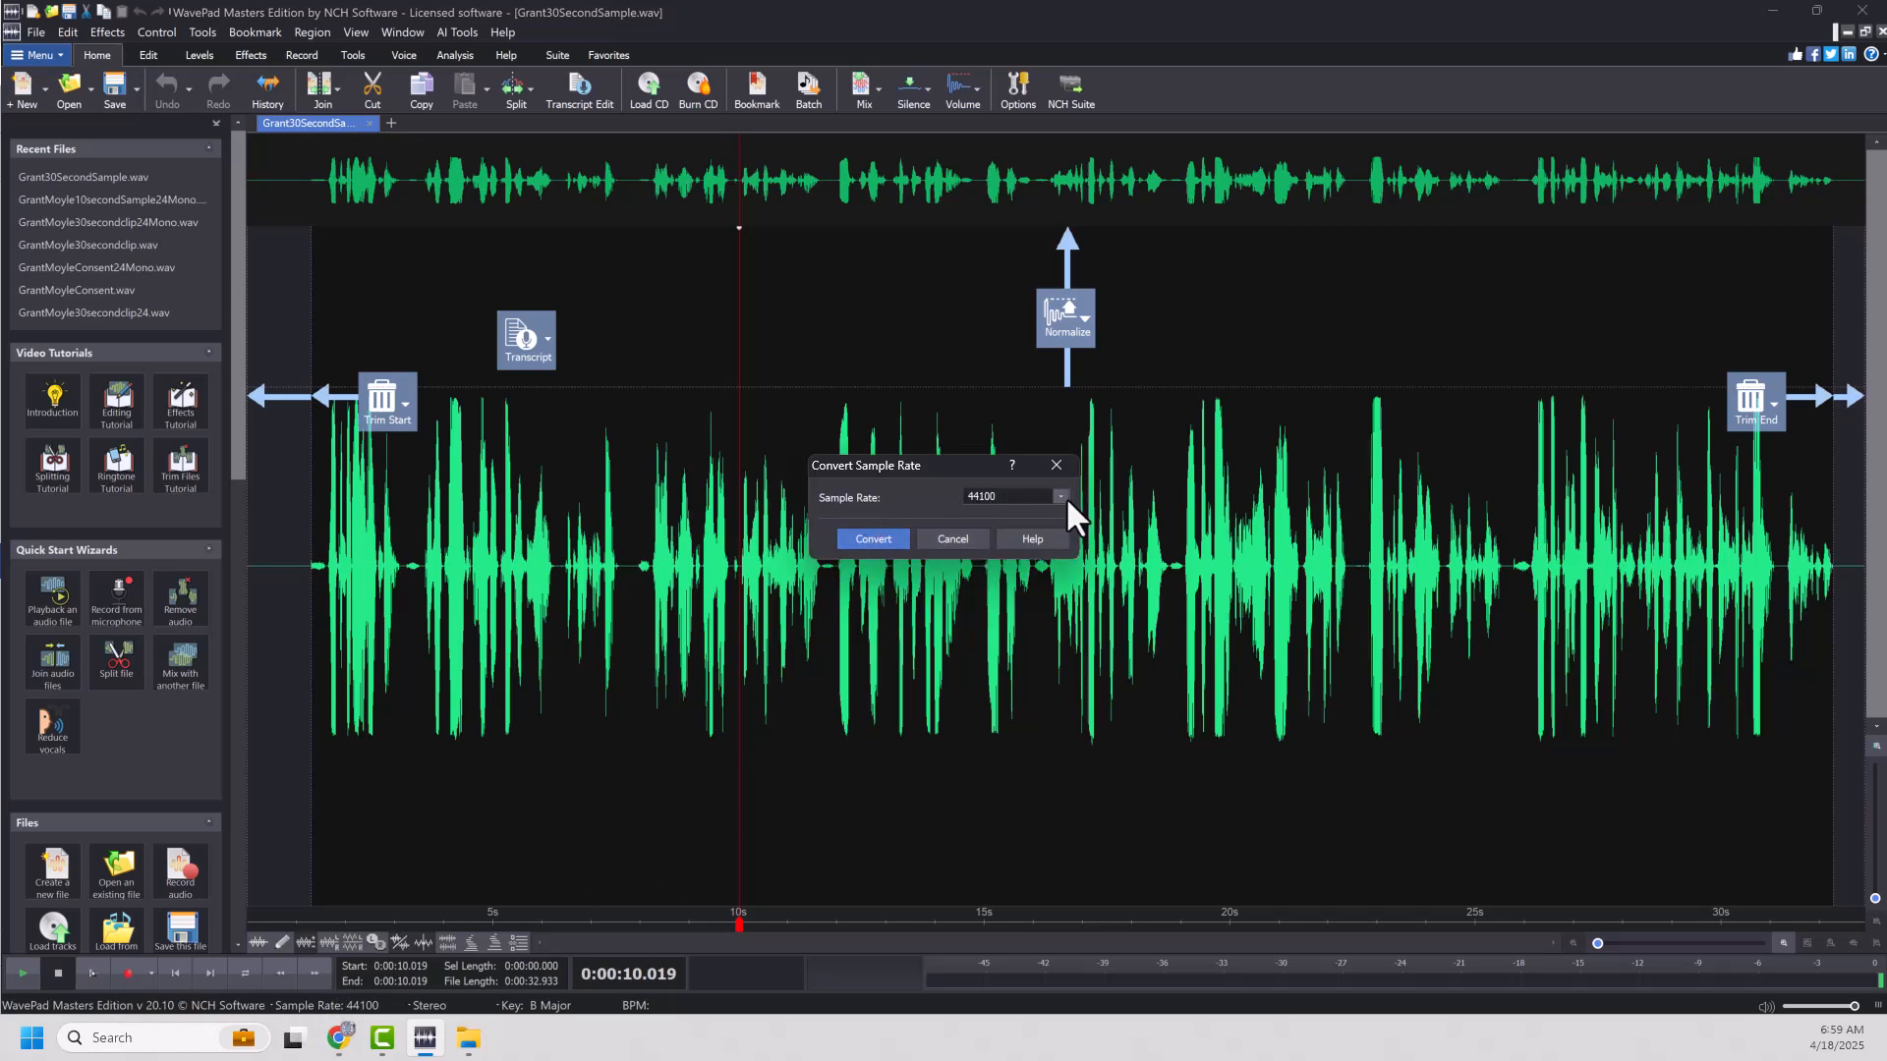
- Convert Grant30SecondSample.wav from 44100 Hz to a 24000 Hz sample rate
{"action": "left_click", "coordinate": [1059, 497]}
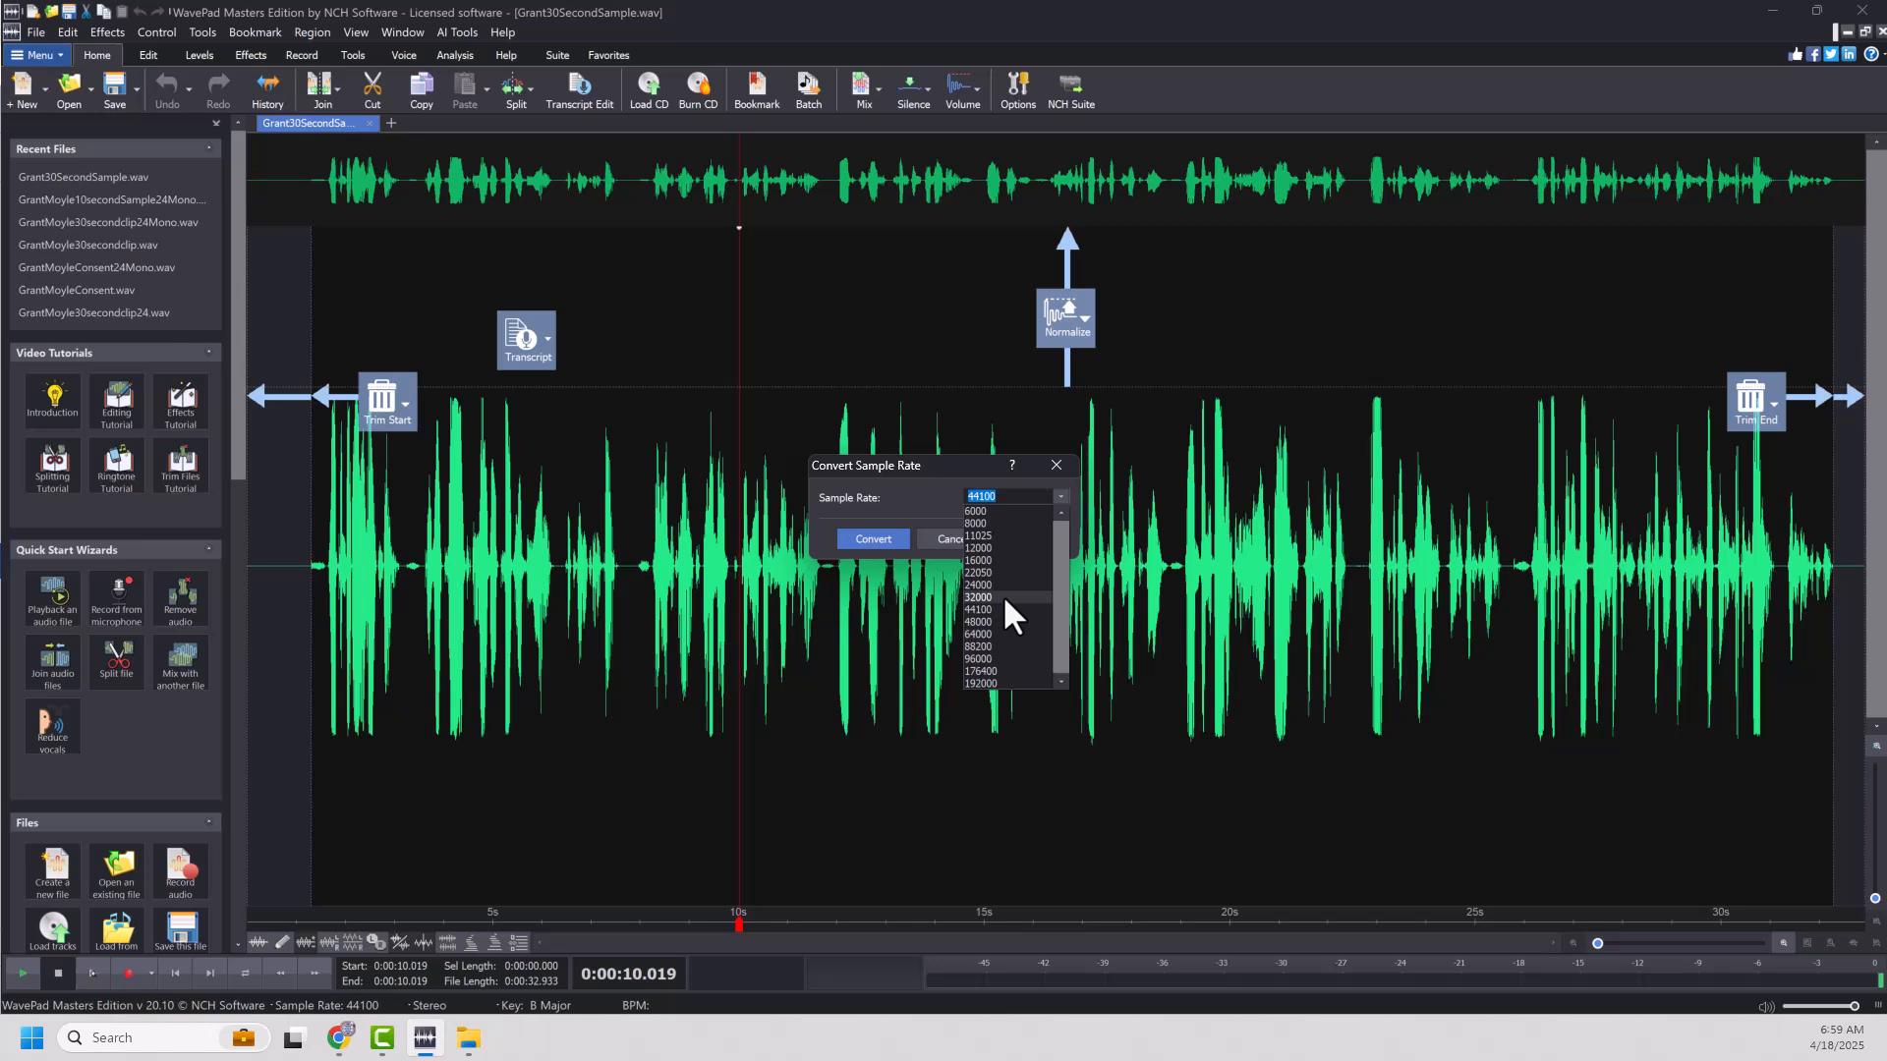
{"action": "left_click", "coordinate": [977, 585]}
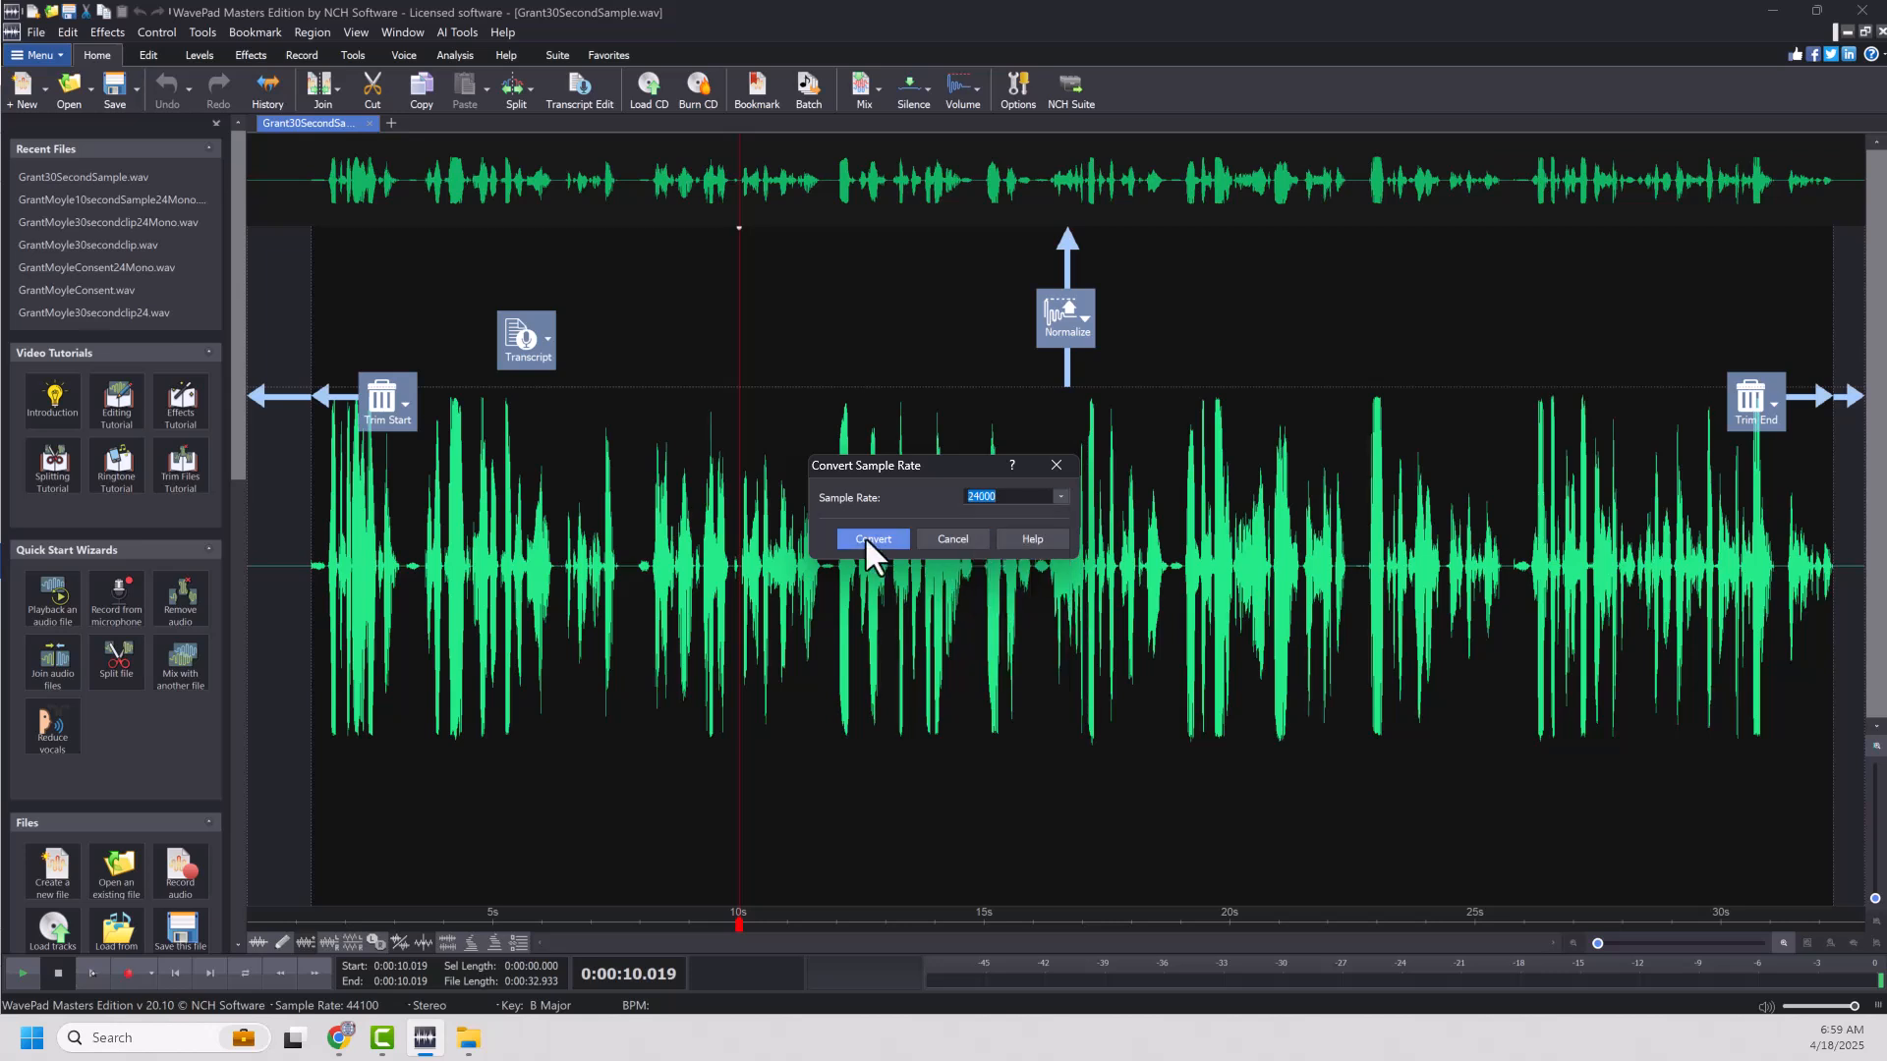
{"action": "left_click", "coordinate": [870, 538]}
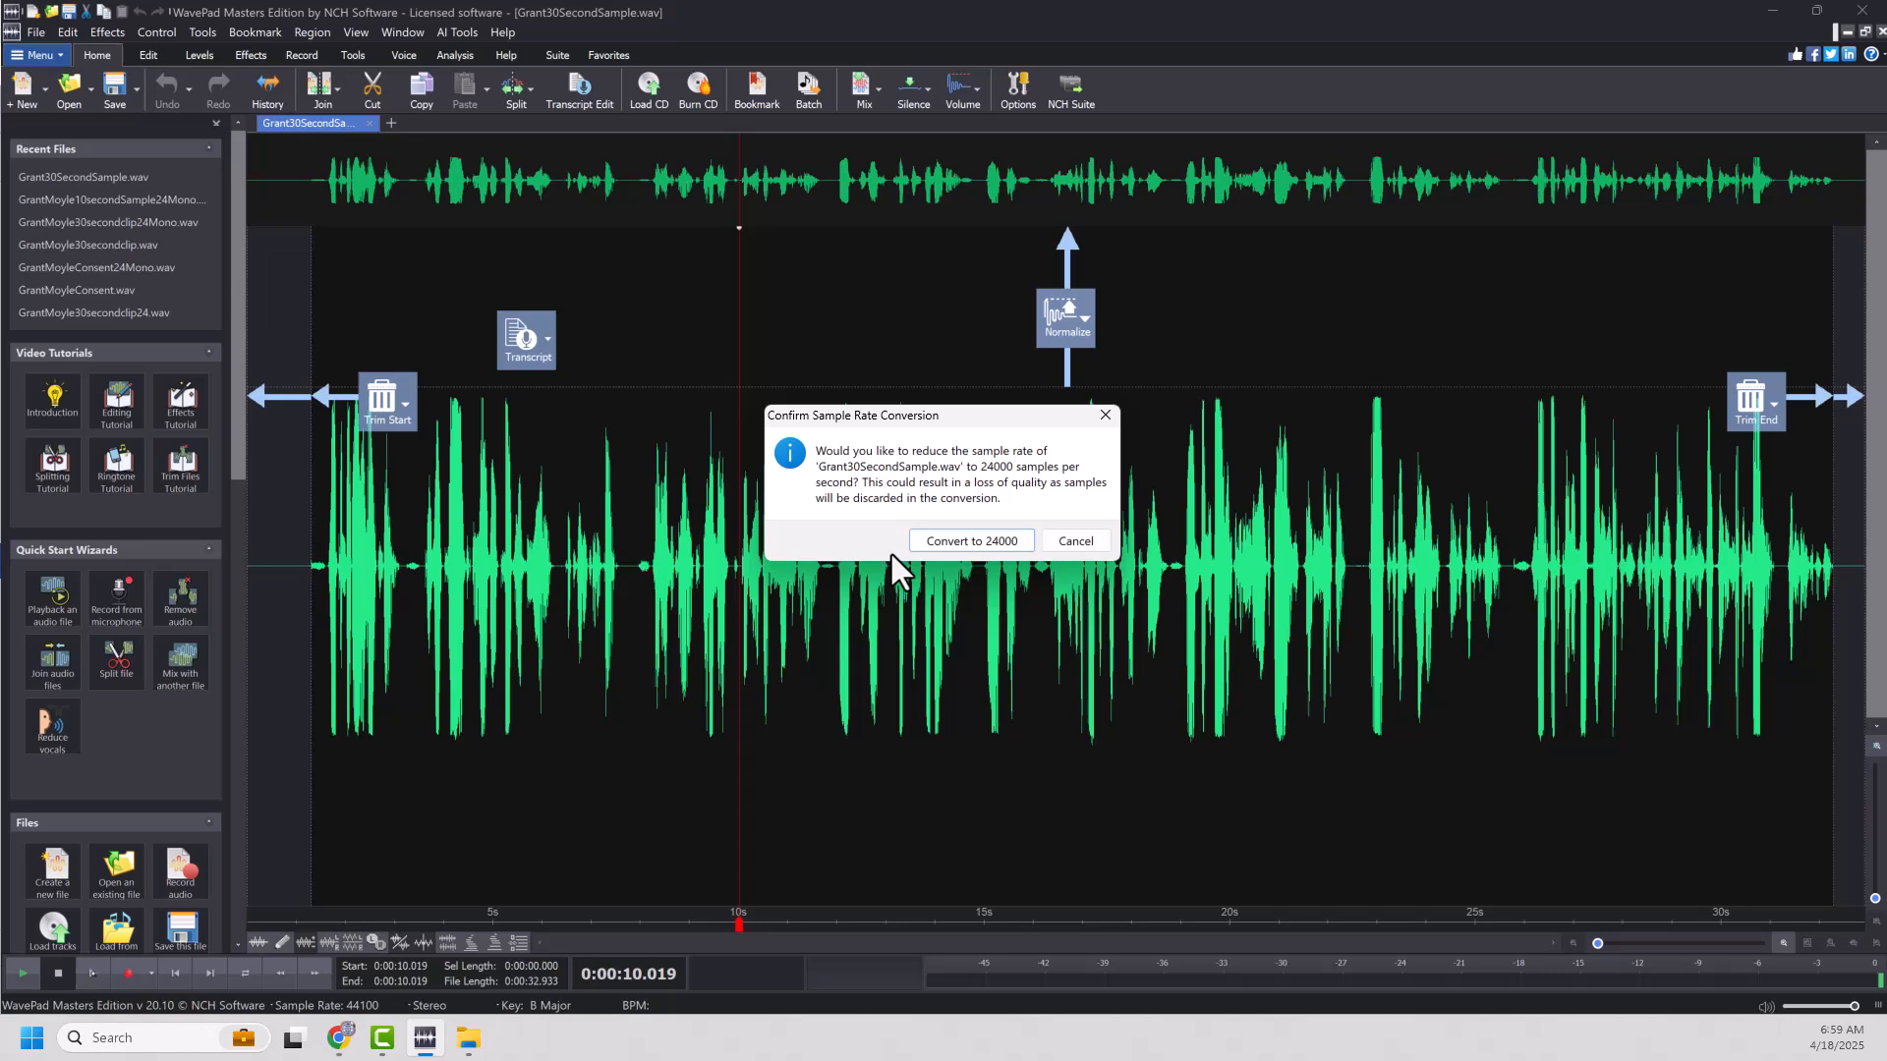
{"action": "mouse_move", "coordinate": [996, 580]}
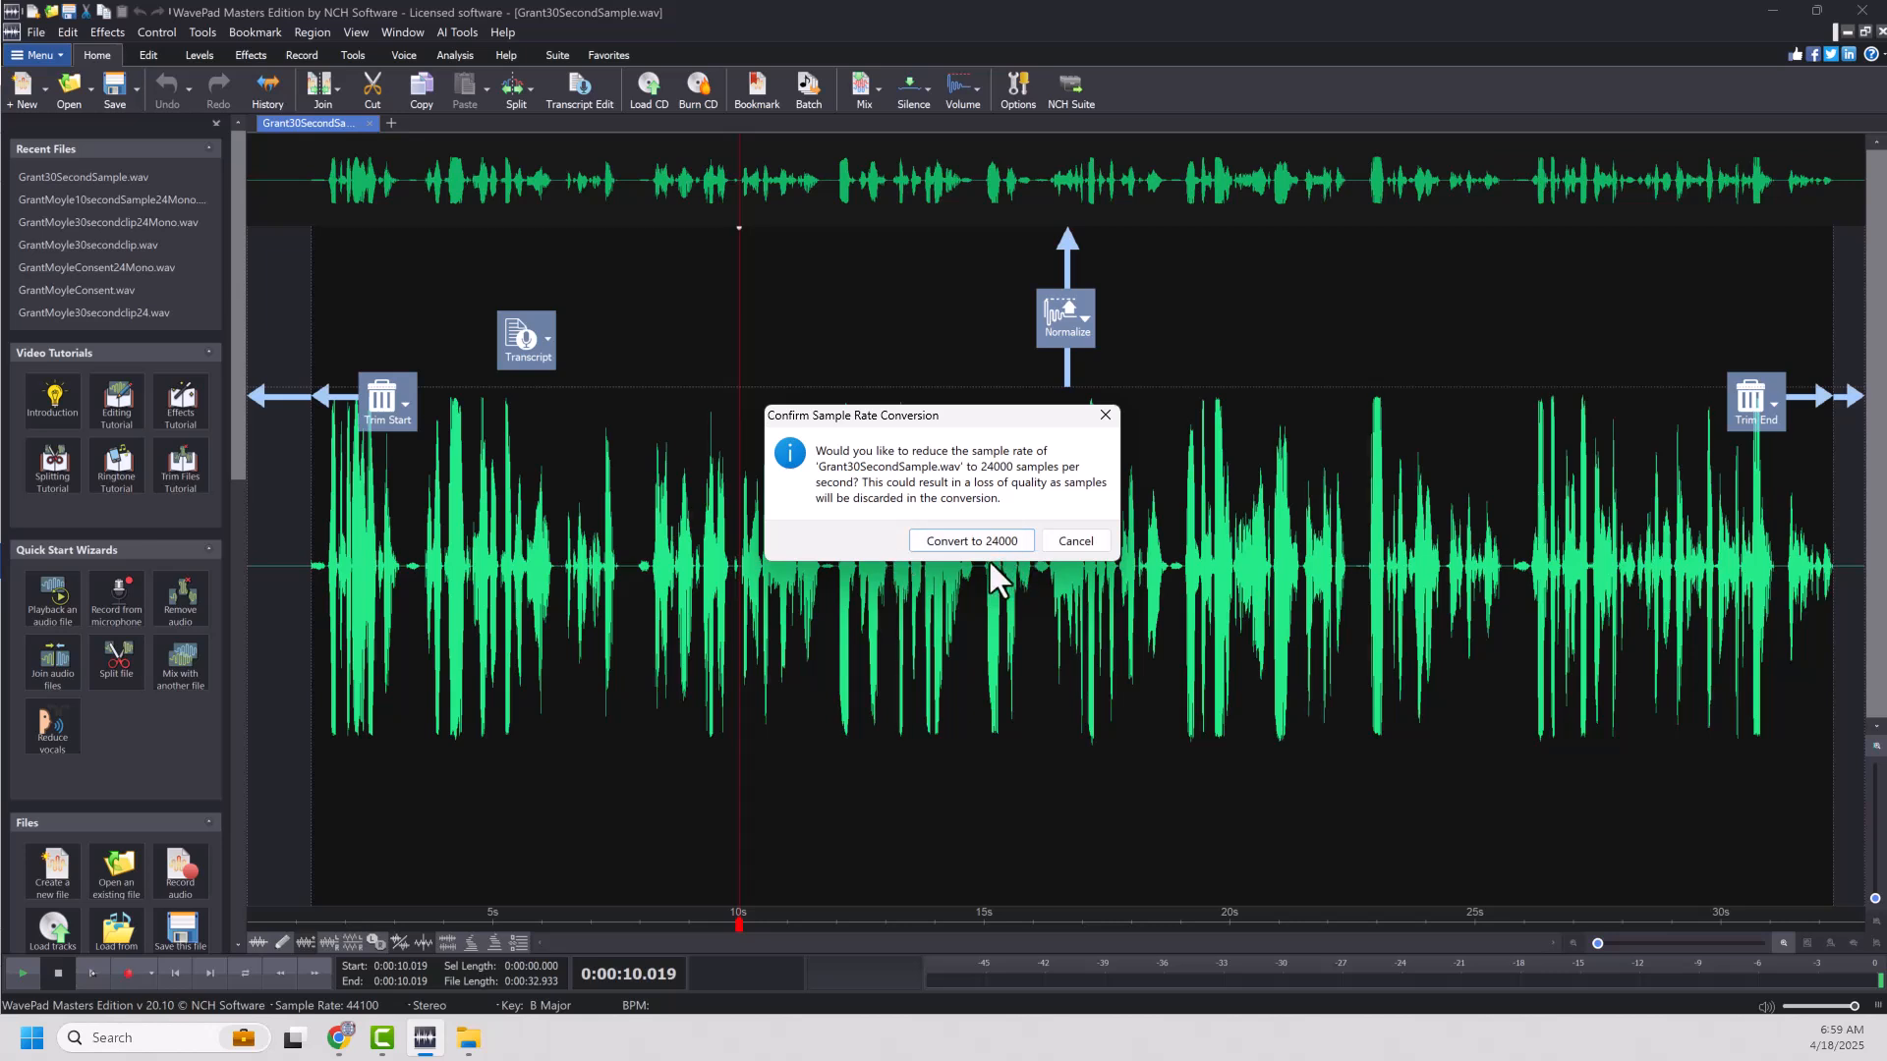
{"action": "left_click", "coordinate": [970, 541]}
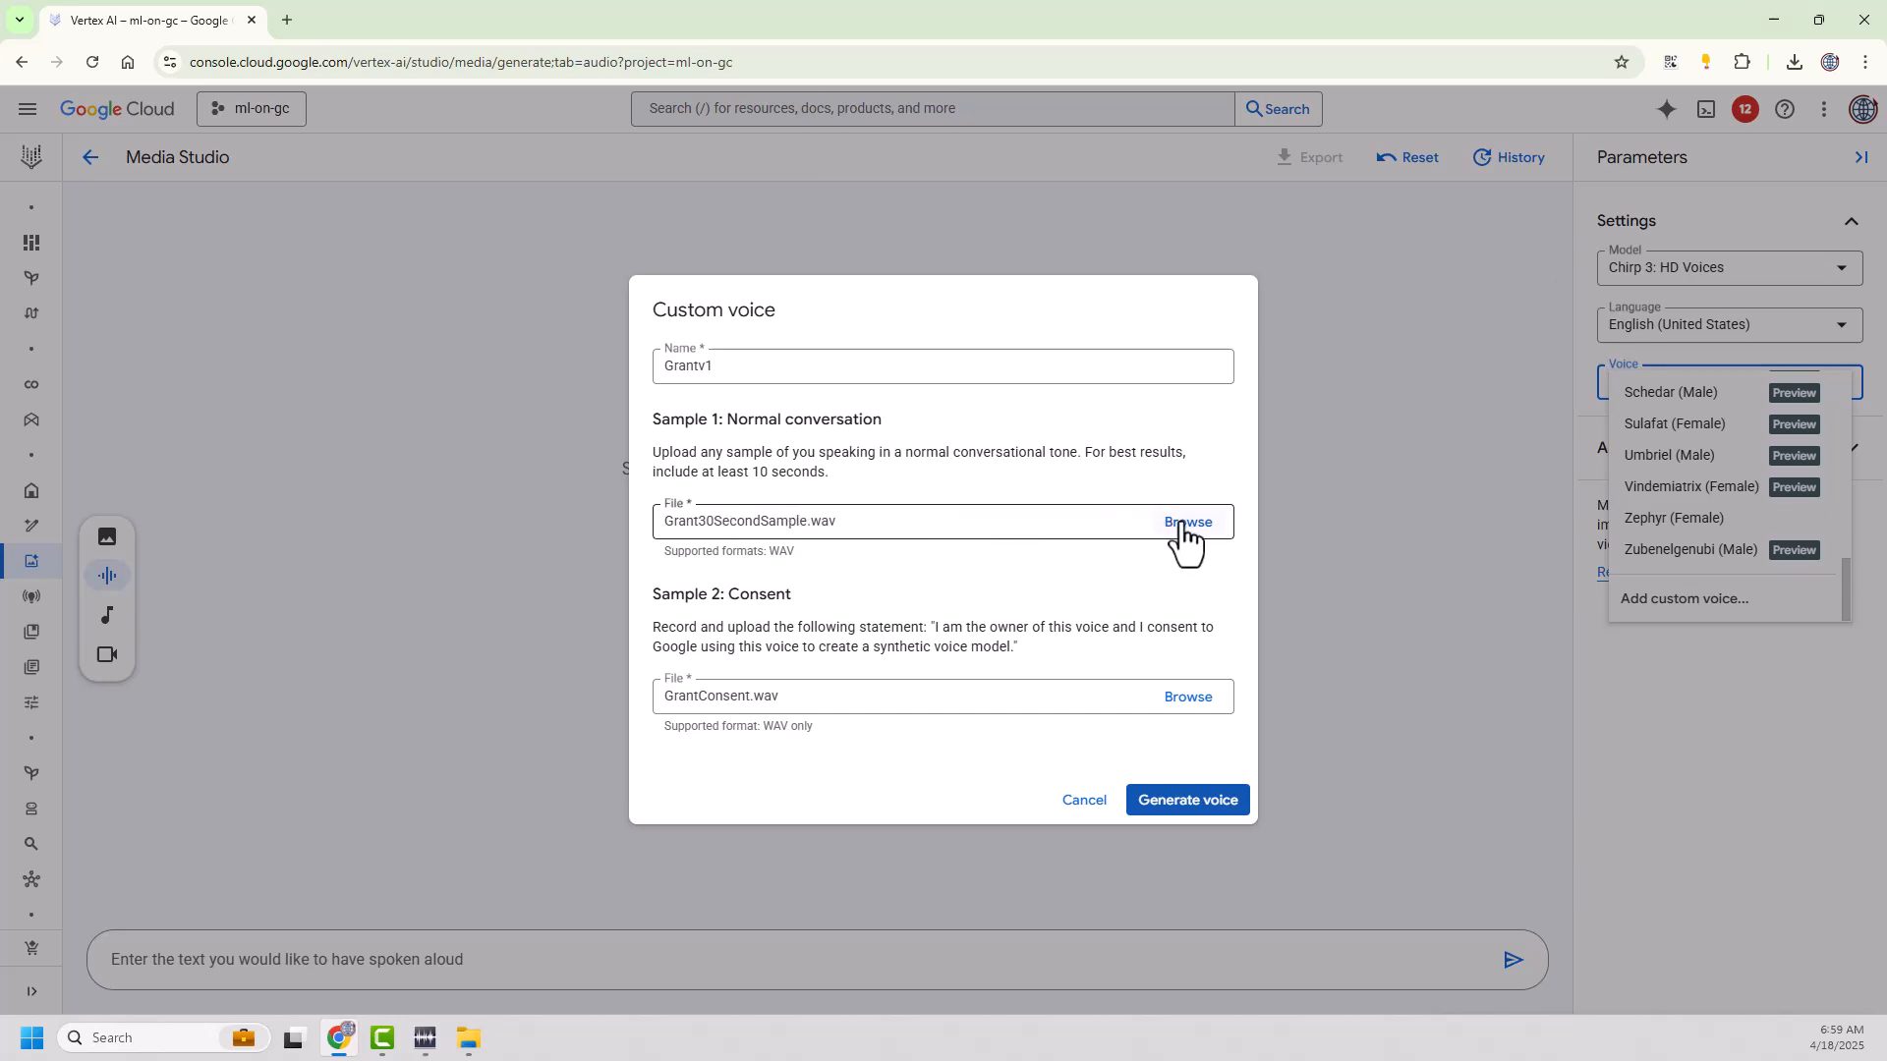
- Swap in Grant30SecondSample24KHz.wav as the conversation sample and attempt voice generation
{"action": "left_click", "coordinate": [1186, 521]}
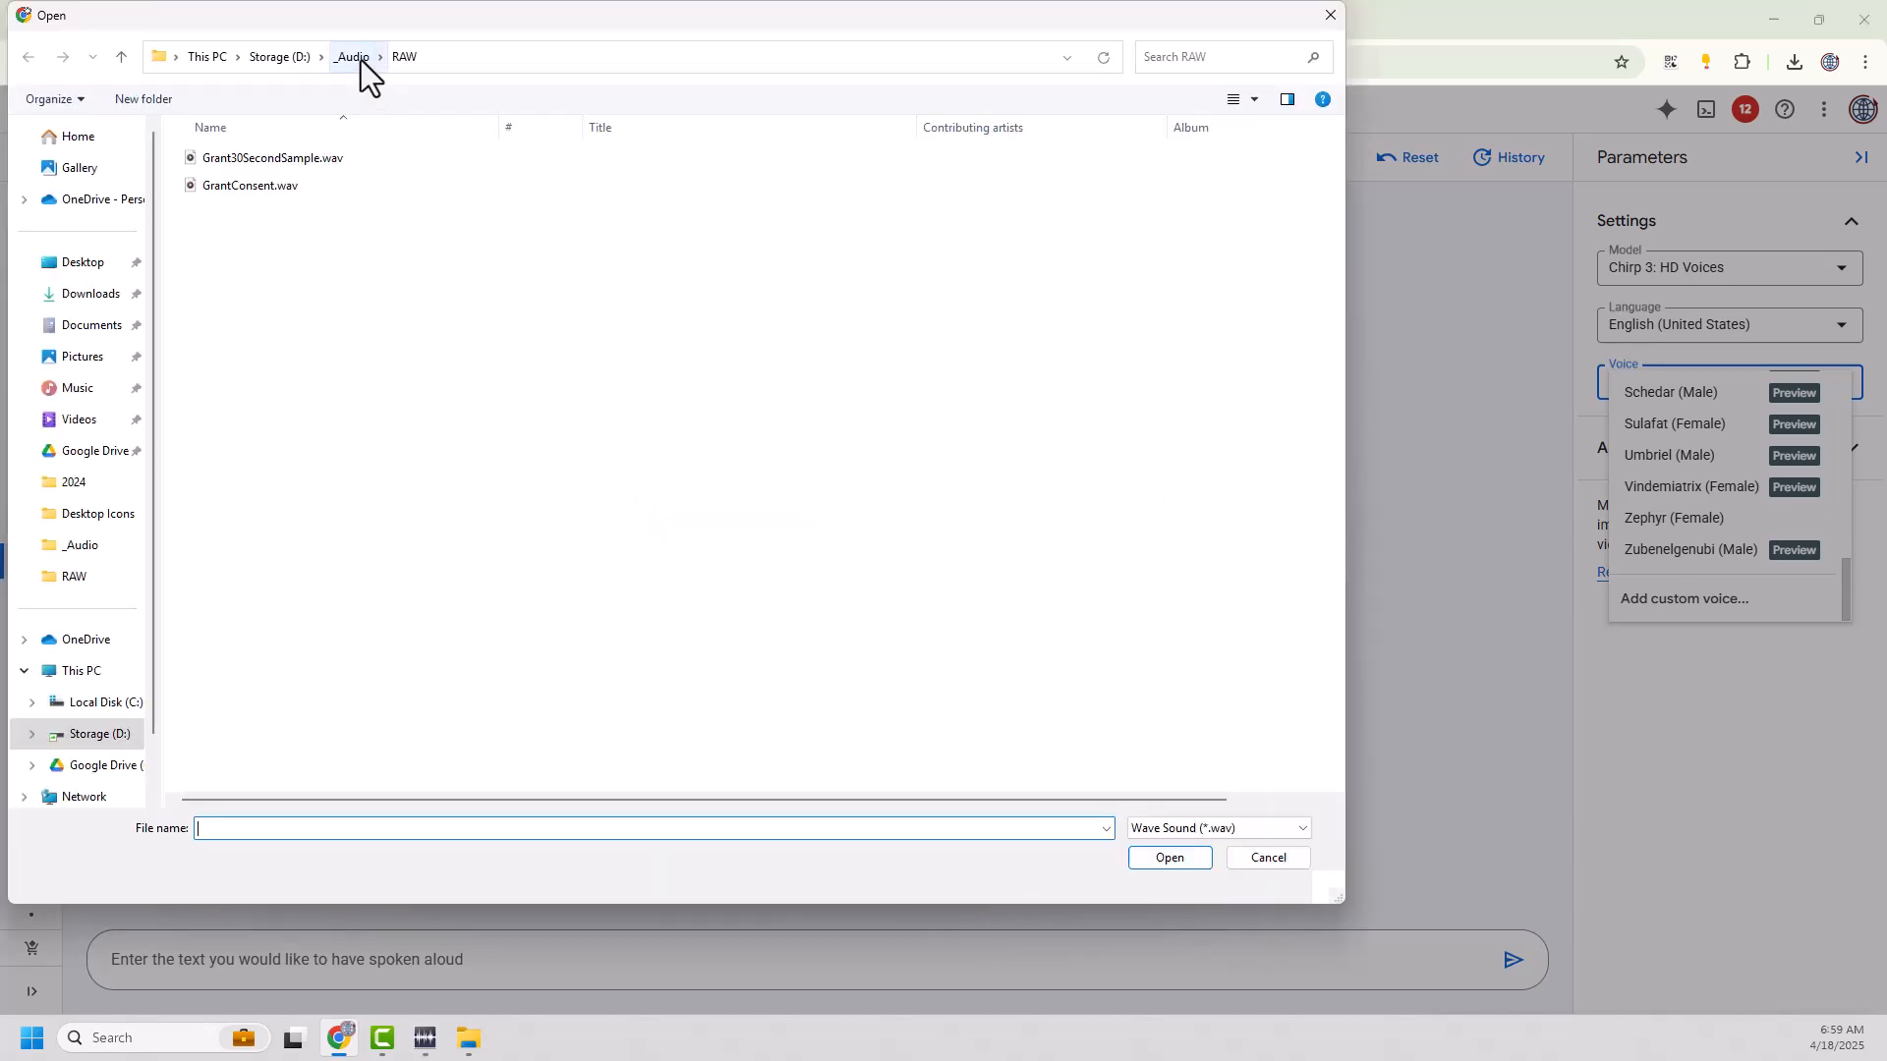
{"action": "left_click", "coordinate": [352, 57]}
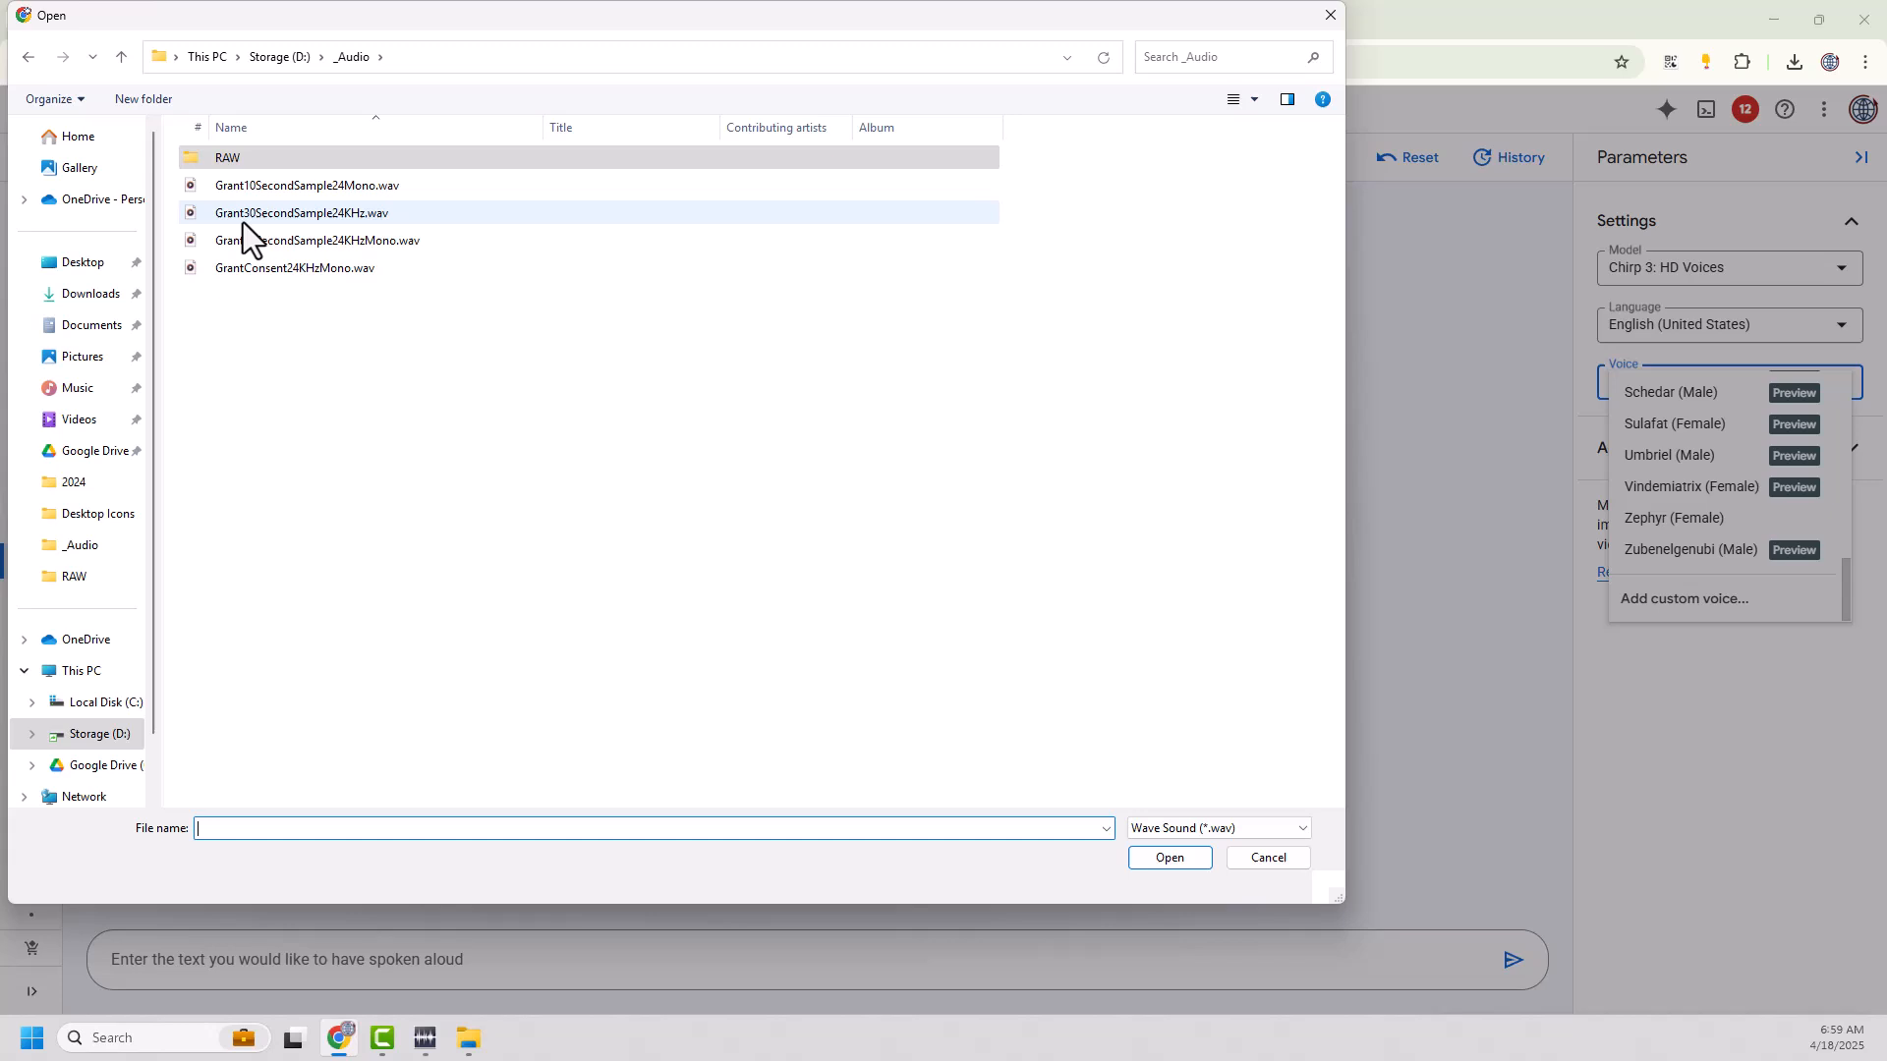
{"action": "mouse_move", "coordinate": [361, 228]}
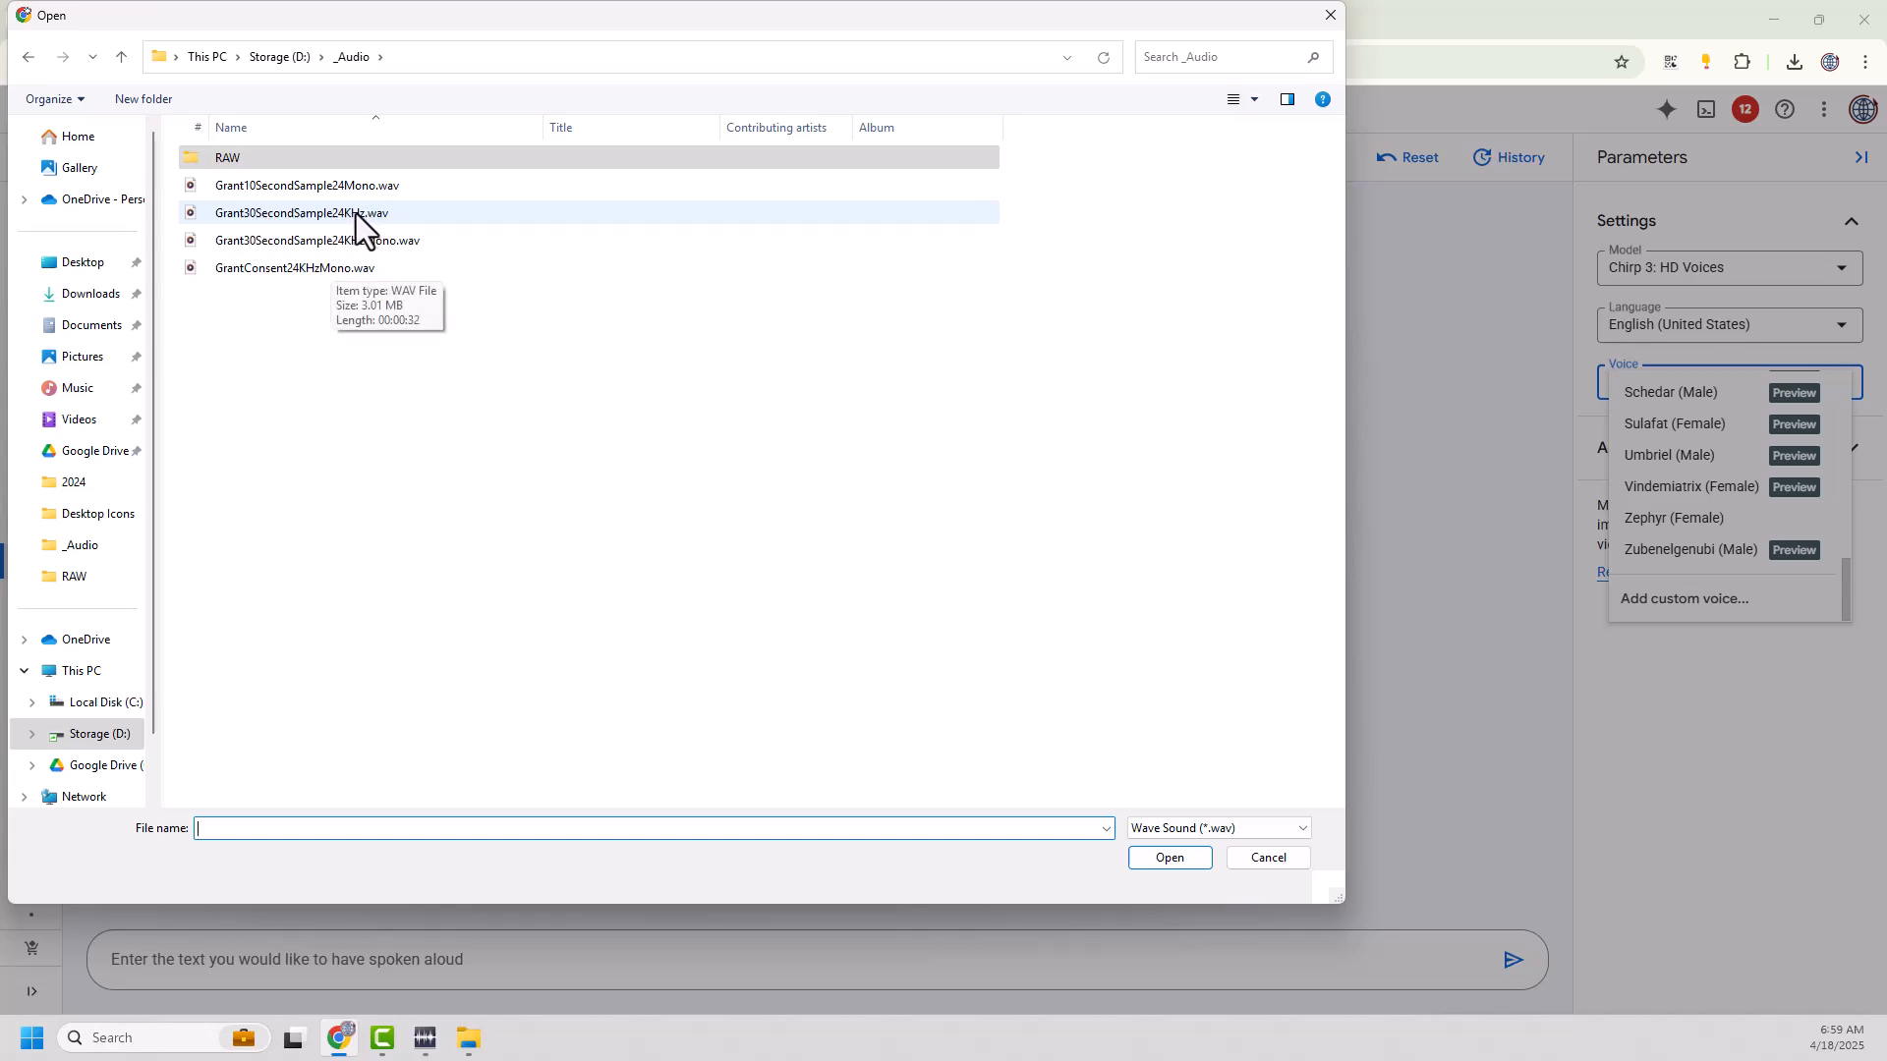
{"action": "left_click", "coordinate": [1167, 857]}
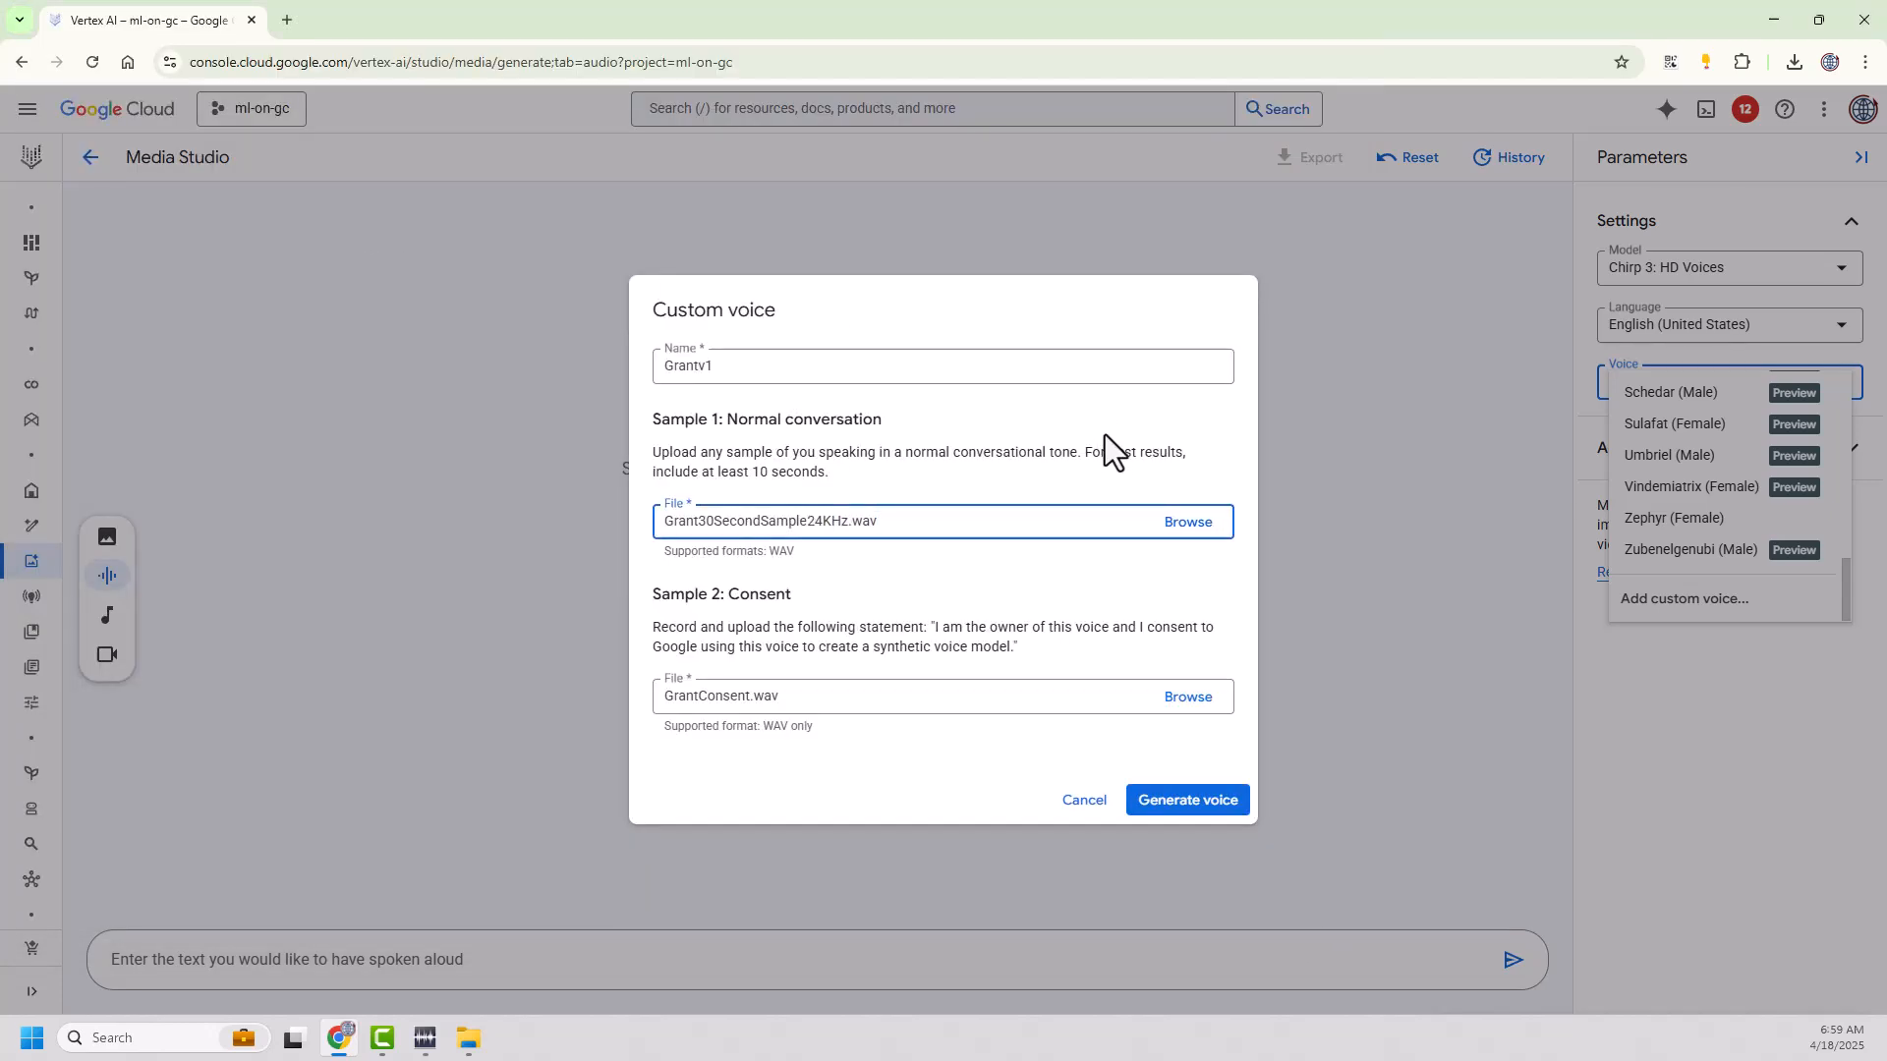
{"action": "mouse_move", "coordinate": [794, 735]}
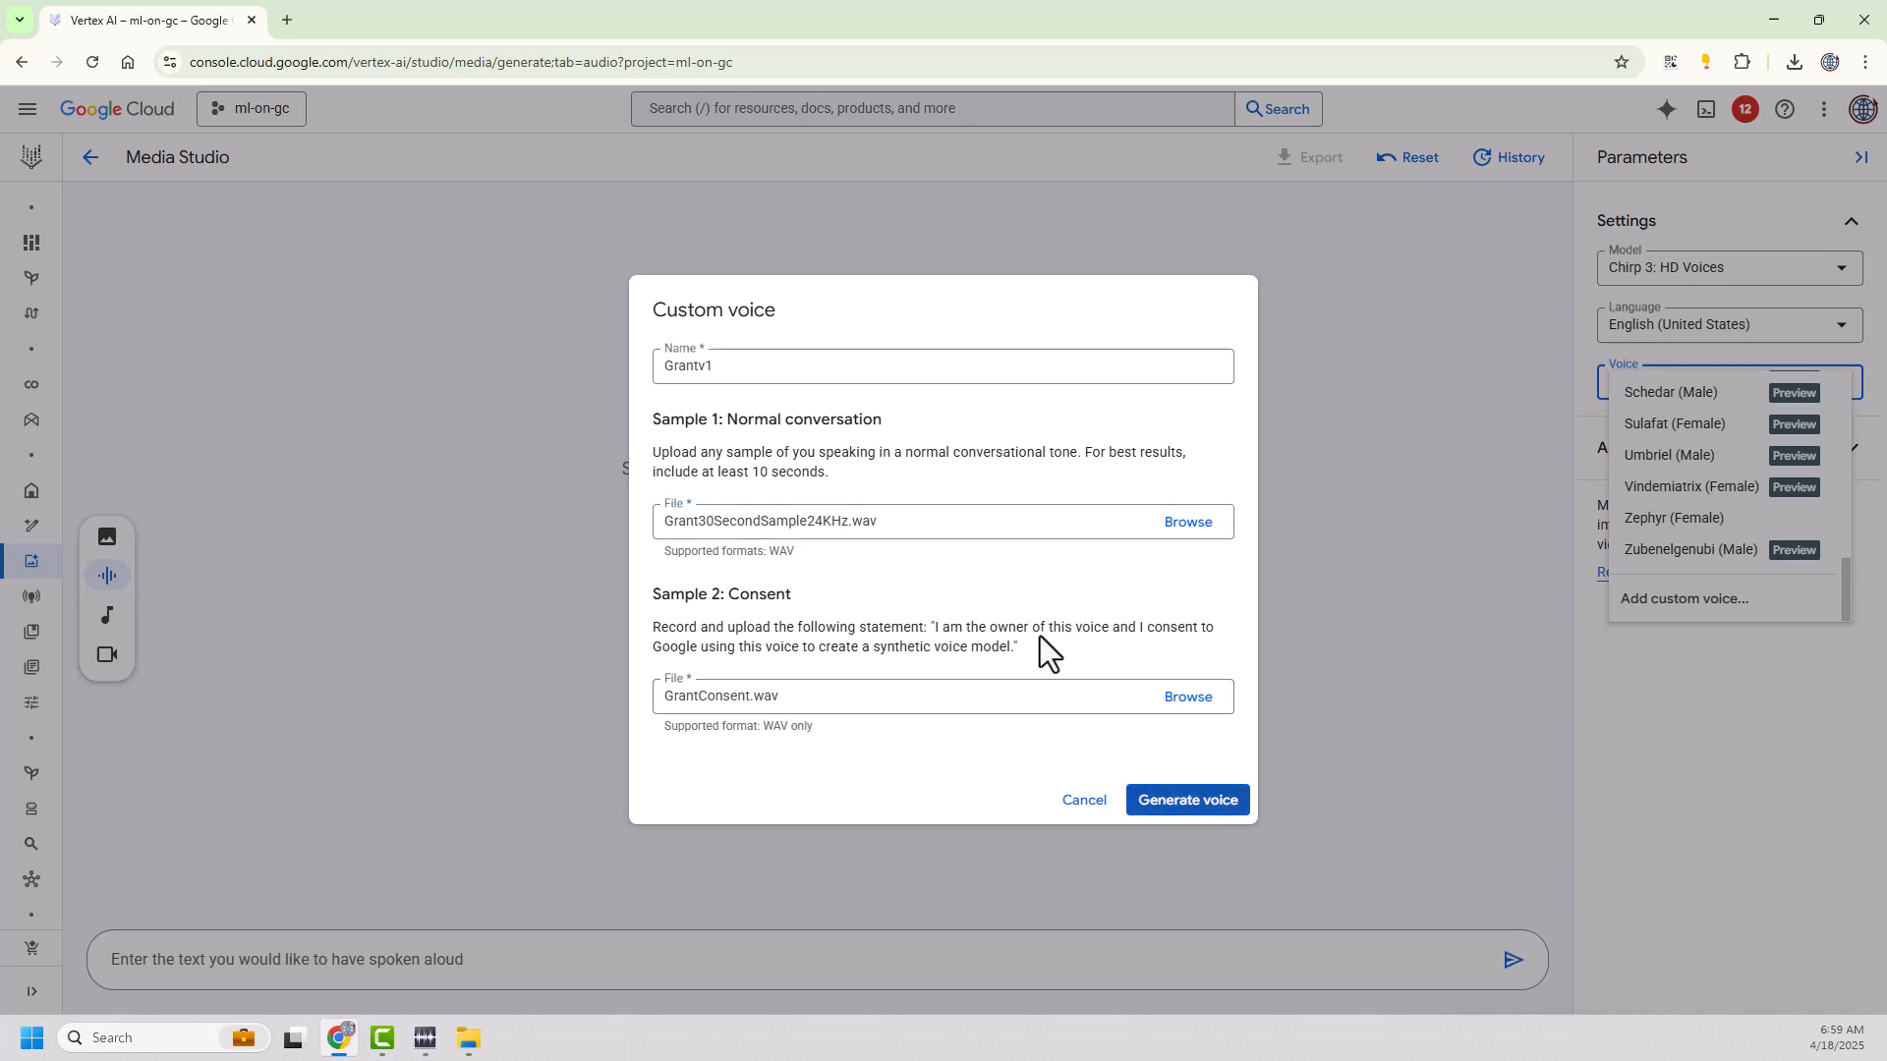
{"action": "left_click", "coordinate": [1185, 799]}
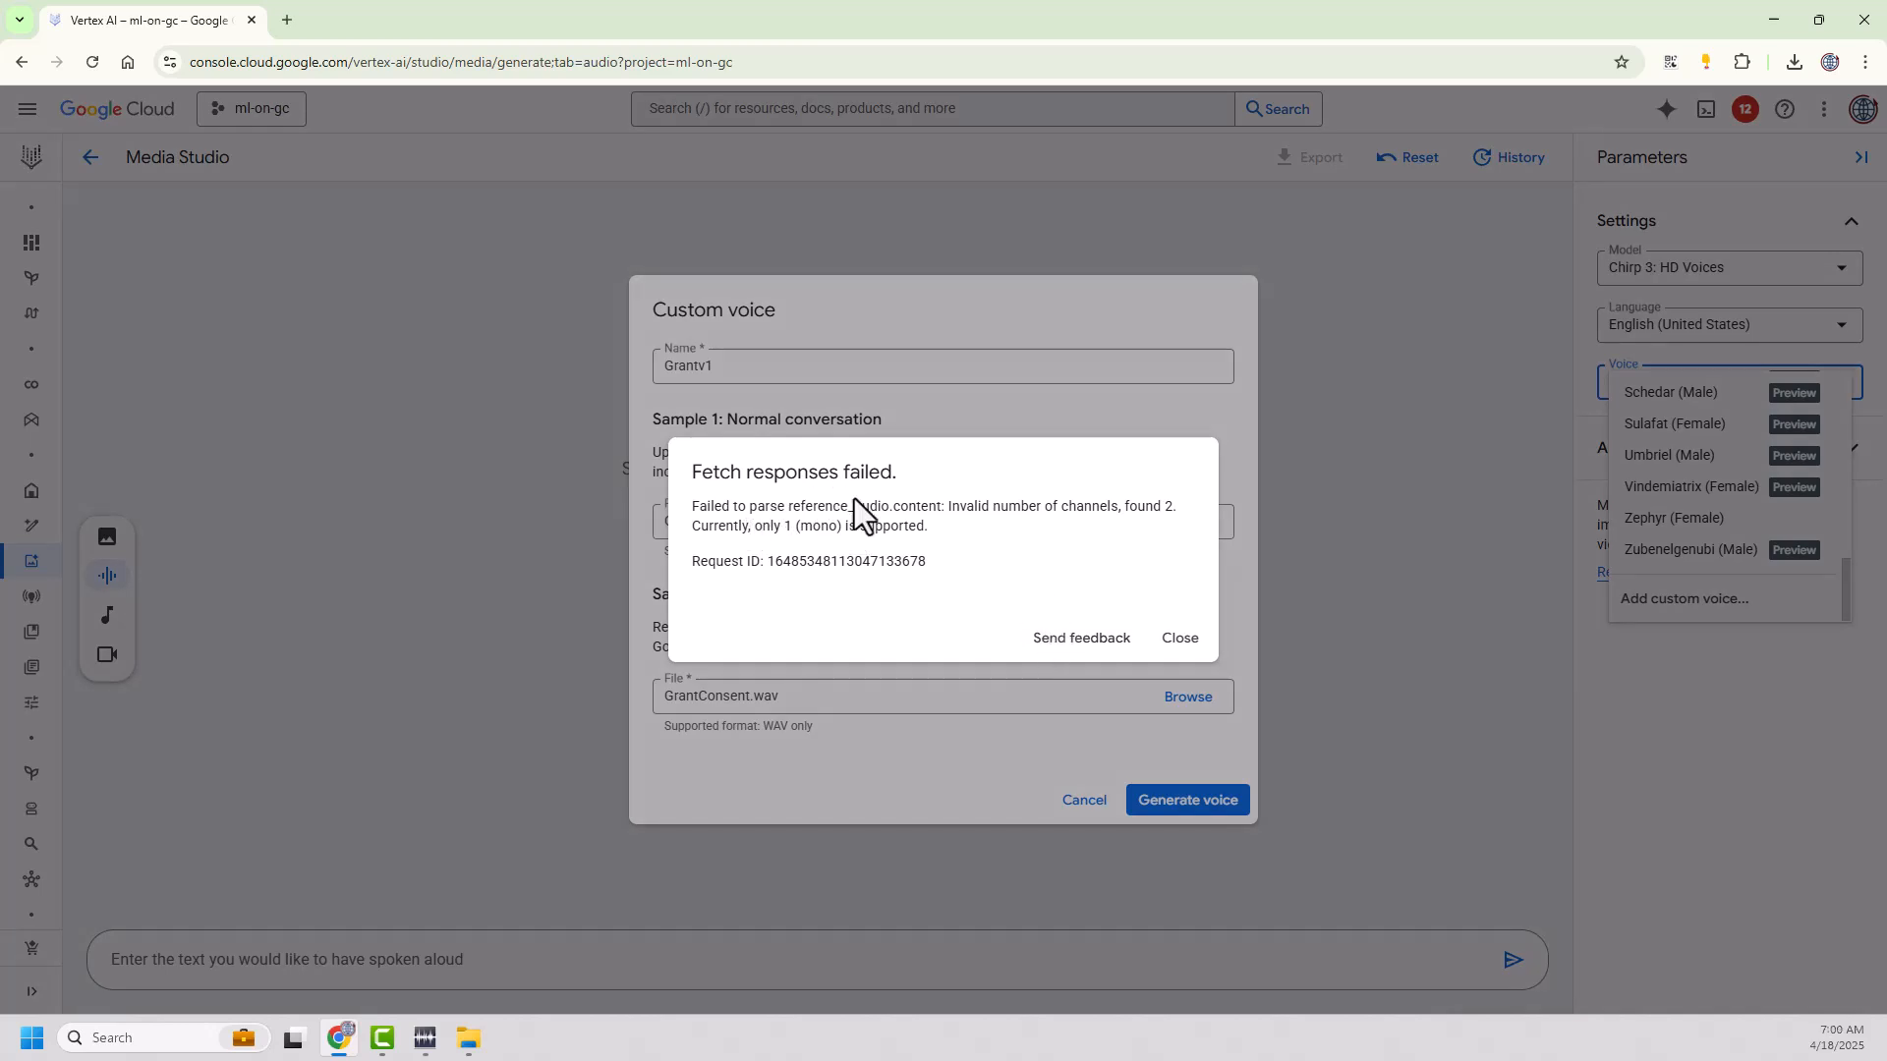
{"action": "mouse_move", "coordinate": [1172, 509]}
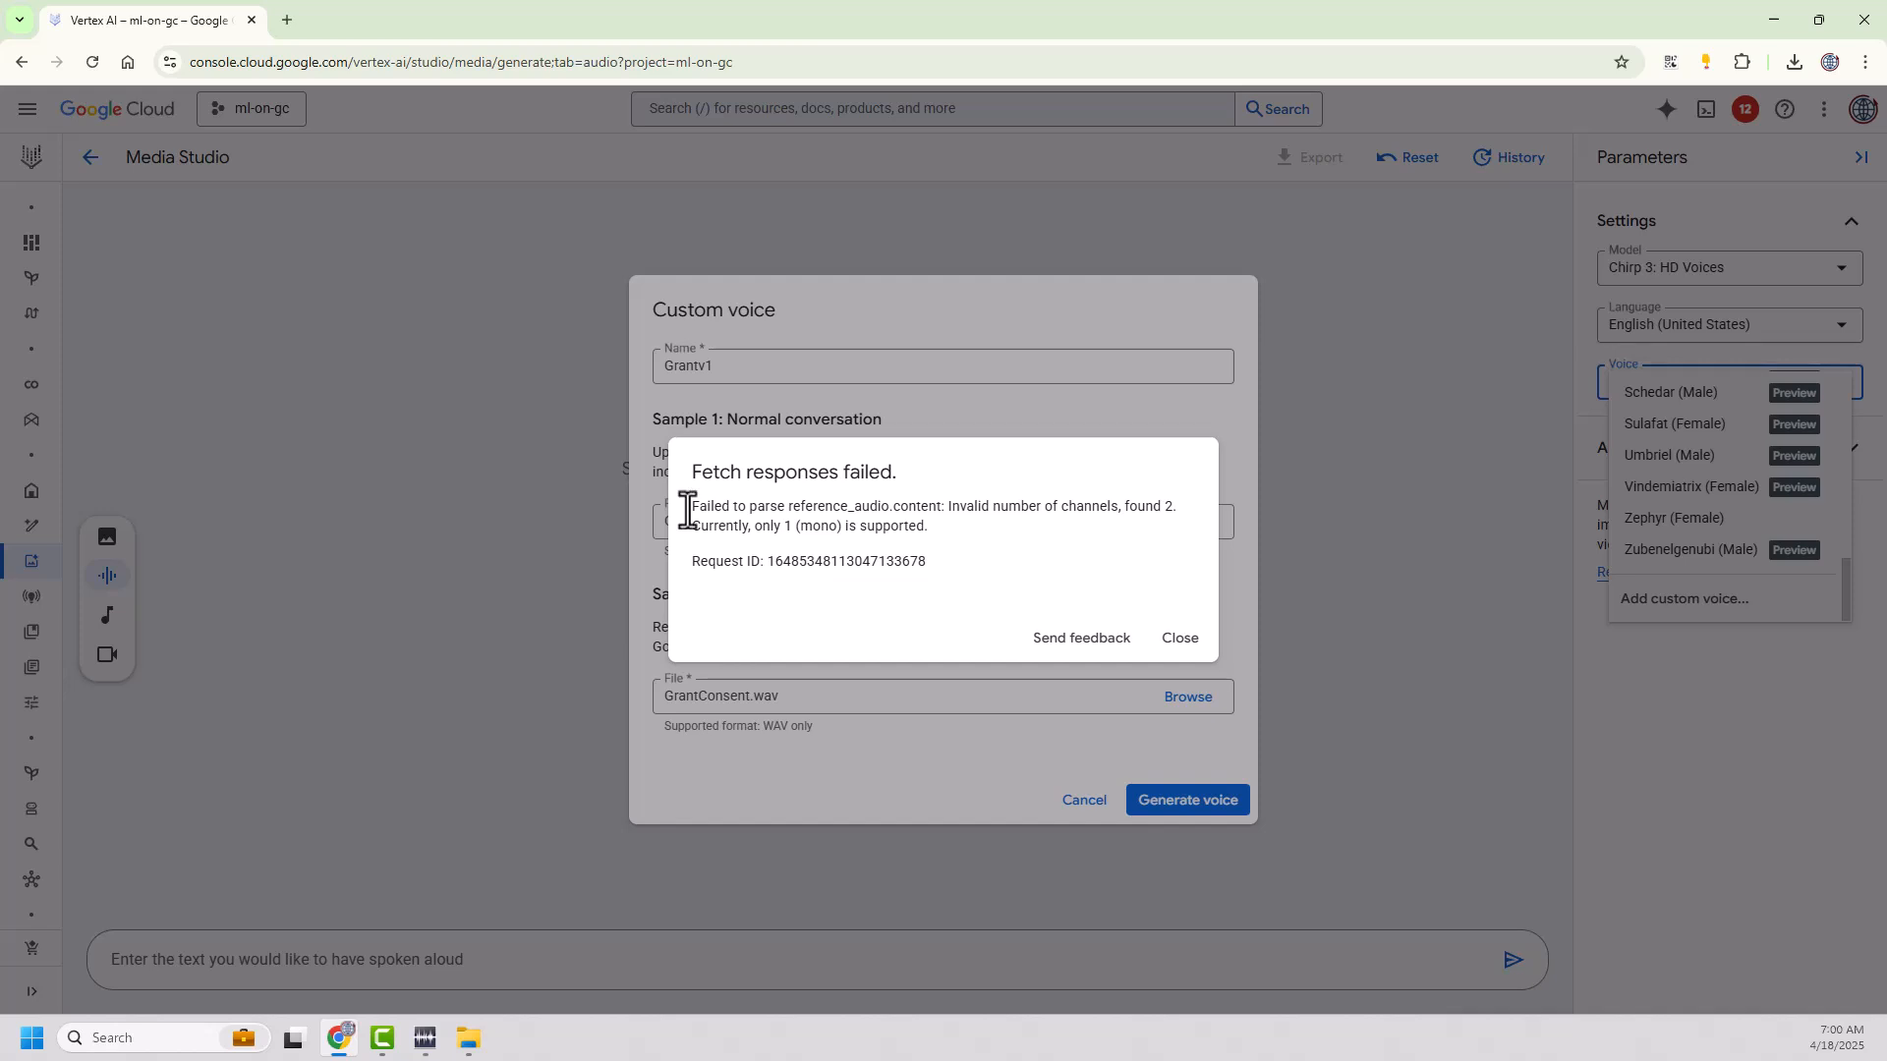
- Close the 'Fetch responses failed' error saying only mono audio is supported
{"action": "left_click", "coordinate": [1177, 638]}
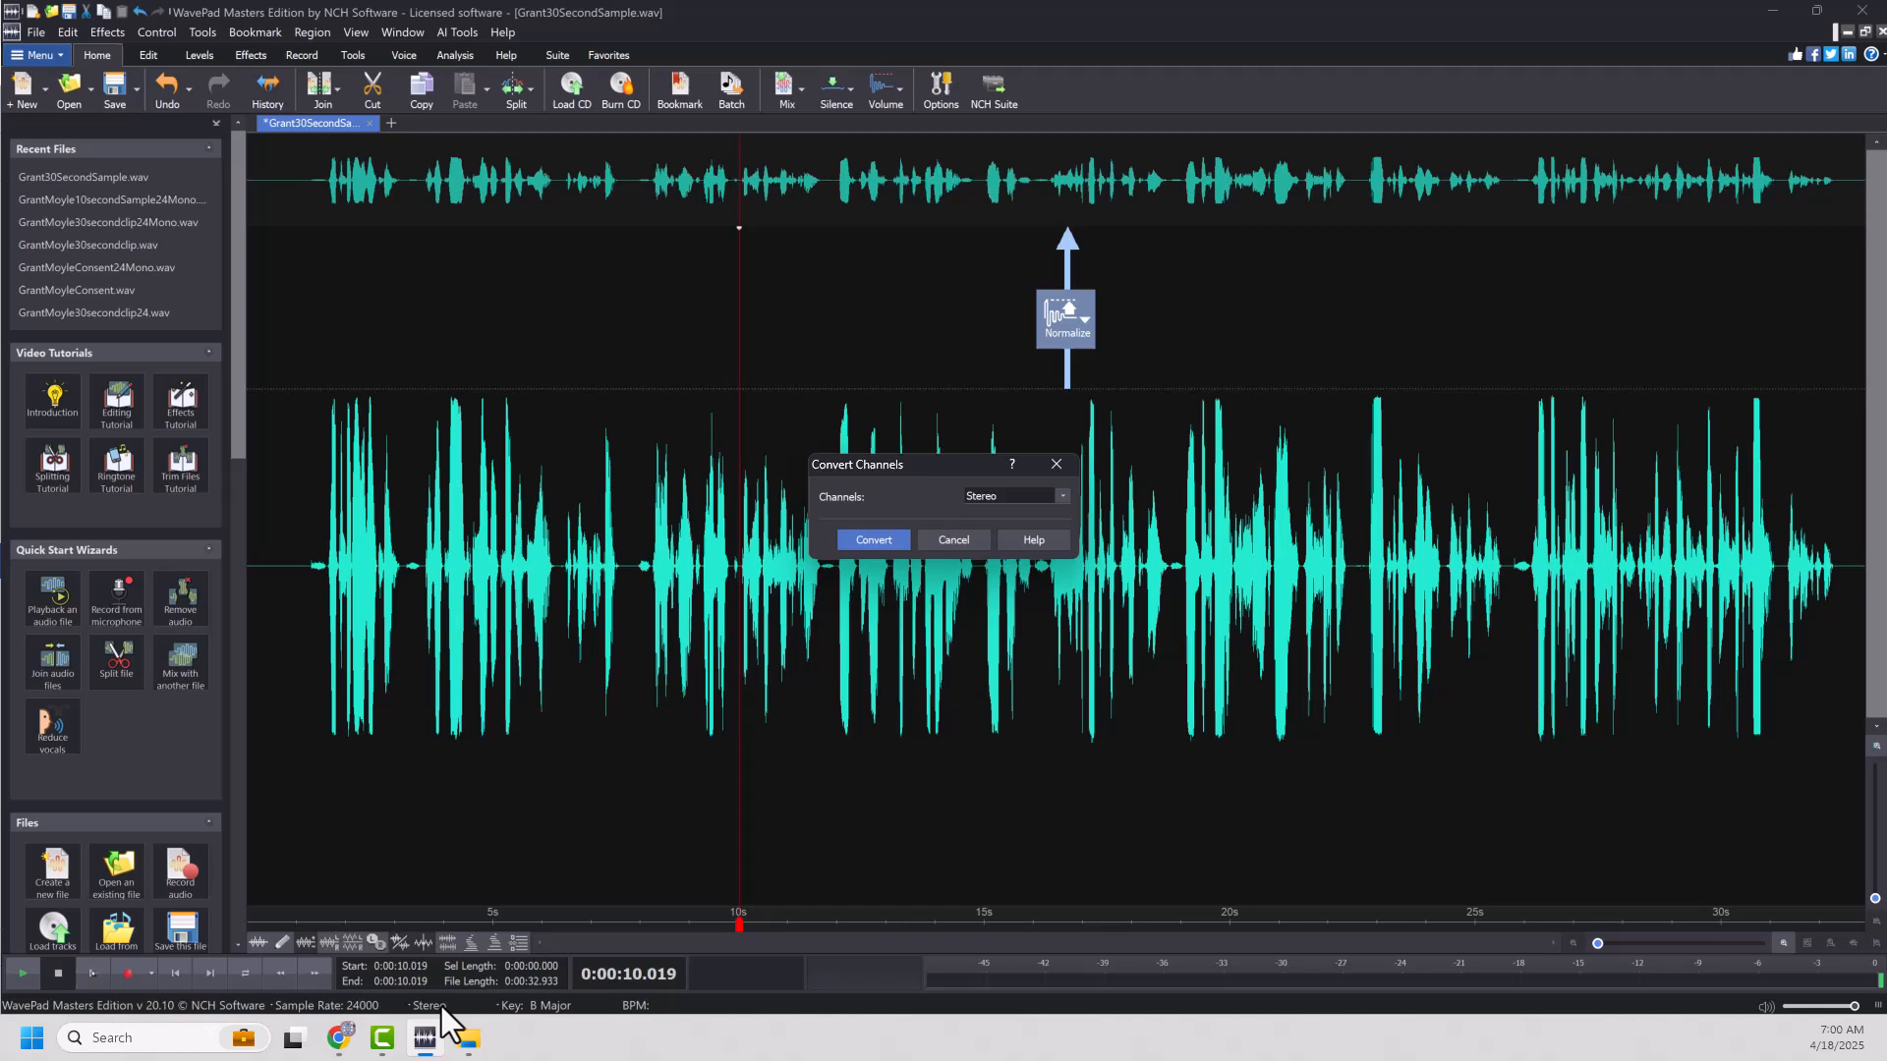
- Convert the 24 kHz sample's channels from Stereo to Mono
{"action": "left_click", "coordinate": [1059, 495]}
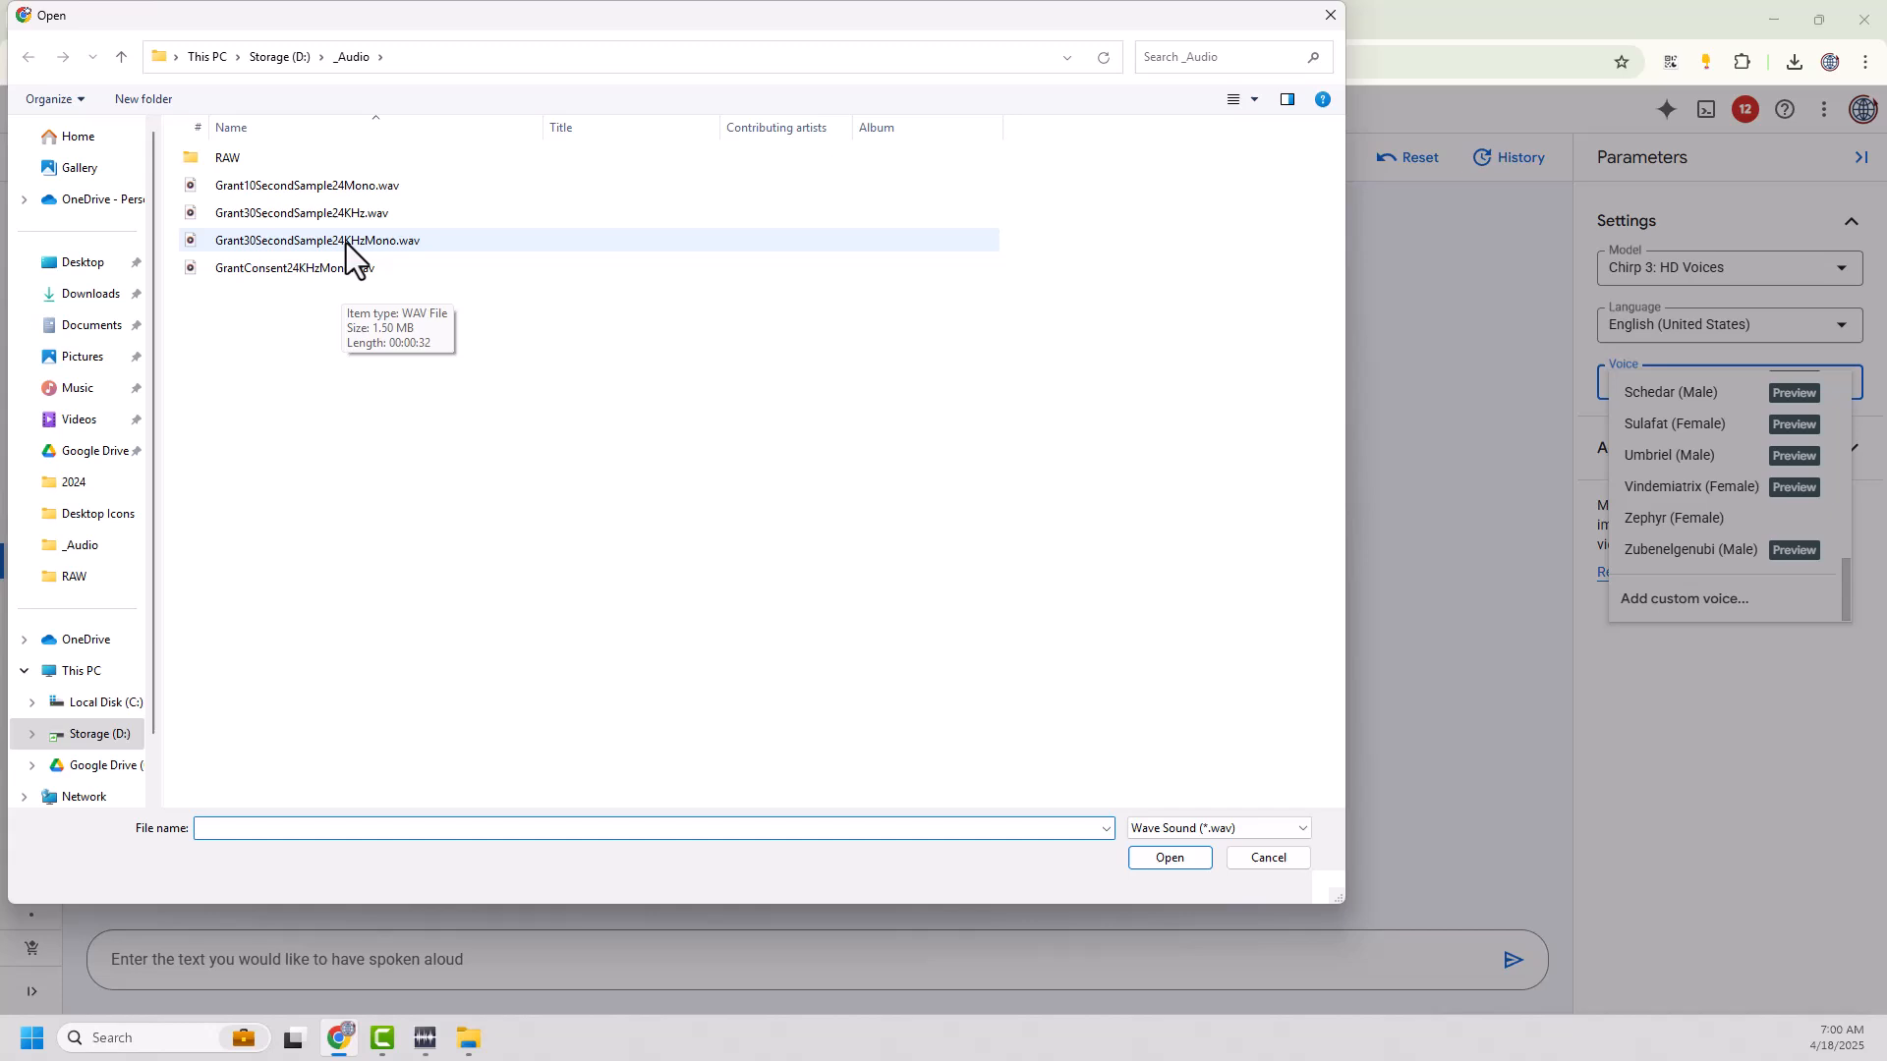
- Use Grant30SecondSample24KHzMono.wav, retry generation, then replace consent with GrantConsent24KHzMono.wav
{"action": "left_click", "coordinate": [1168, 856]}
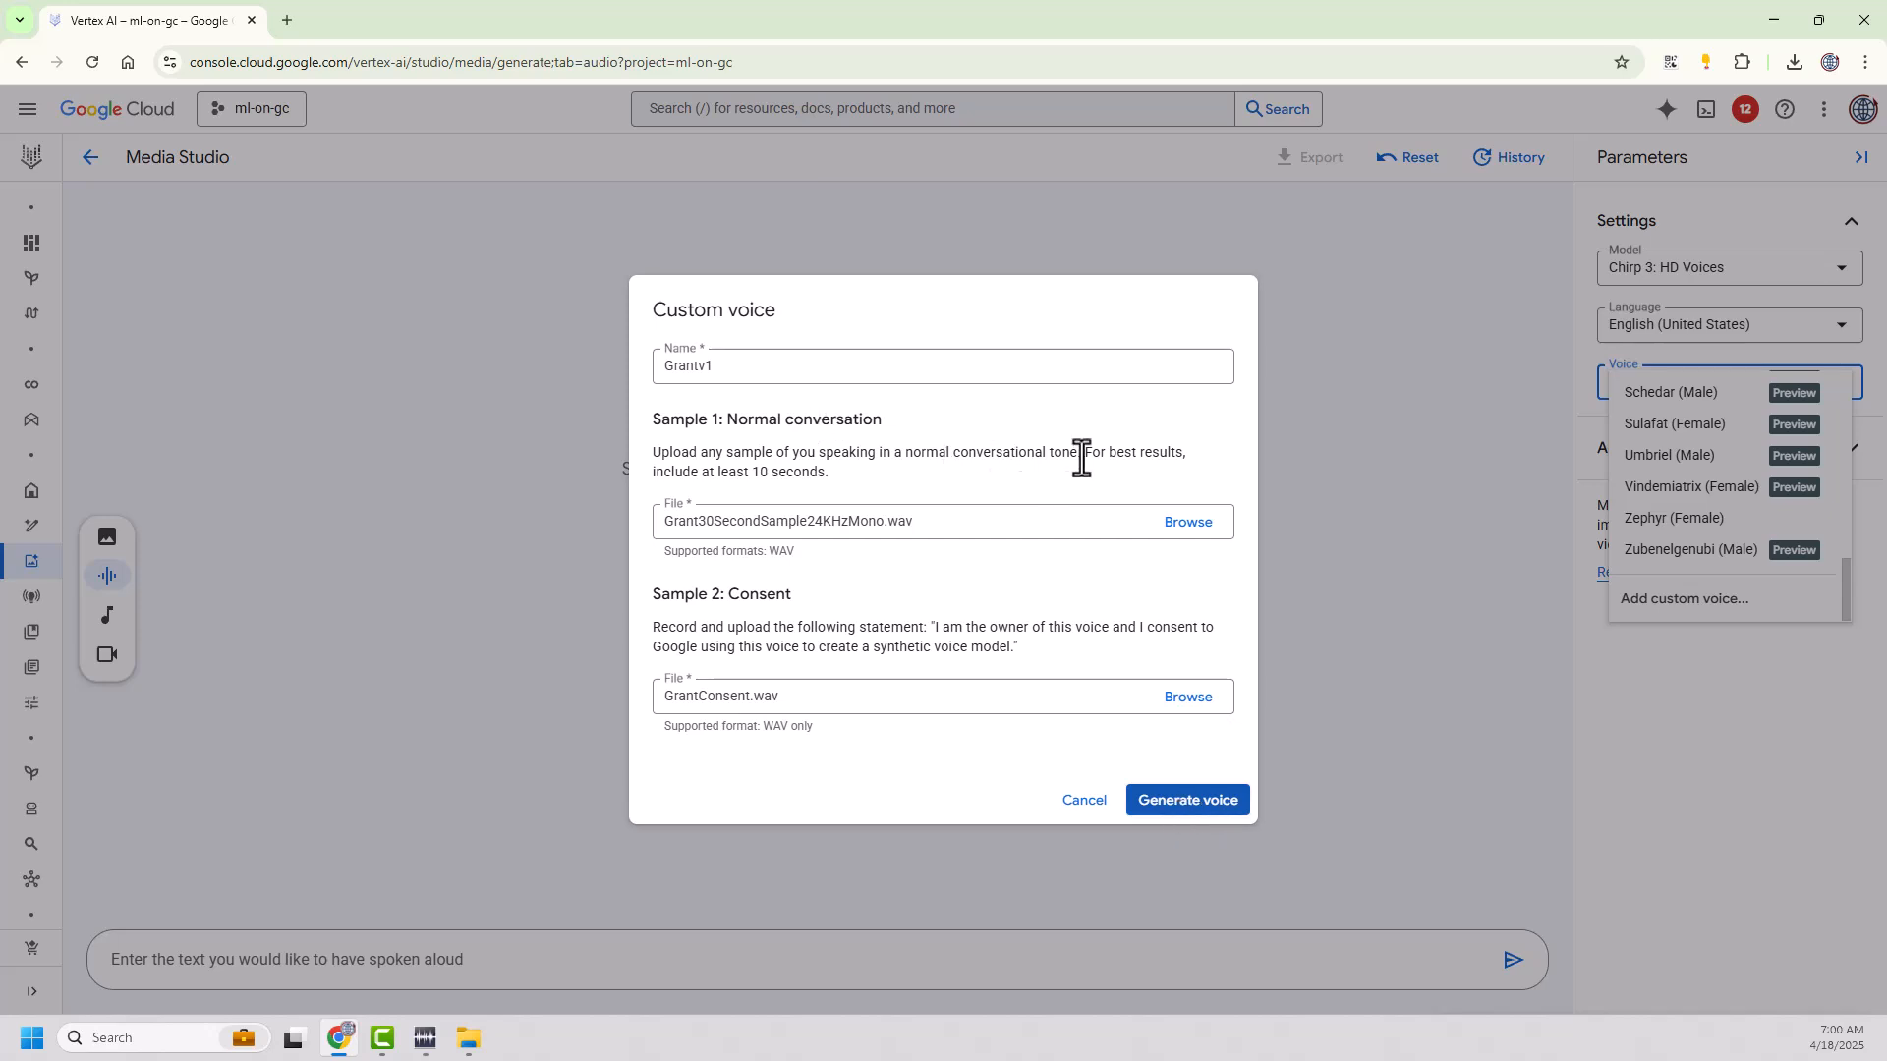
{"action": "left_click", "coordinate": [1185, 799]}
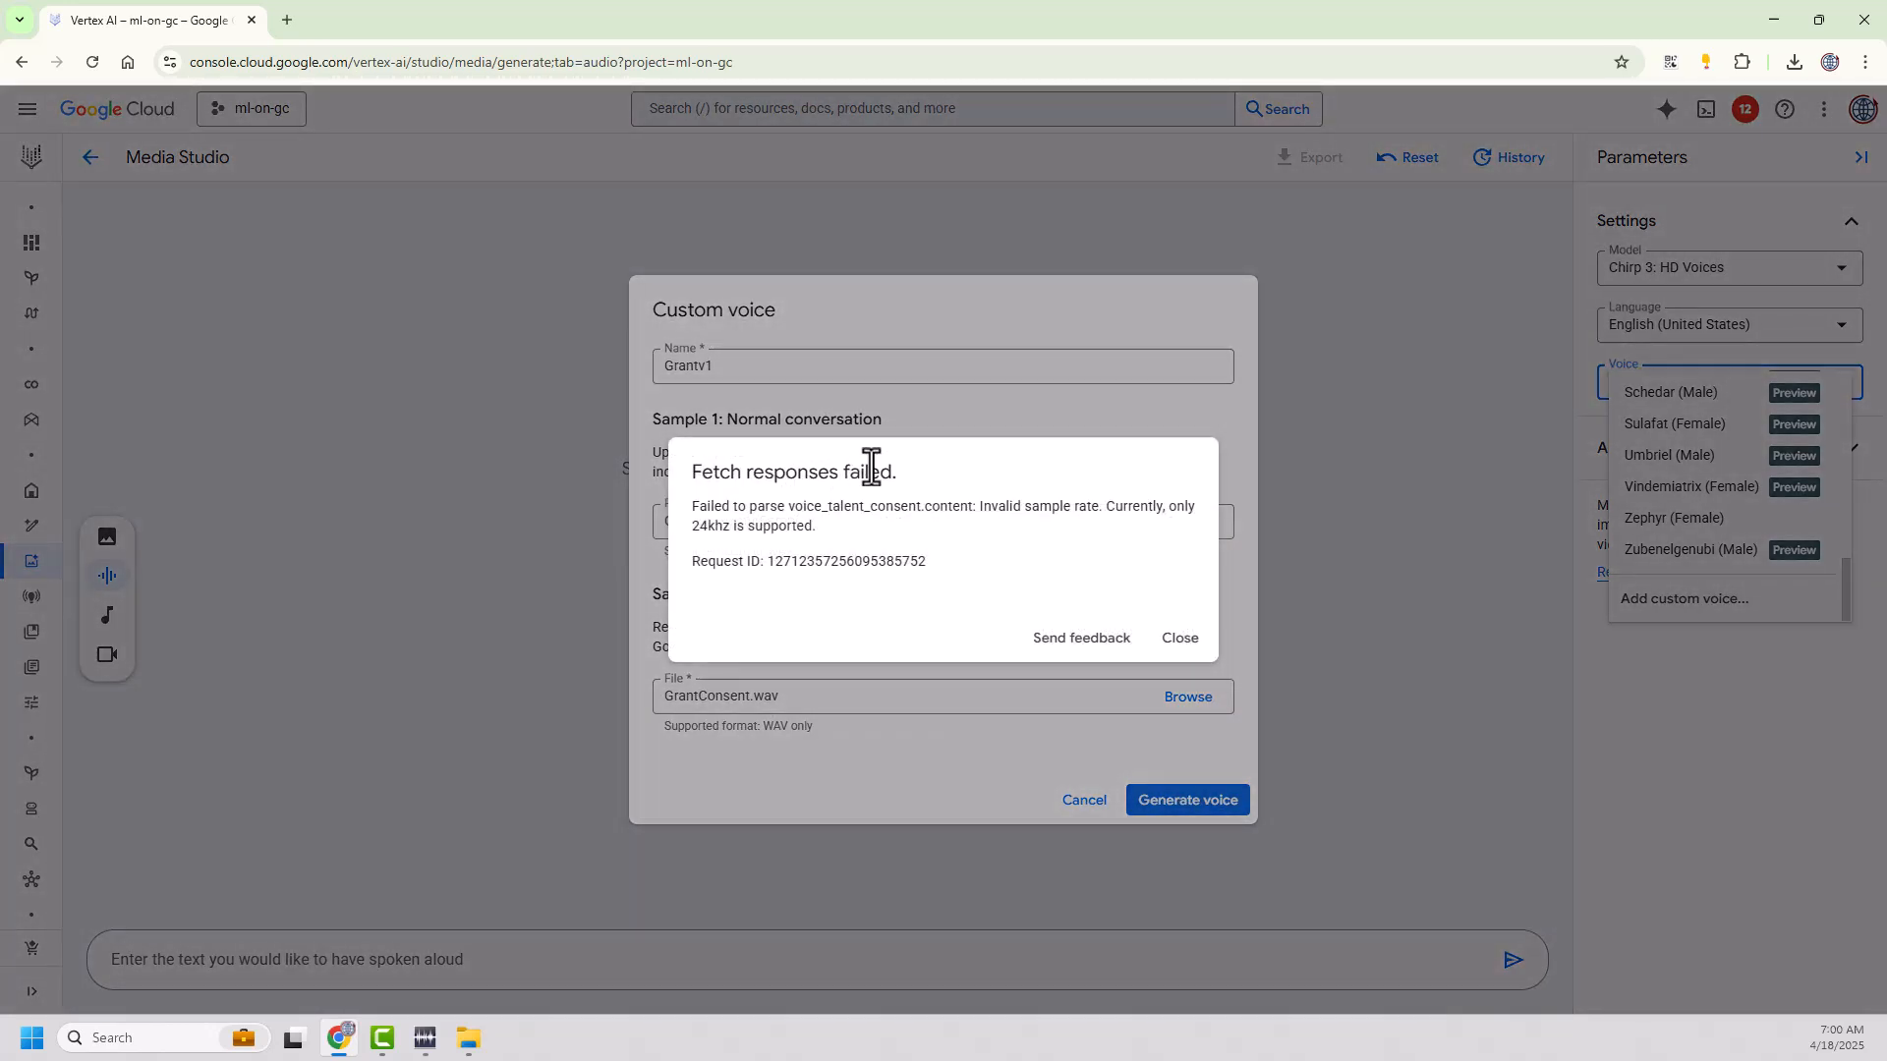
{"action": "mouse_move", "coordinate": [932, 417]}
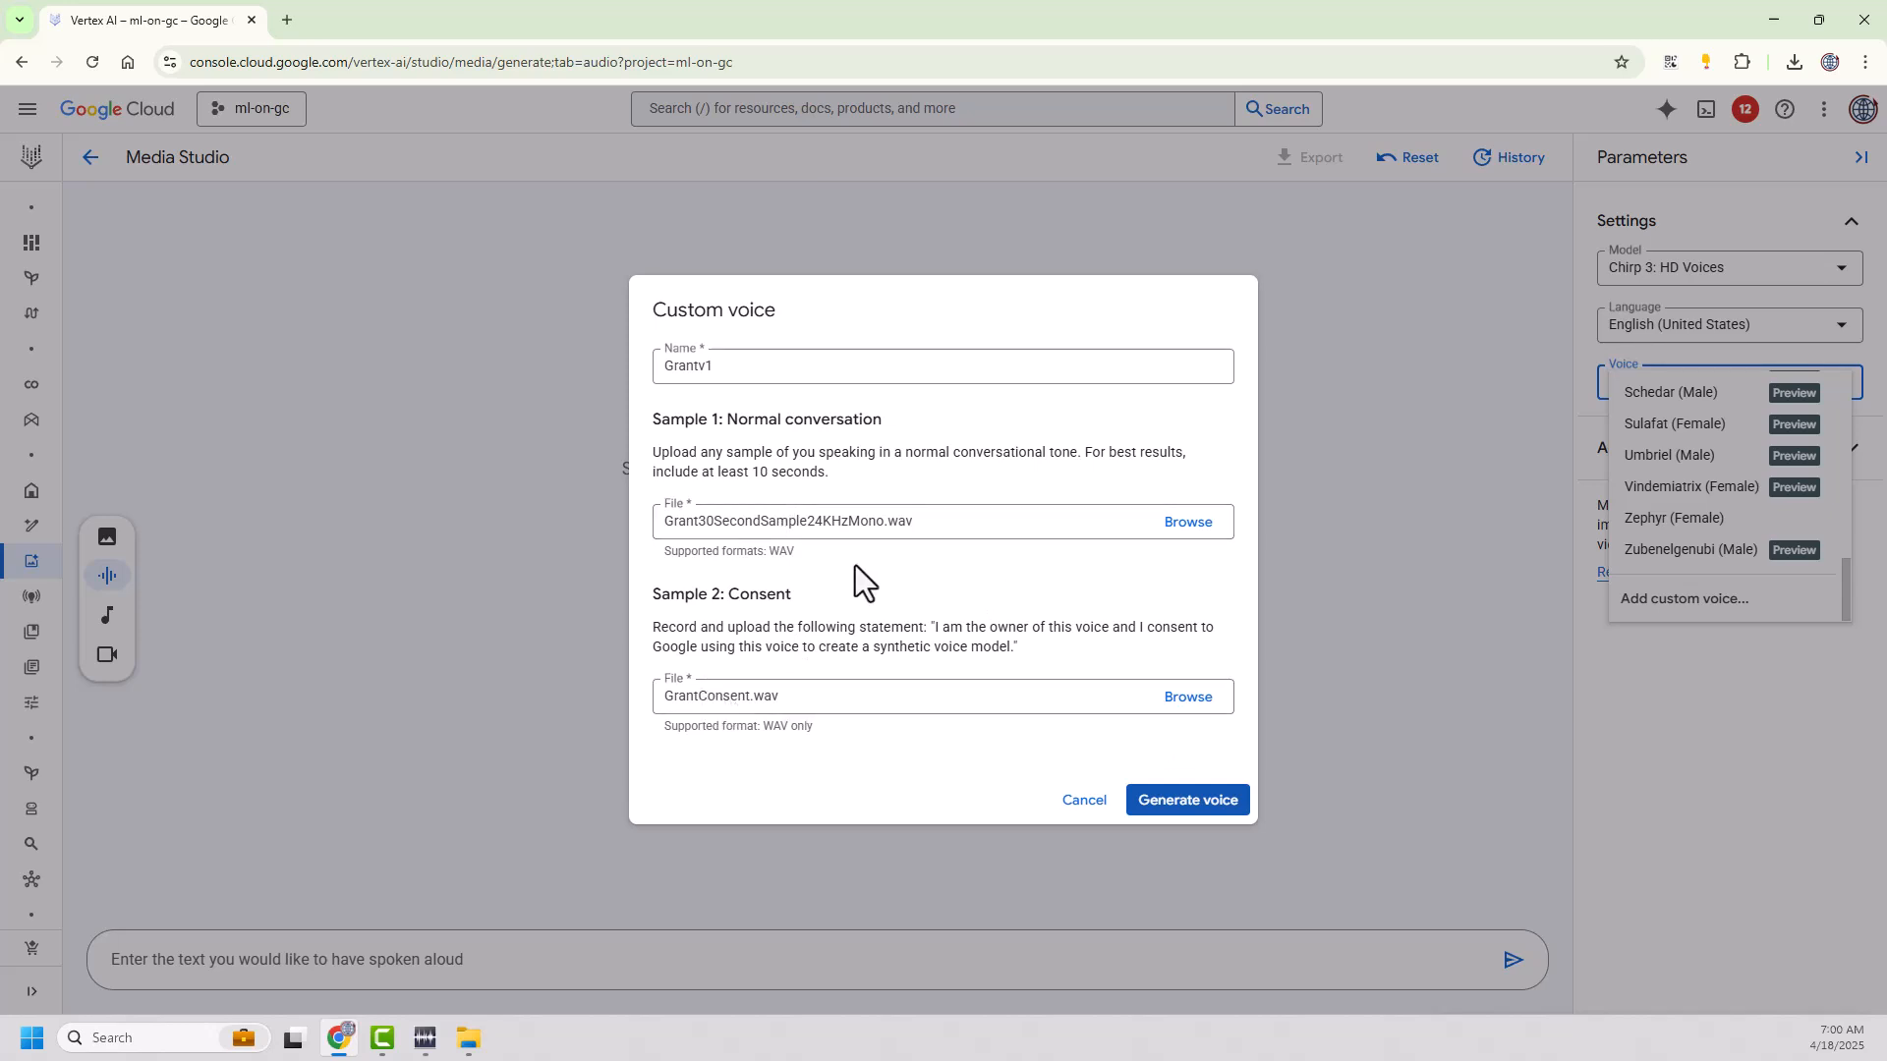
{"action": "mouse_move", "coordinate": [862, 579]}
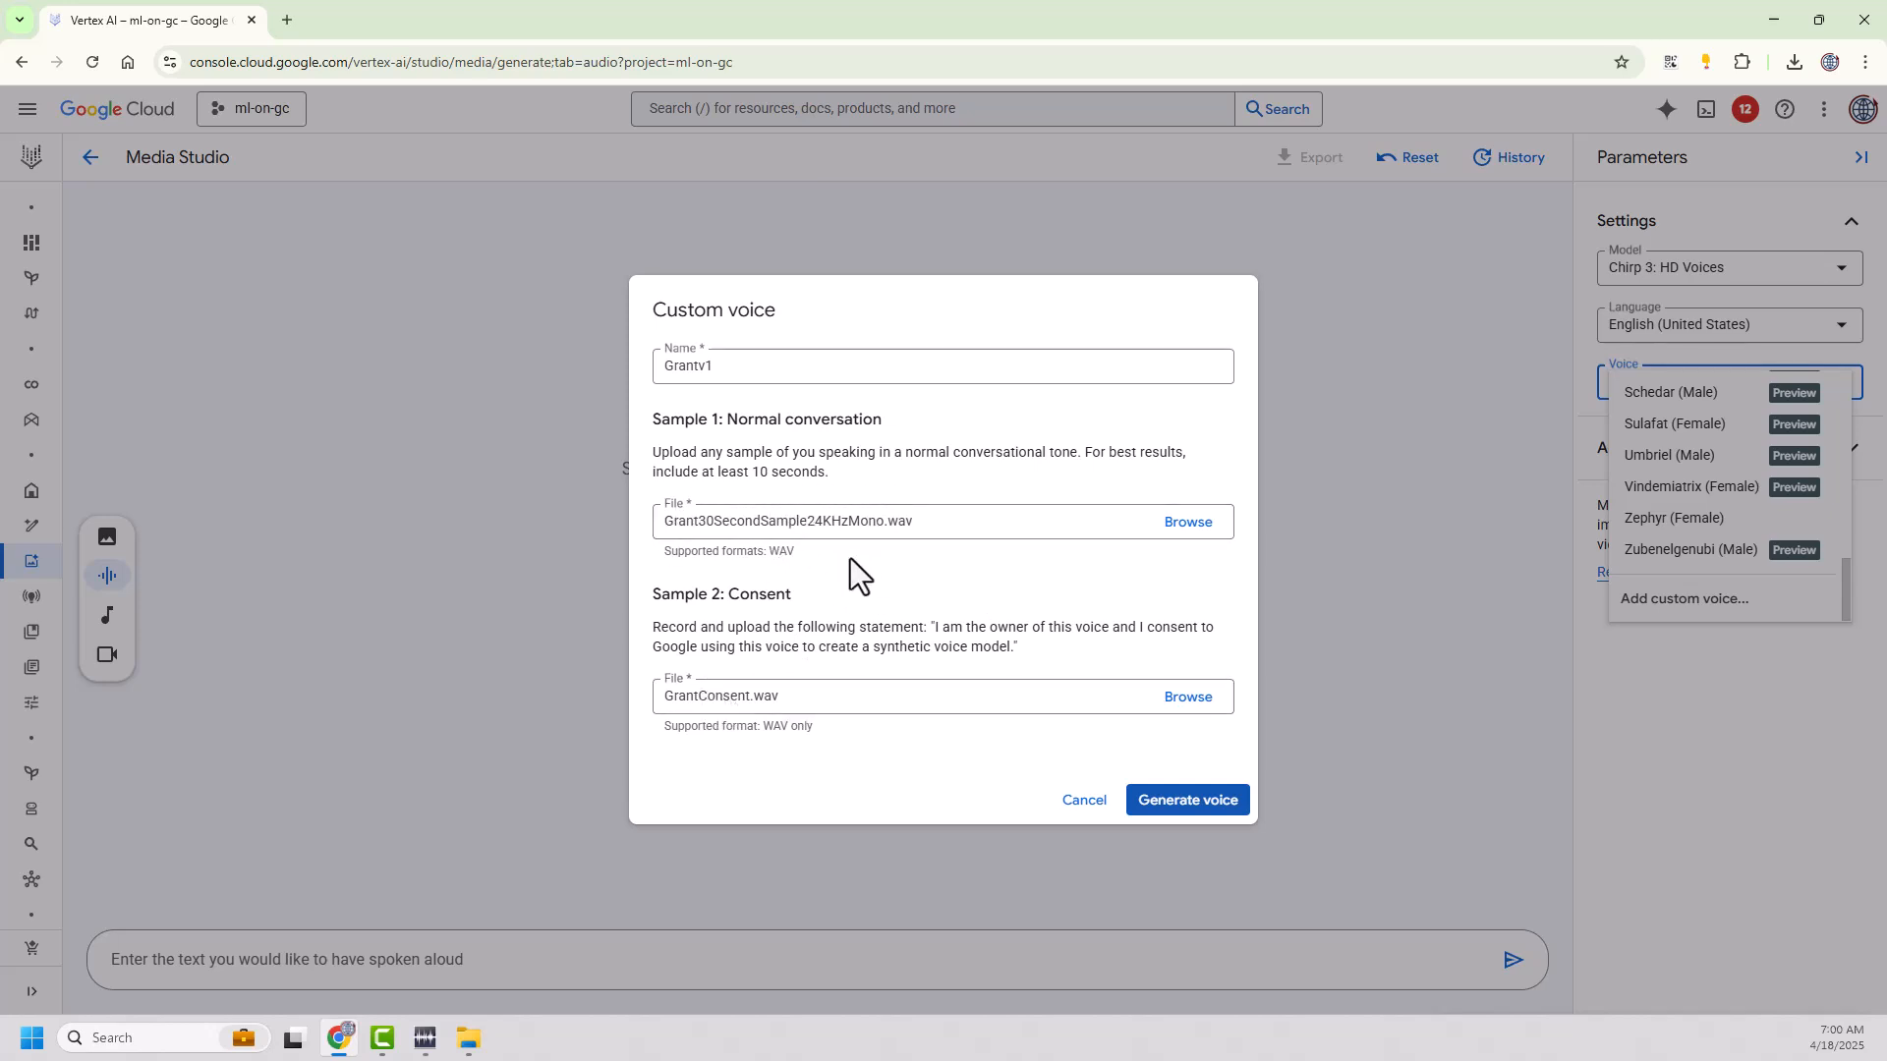
{"action": "left_click", "coordinate": [1185, 520]}
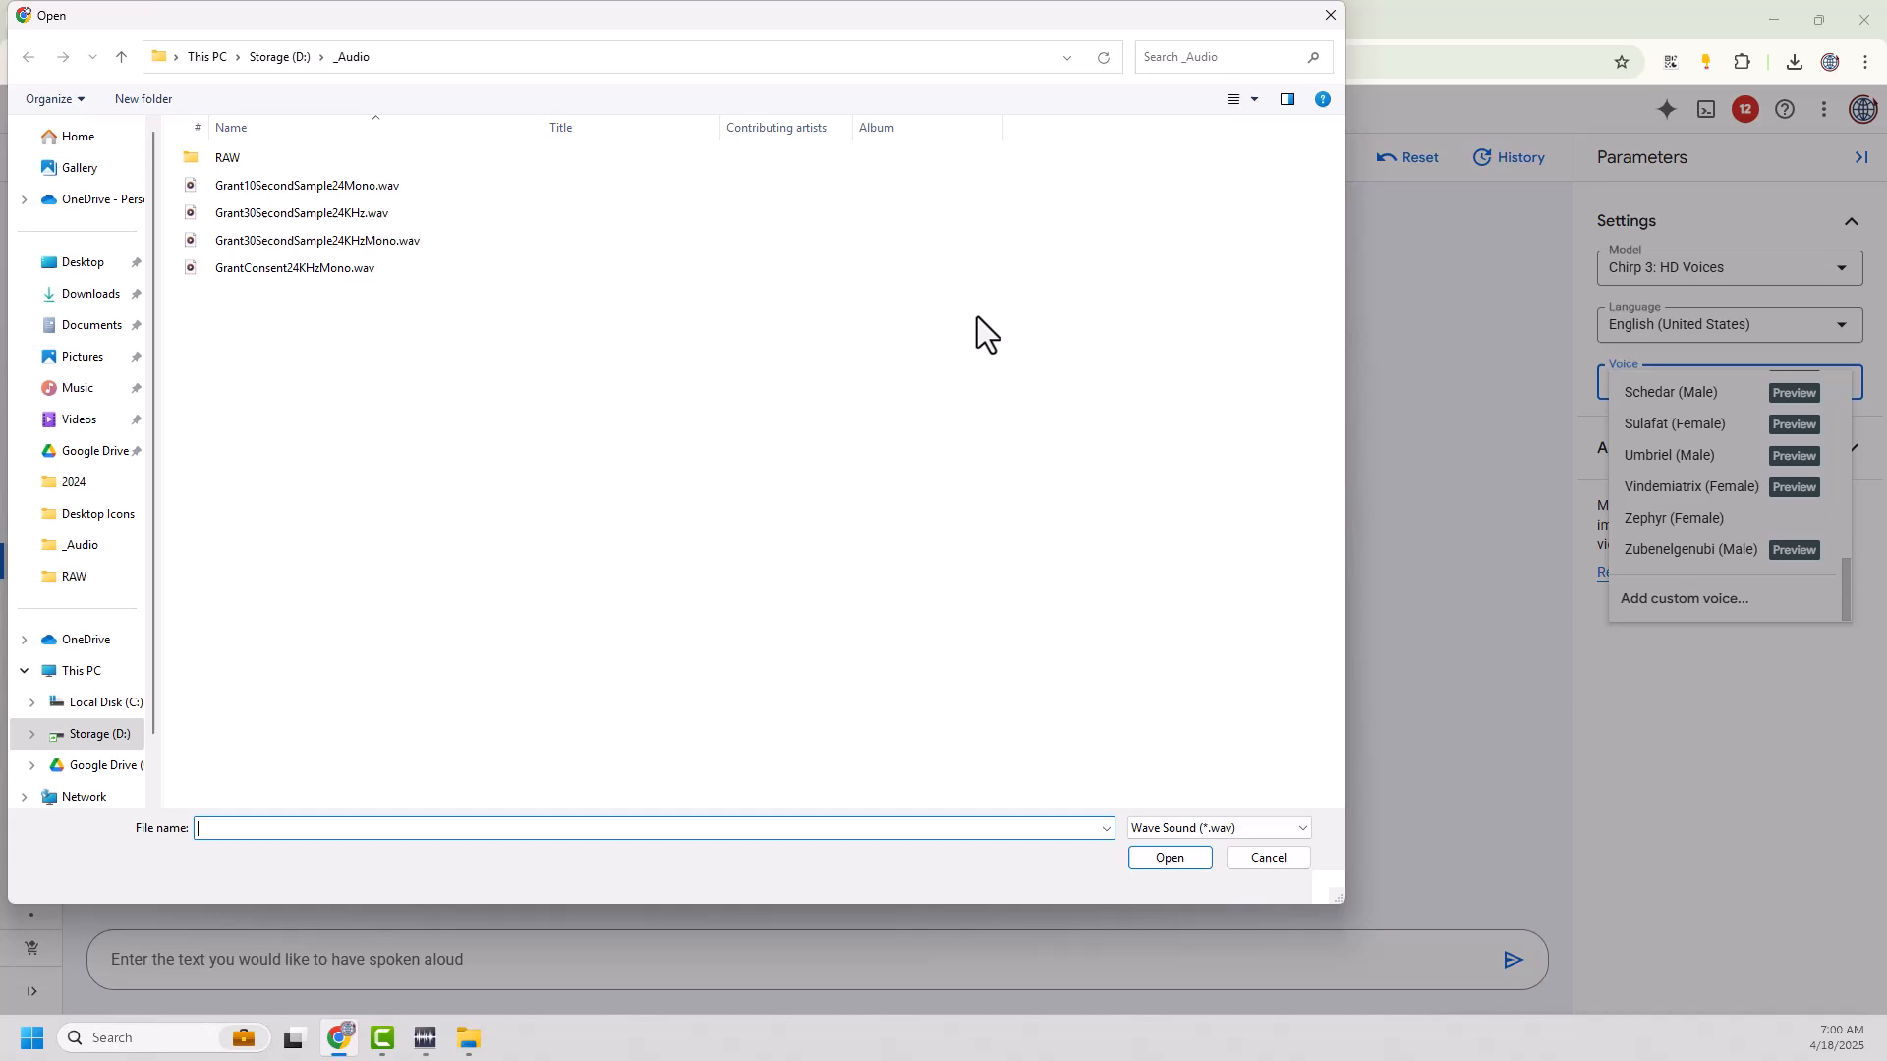
{"action": "mouse_move", "coordinate": [277, 306]}
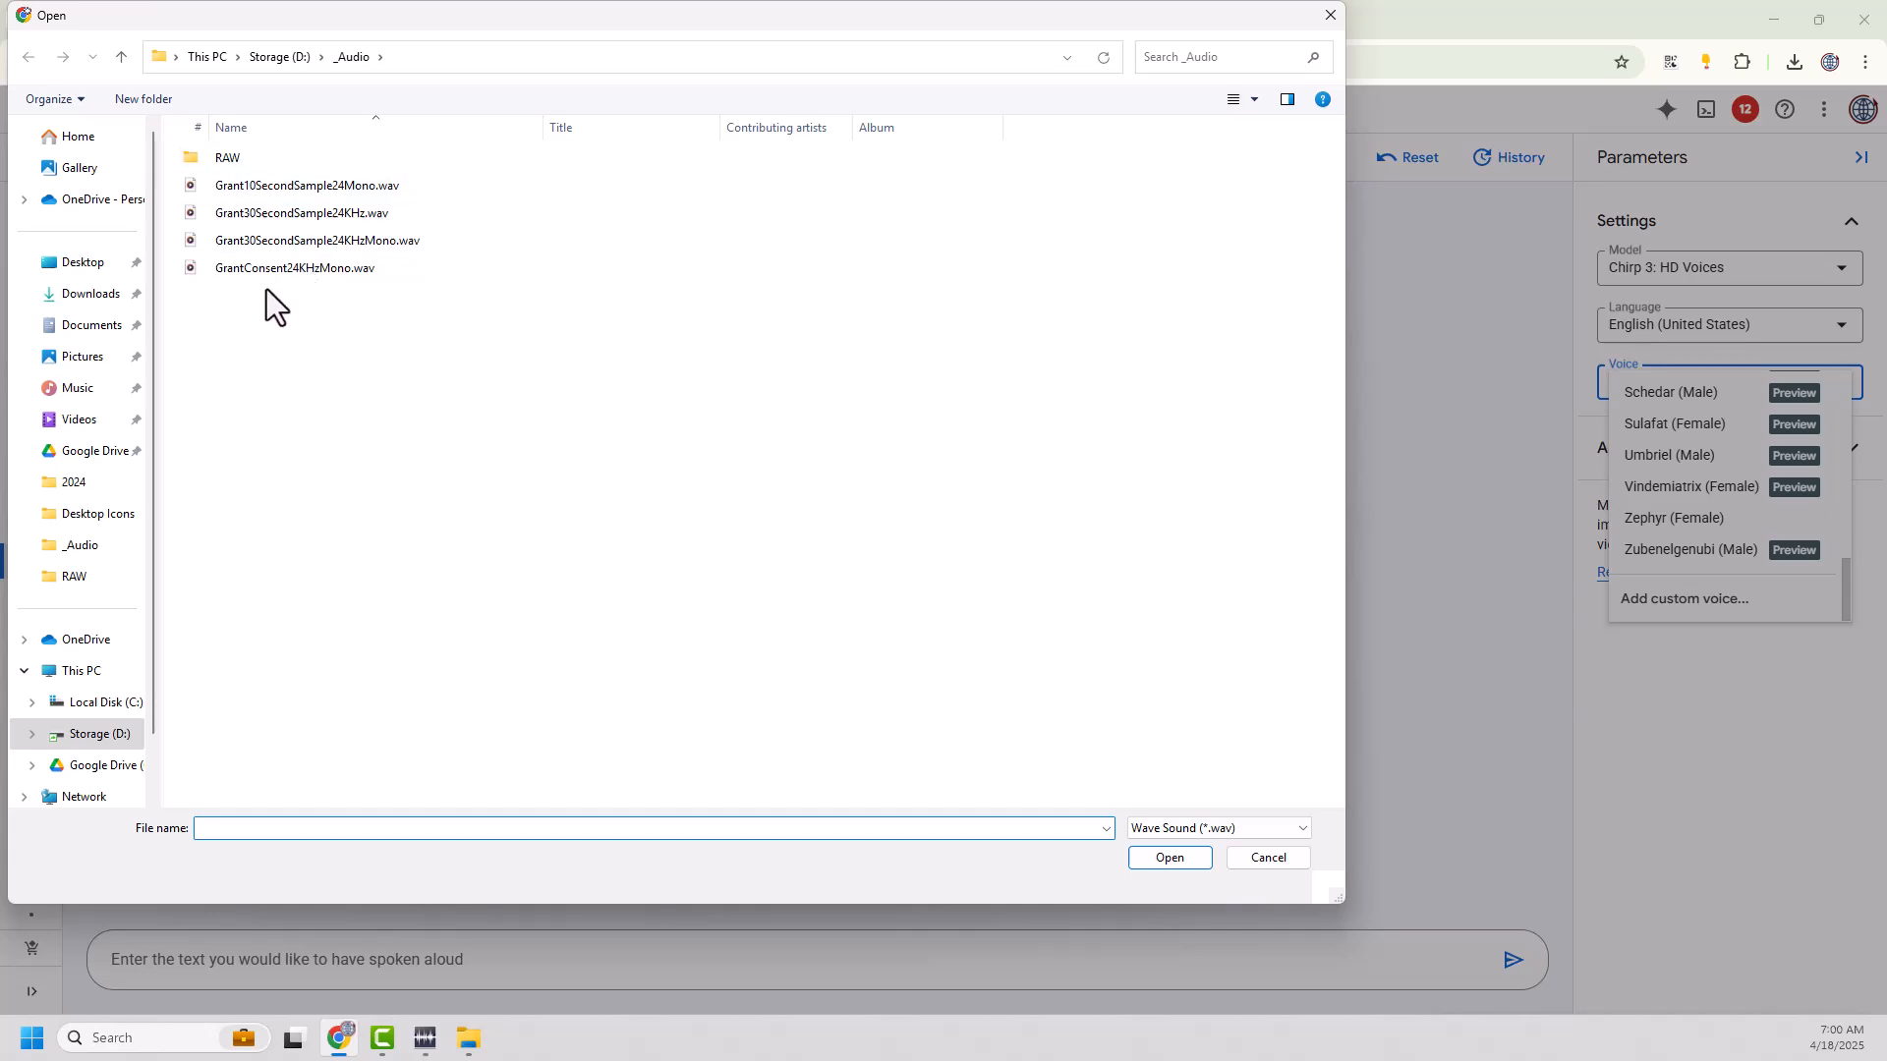
{"action": "left_click", "coordinate": [295, 267]}
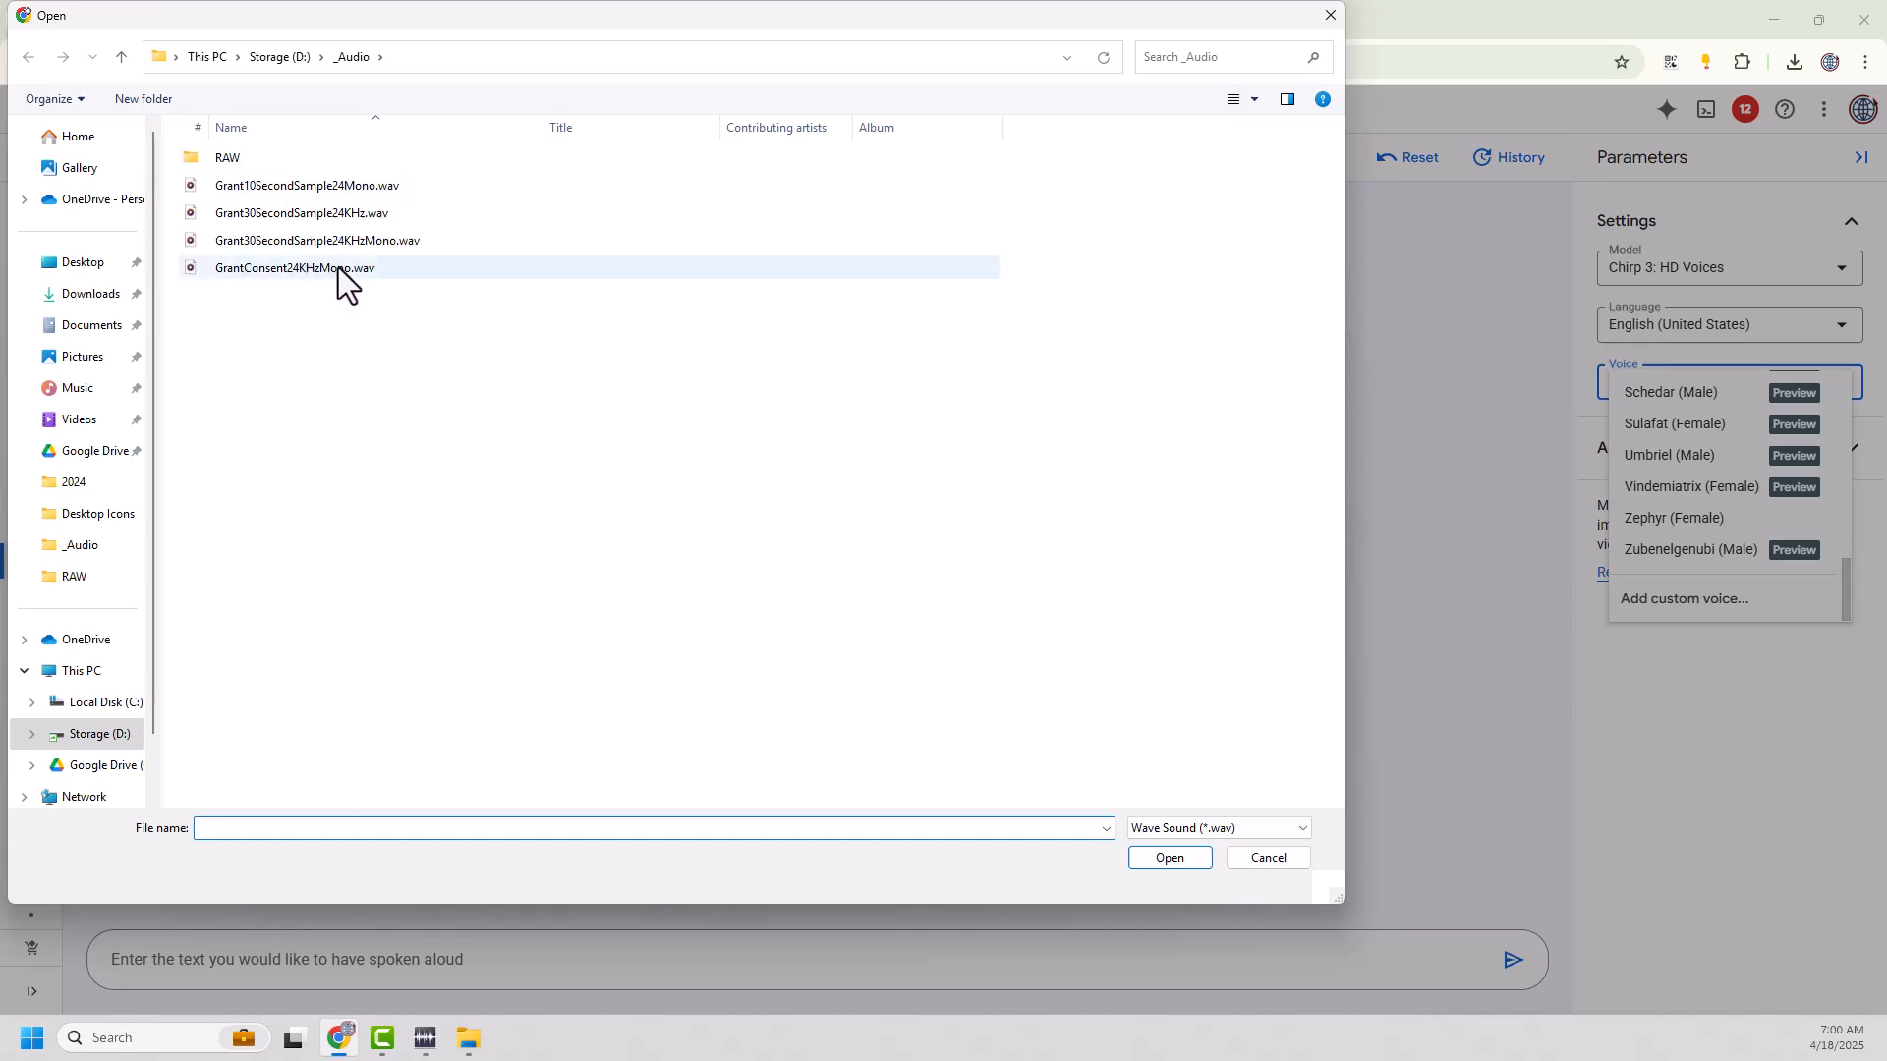
{"action": "left_click", "coordinate": [1167, 857]}
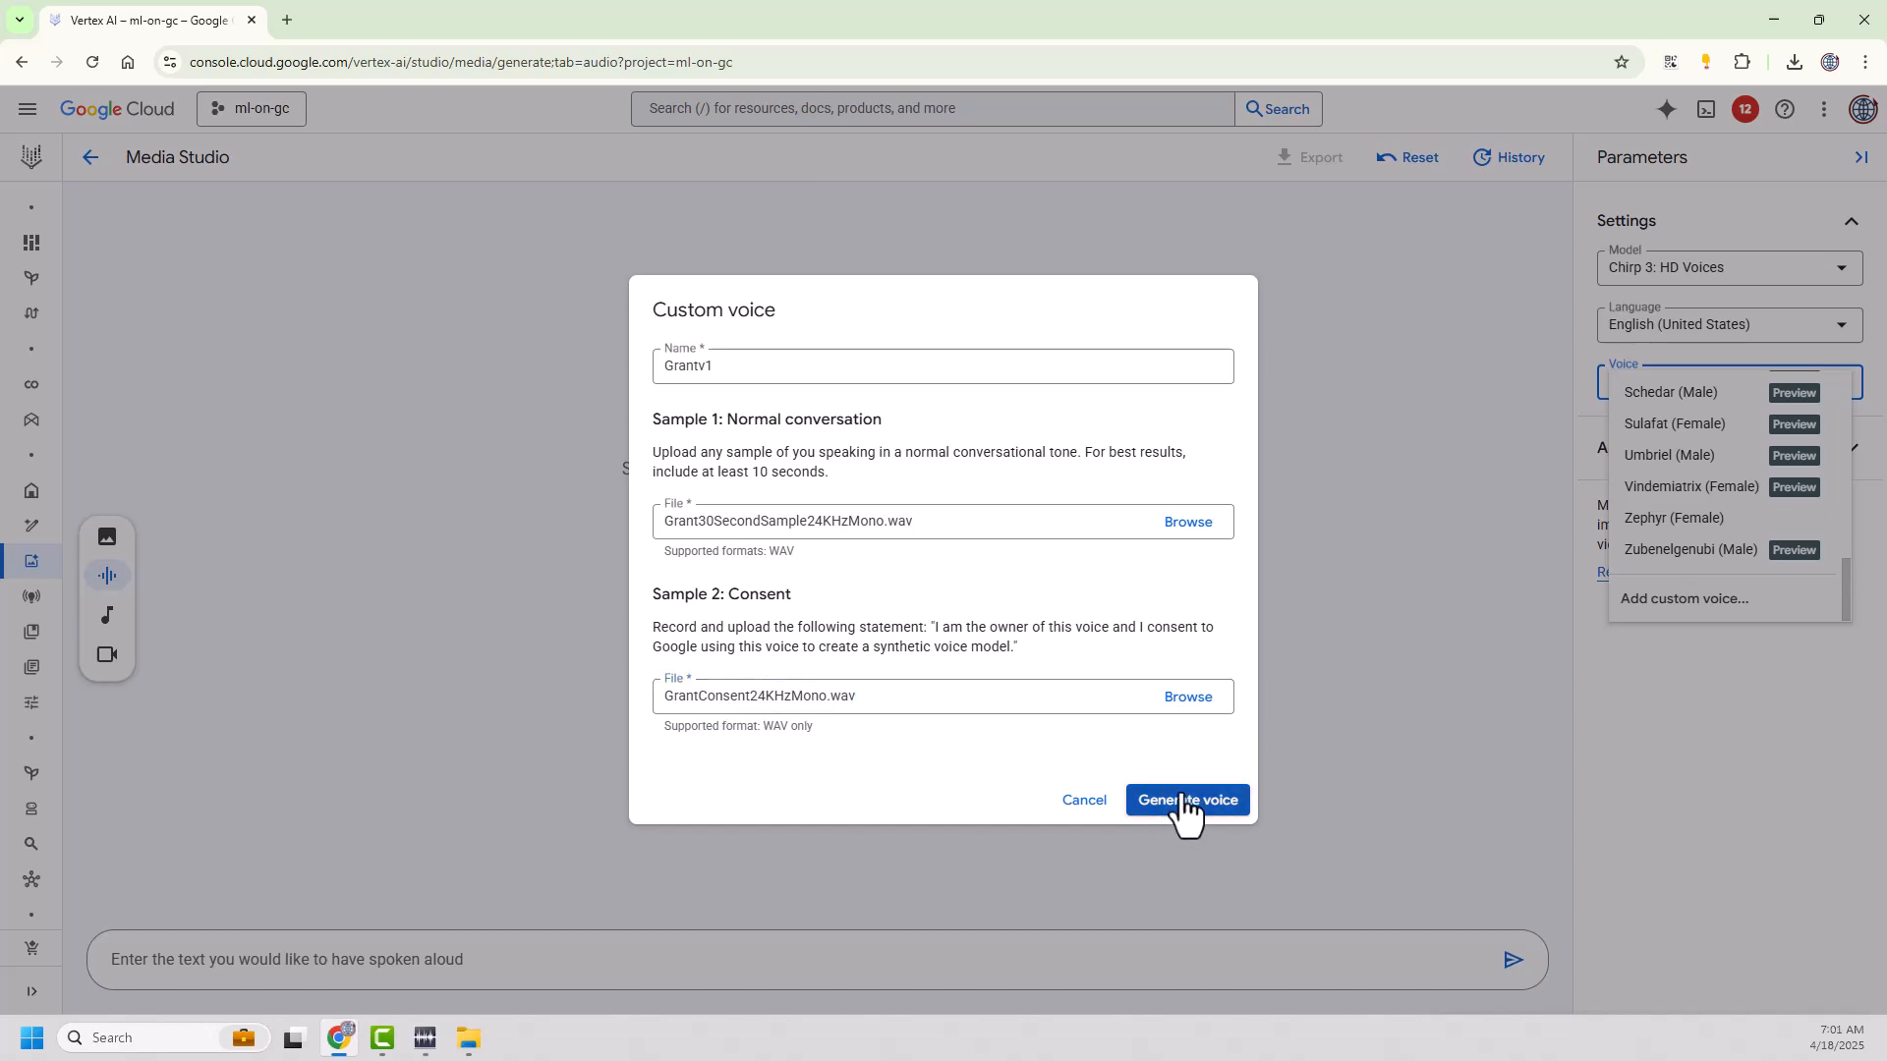
{"action": "mouse_move", "coordinate": [1137, 771]}
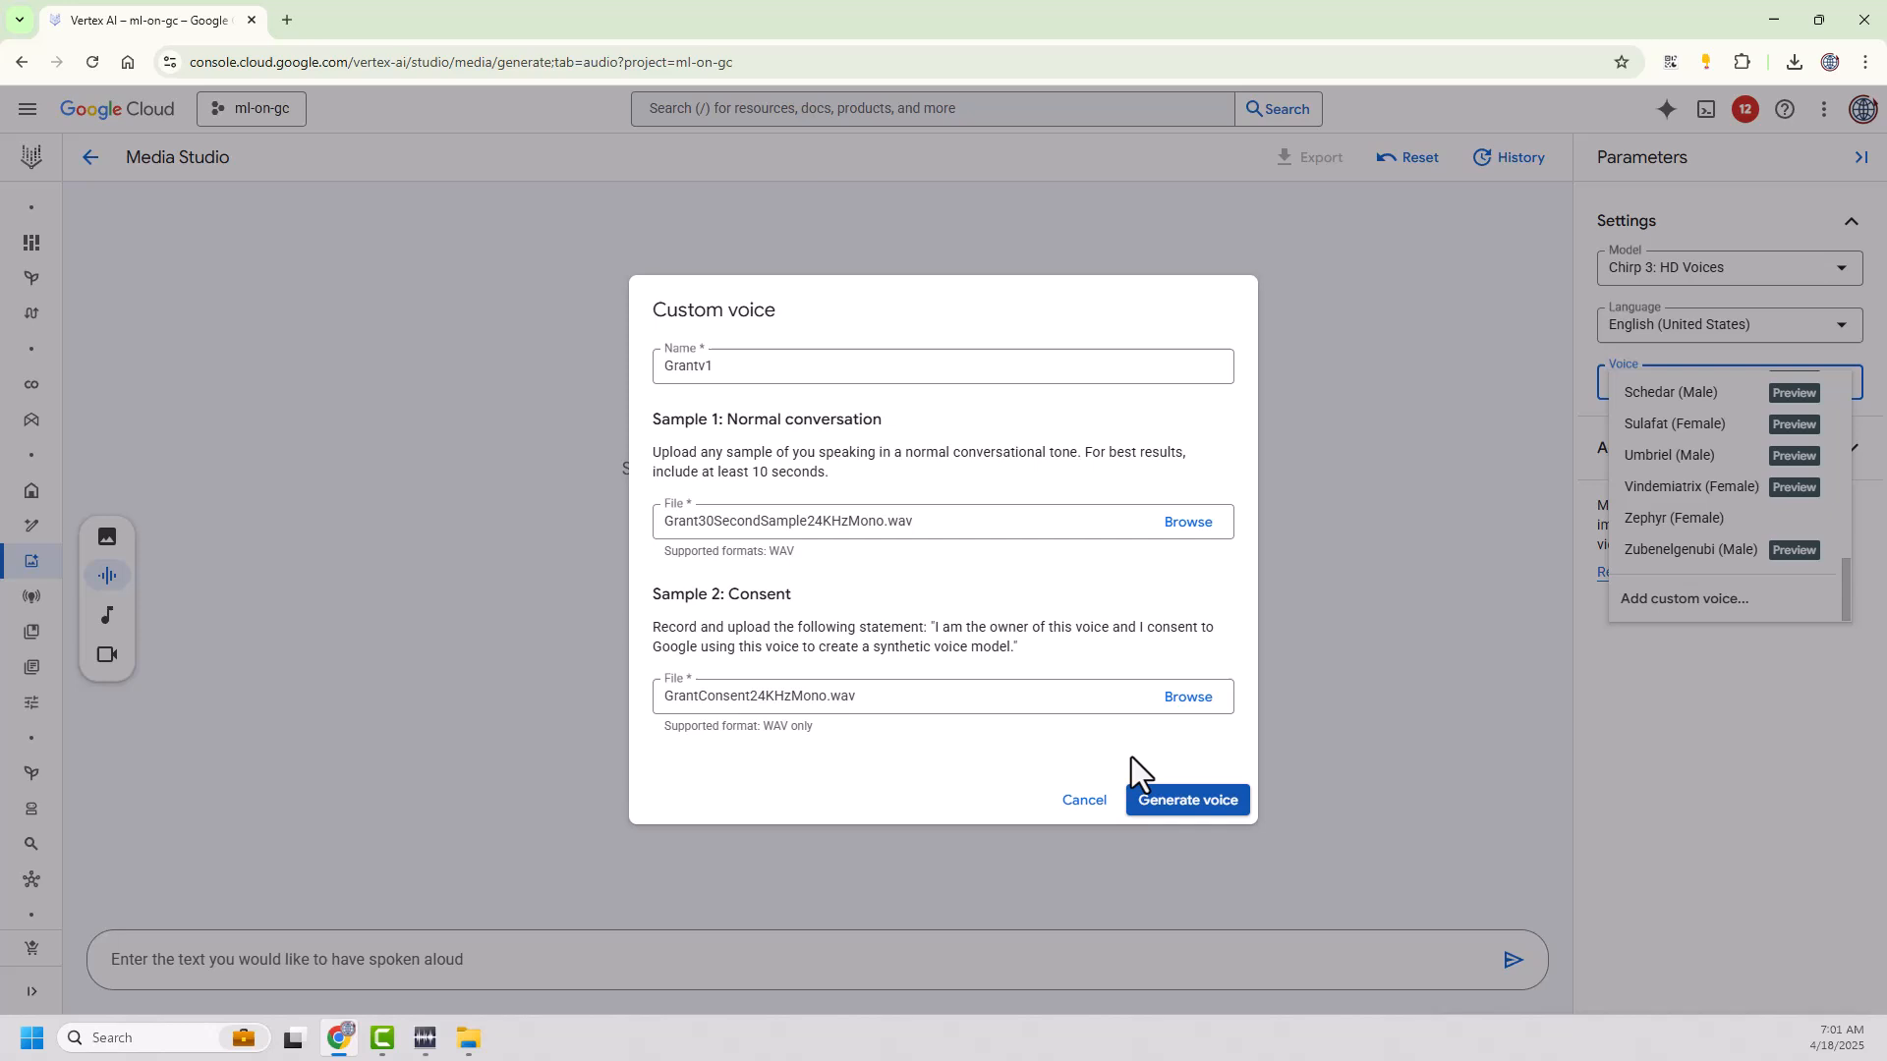
- Retry Generate voice and close the 32-second 'Reference audio too long' error
{"action": "left_click", "coordinate": [1185, 798]}
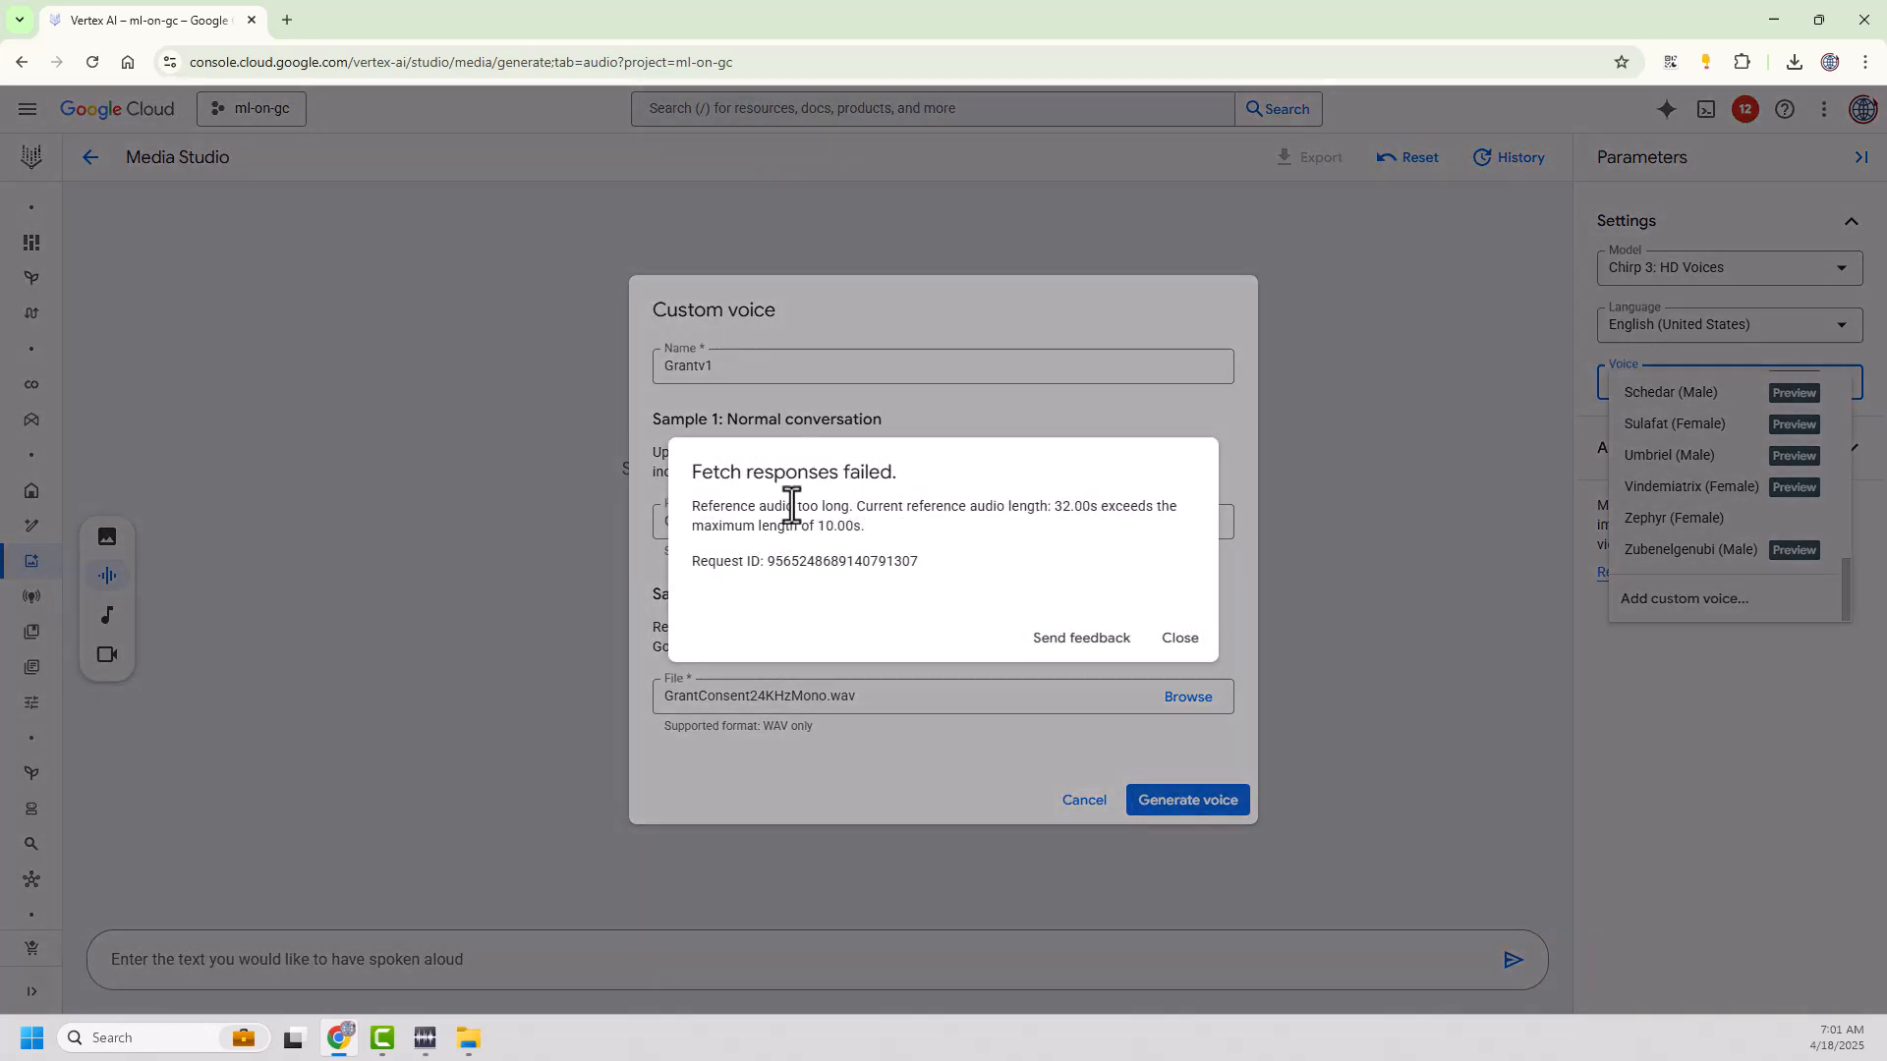
{"action": "mouse_move", "coordinate": [1068, 511]}
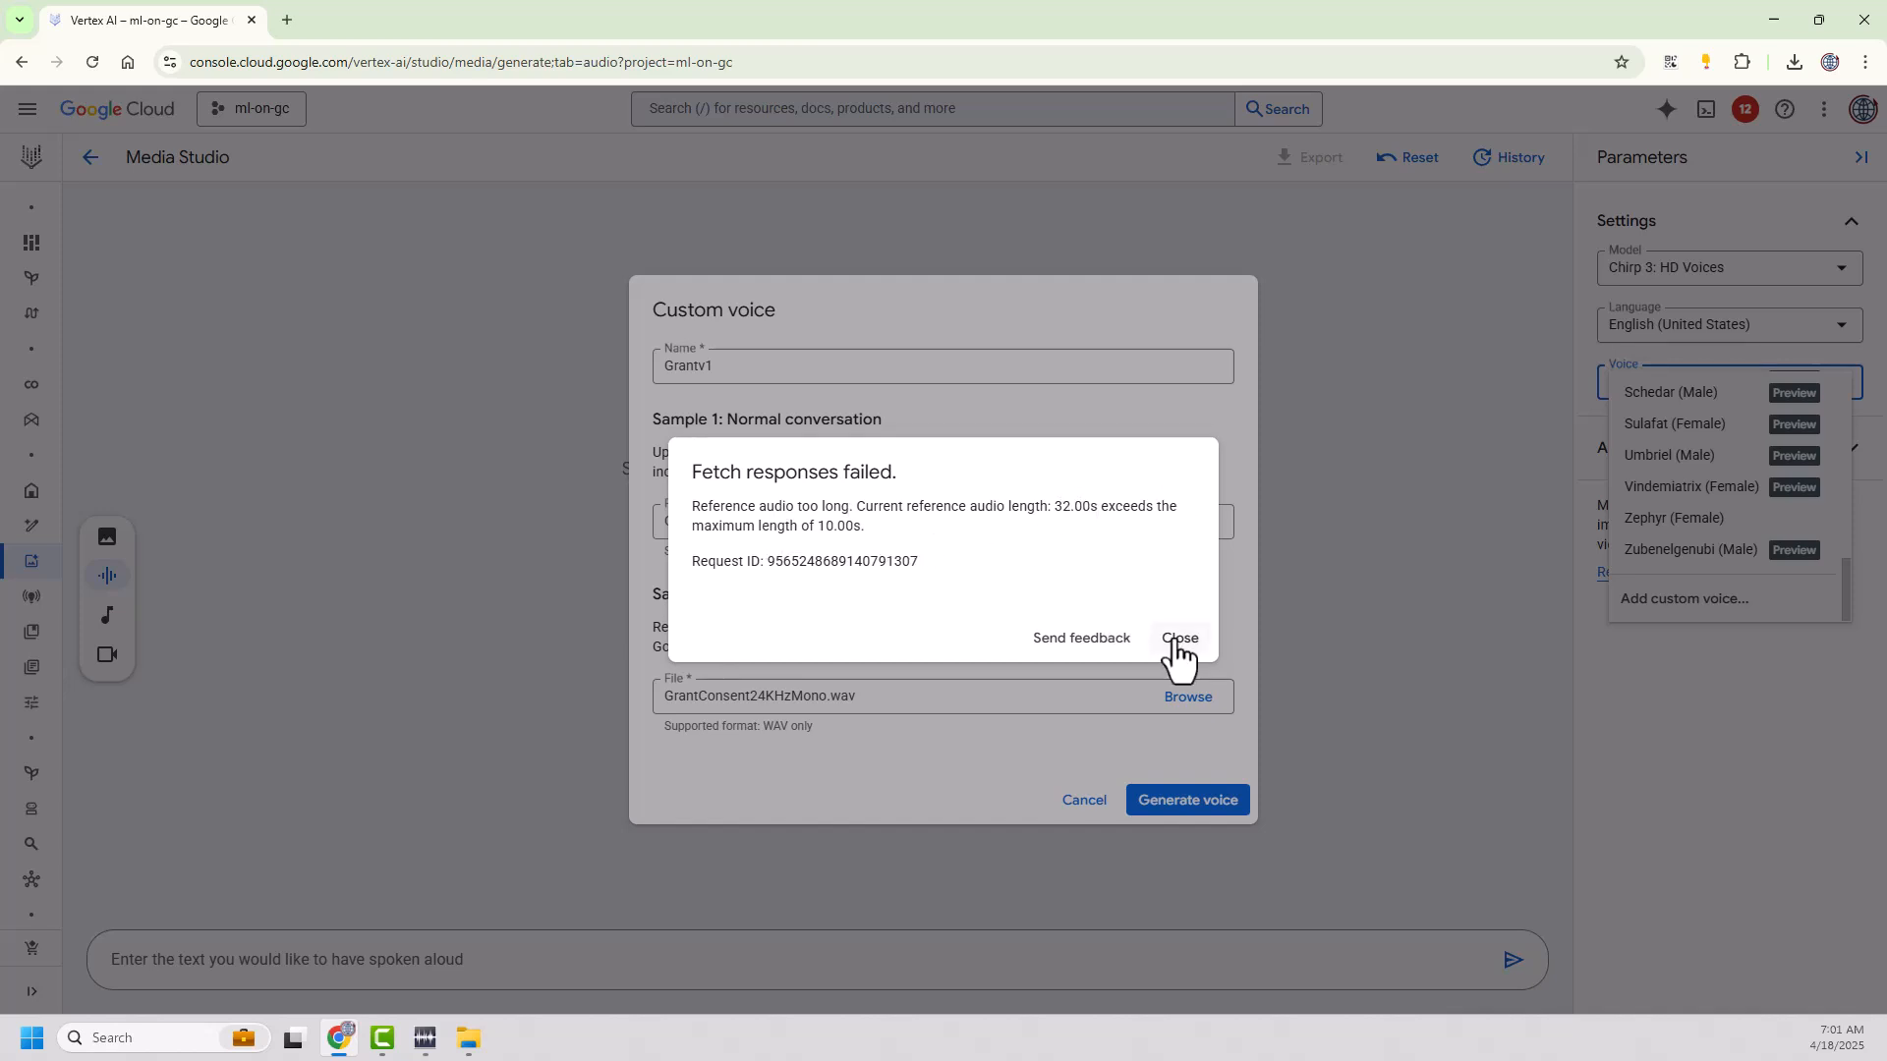
{"action": "left_click", "coordinate": [1178, 638]}
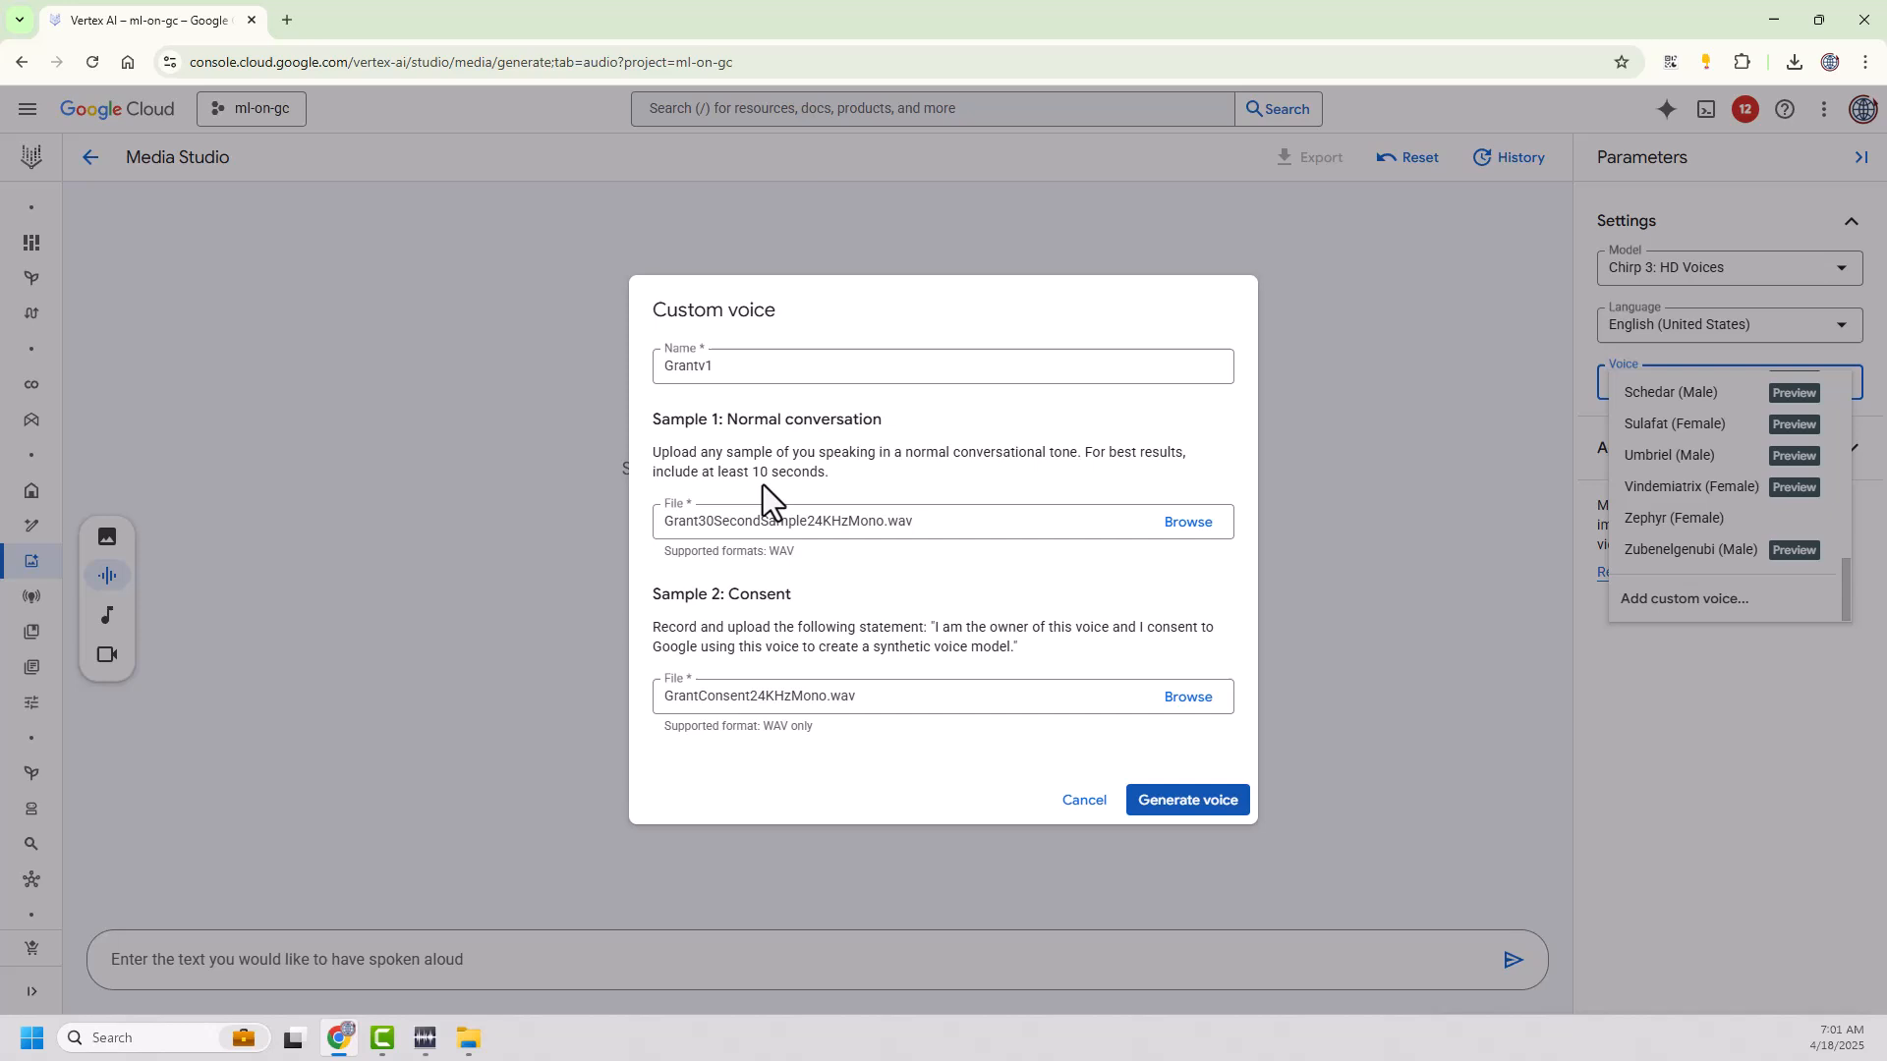
{"action": "mouse_move", "coordinate": [806, 504]}
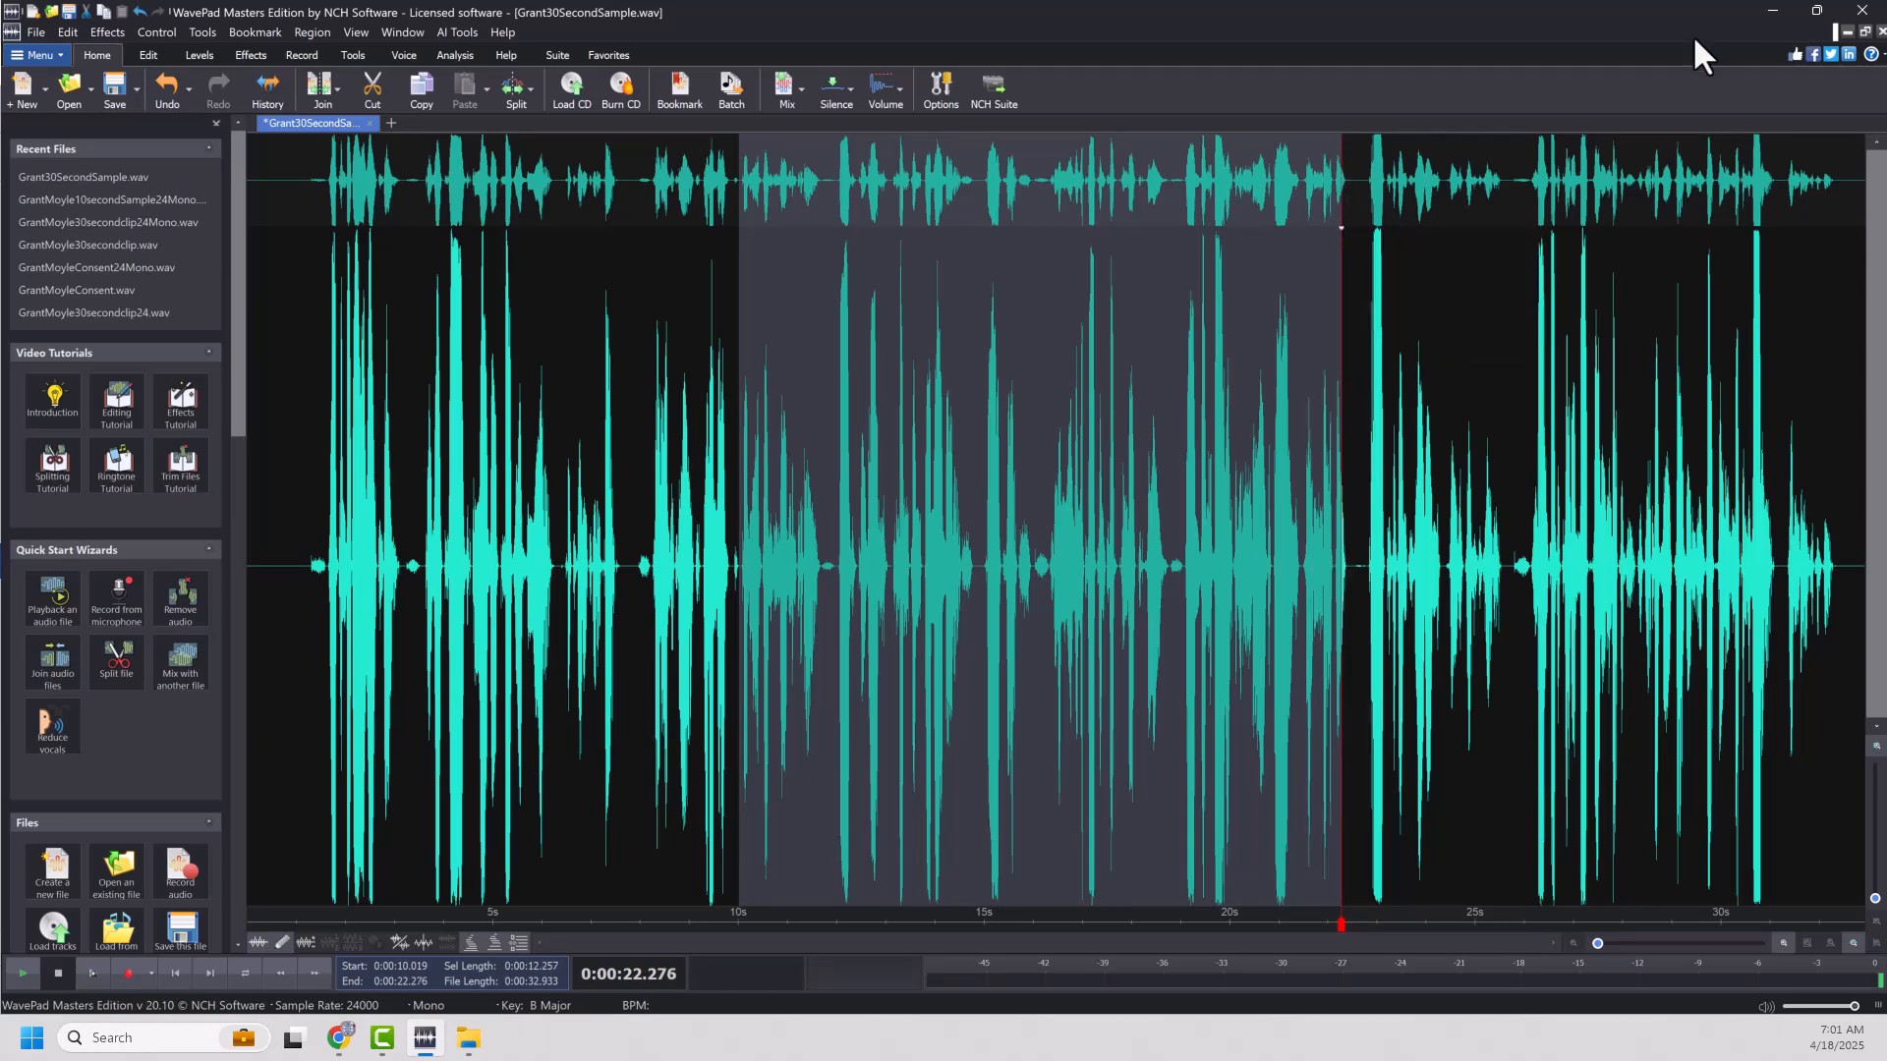
{"action": "mouse_move", "coordinate": [311, 368]}
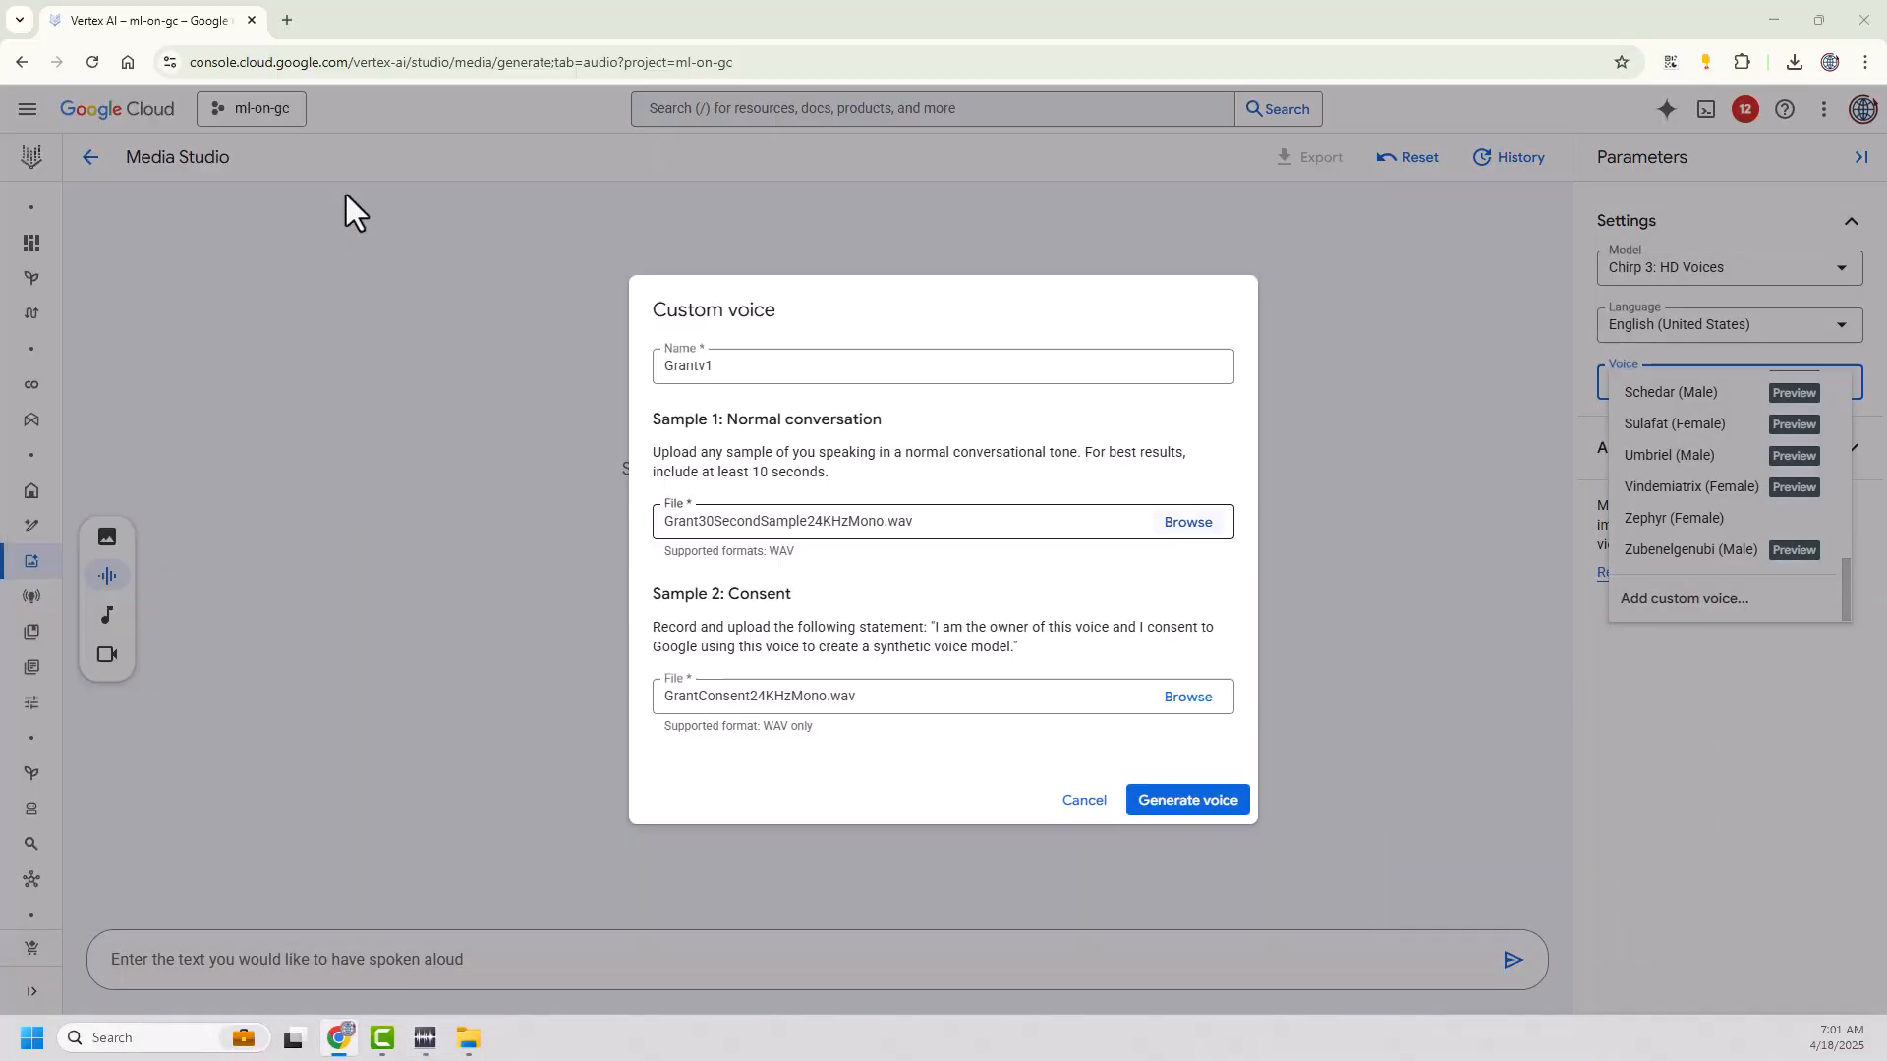
- Generate the Grantv1 voice and pick Grantv1 in the Parameters Voice dropdown
{"action": "left_click", "coordinate": [838, 521]}
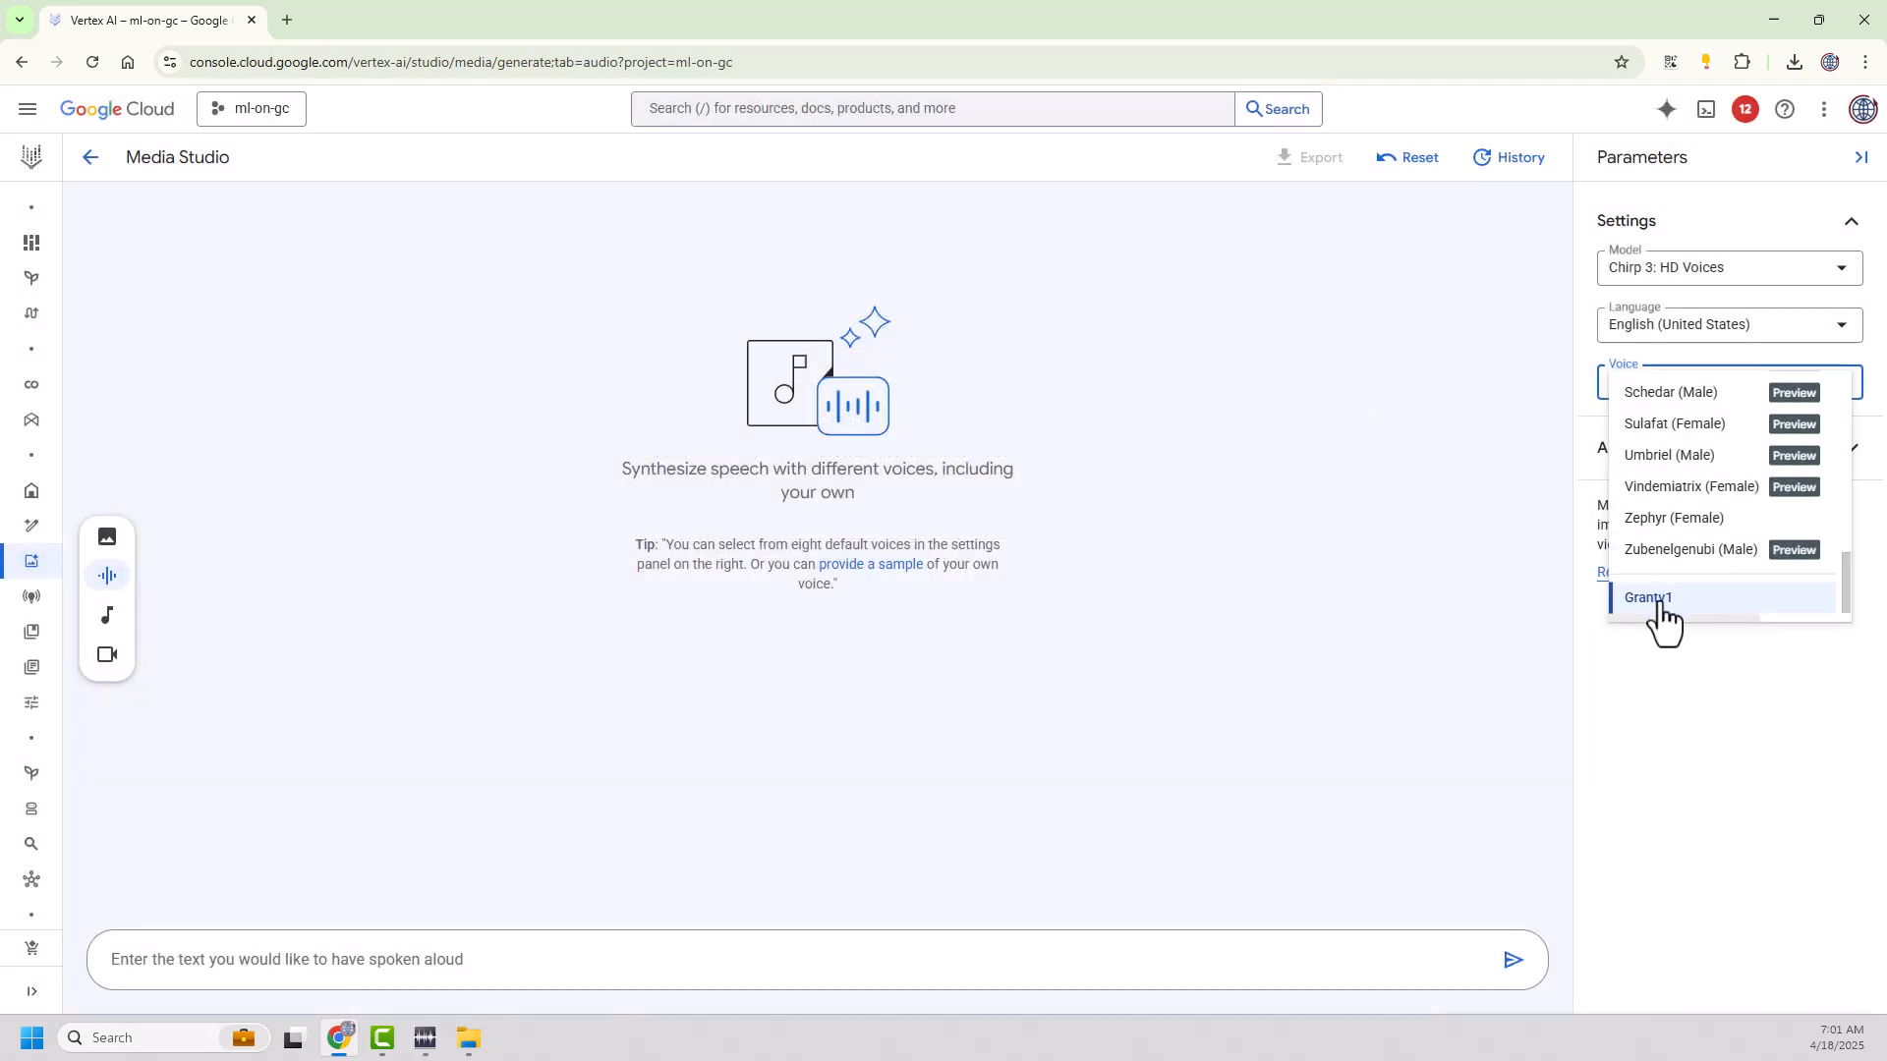
{"action": "left_click", "coordinate": [1649, 596]}
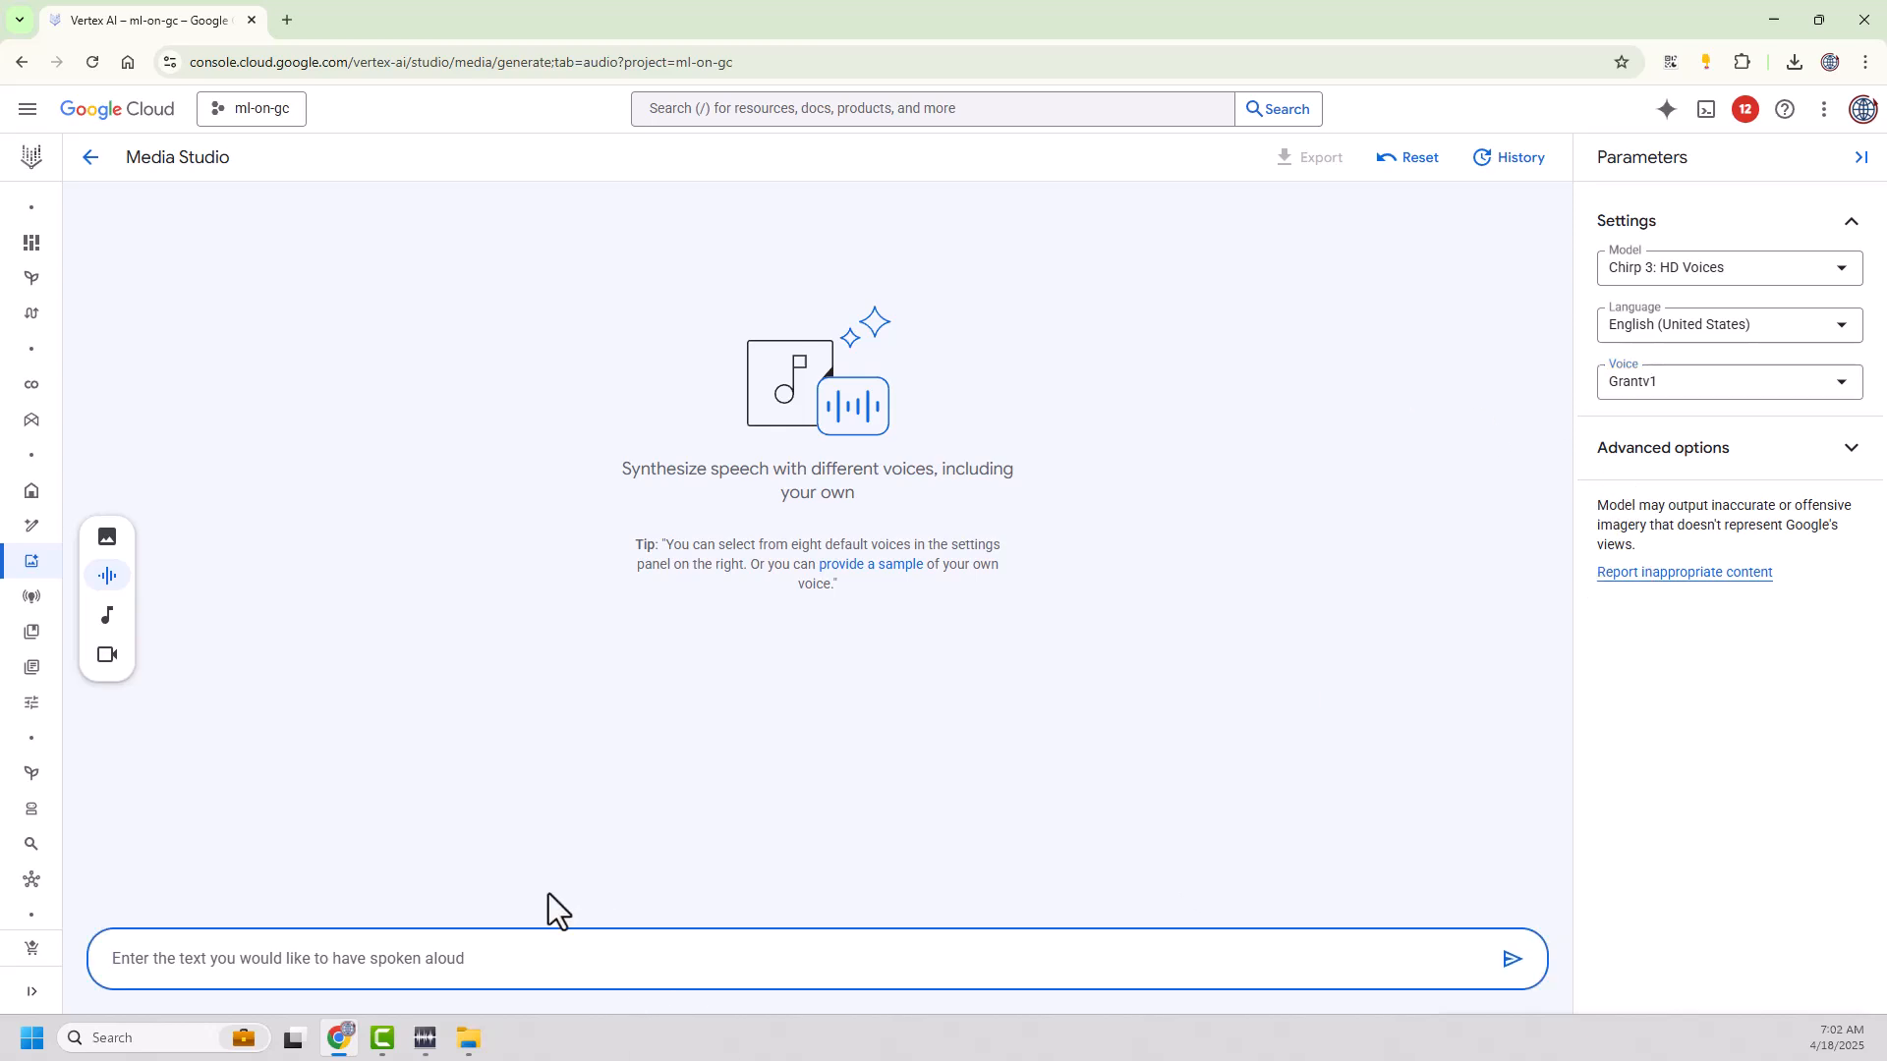
- Generate 'This is a test, this is only a test' in Grantv1 and play the 1.1-second clip
{"action": "type", "text": "This is a test, this"}
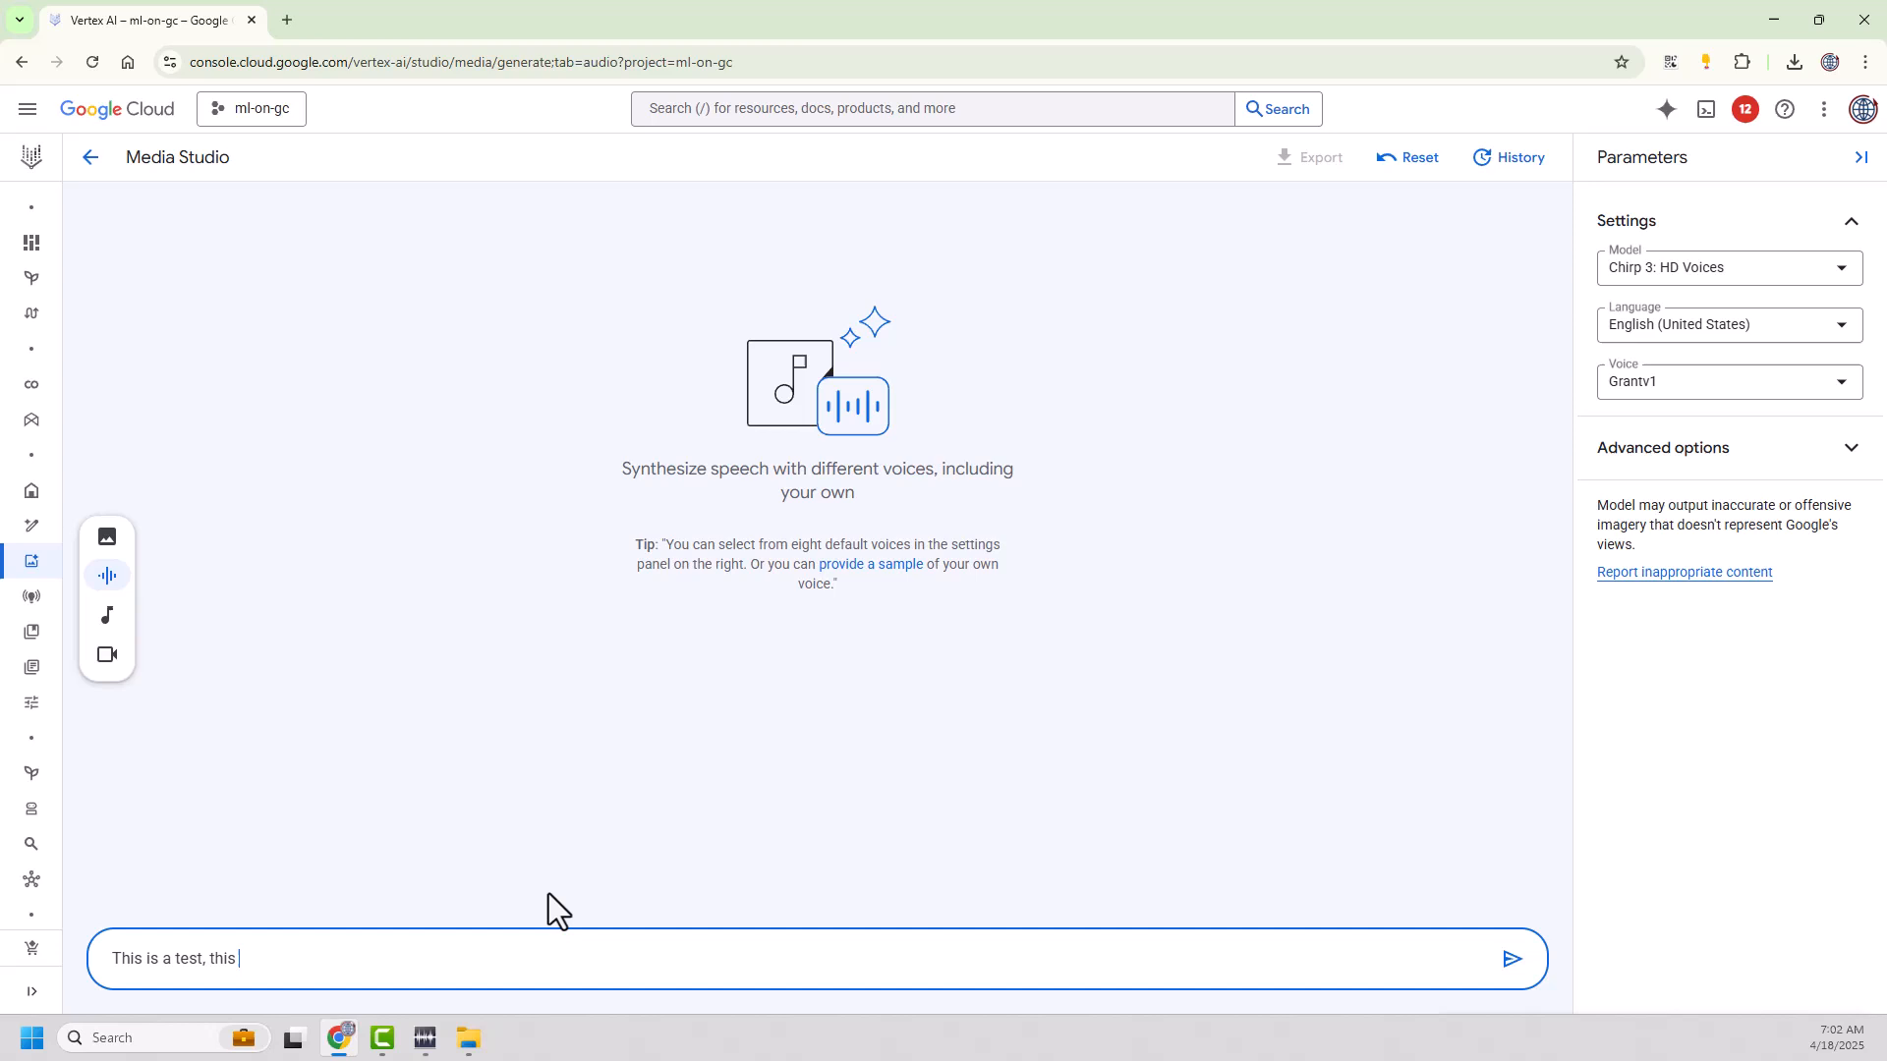
{"action": "type", "text": "is only a test"}
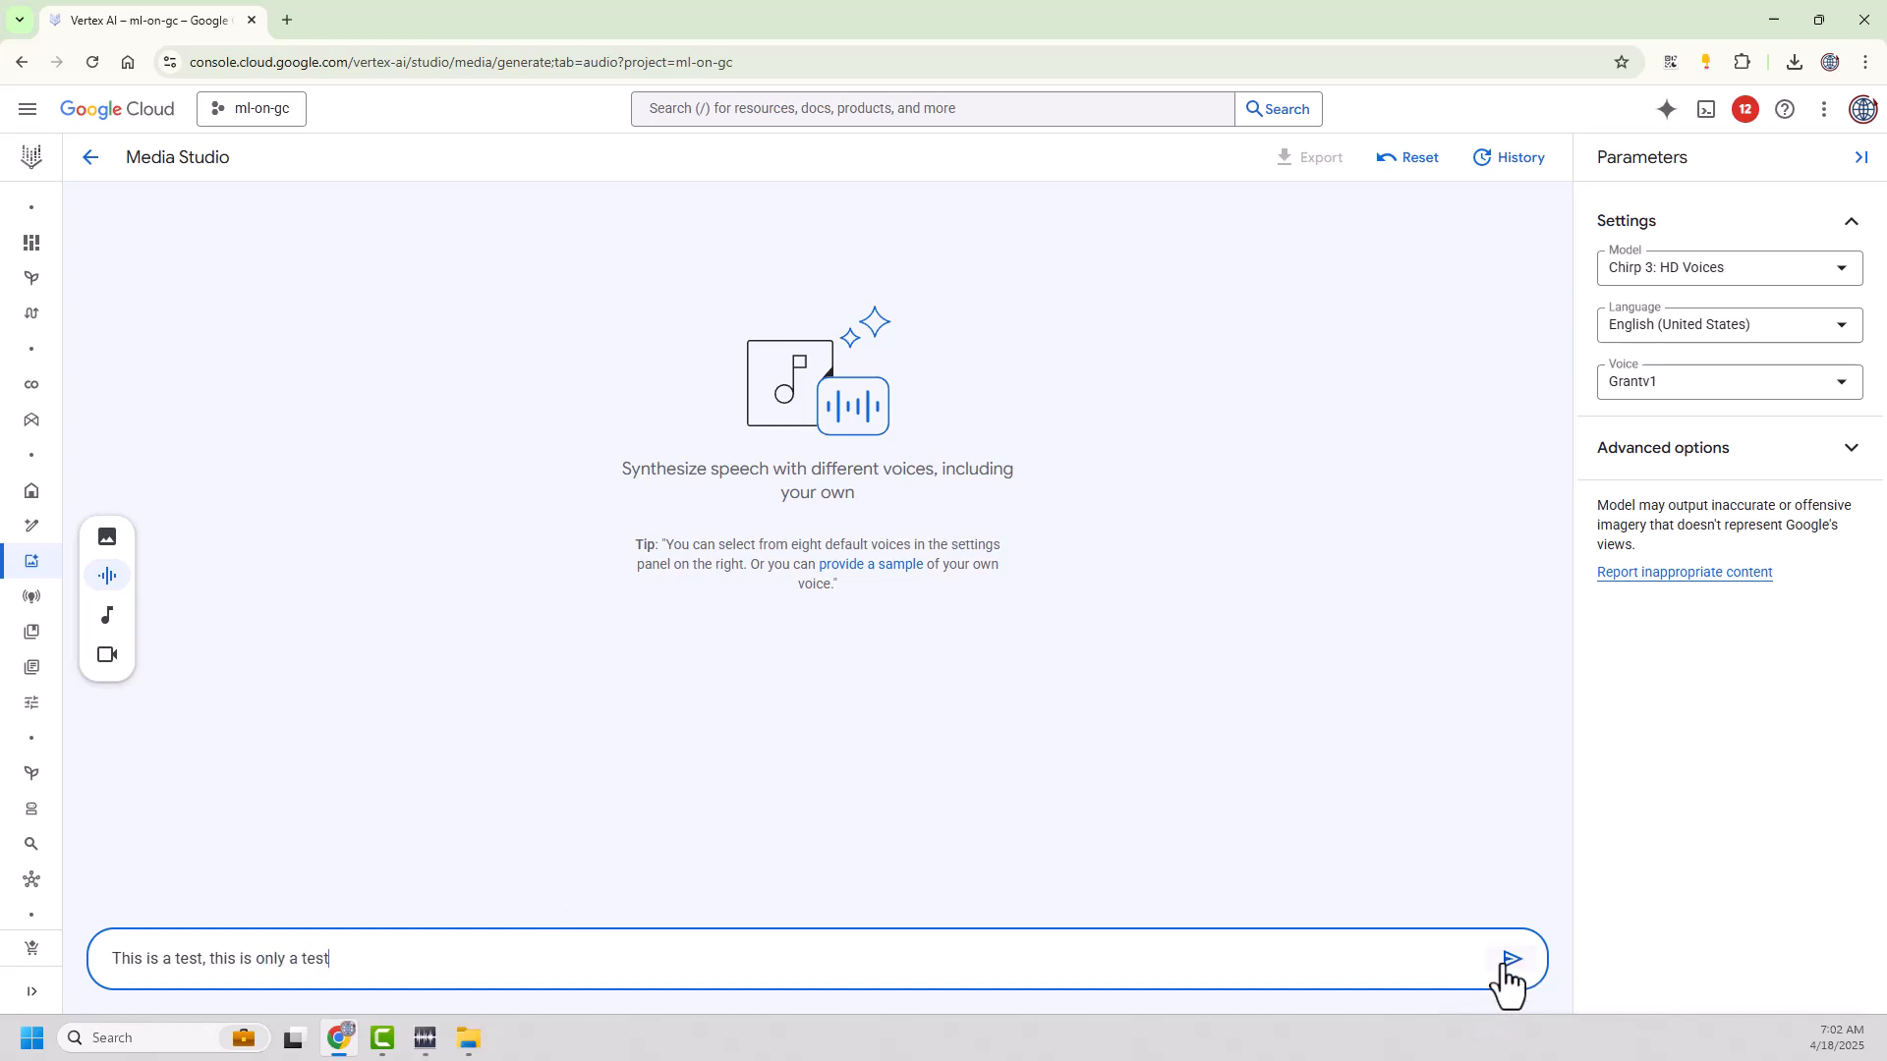
{"action": "left_click", "coordinate": [1511, 959]}
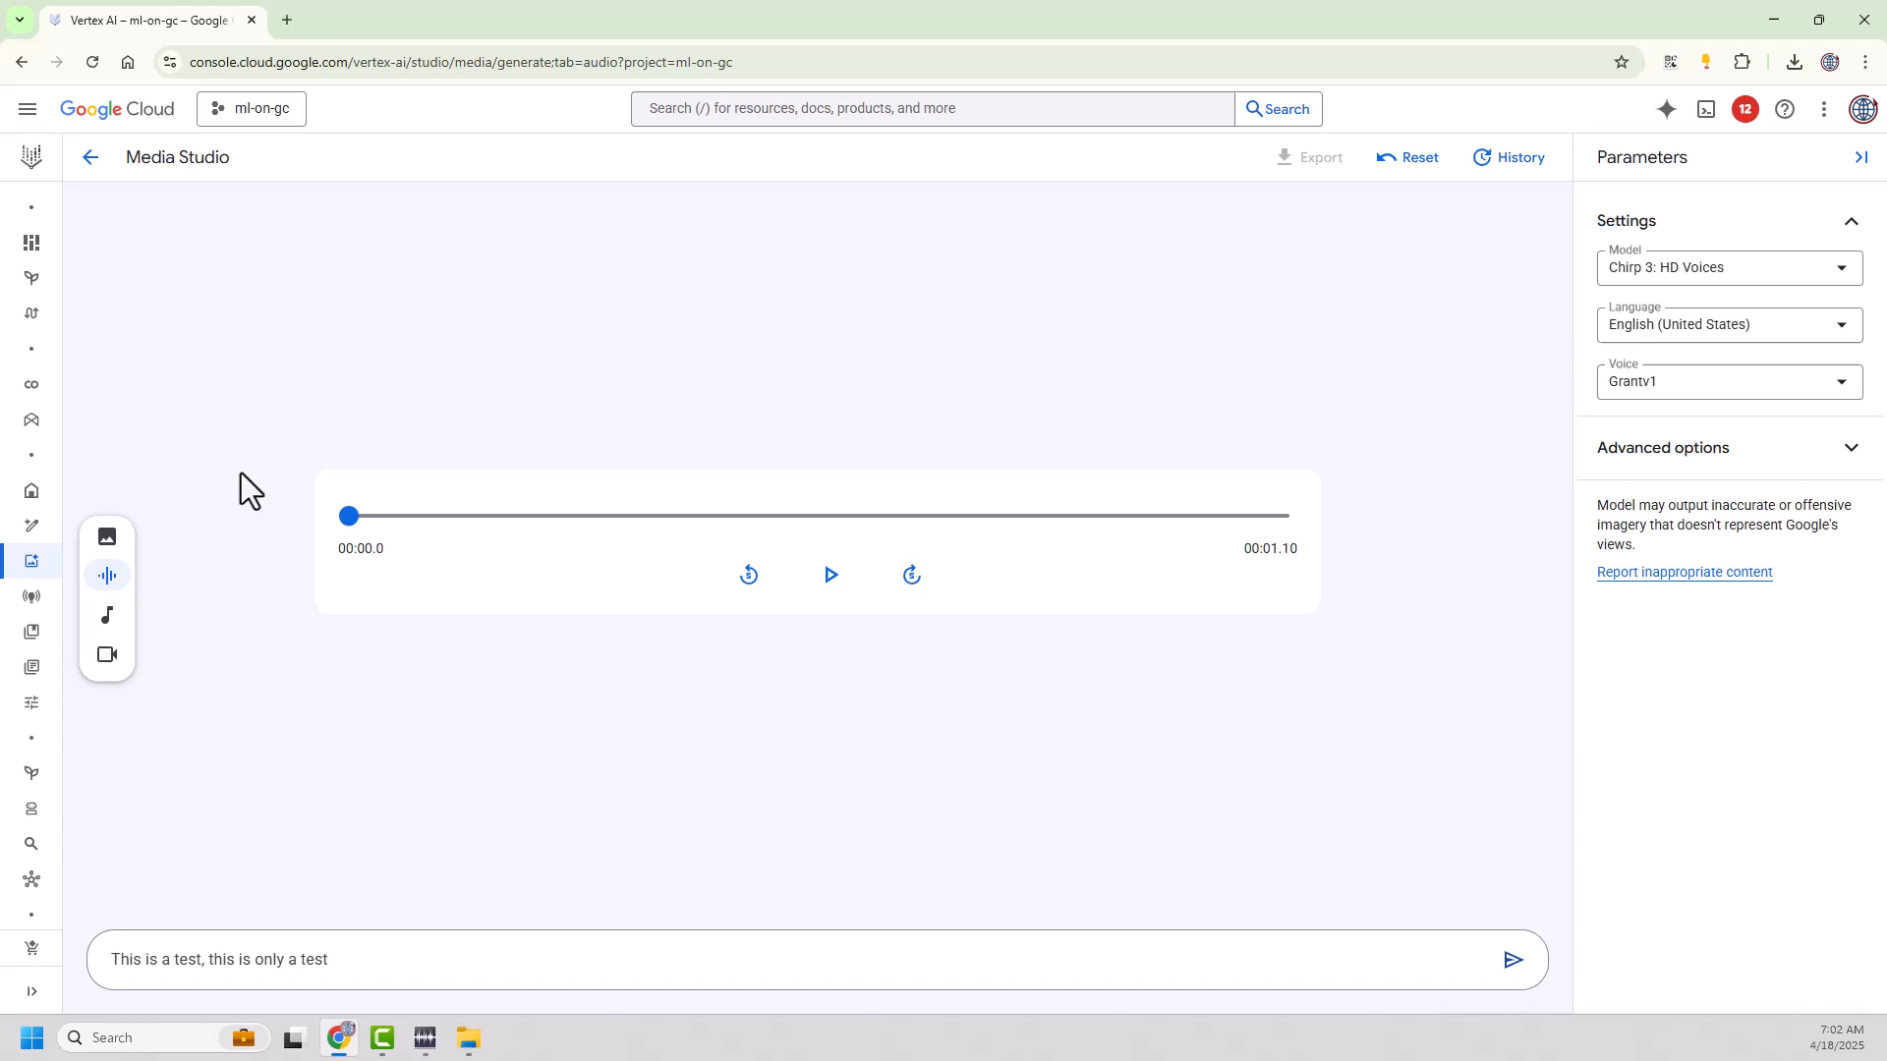
{"action": "left_click", "coordinate": [830, 575]}
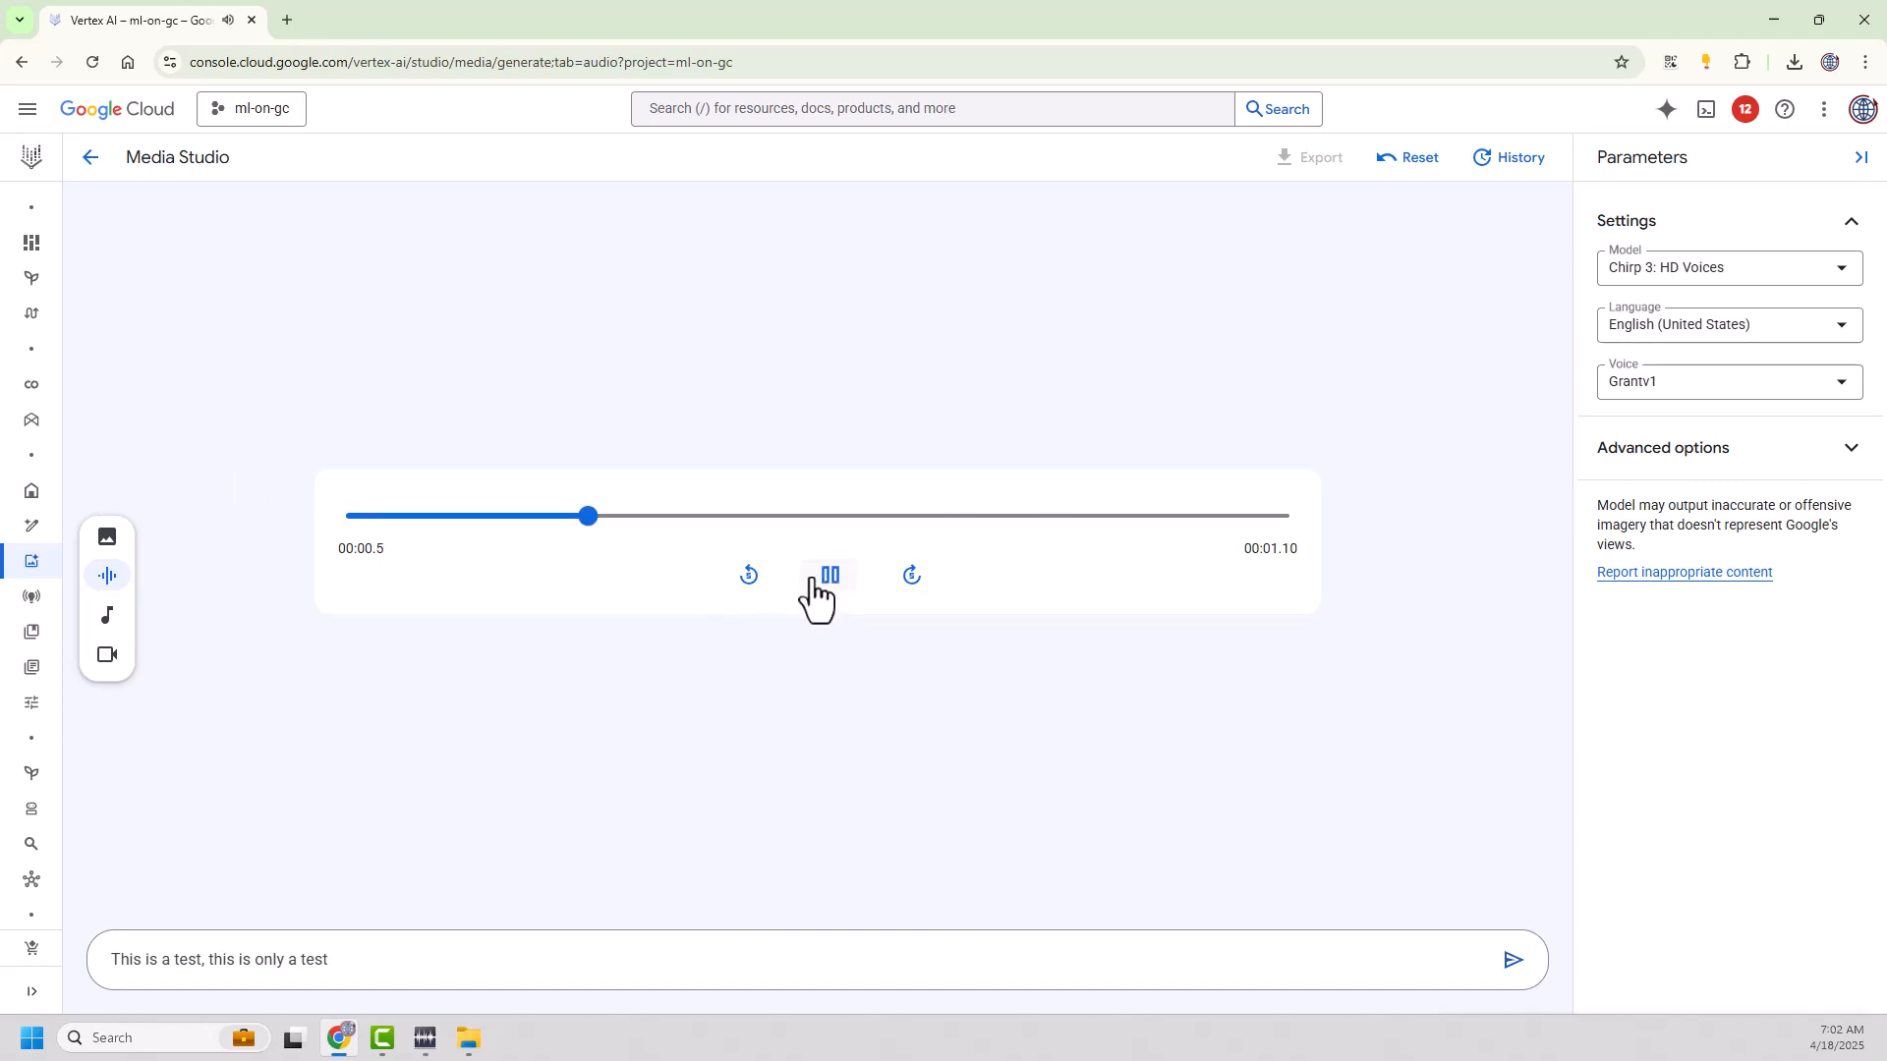
{"action": "left_click", "coordinate": [829, 574]}
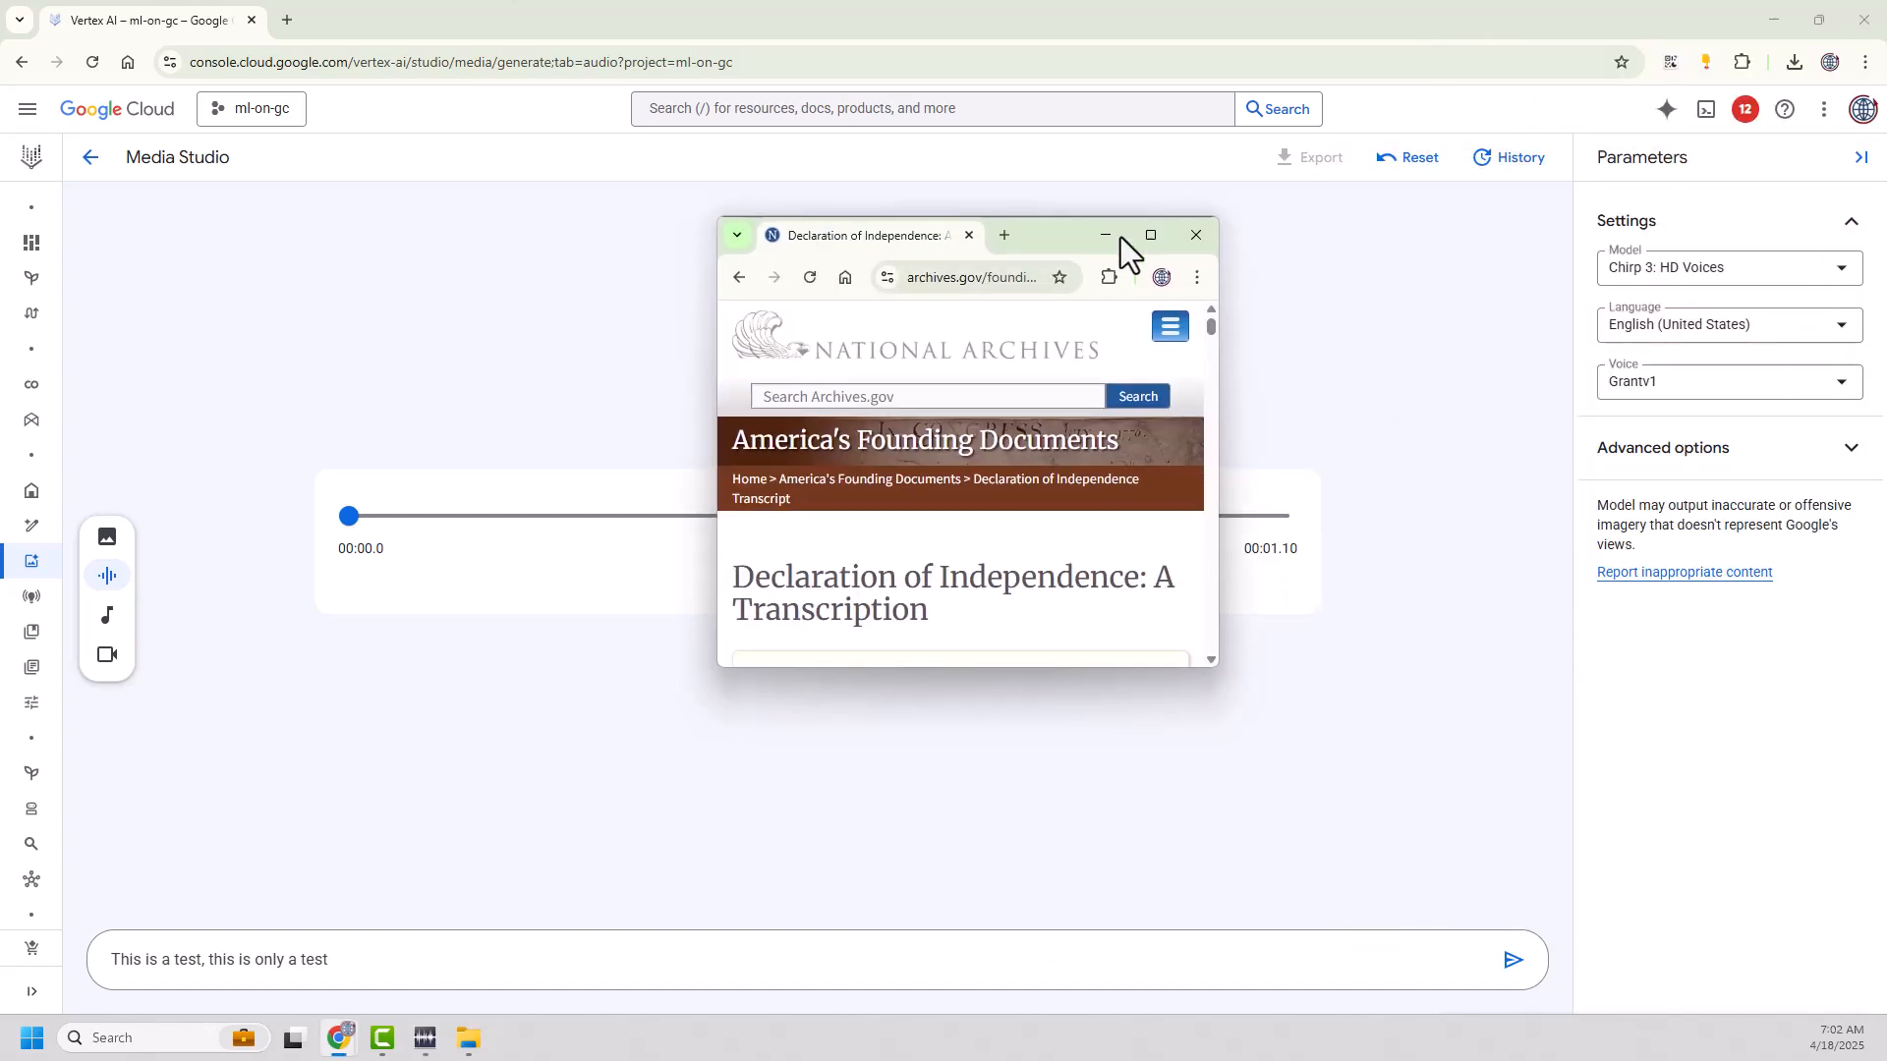
- Maximize Chrome and highlight the transcript from 'In Congress, July 4, 1776' to 'submitted to a candid world.'
{"action": "left_click", "coordinate": [1149, 235]}
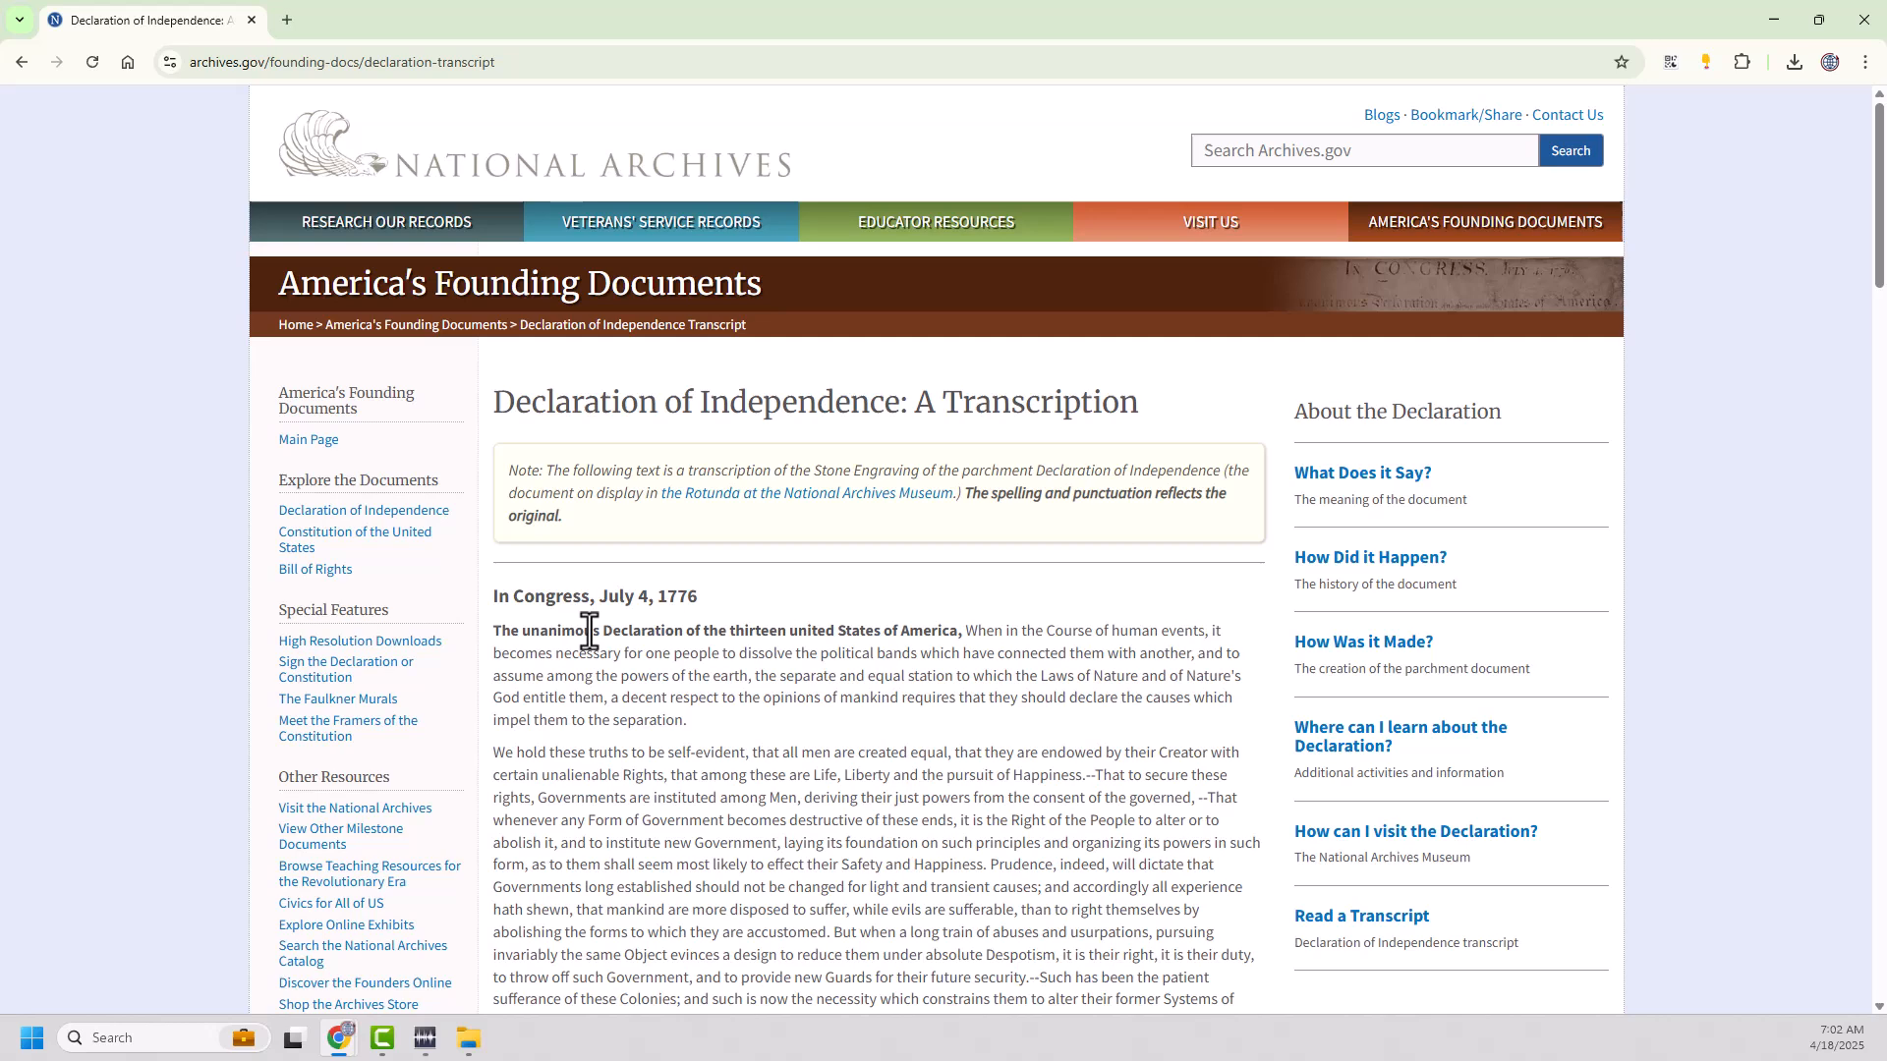
{"action": "left_click_drag", "start_coordinate": [493, 631], "coordinate": [599, 698]}
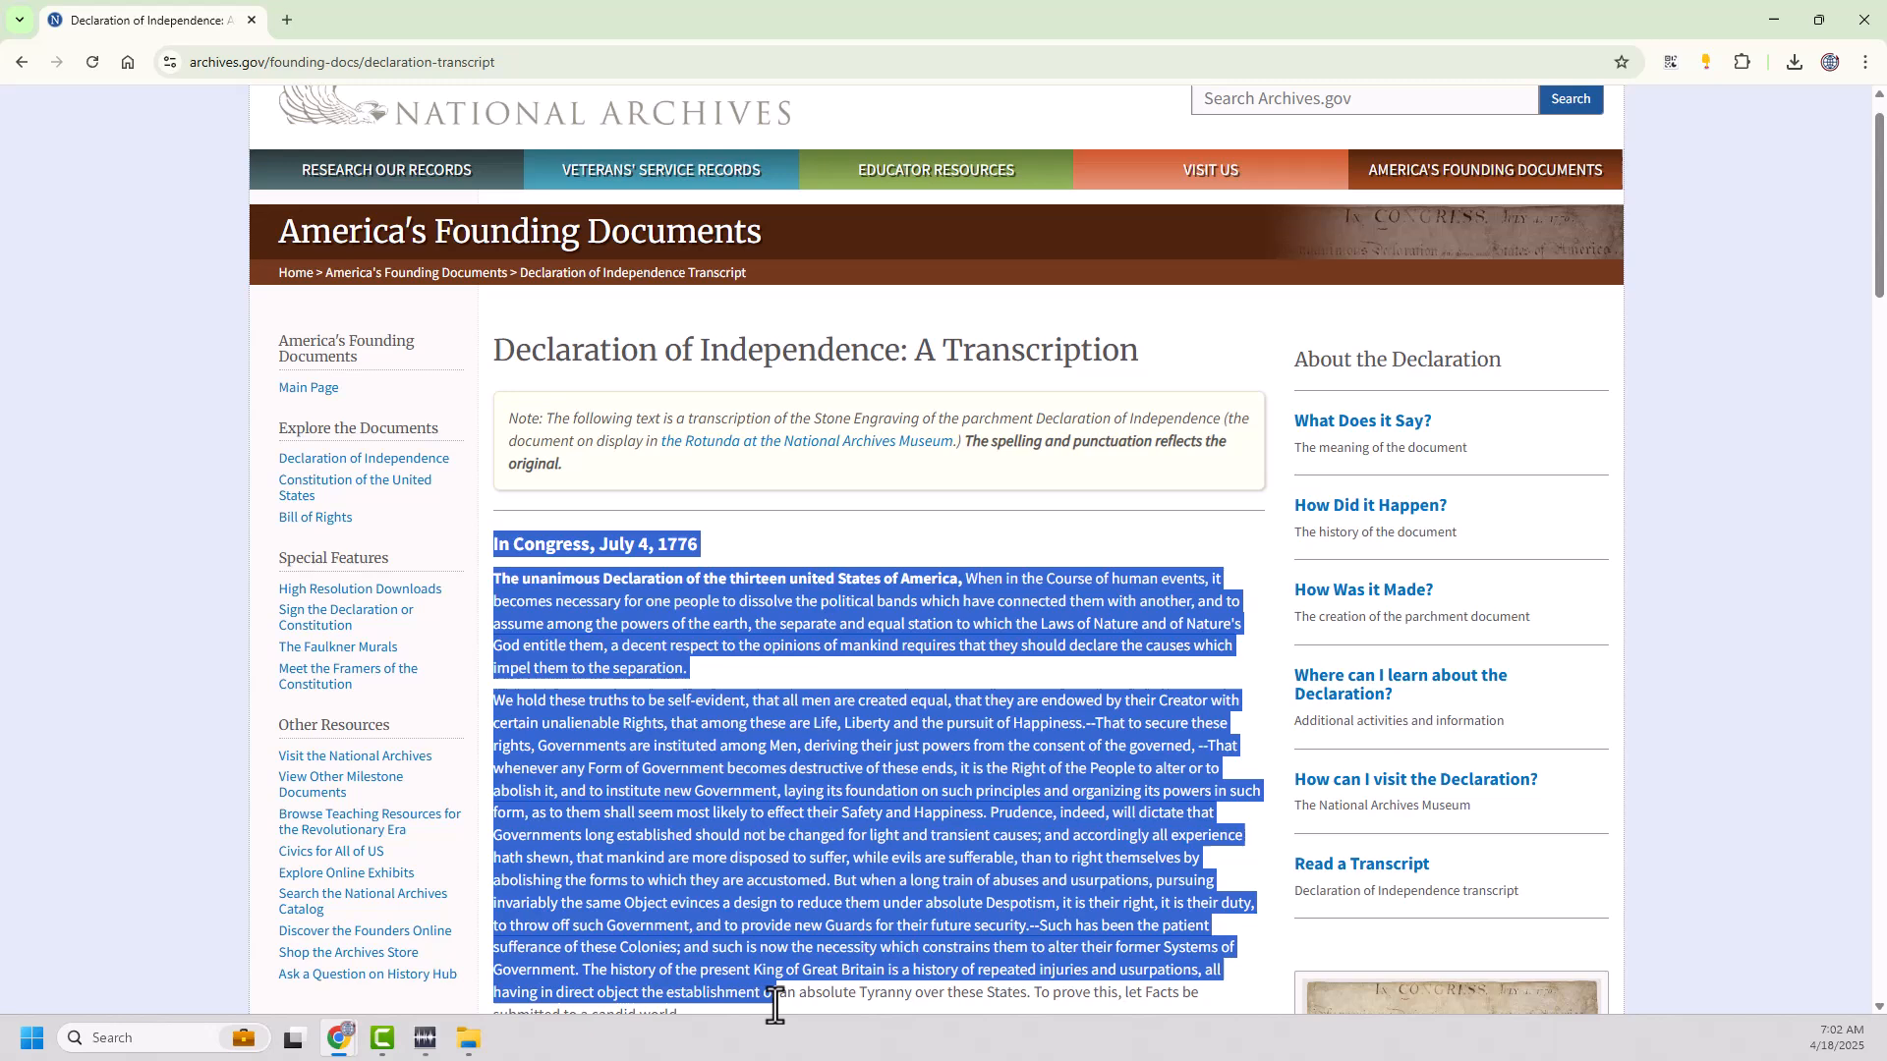
{"action": "scroll", "scroll_direction": "down", "scroll_amount": 3}
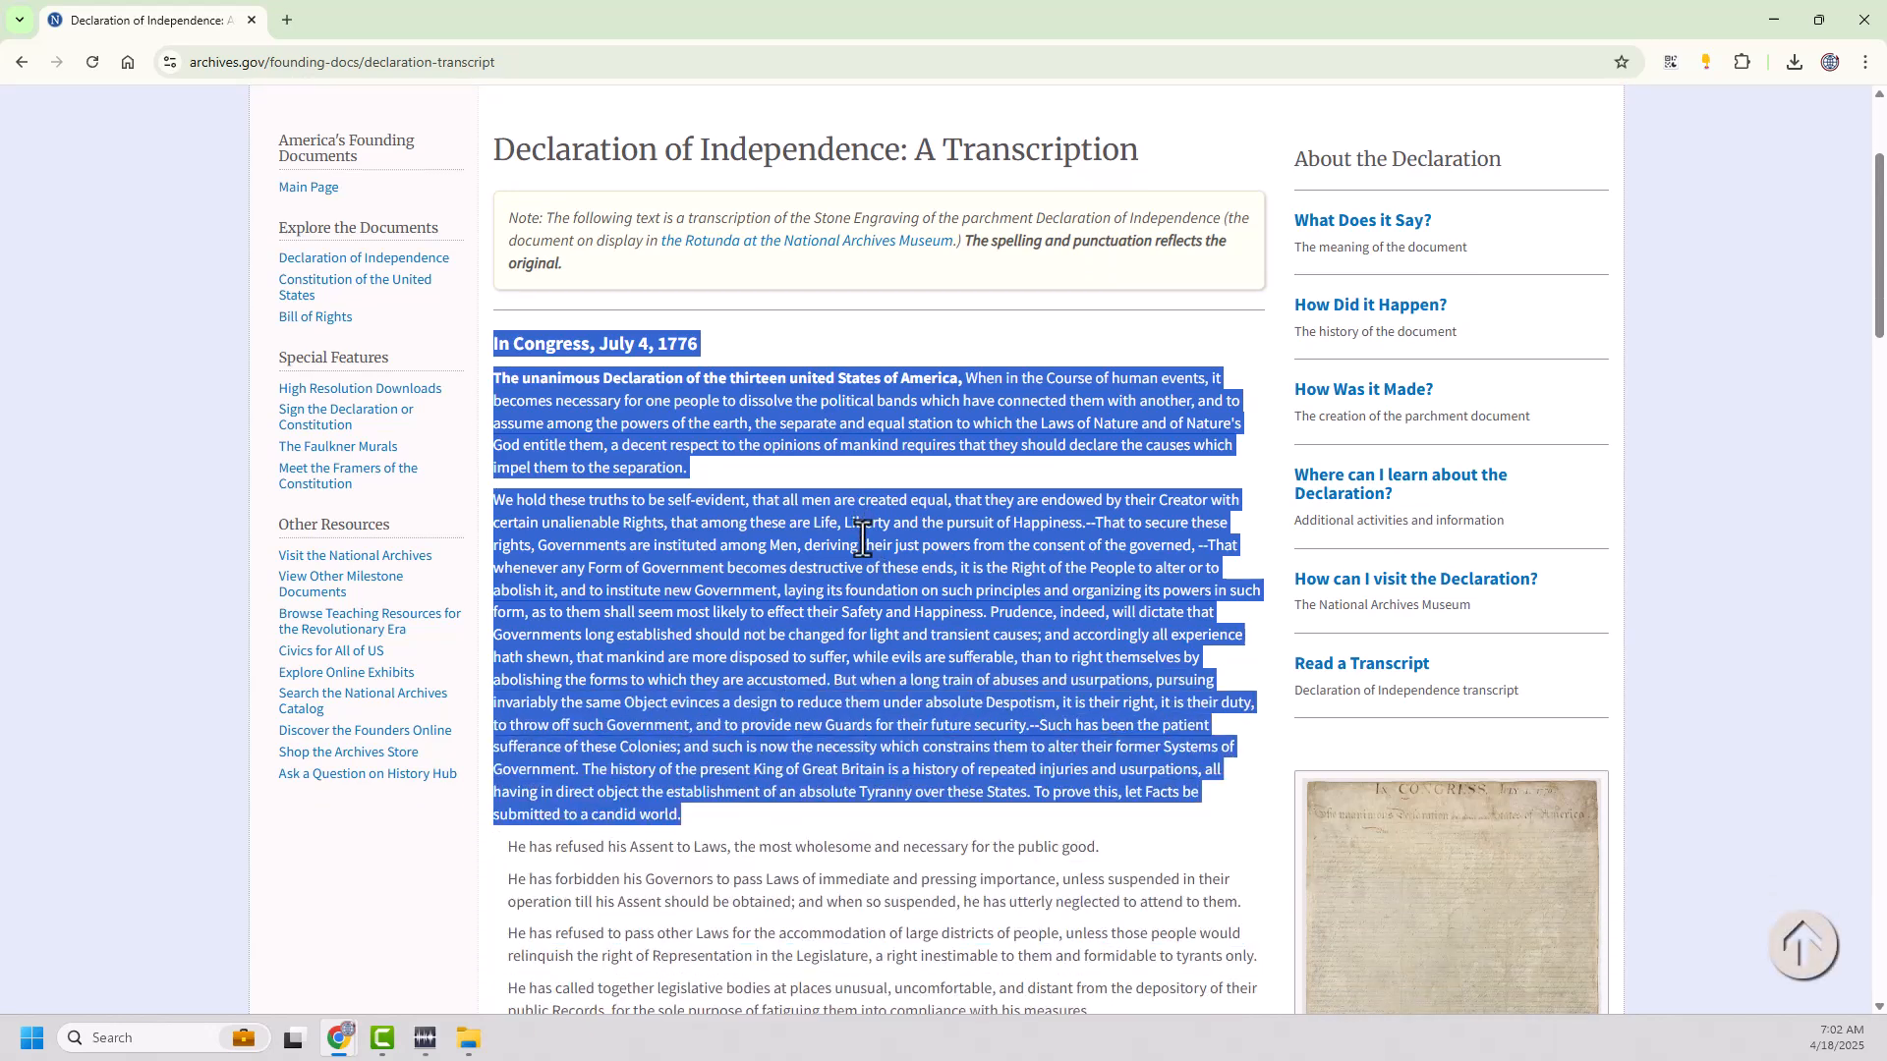
{"action": "mouse_move", "coordinate": [191, 459]}
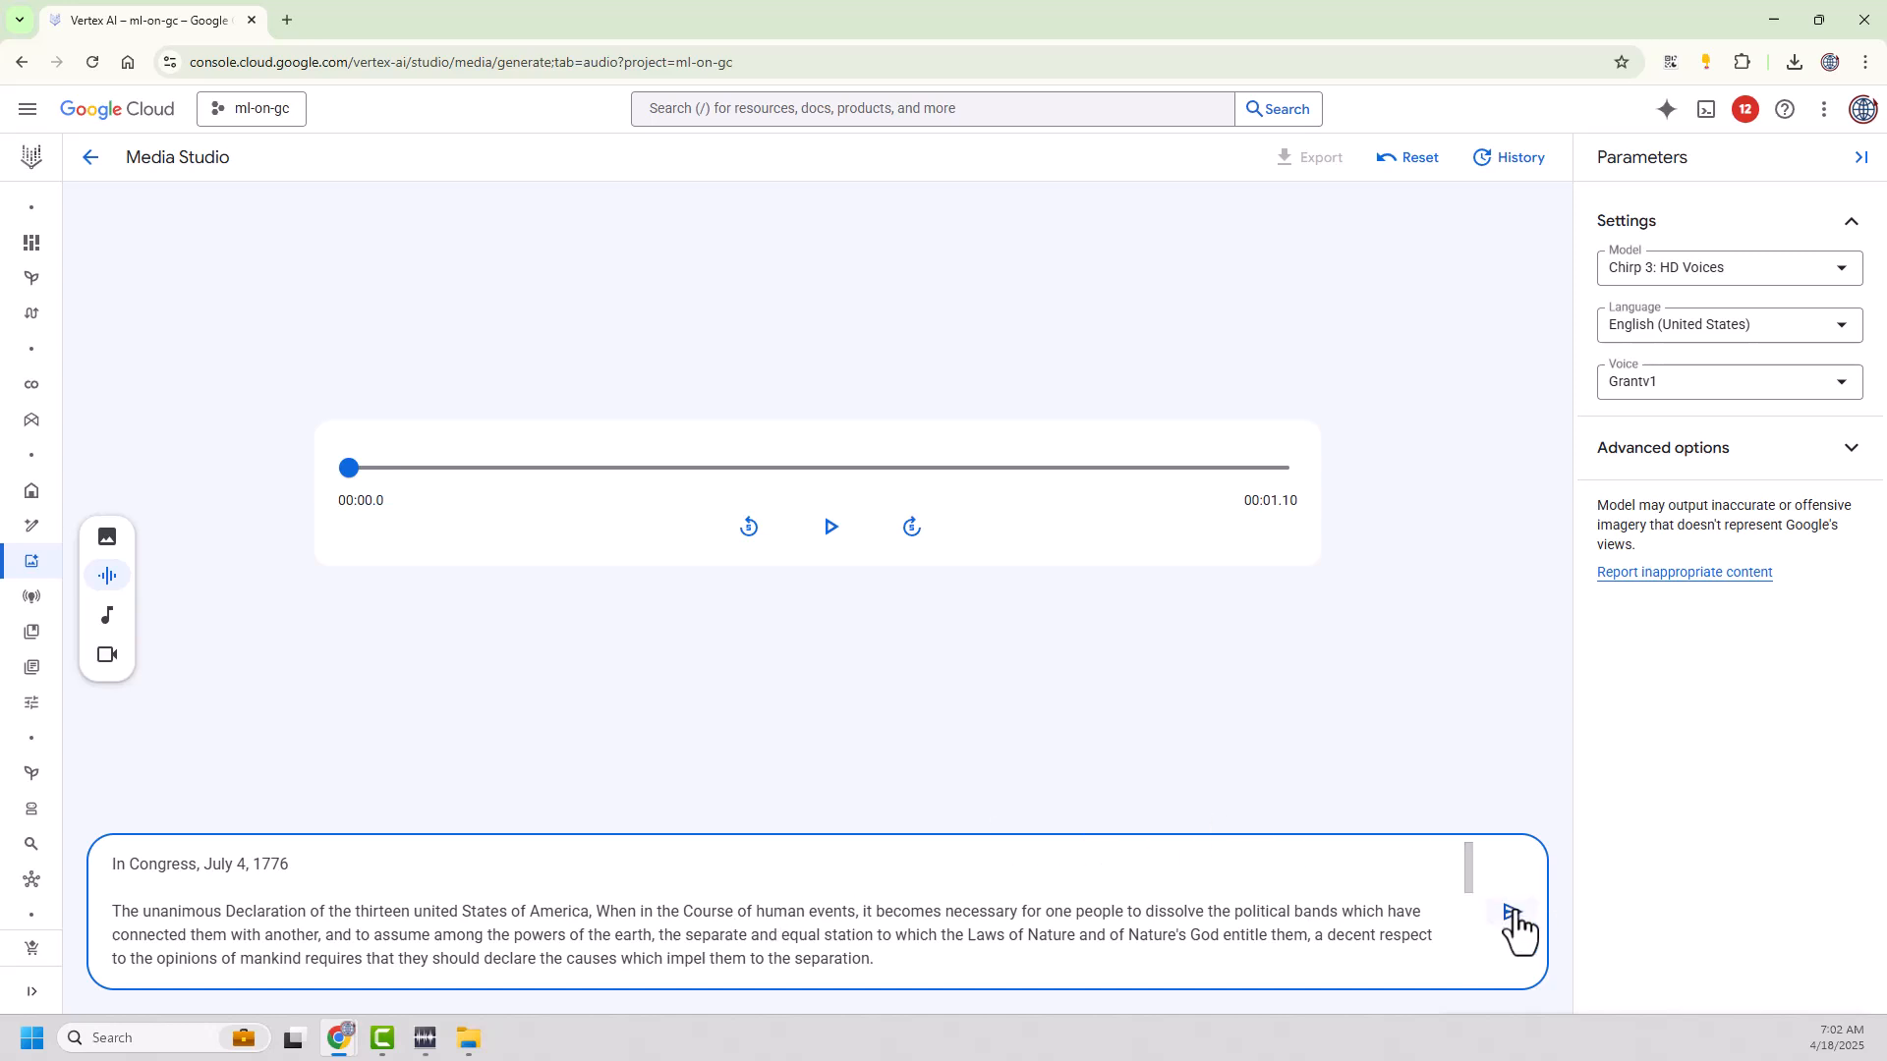
- Submit the pasted Declaration, dismiss too-long errors, and trim it down to 'consent of the governed'
{"action": "left_click", "coordinate": [1513, 912]}
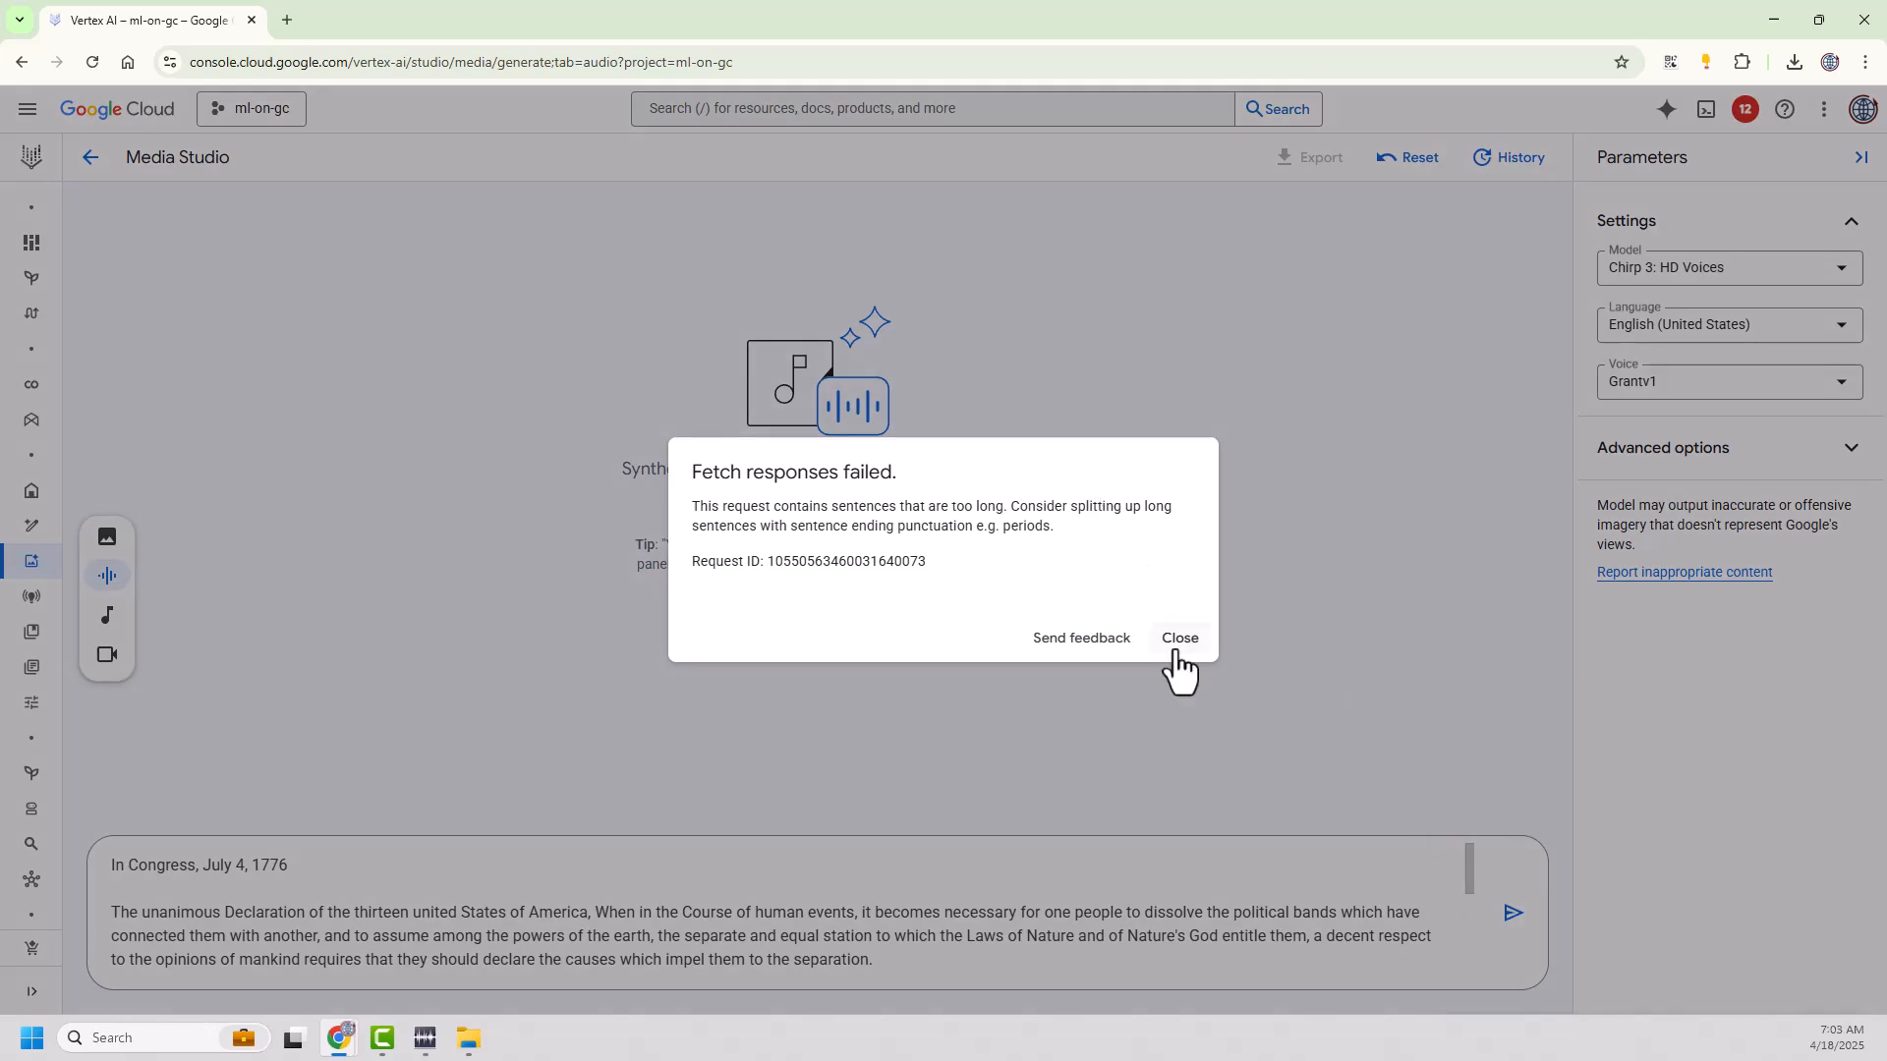
{"action": "left_click", "coordinate": [1179, 638]}
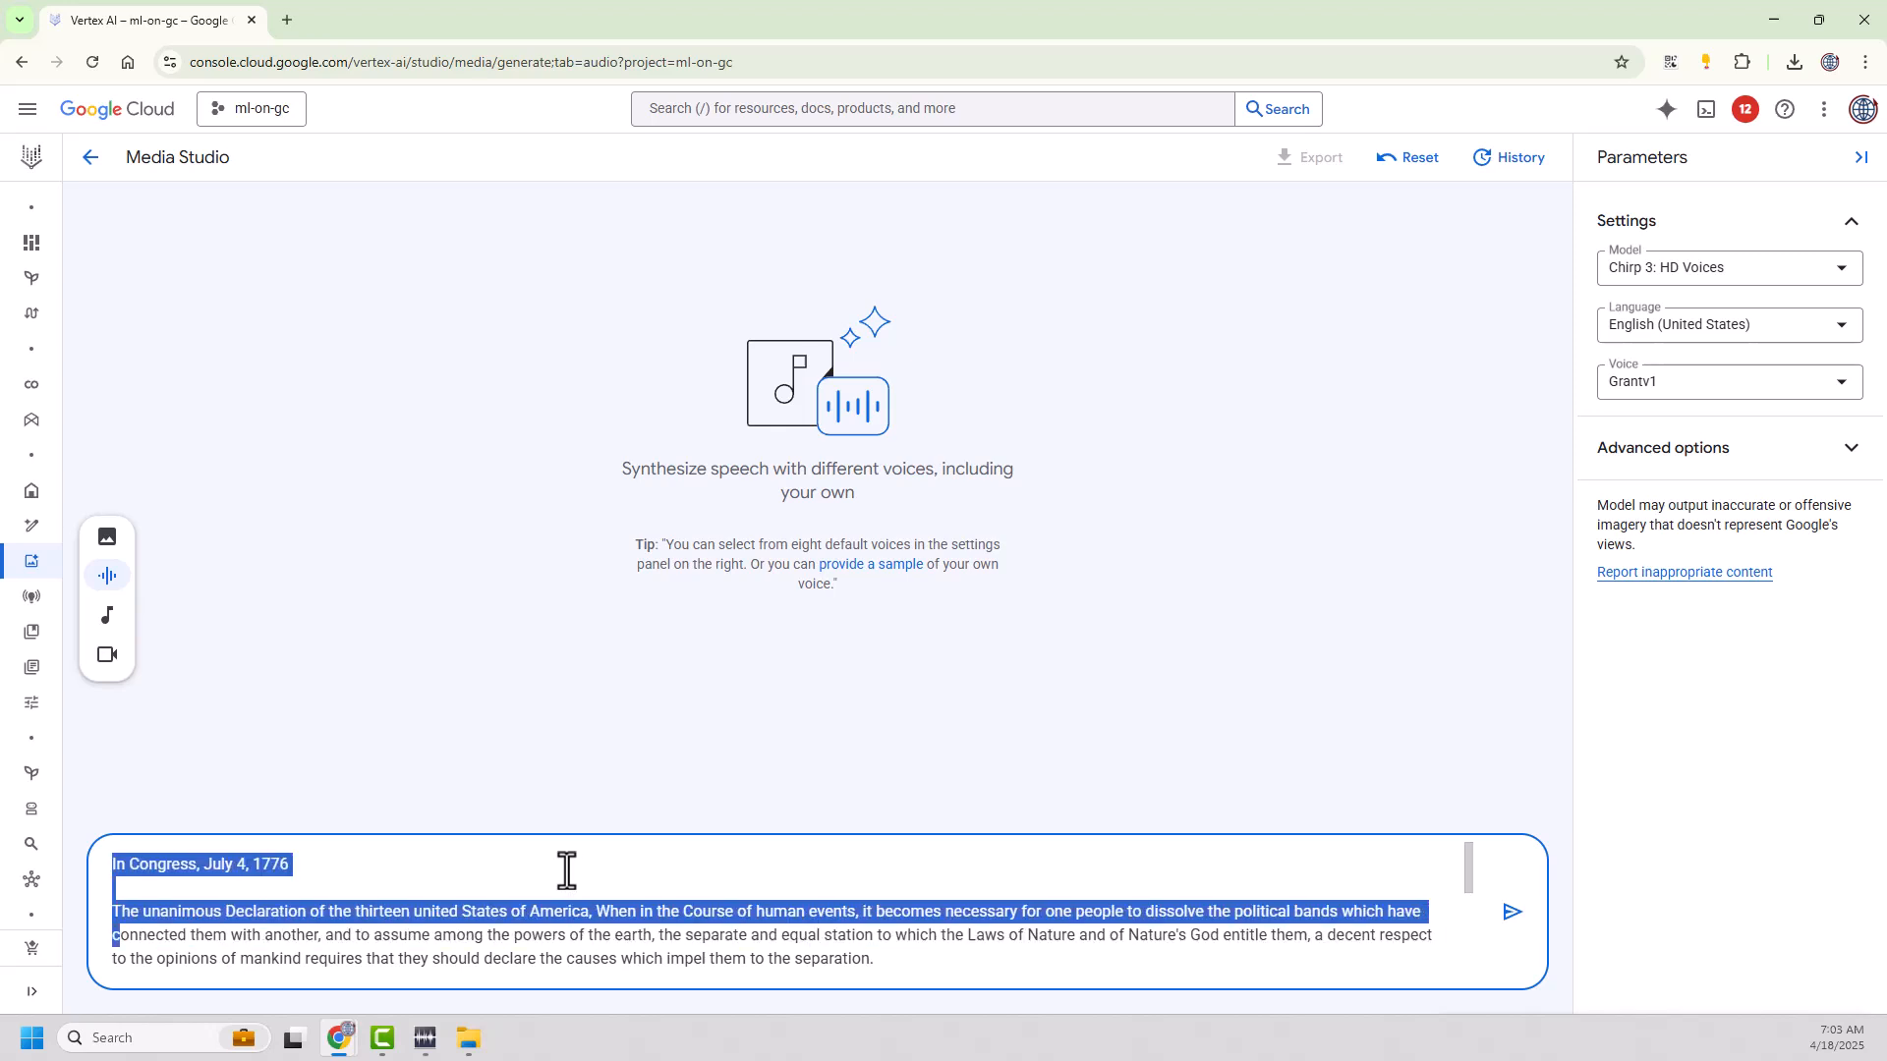
{"action": "left_click", "coordinate": [655, 910]}
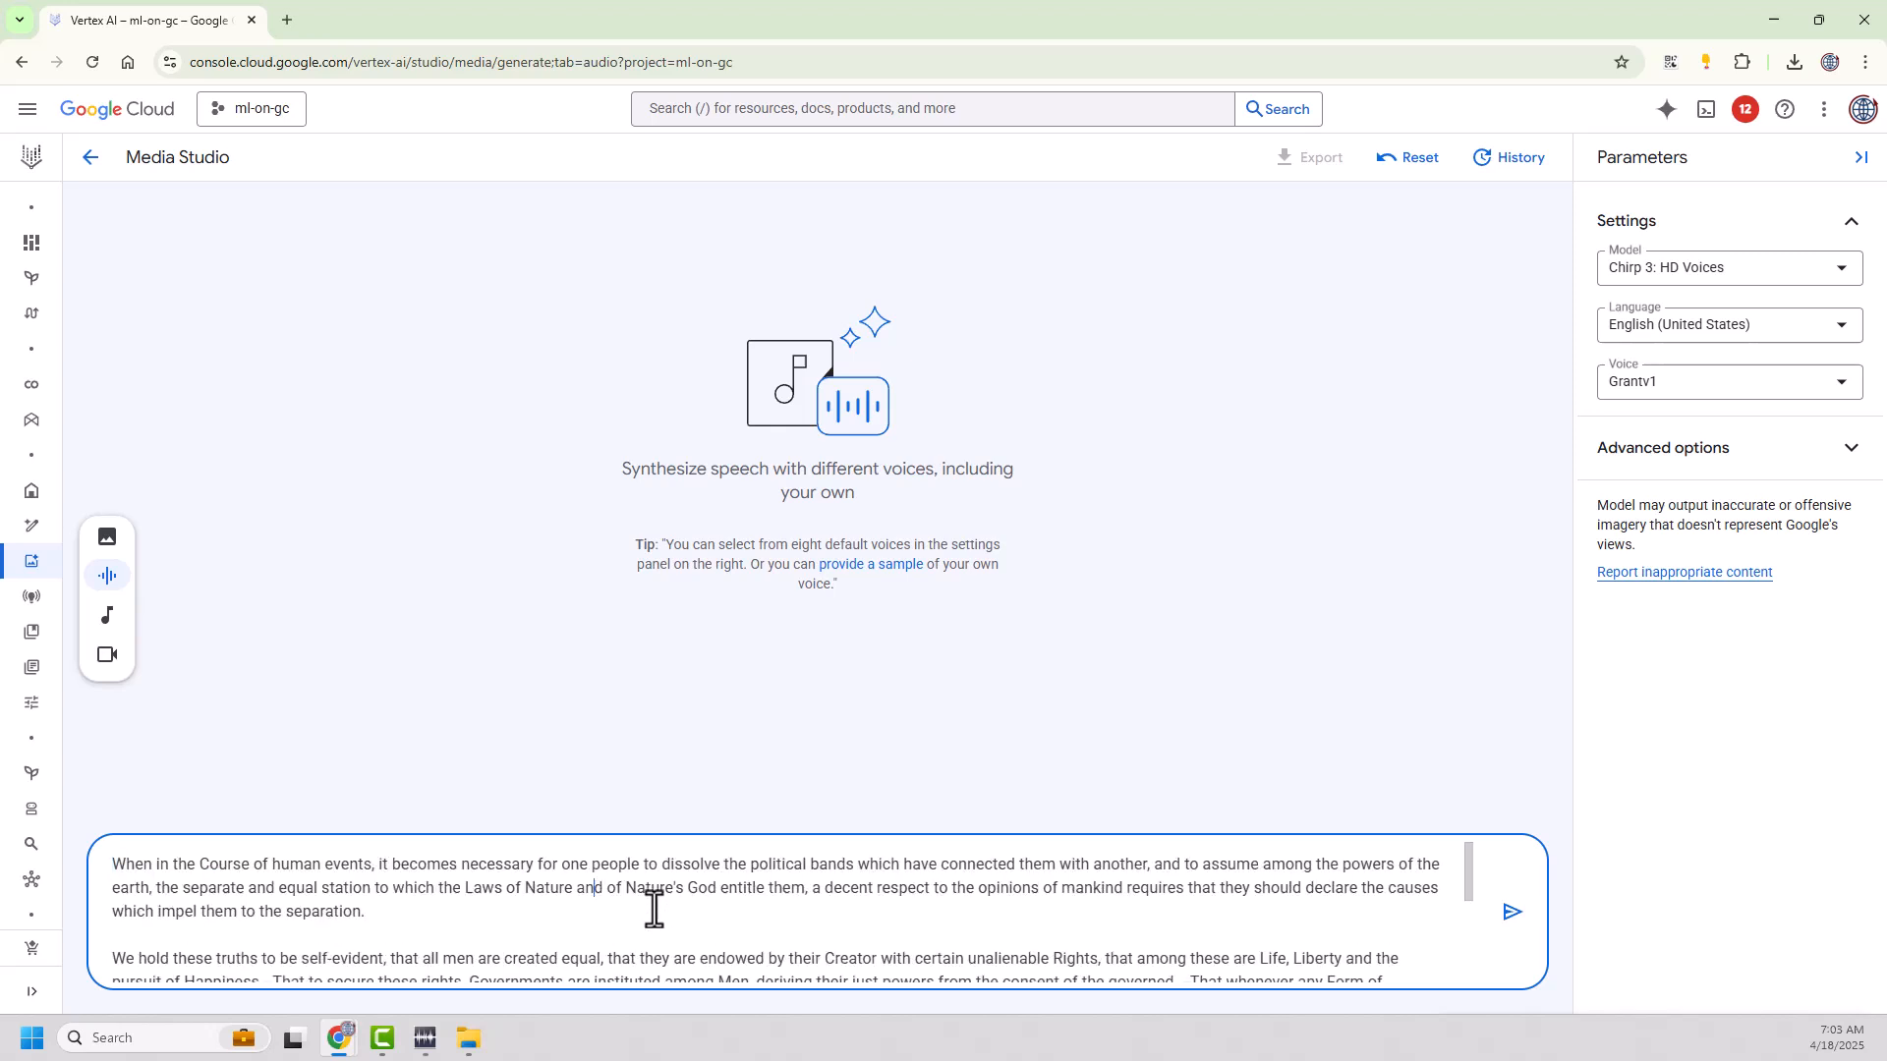
{"action": "scroll", "scroll_direction": "down", "scroll_amount": 3}
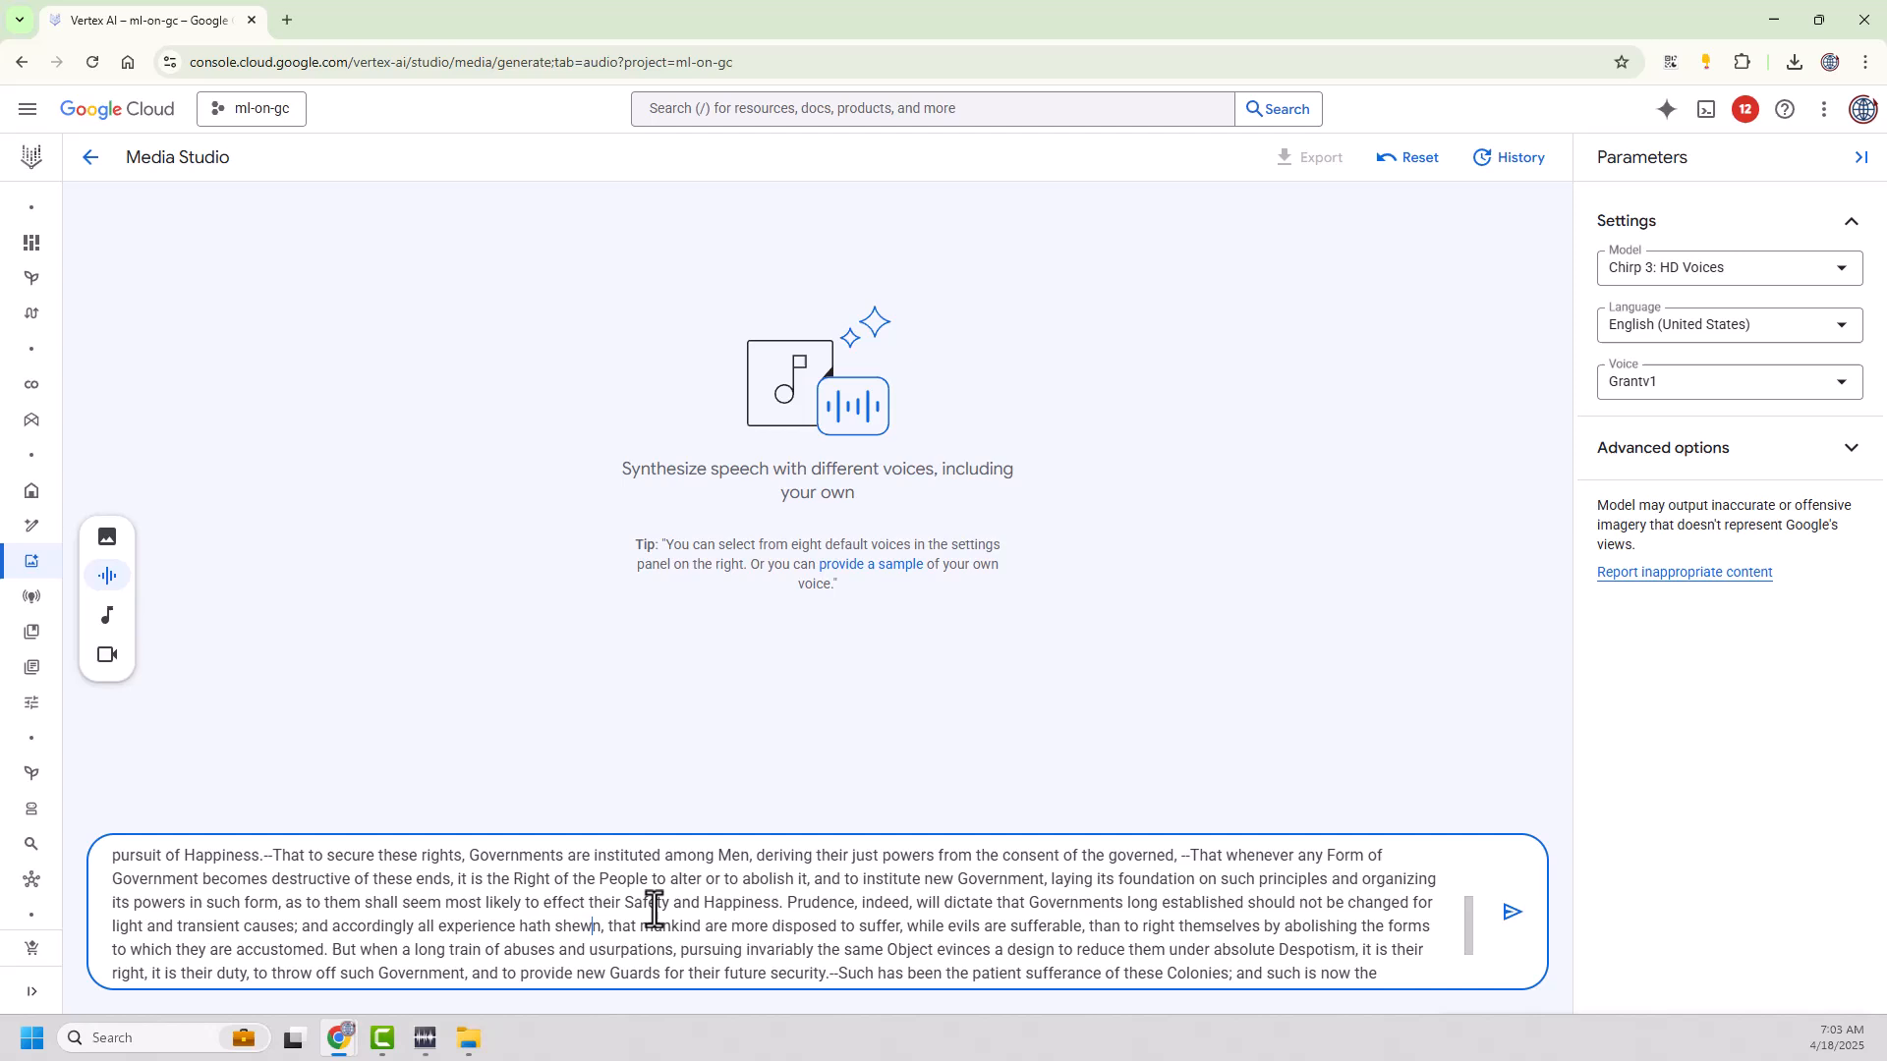
{"action": "mouse_move", "coordinate": [465, 777]}
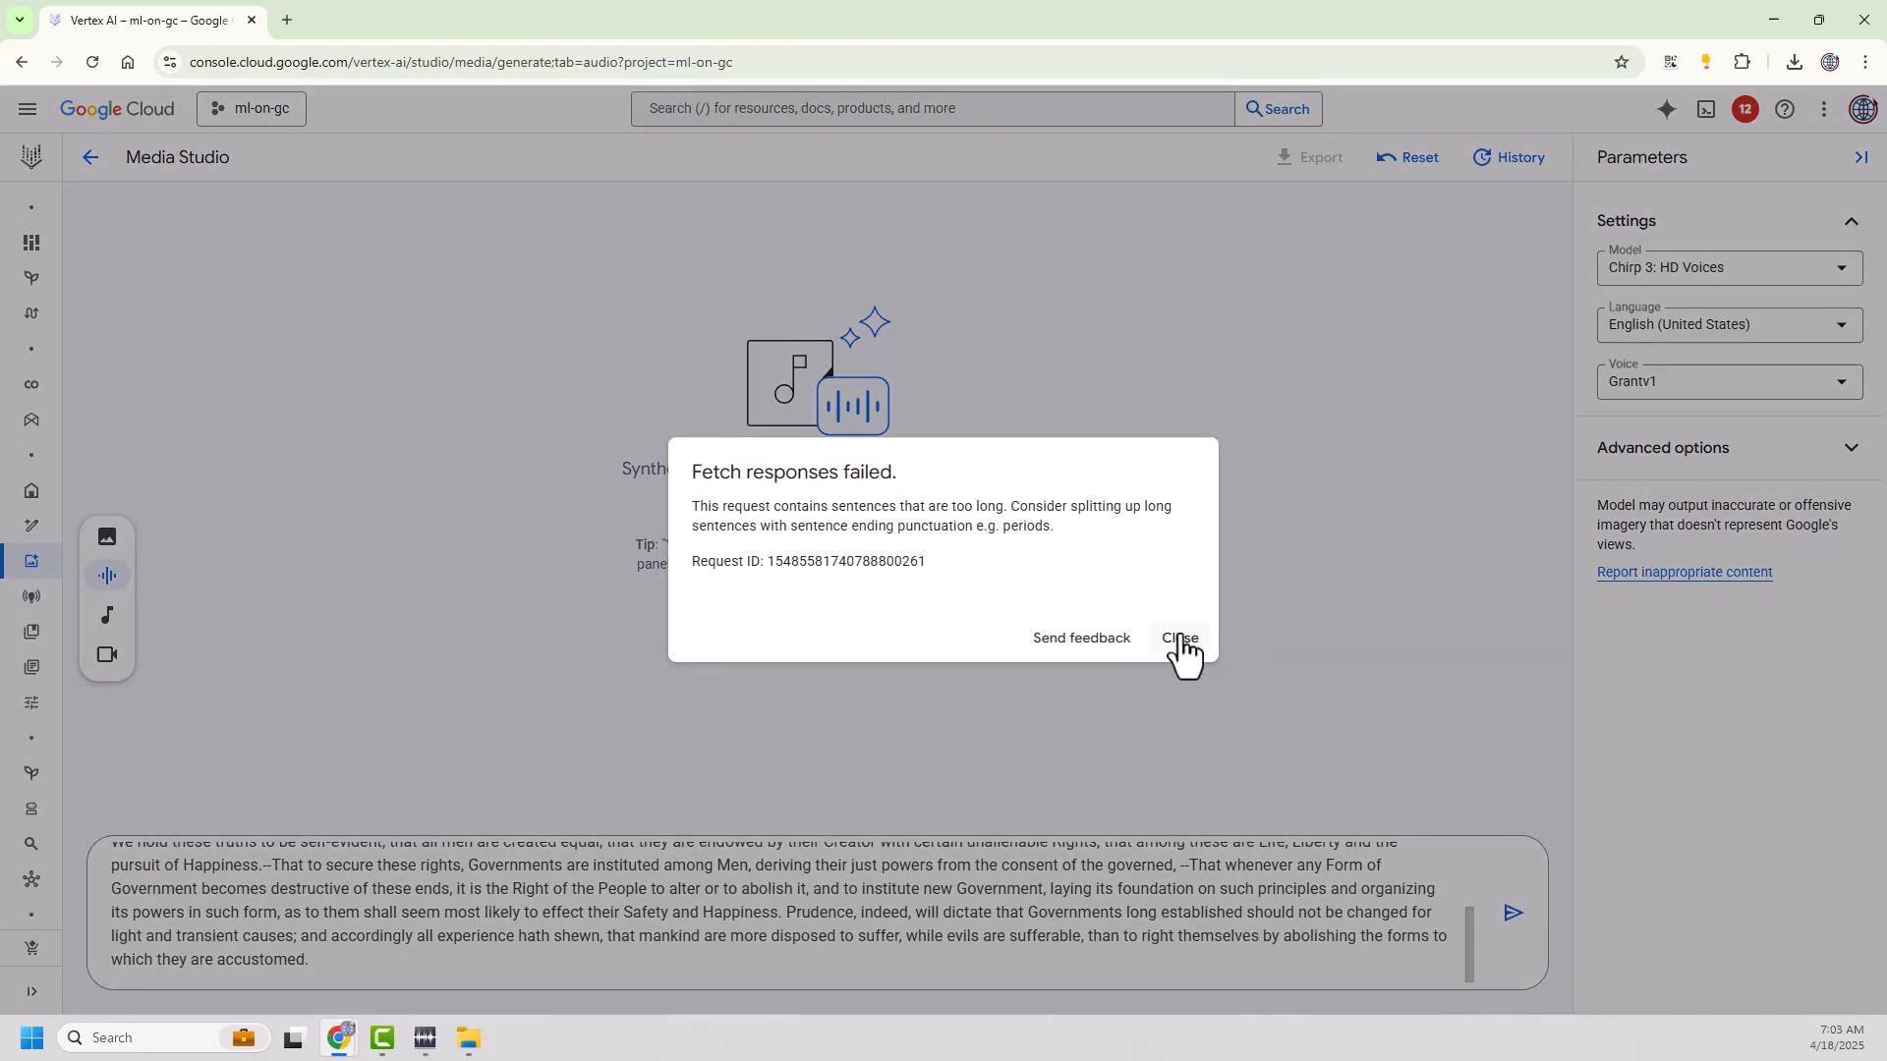
{"action": "left_click", "coordinate": [1180, 637]}
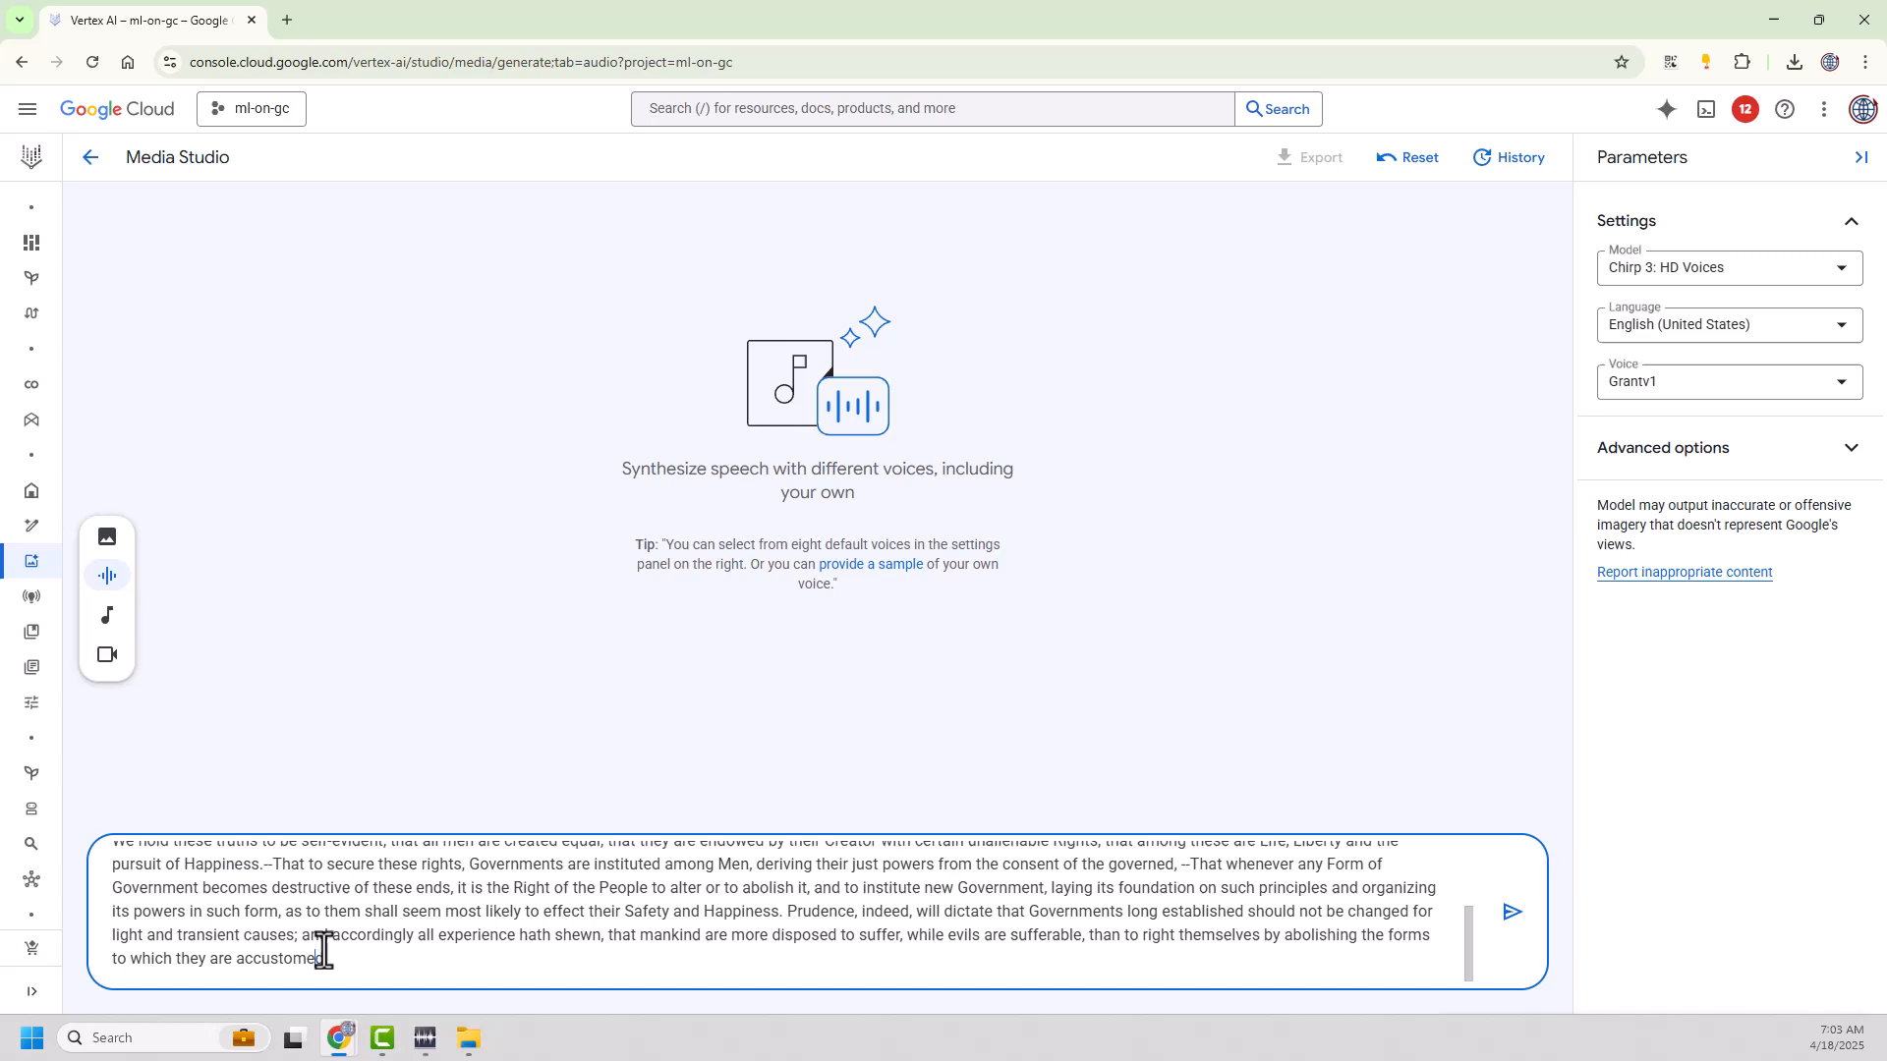
{"action": "key", "text": "ctrl+a"}
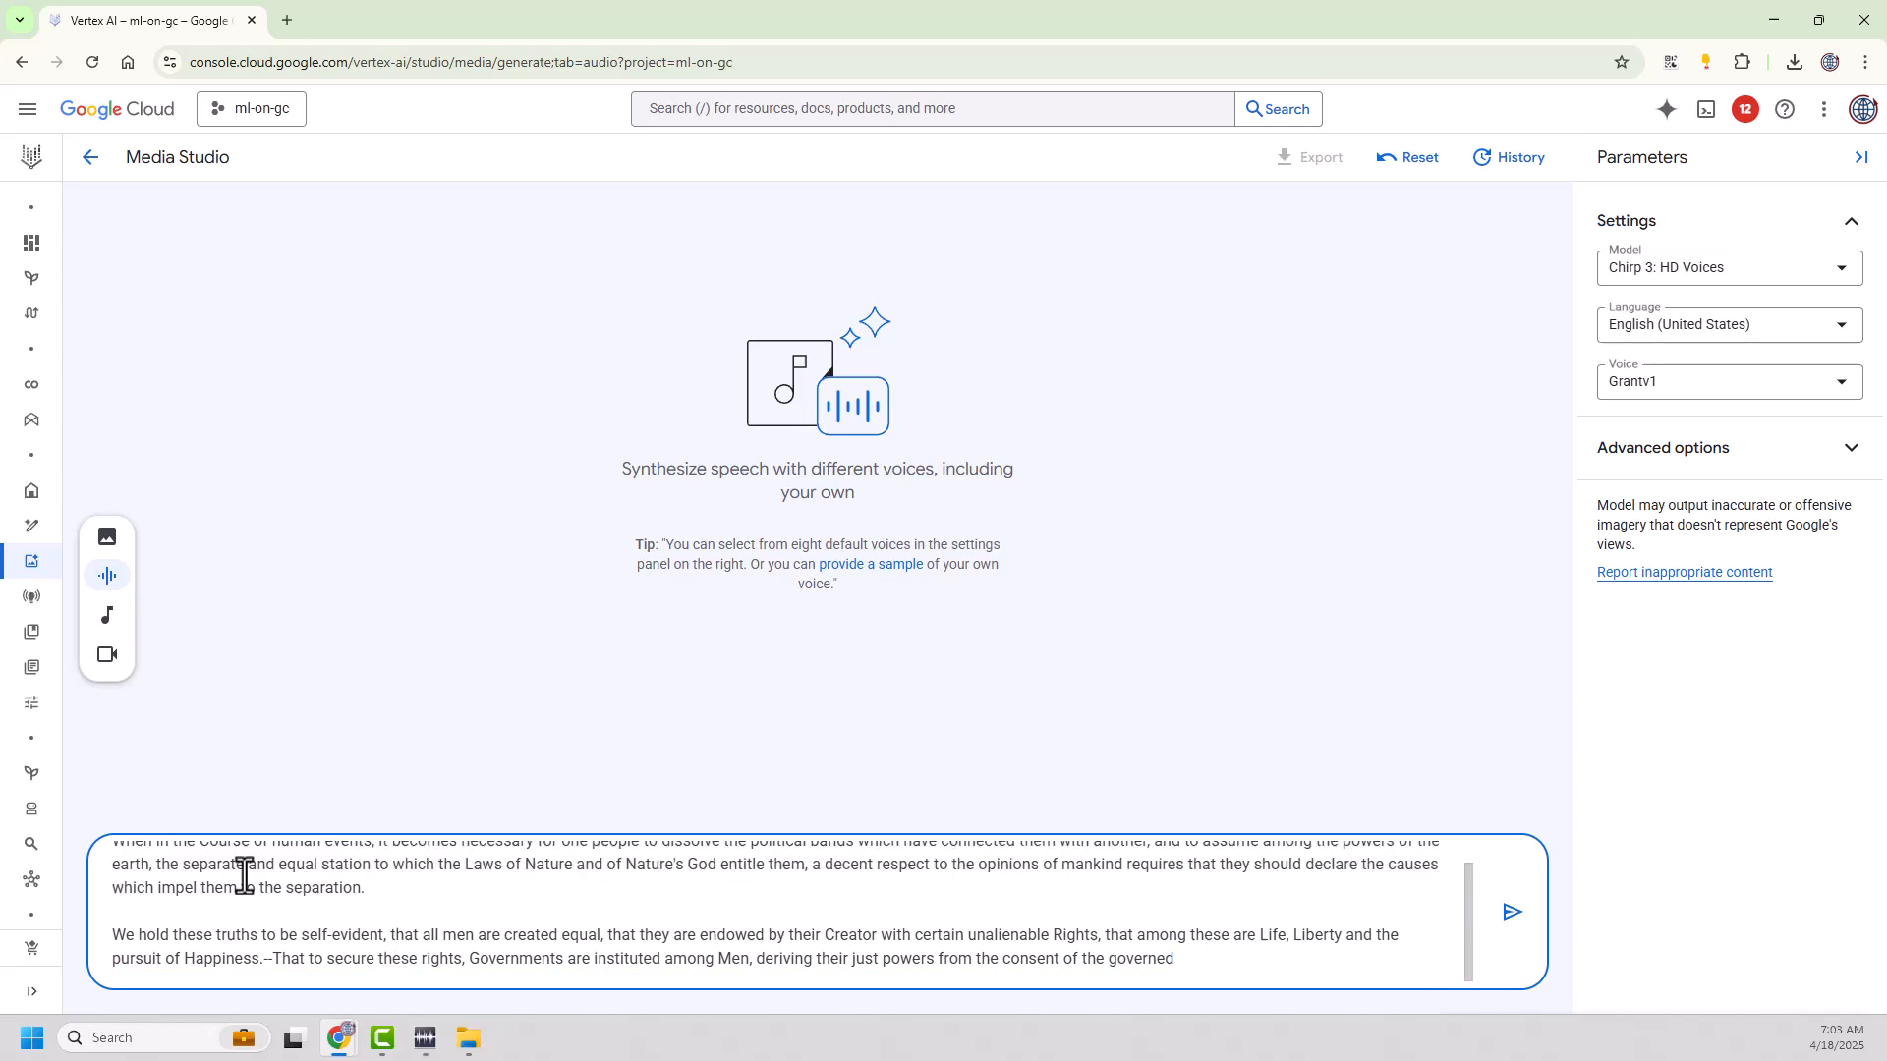
{"action": "left_click", "coordinate": [1512, 912]}
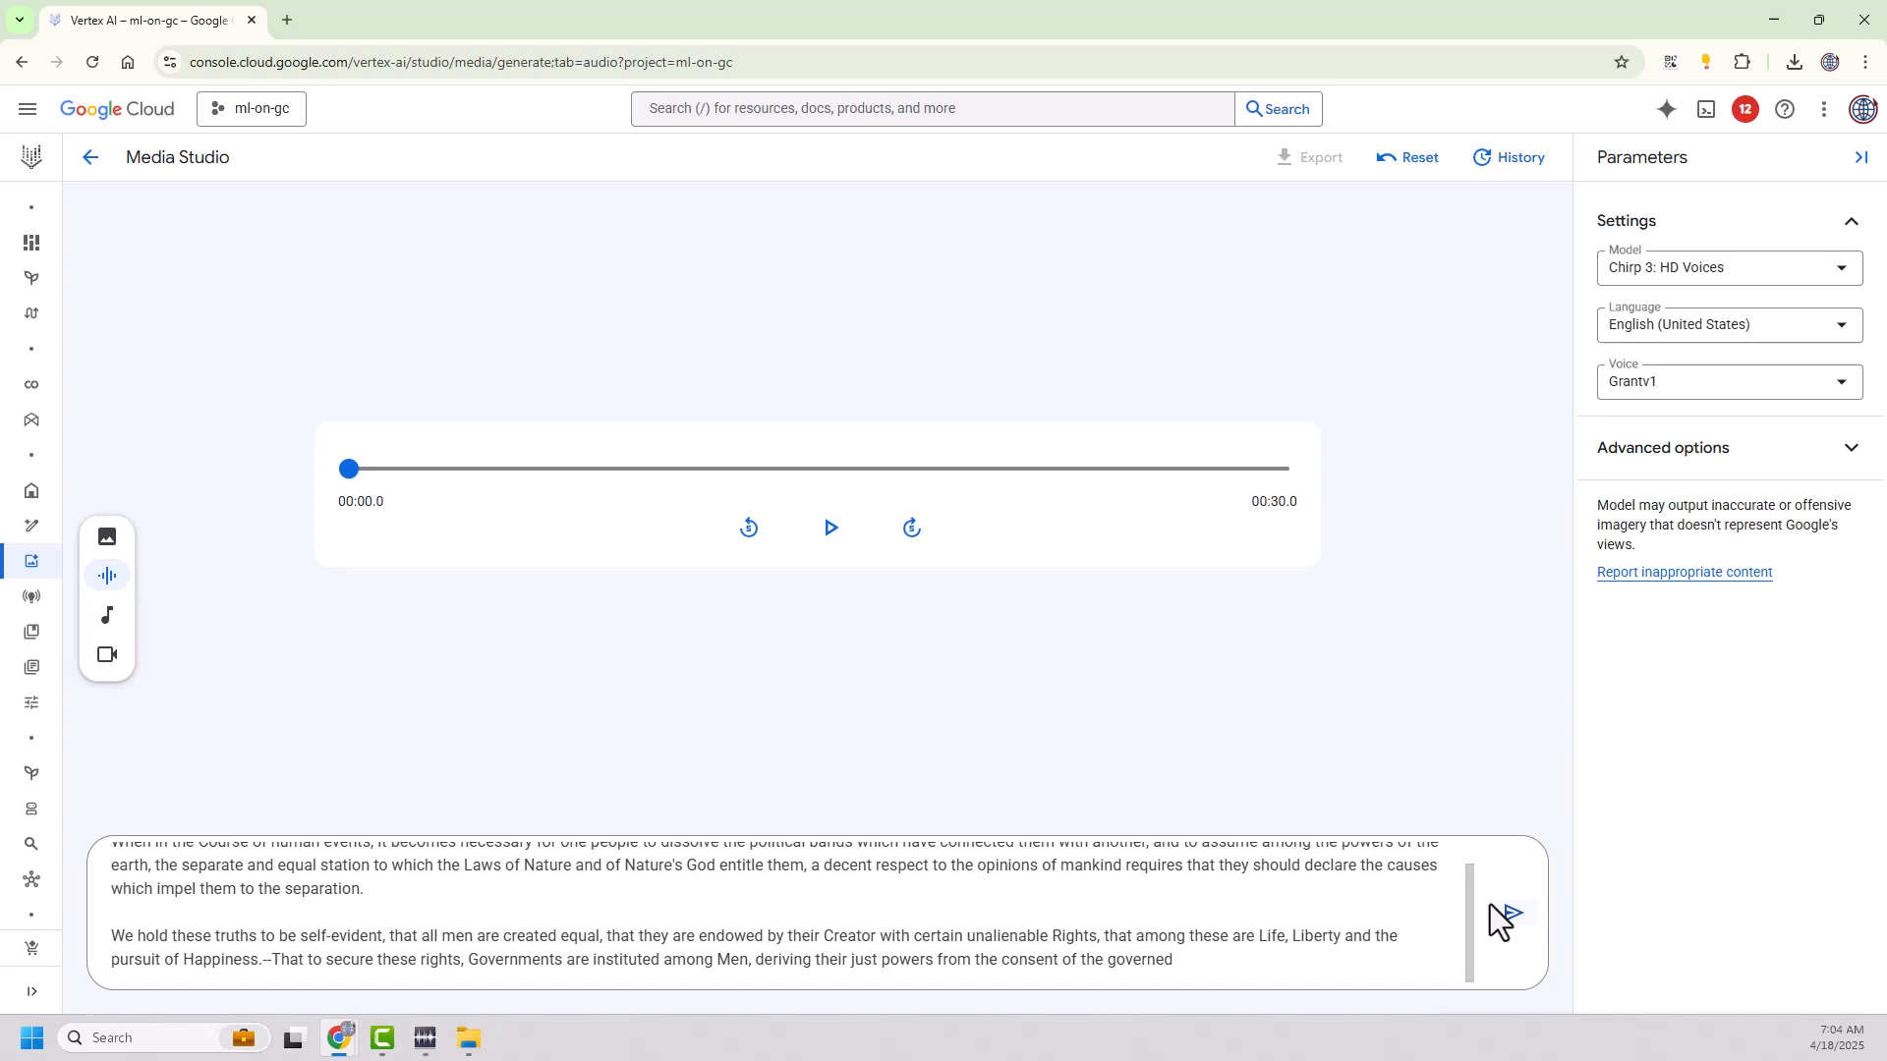
{"action": "mouse_move", "coordinate": [1715, 664]}
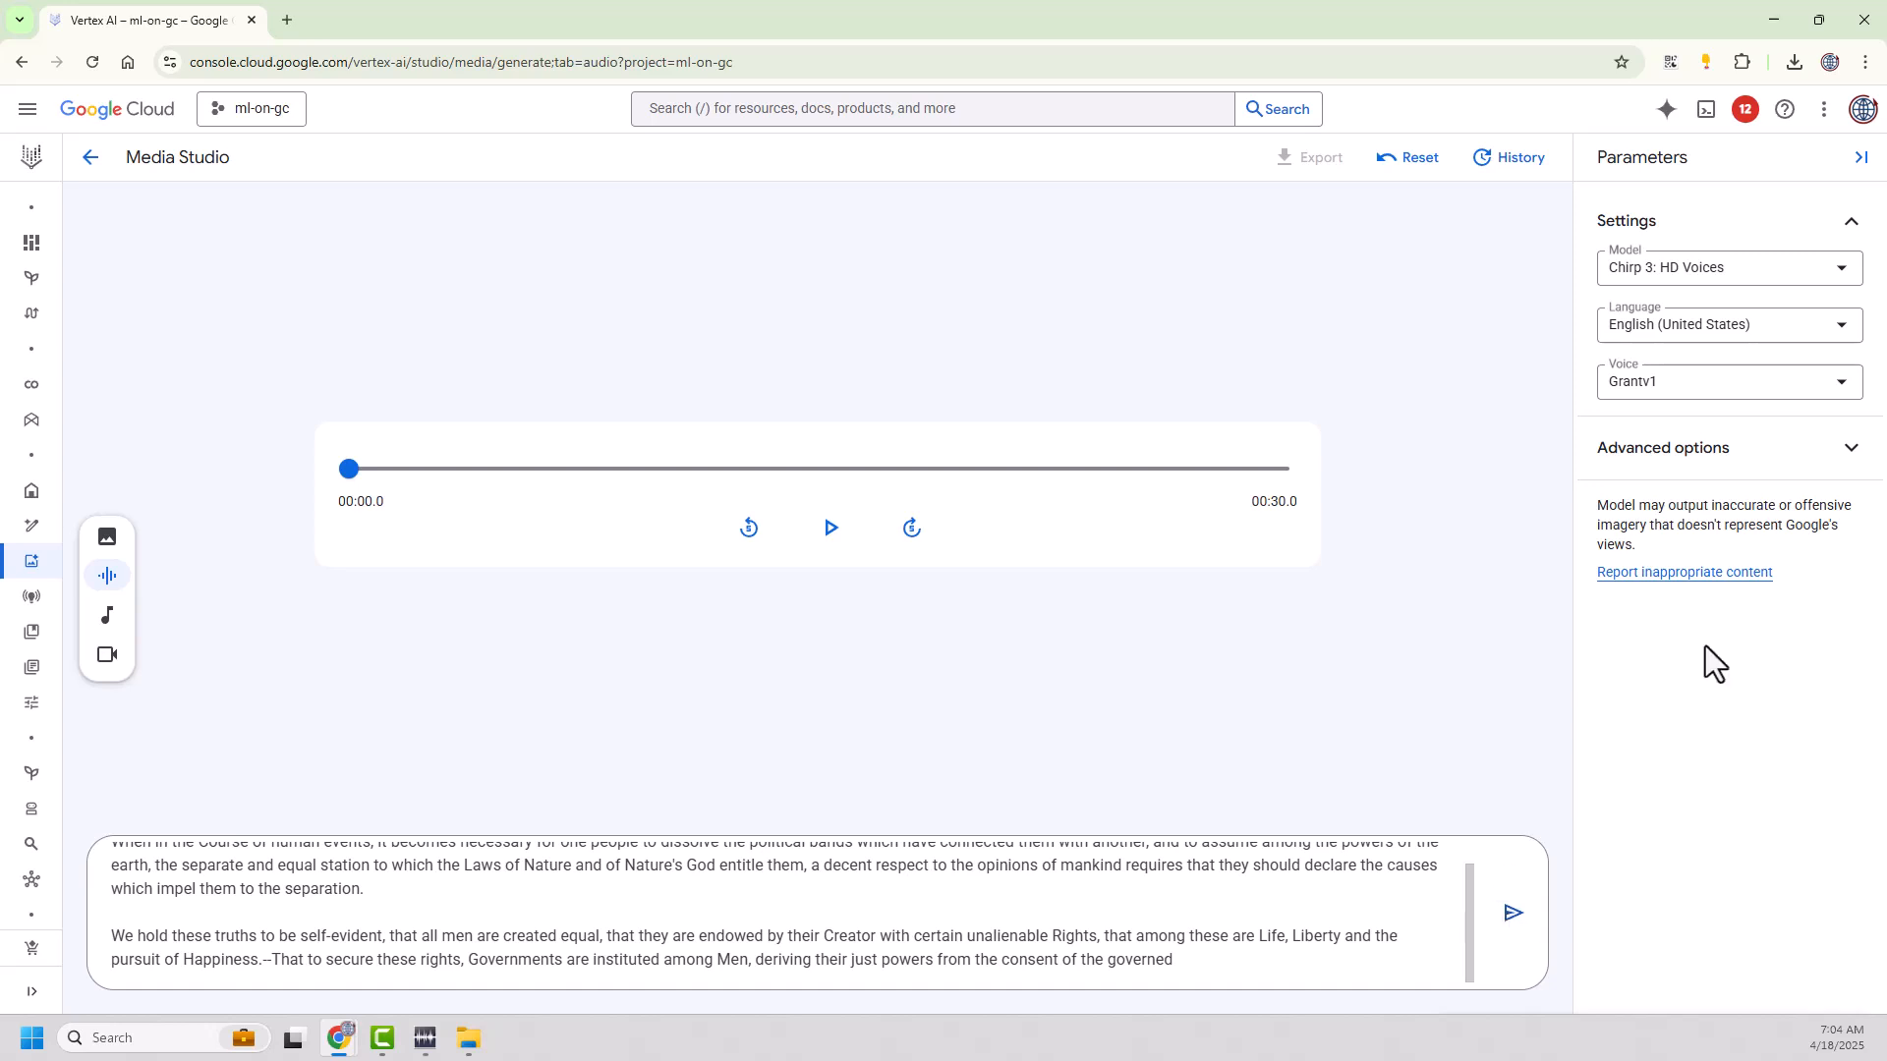
{"action": "mouse_move", "coordinate": [831, 527]}
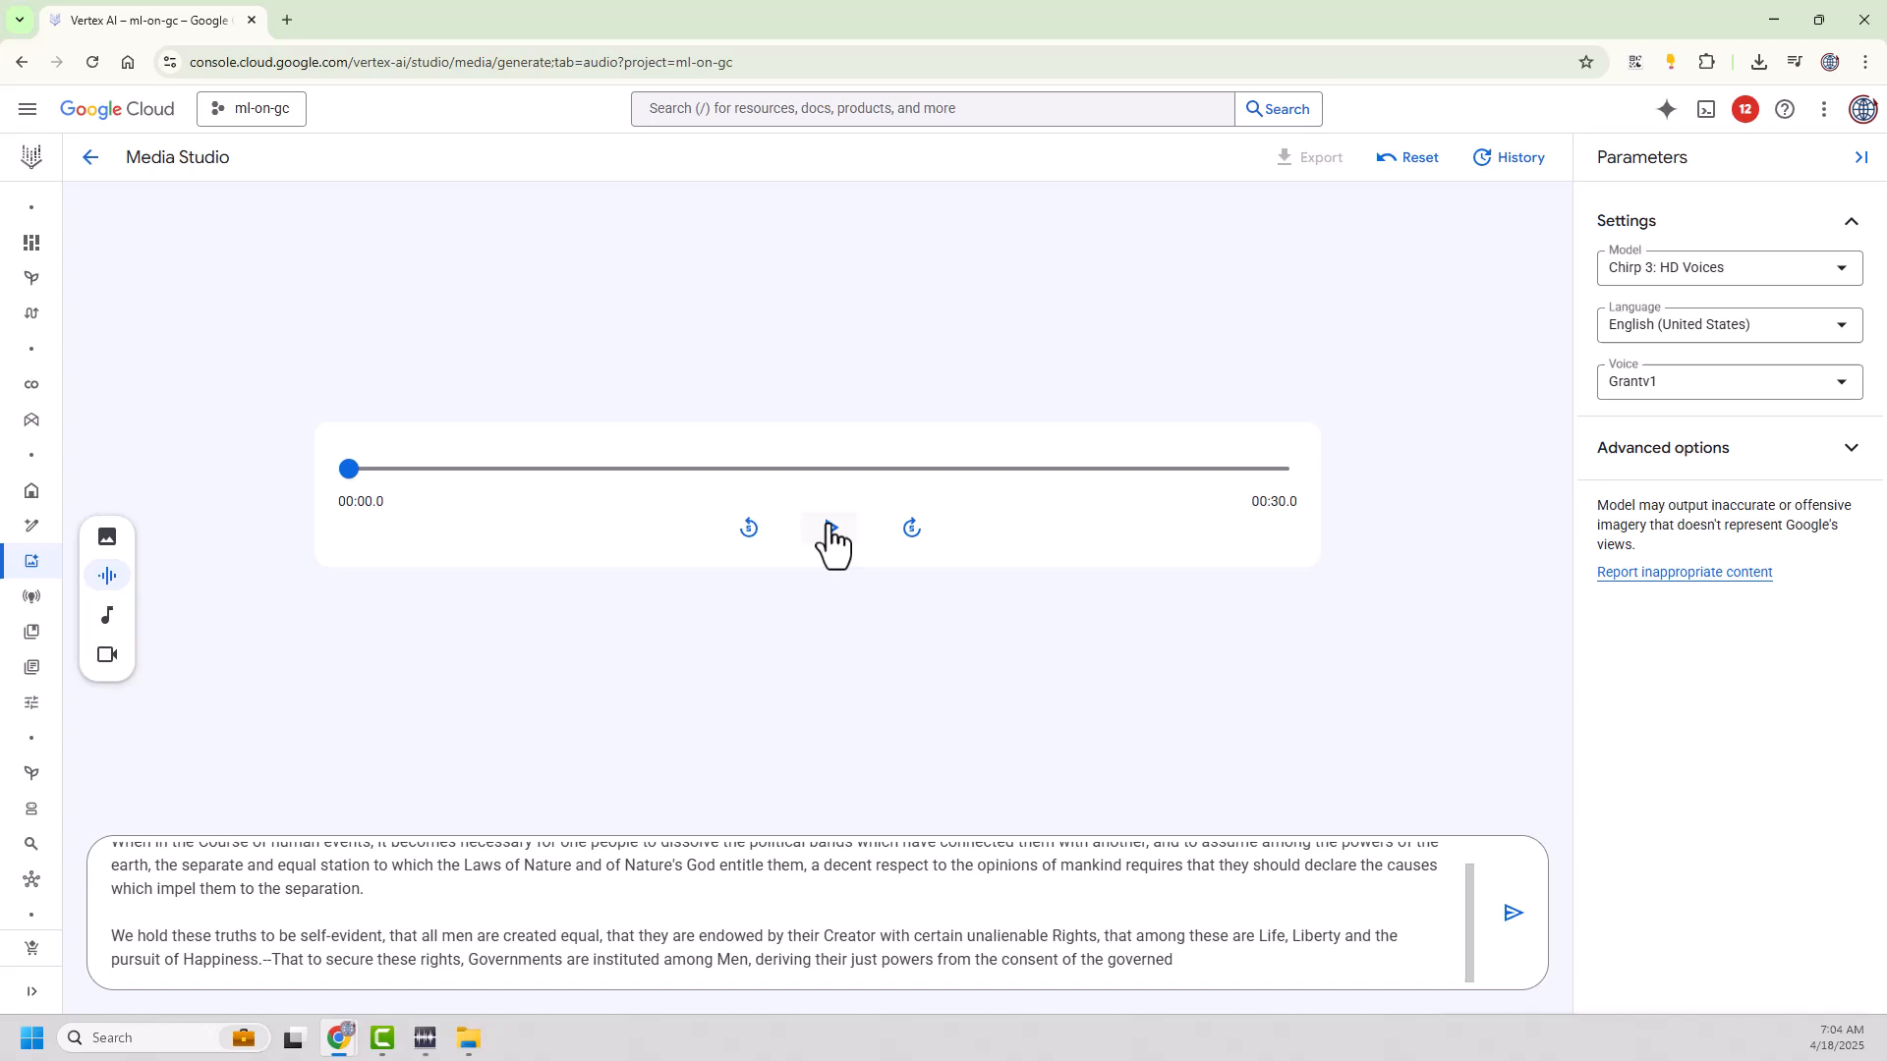
- Play the 30-second Grantv1 Declaration clip and pause it near the end
{"action": "left_click", "coordinate": [829, 529]}
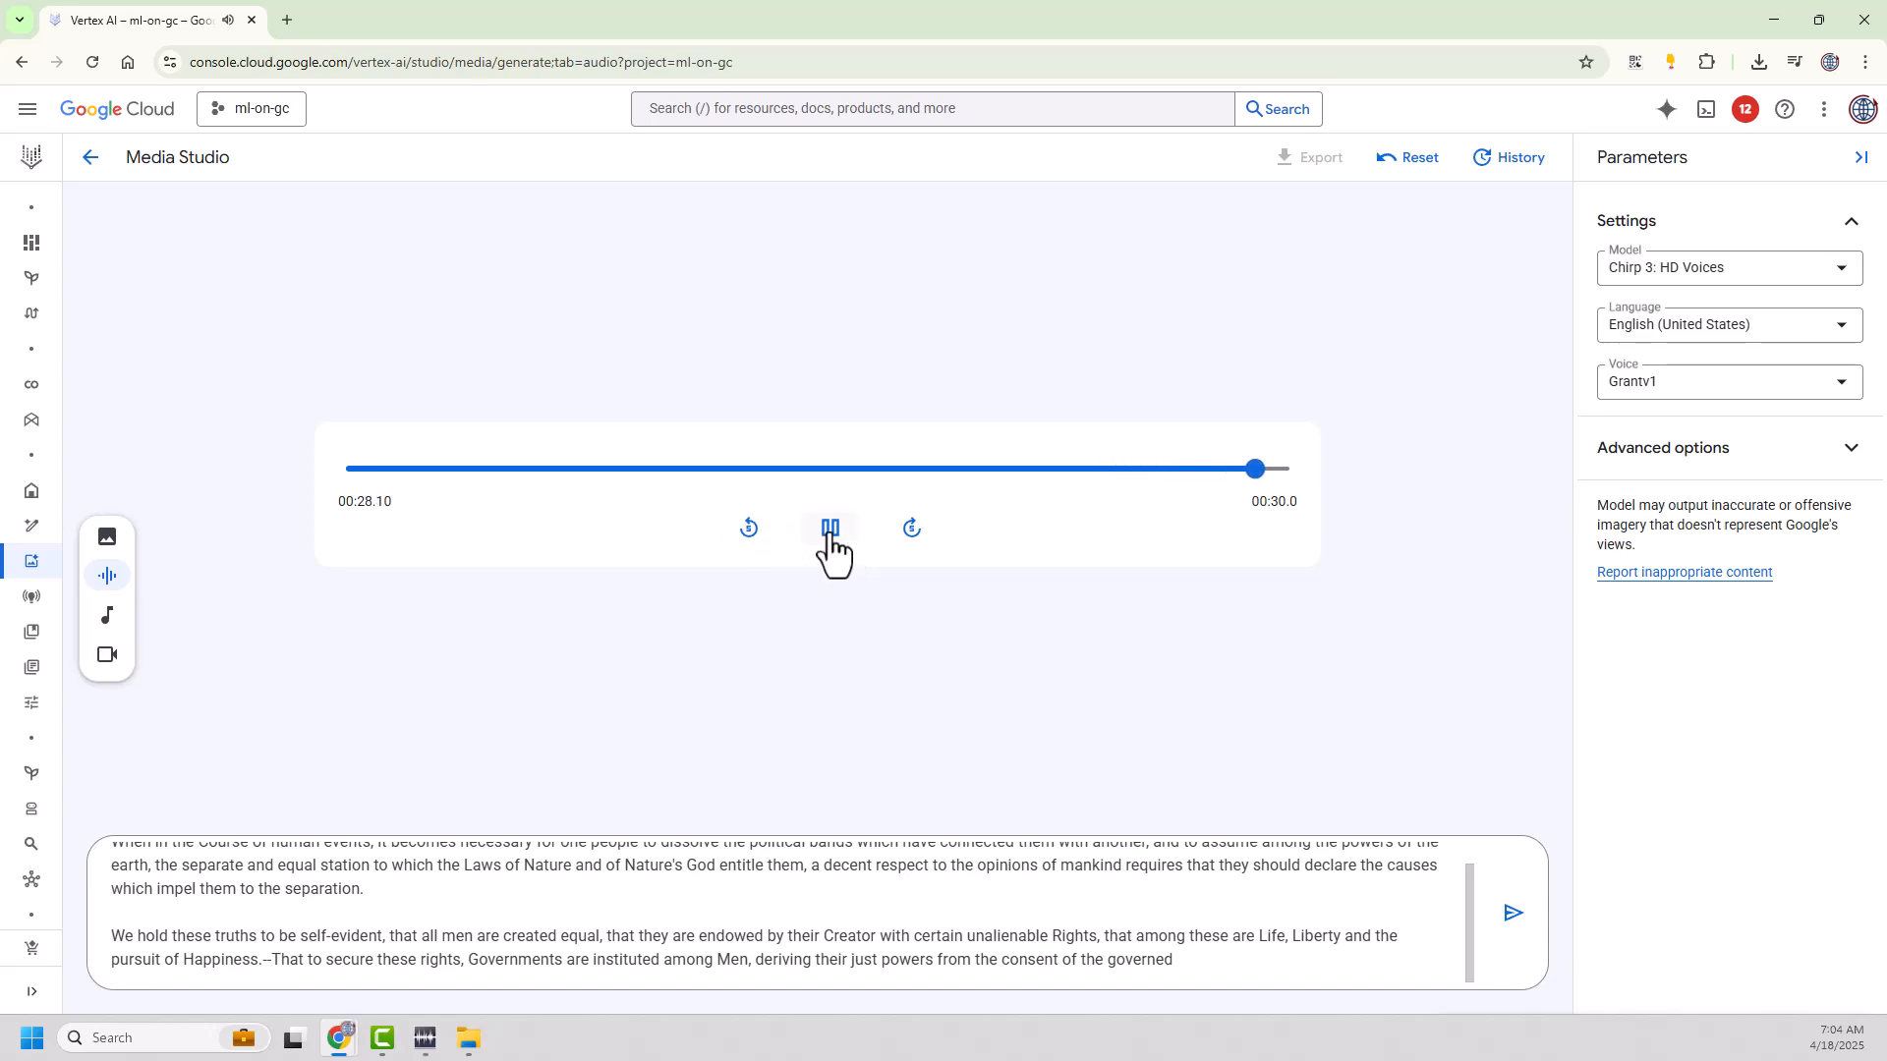
{"action": "left_click", "coordinate": [830, 527]}
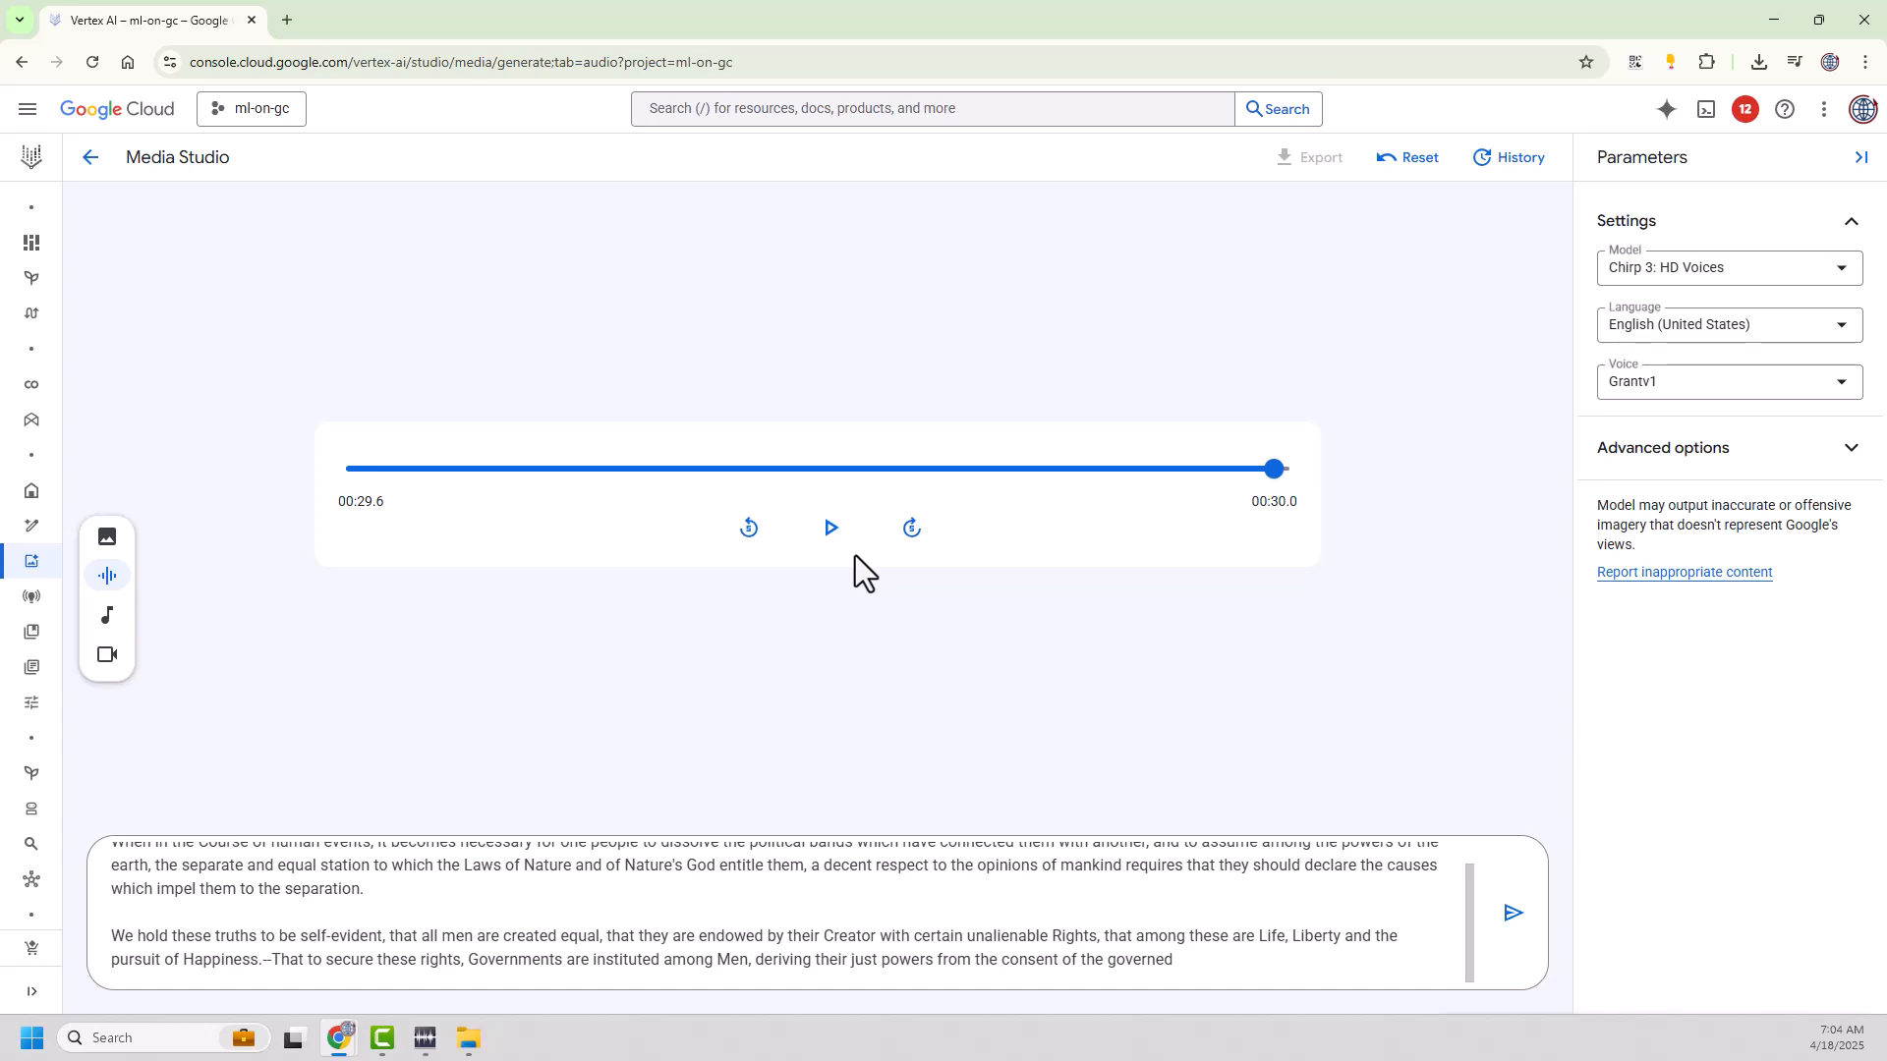
{"action": "mouse_move", "coordinate": [836, 652]}
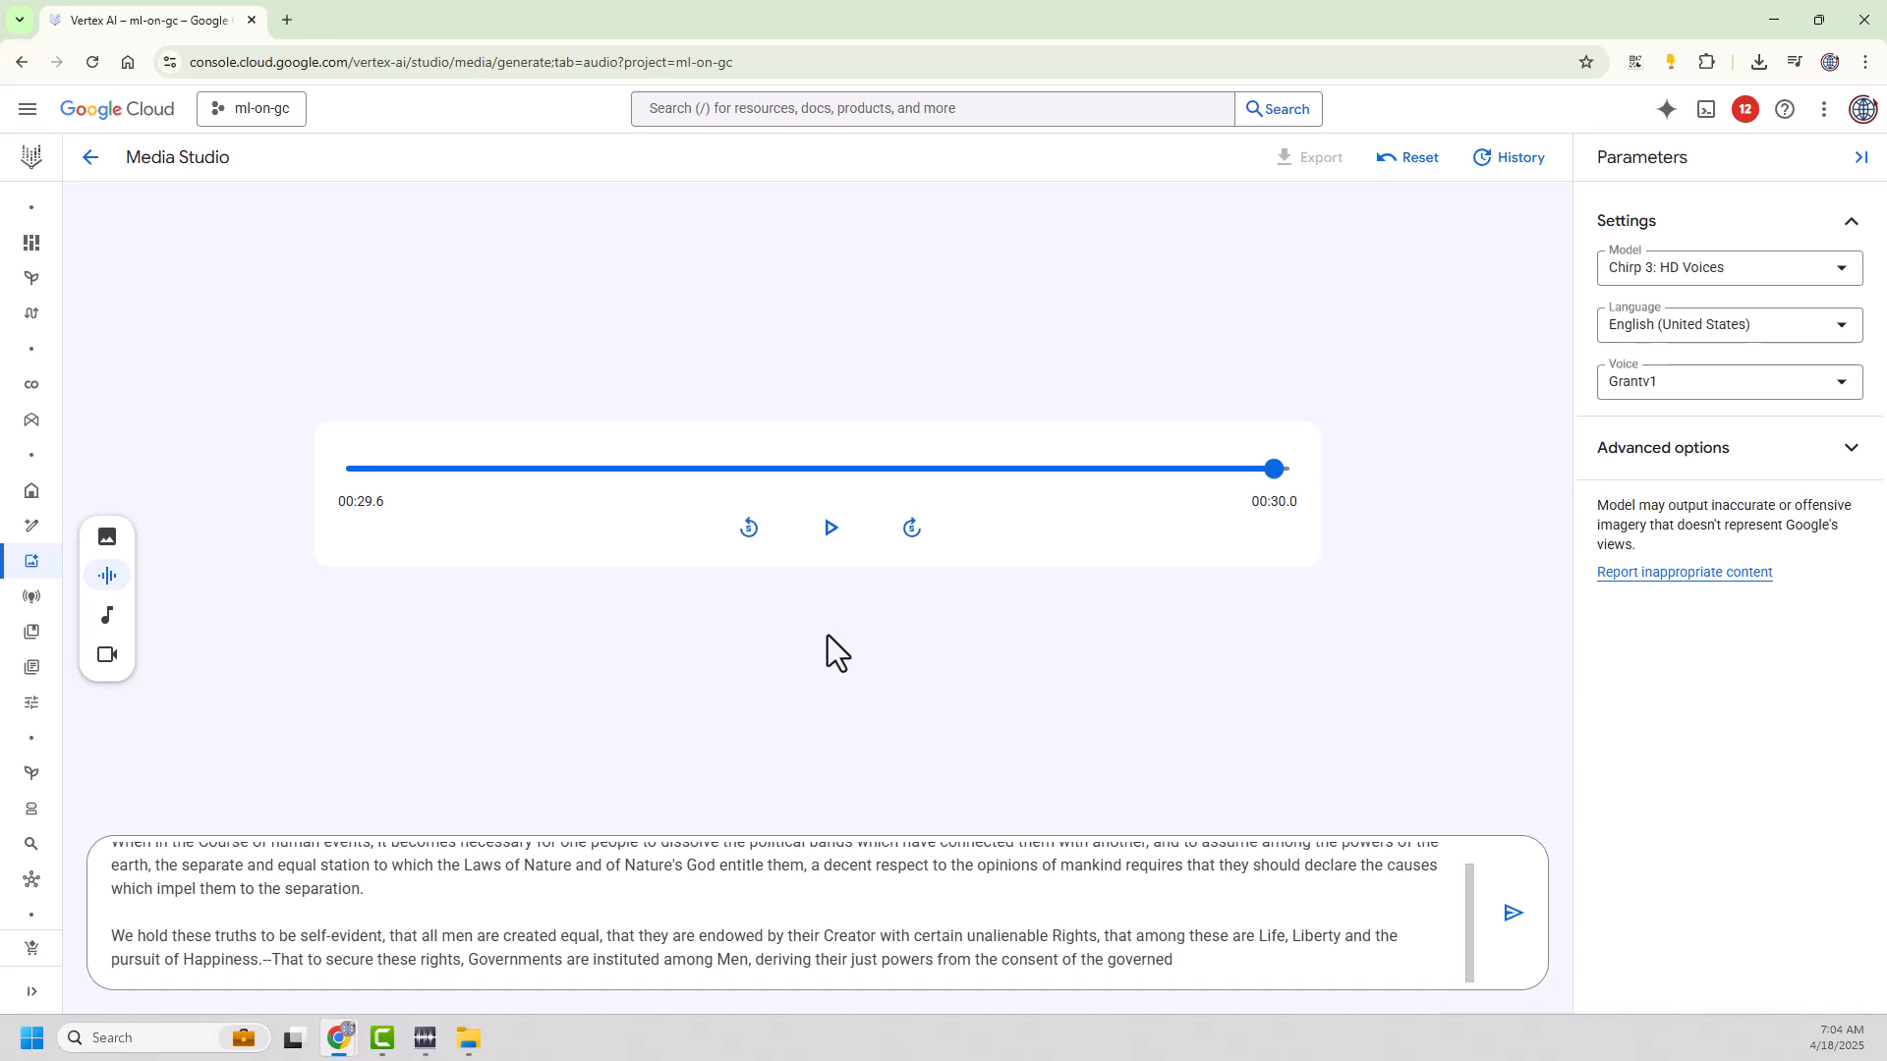